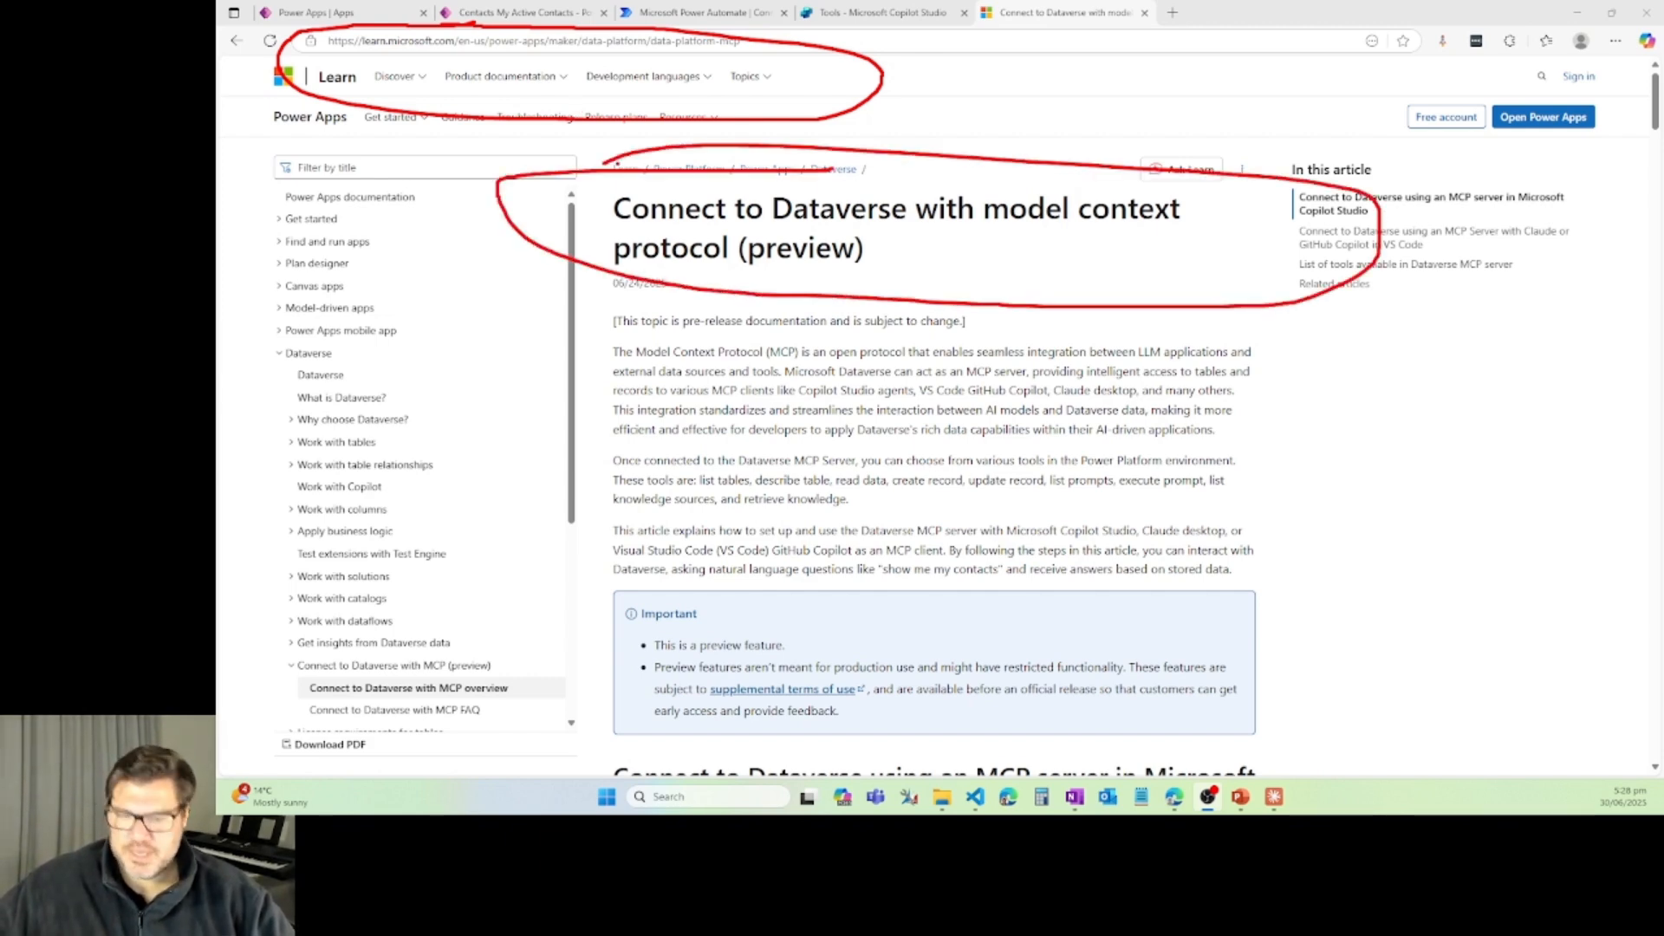
Scroll the Dataverse MCP article down to the Claude/VS Code Prerequisites section.
{"action": "scroll", "scroll_direction": "down", "scroll_amount": 3}
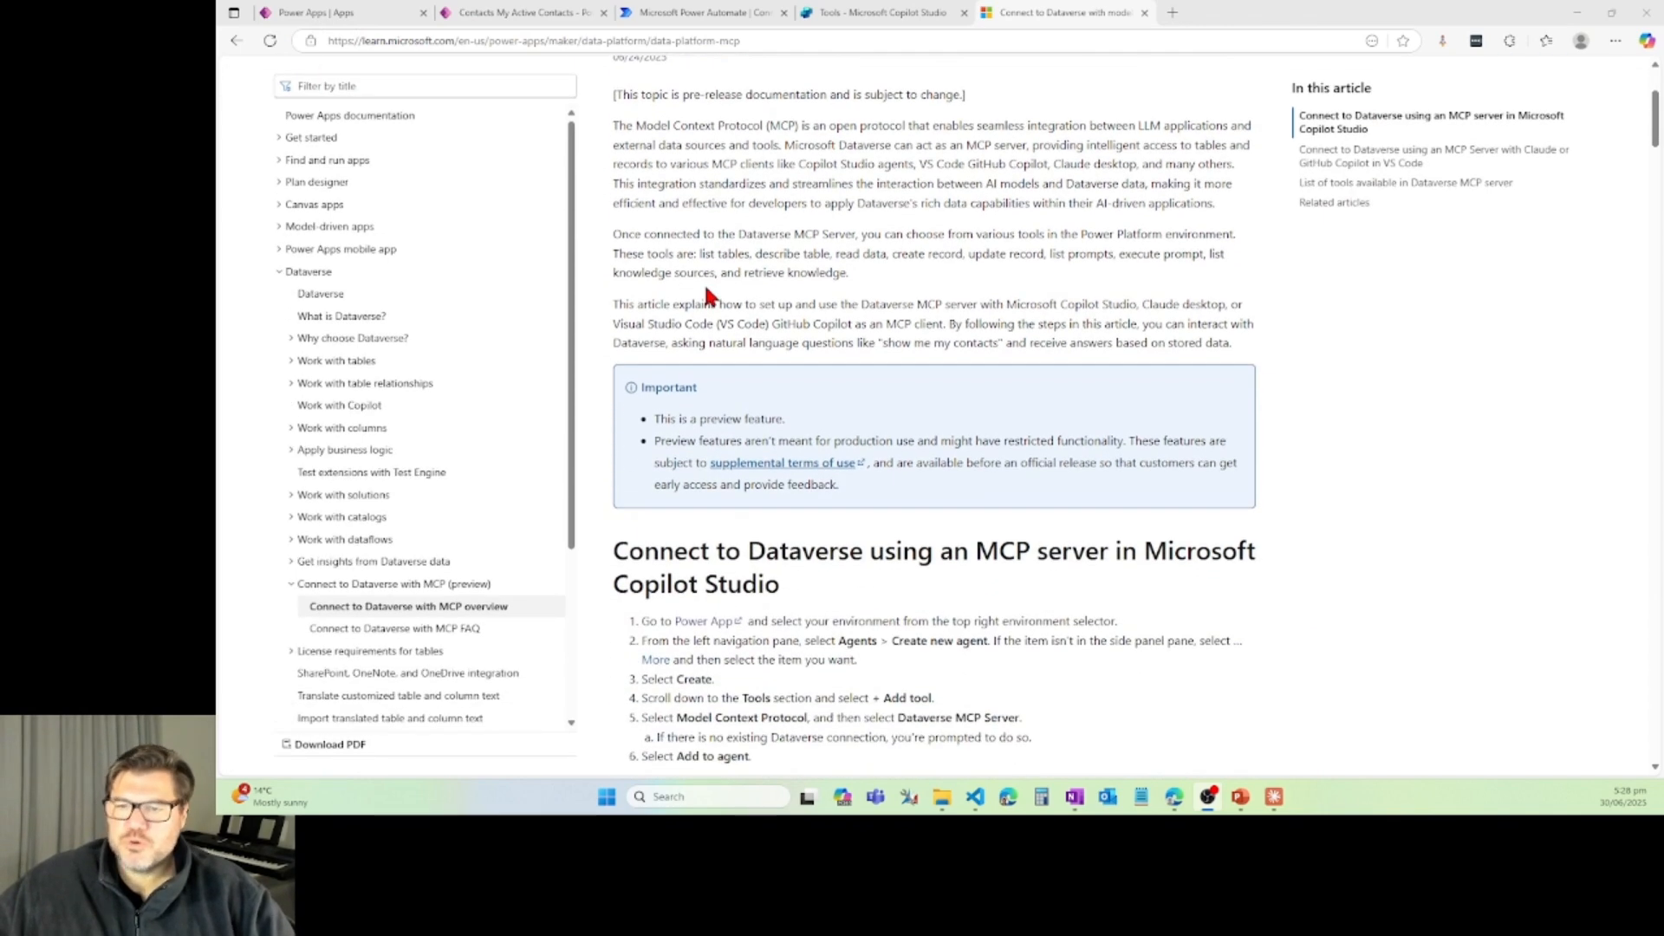
{"action": "scroll", "scroll_direction": "down", "scroll_amount": 3}
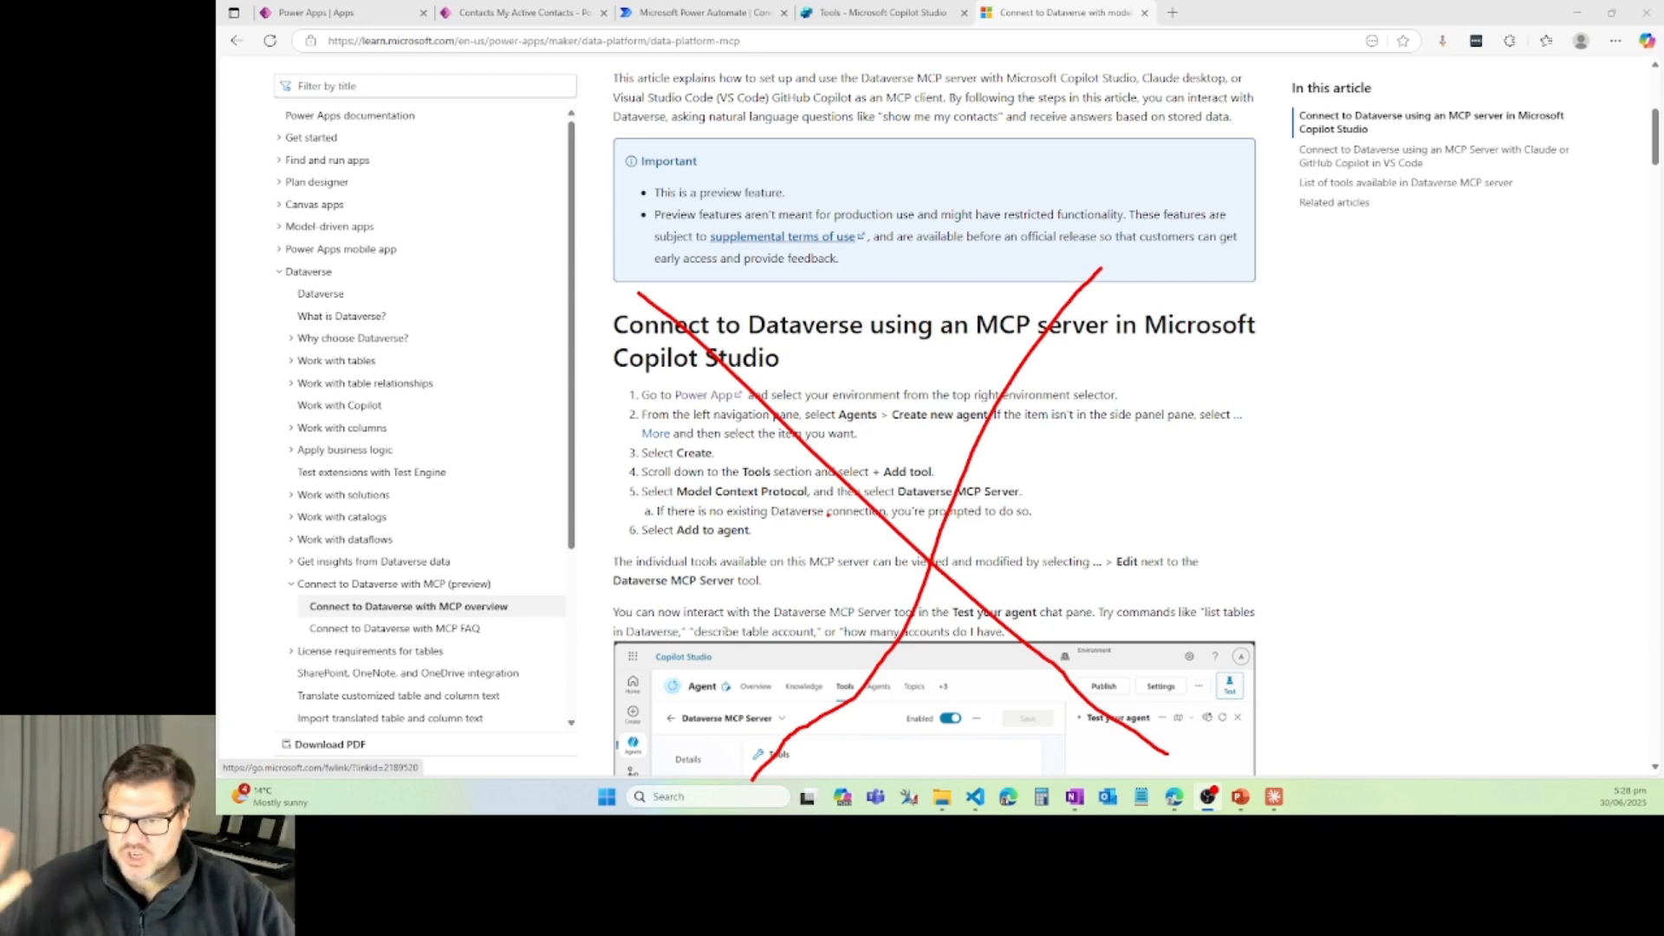
{"action": "scroll", "scroll_direction": "down", "scroll_amount": 3}
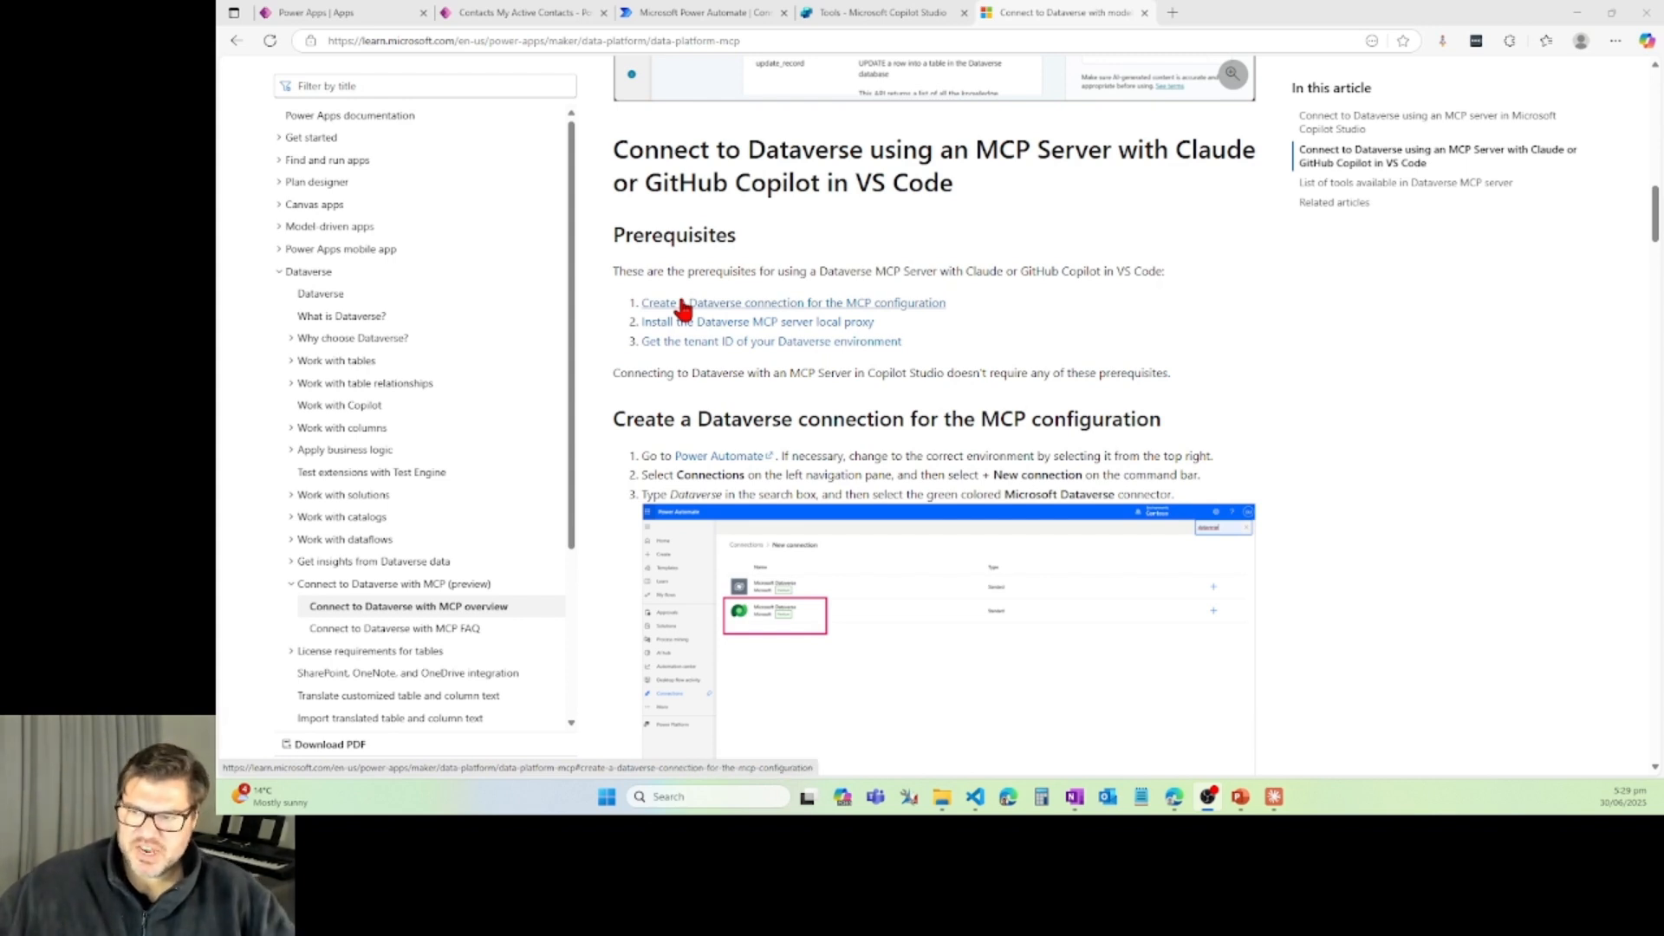
{"action": "scroll", "scroll_direction": "down", "scroll_amount": 3}
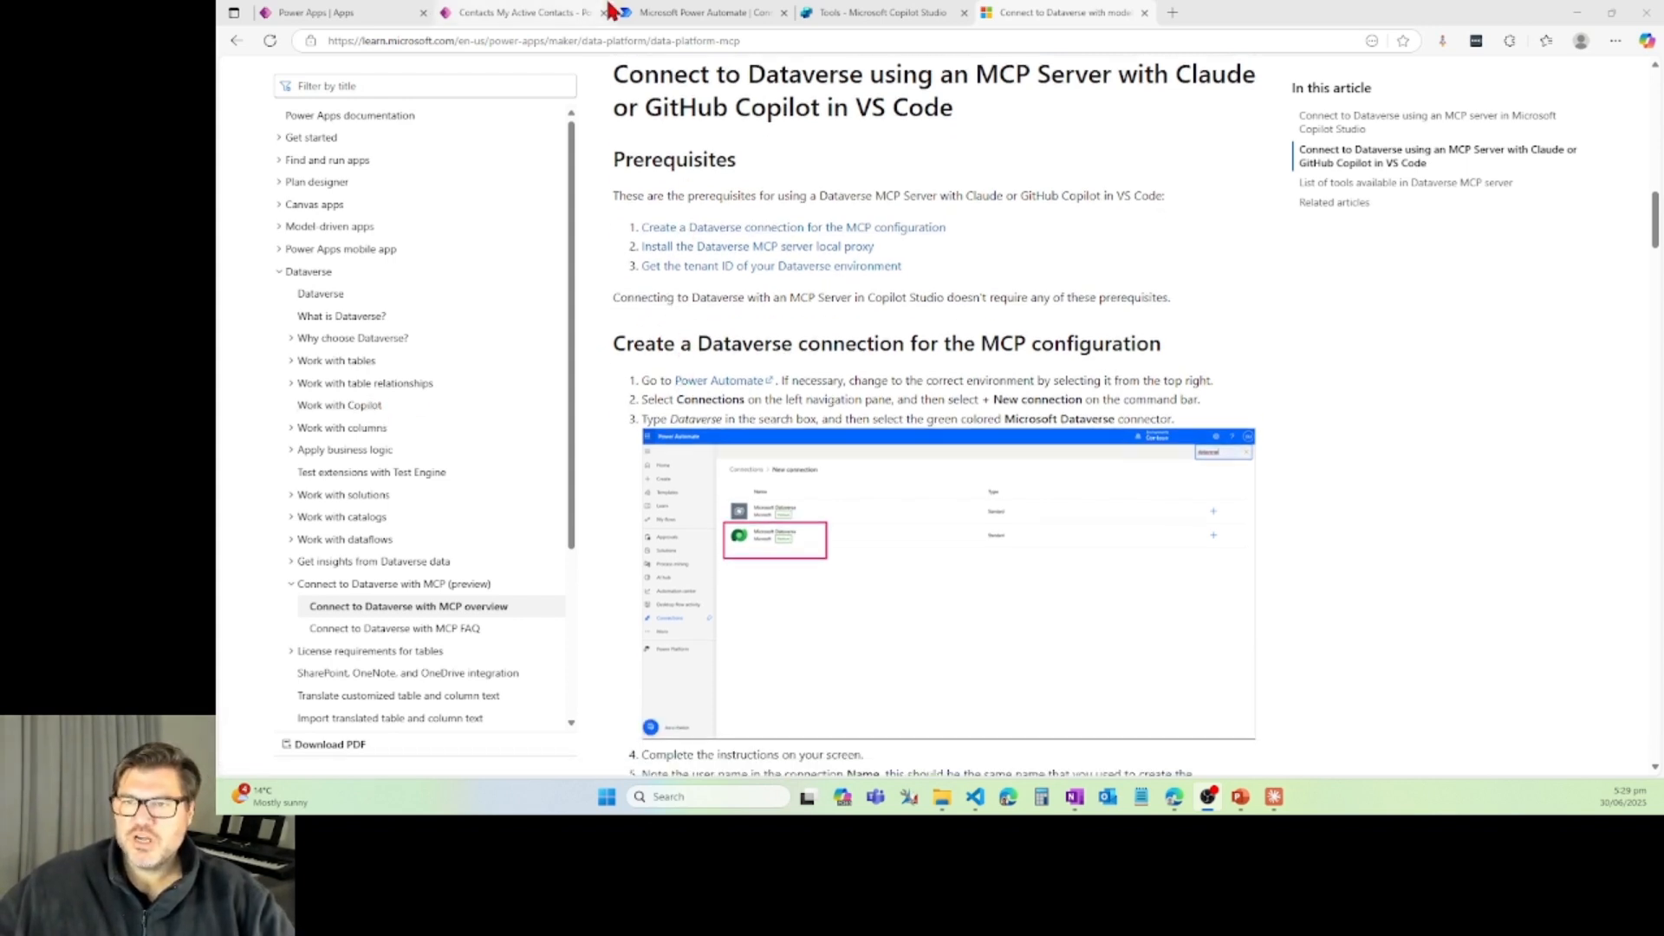
Start a new Microsoft Dataverse connection, cancel it, and select the existing connection's URL.
{"action": "left_click", "coordinate": [700, 12]}
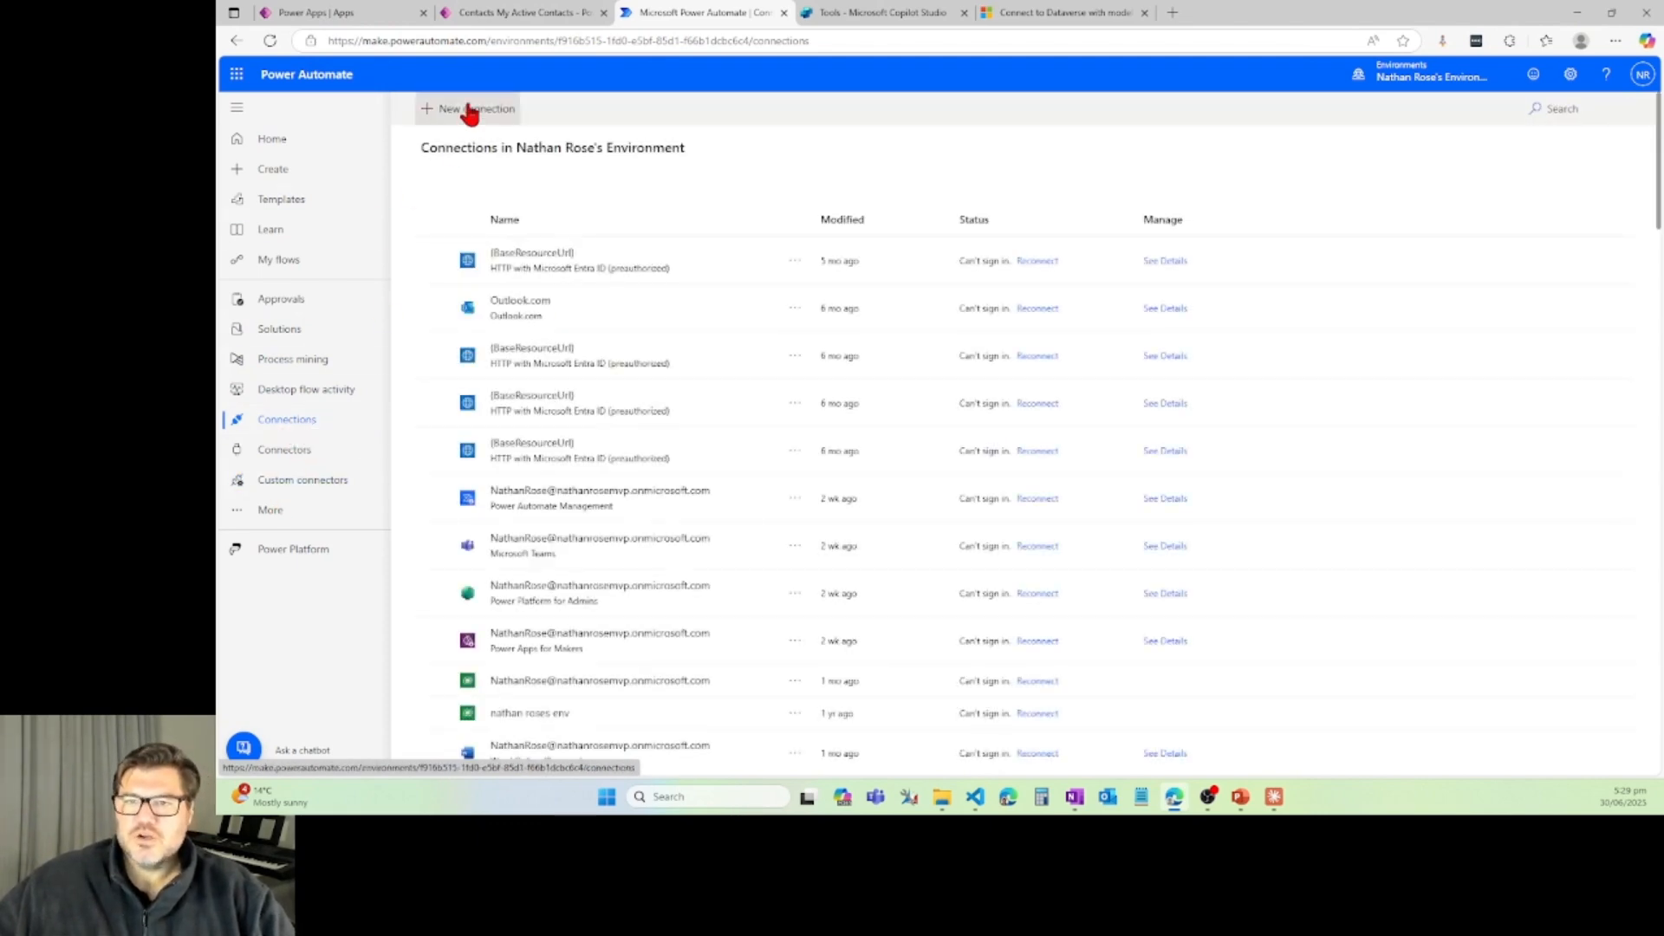
{"action": "left_click", "coordinate": [467, 108]}
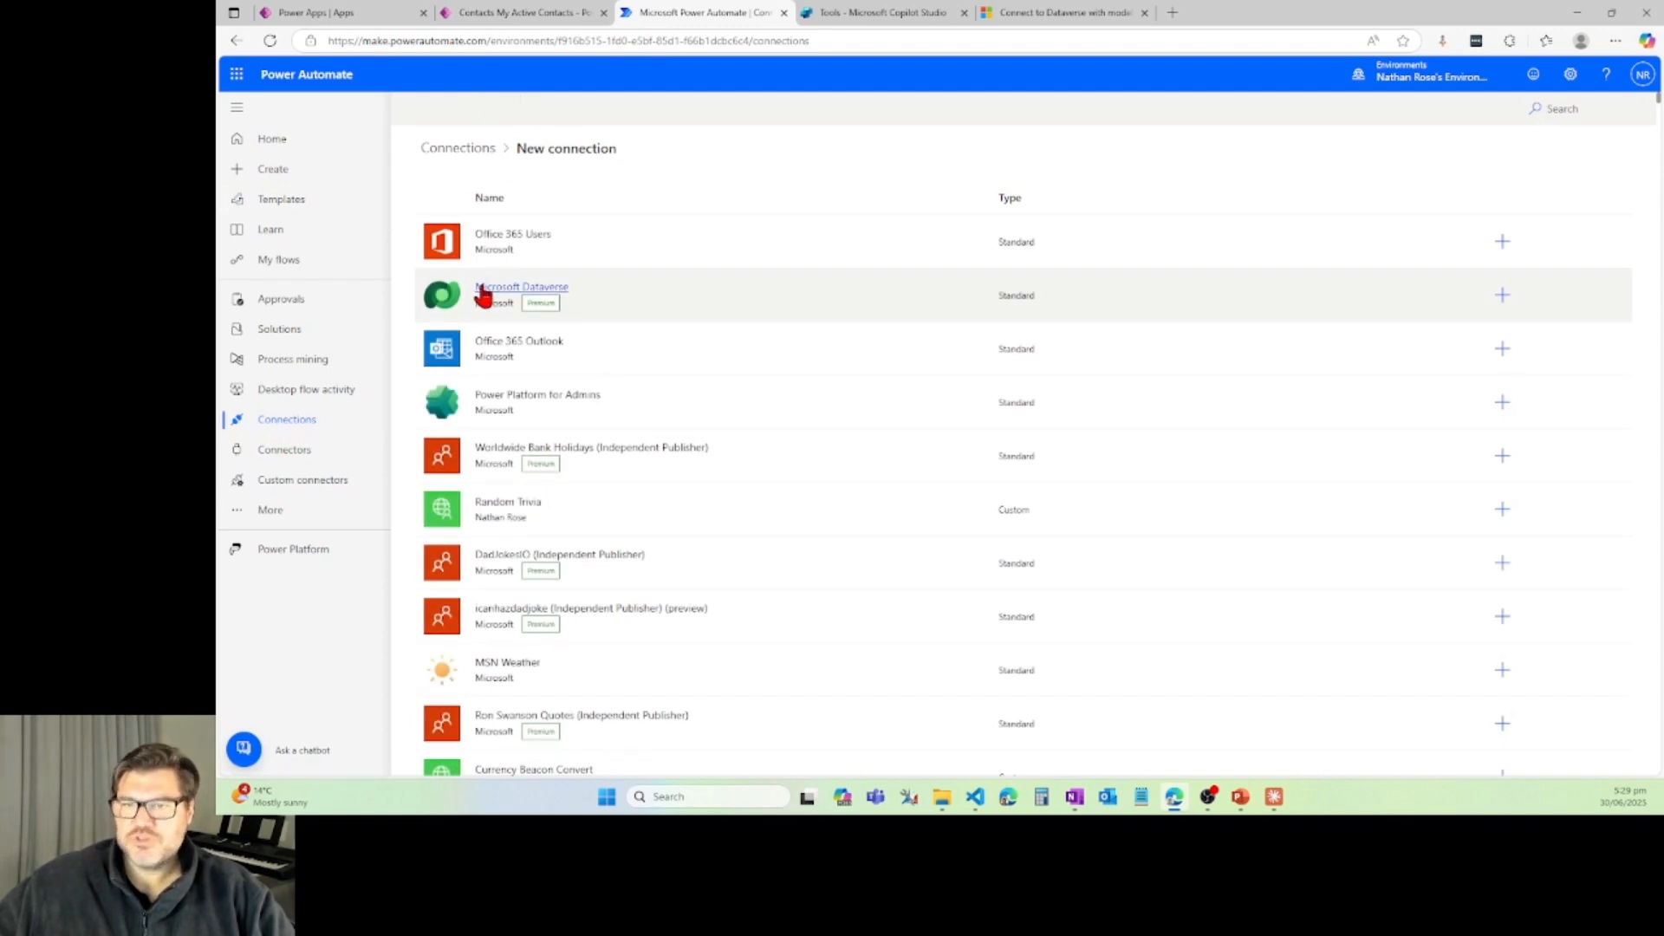
{"action": "left_click", "coordinate": [520, 287]}
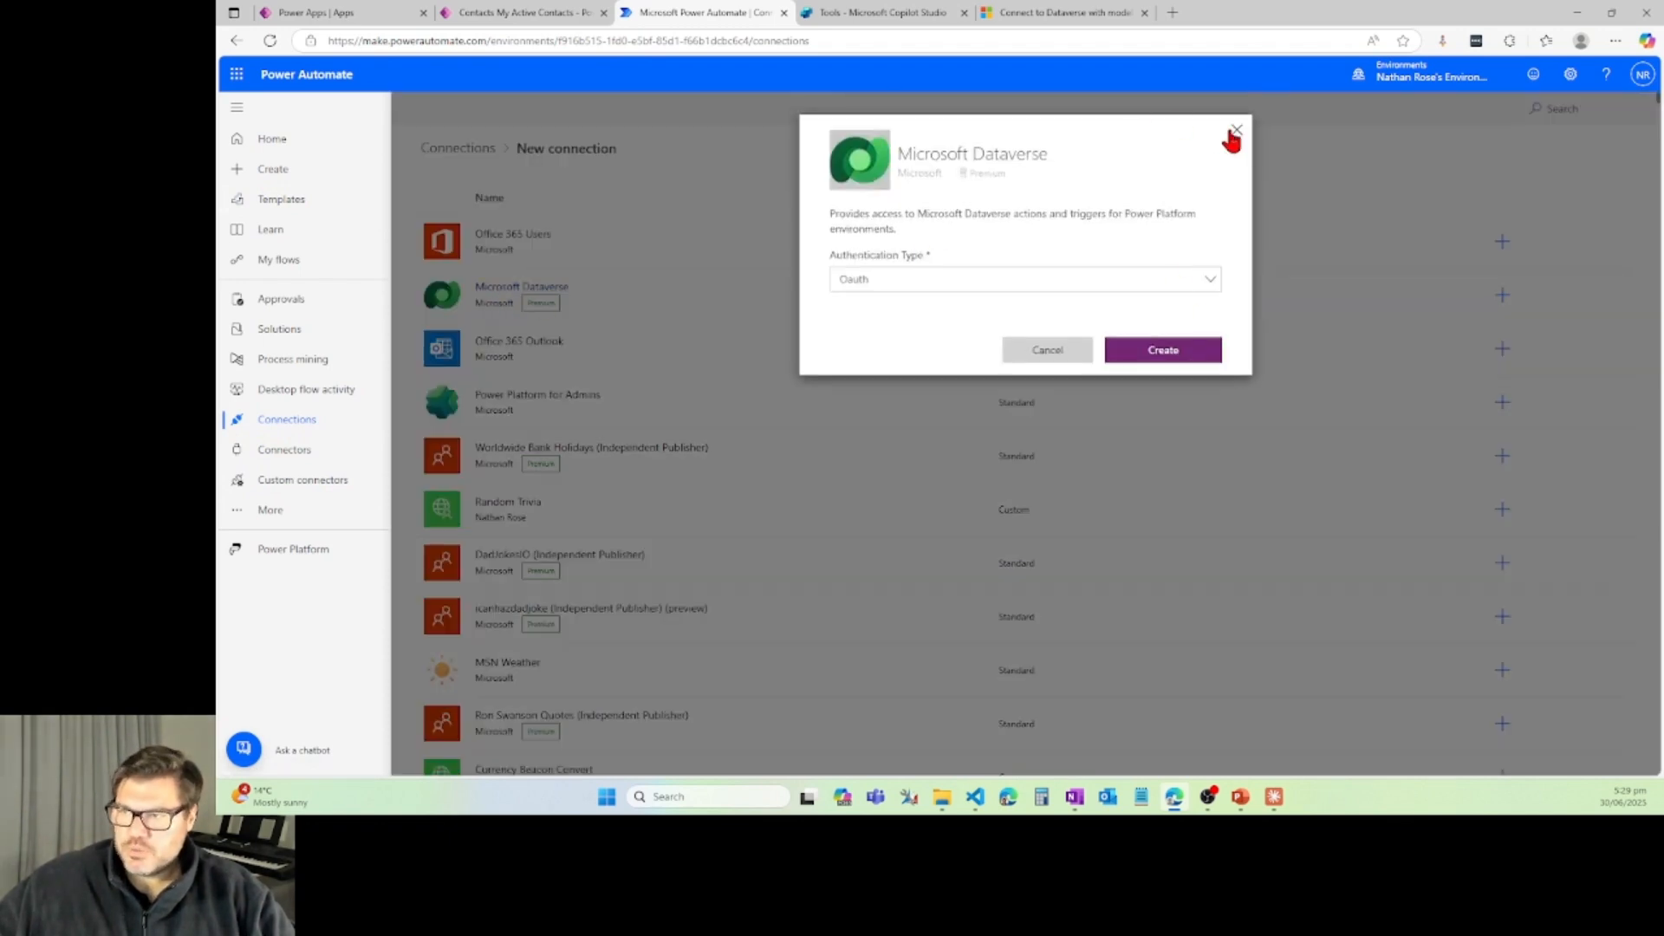
{"action": "left_click", "coordinate": [1235, 131]}
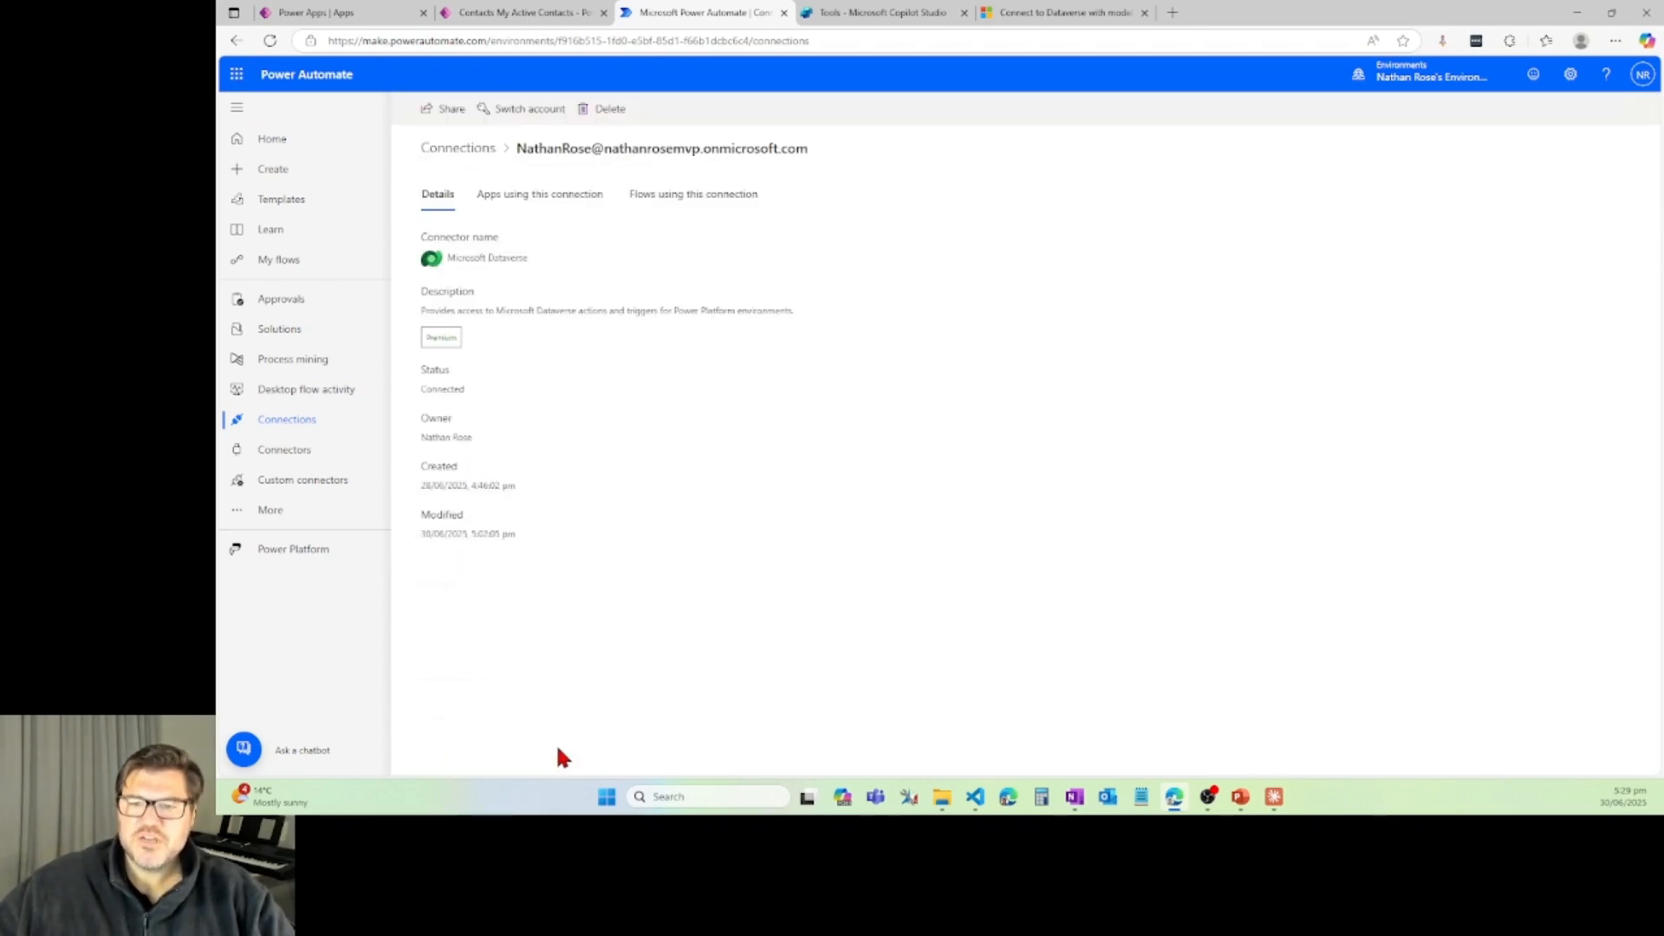
{"action": "left_click", "coordinate": [366, 41]}
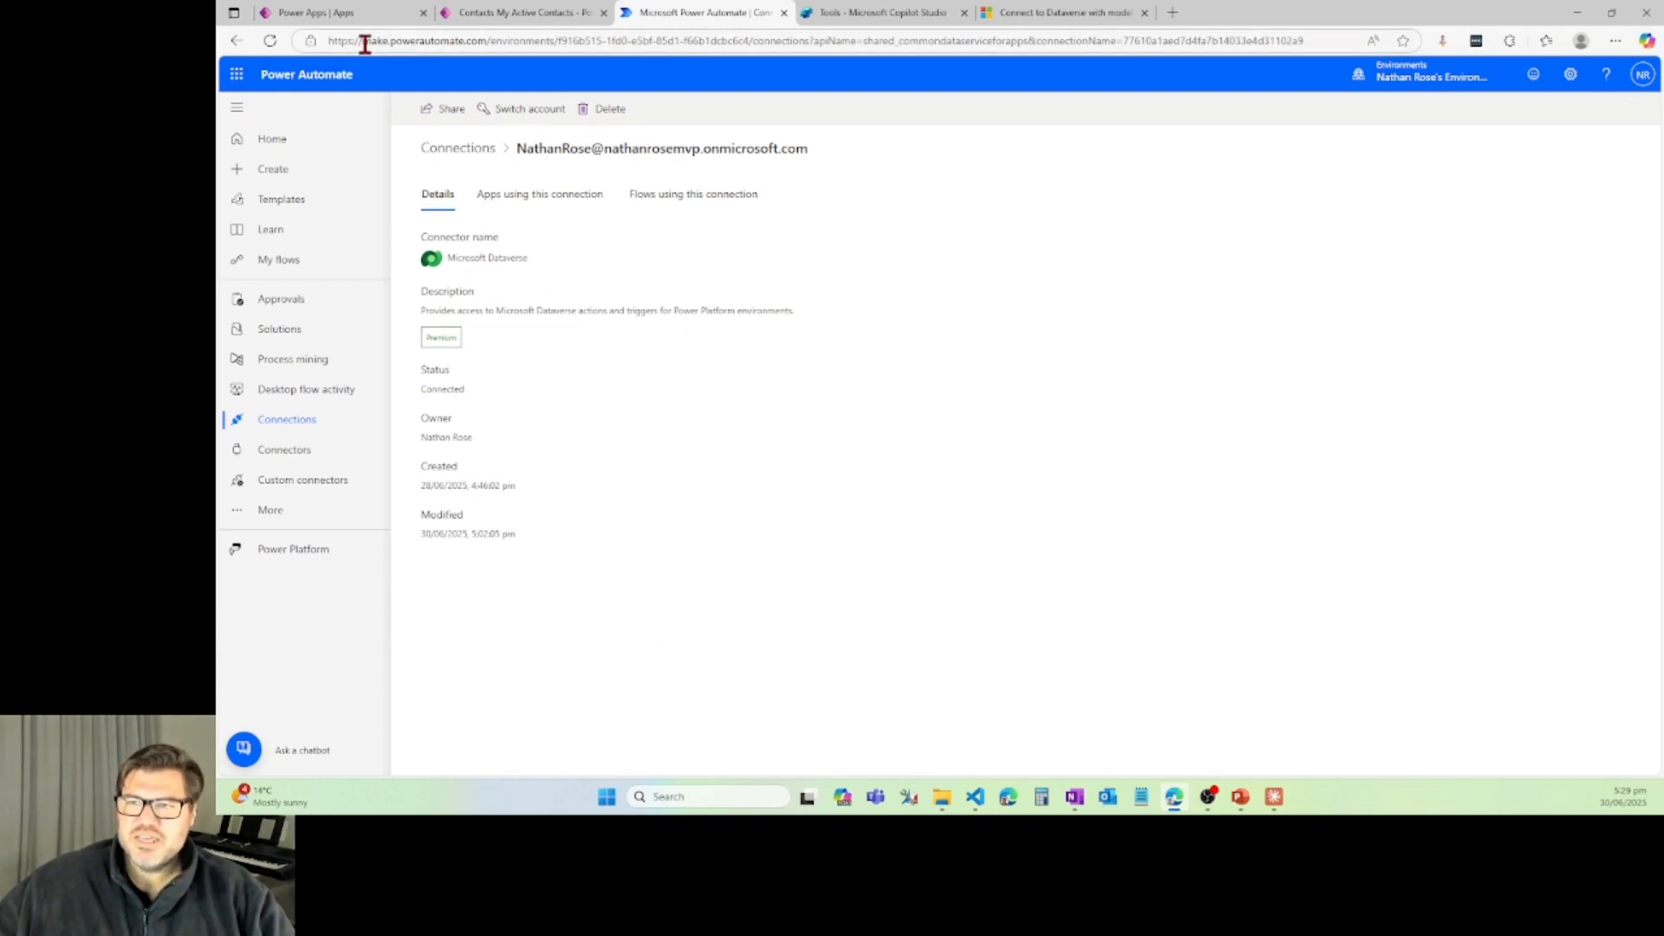
{"action": "mouse_move", "coordinate": [339, 146]}
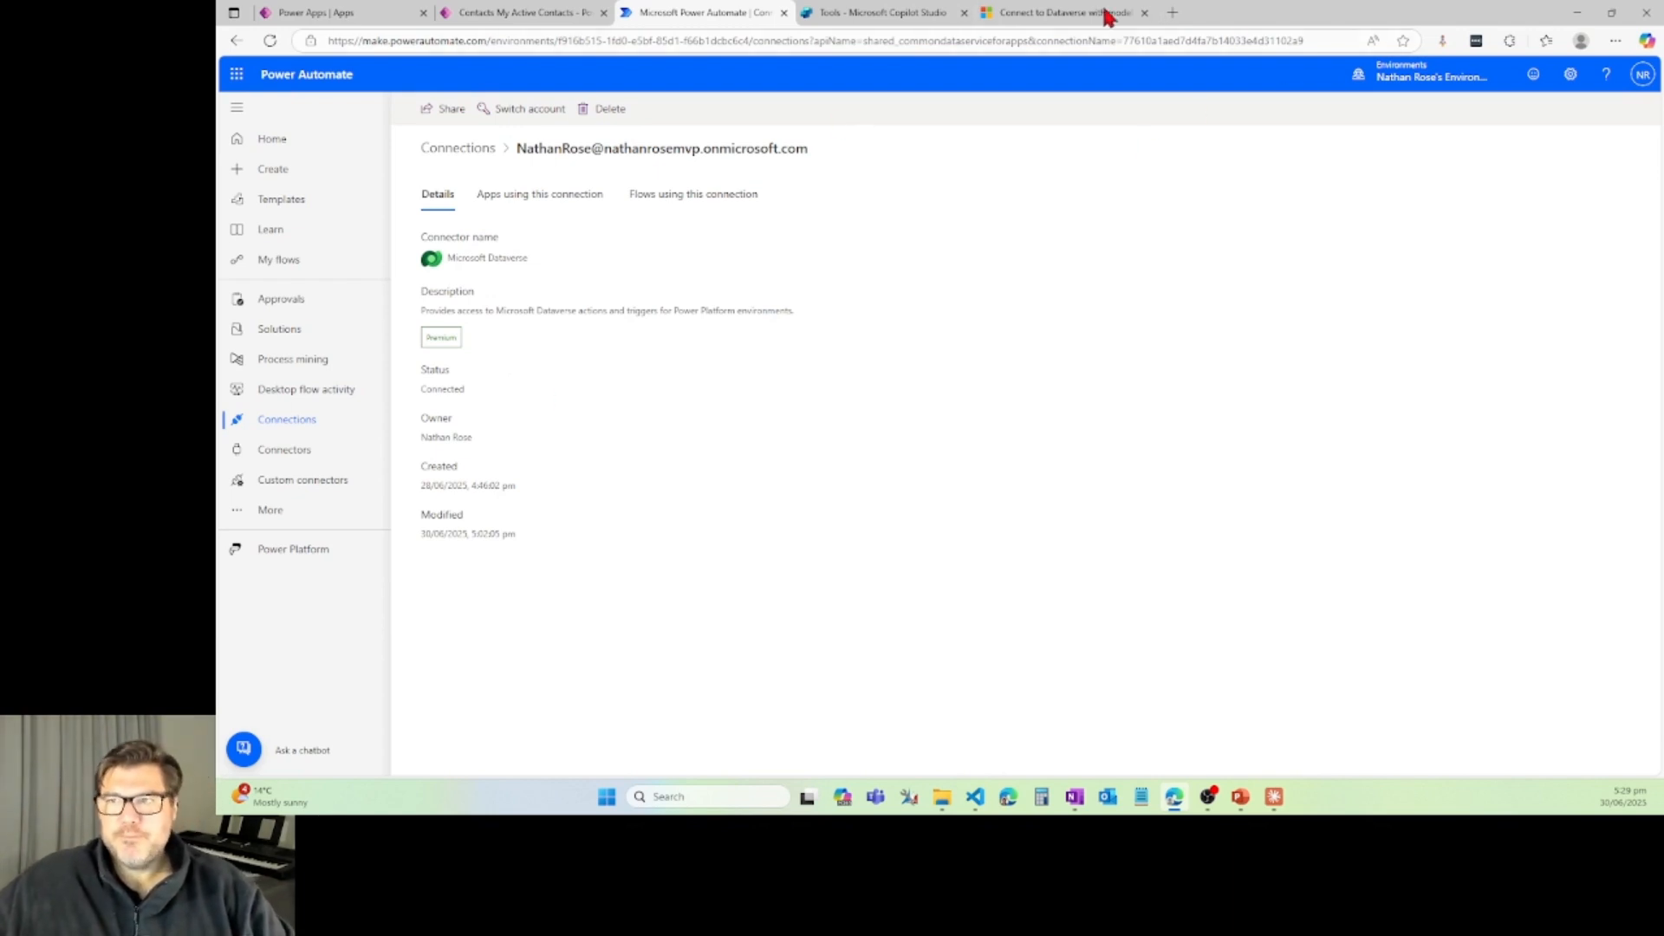
Return to the Learn article and scroll to 'Install the Dataverse MCP server local proxy'.
{"action": "left_click", "coordinate": [1056, 11]}
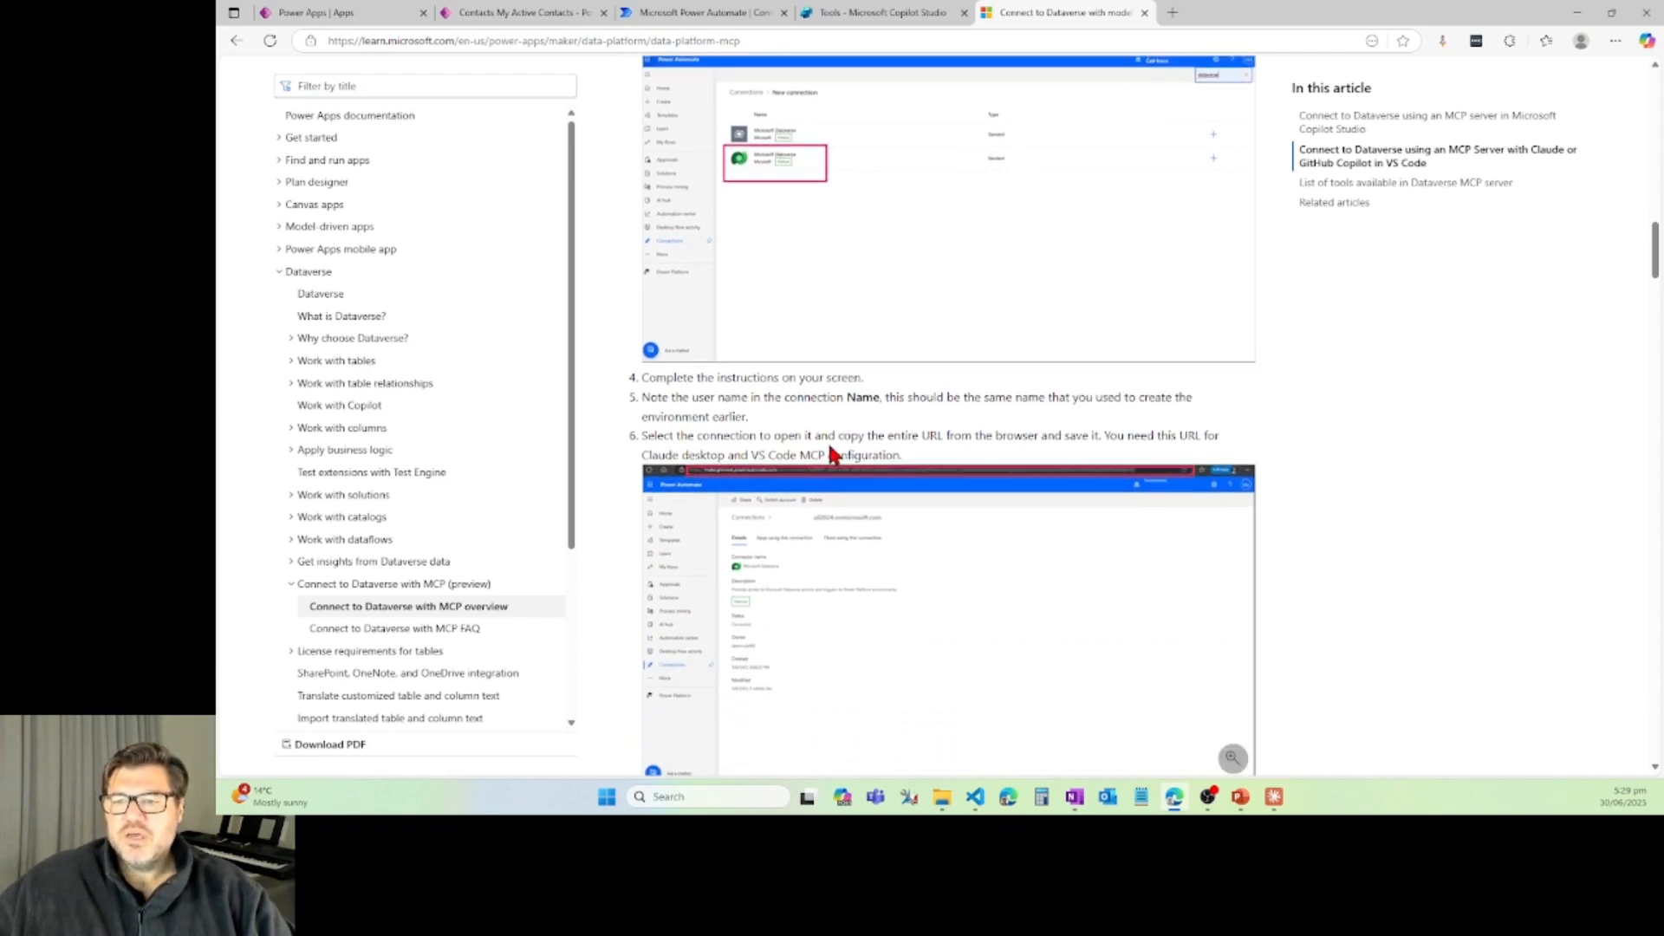
{"action": "scroll", "scroll_direction": "down", "scroll_amount": 3}
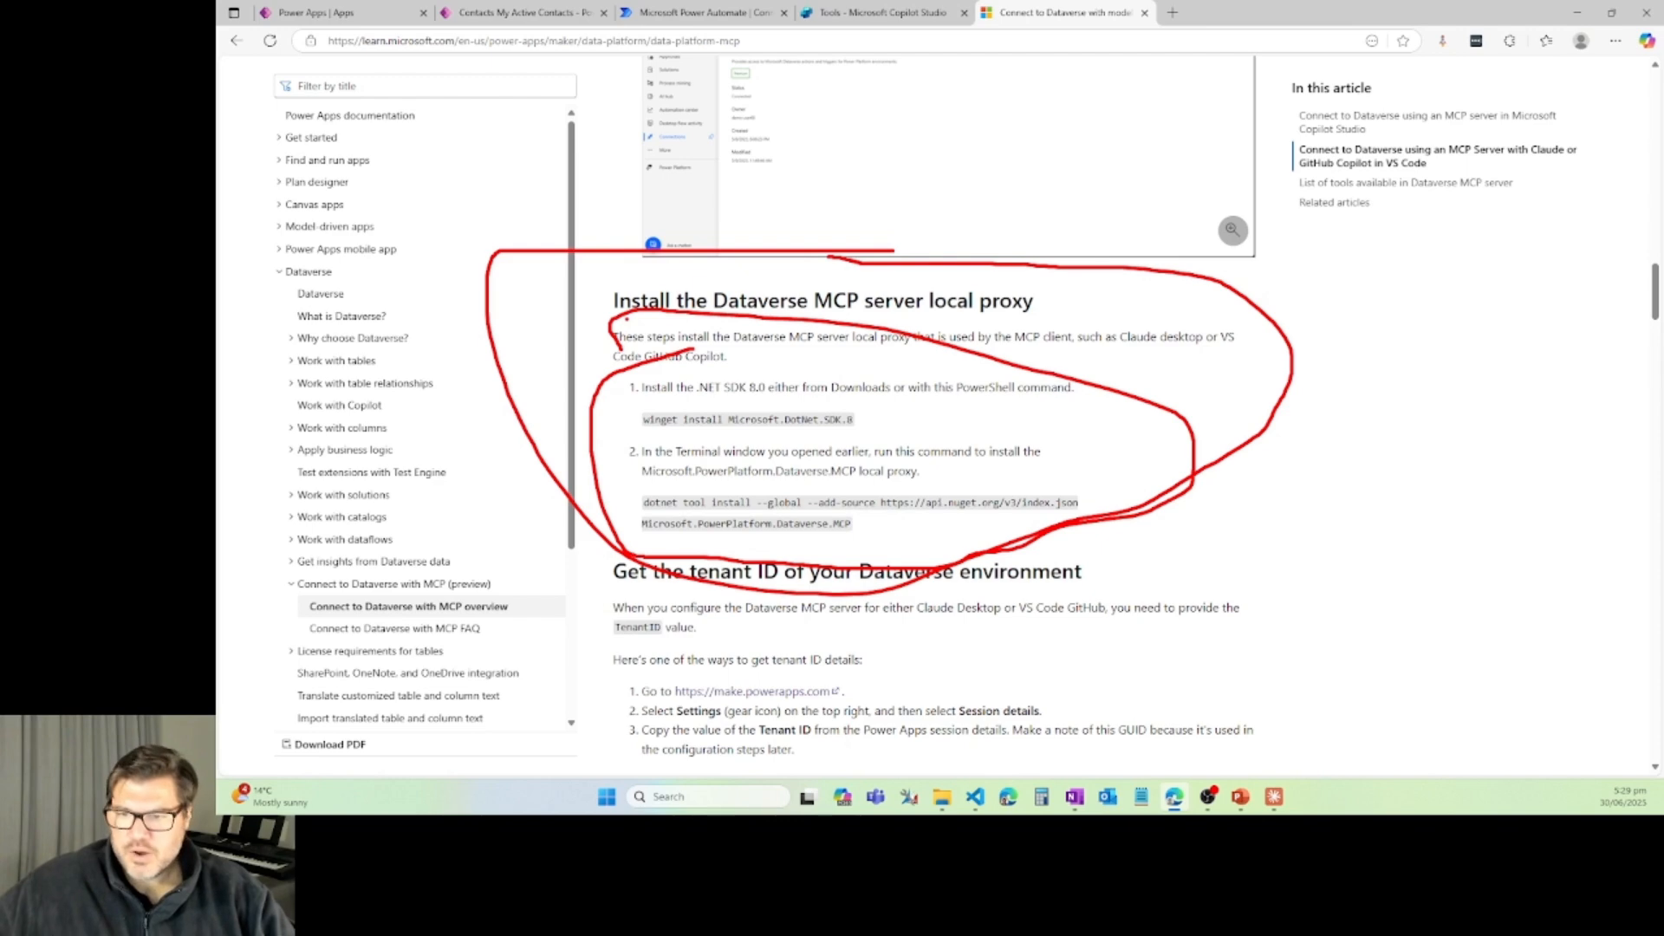
Switch to Visual Studio Code and start a new terminal from the Terminal menu.
{"action": "left_click", "coordinate": [974, 795]}
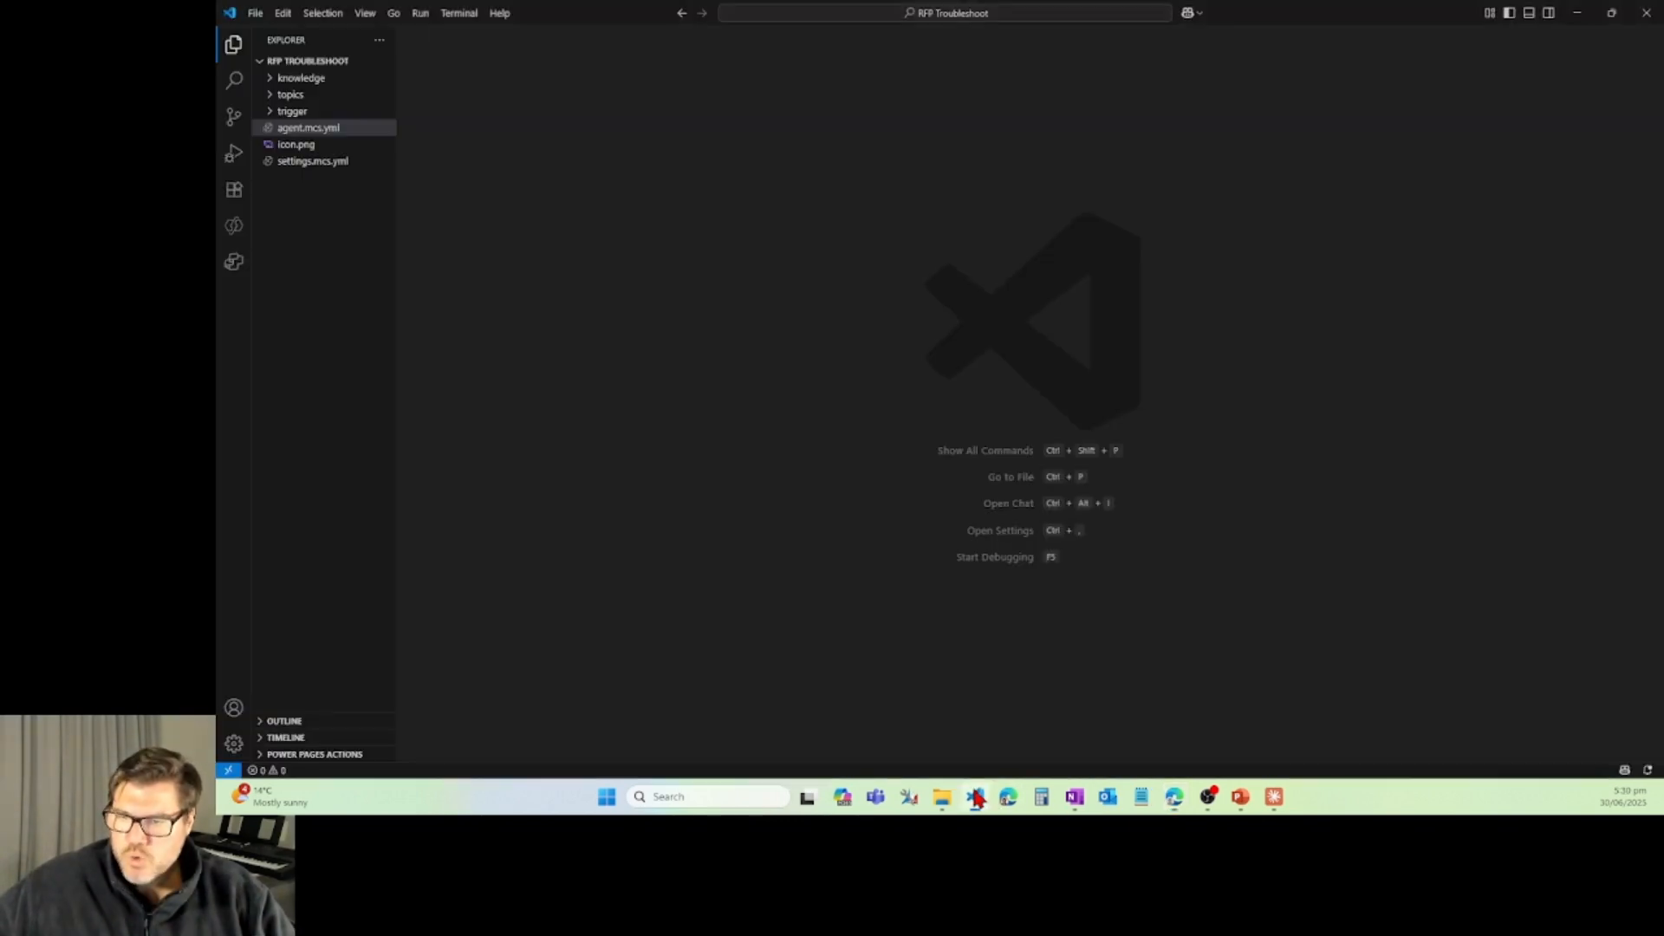
{"action": "left_click", "coordinate": [459, 13]}
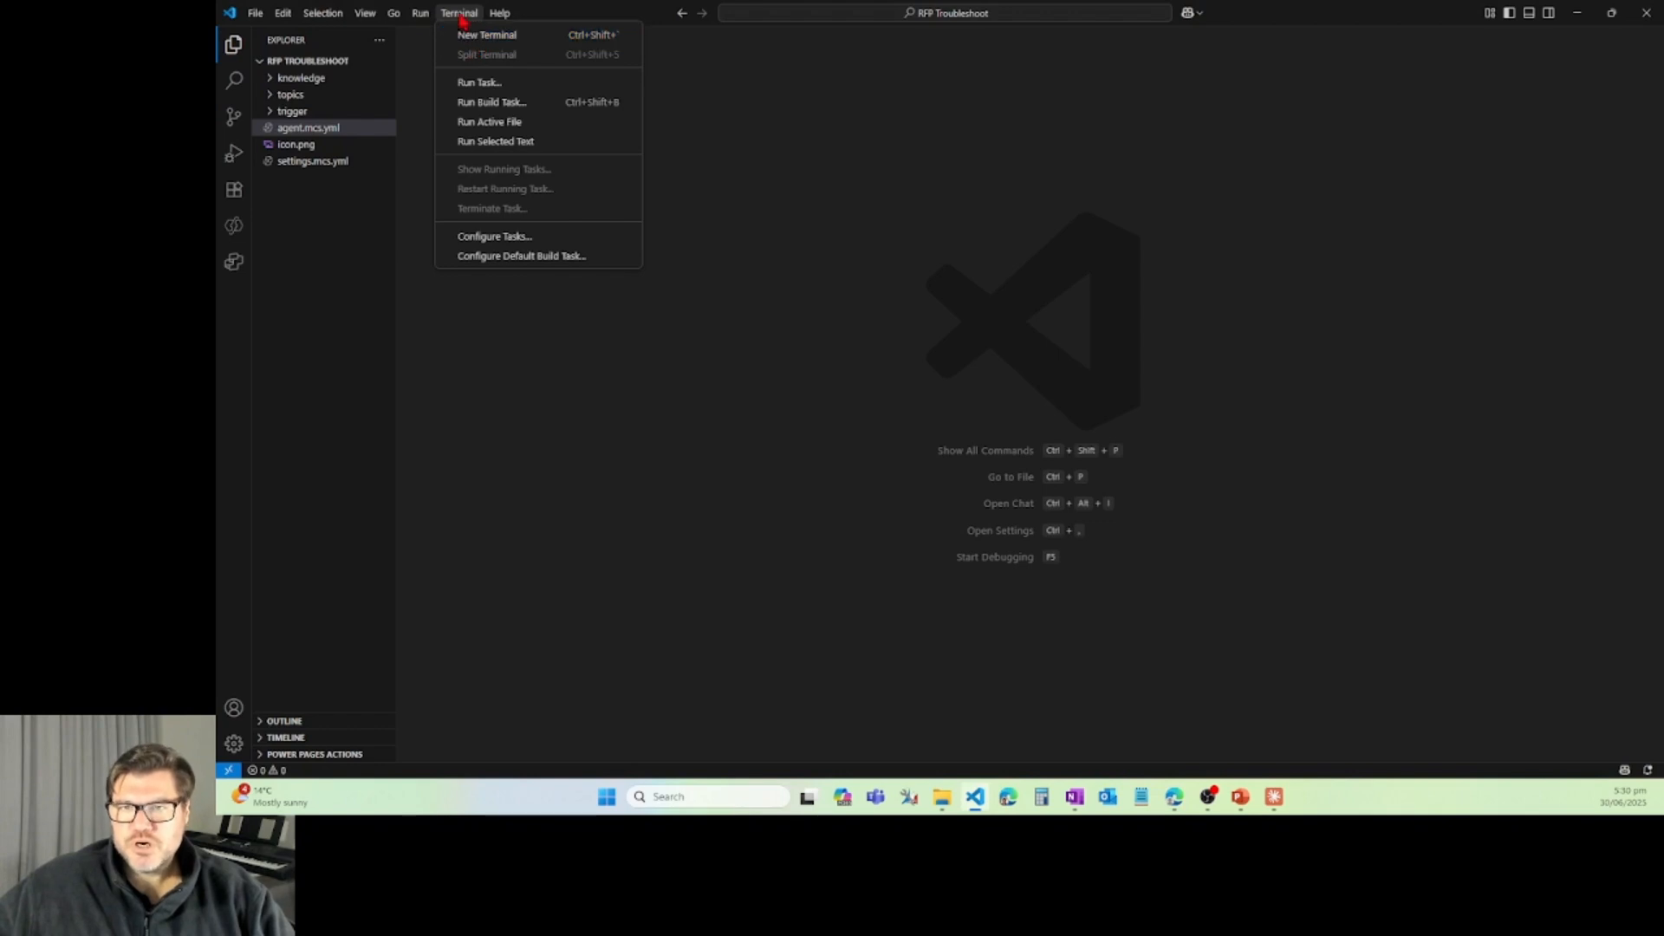
{"action": "left_click", "coordinate": [486, 34]}
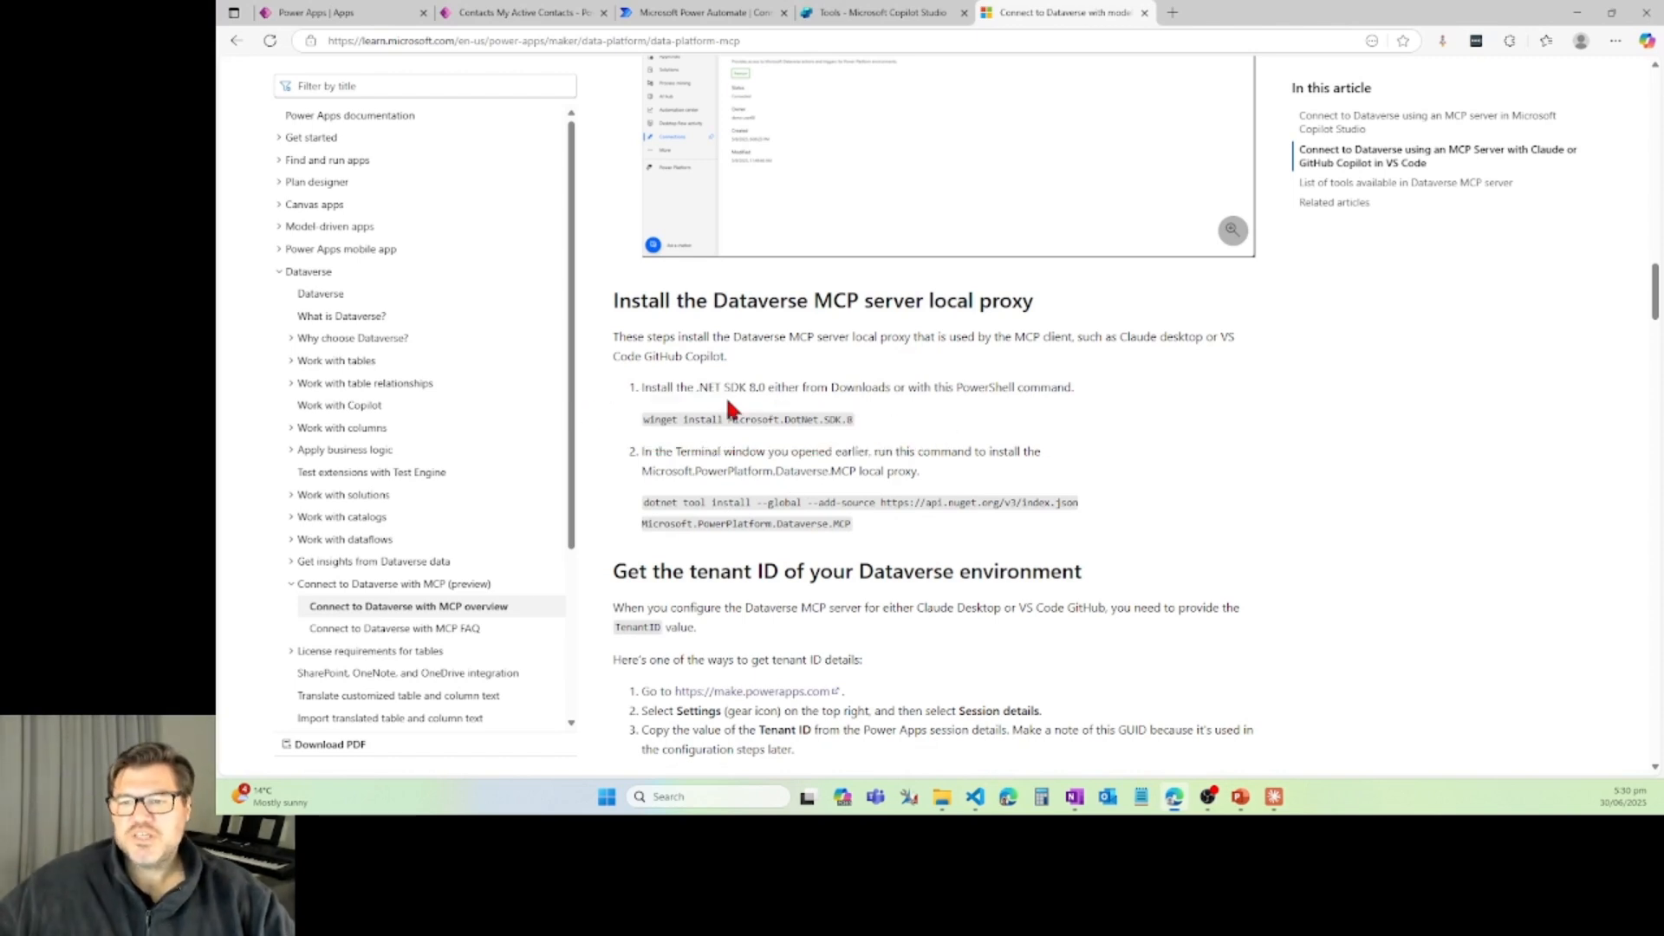
{"action": "mouse_move", "coordinate": [738, 444]}
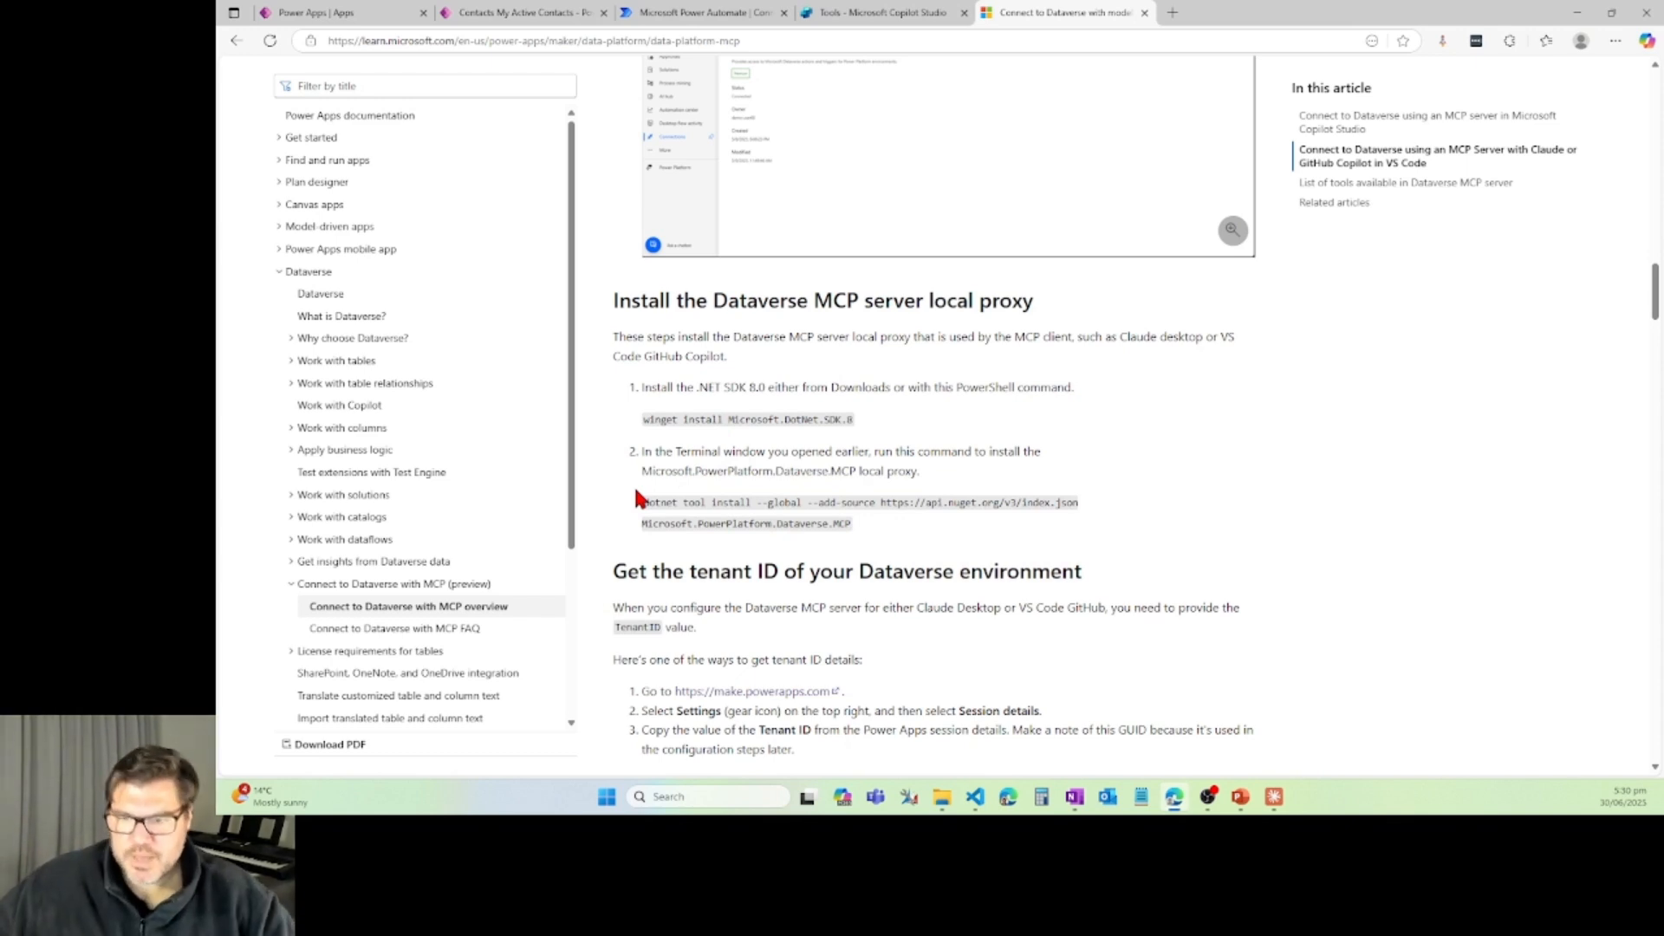
{"action": "mouse_move", "coordinate": [815, 501]}
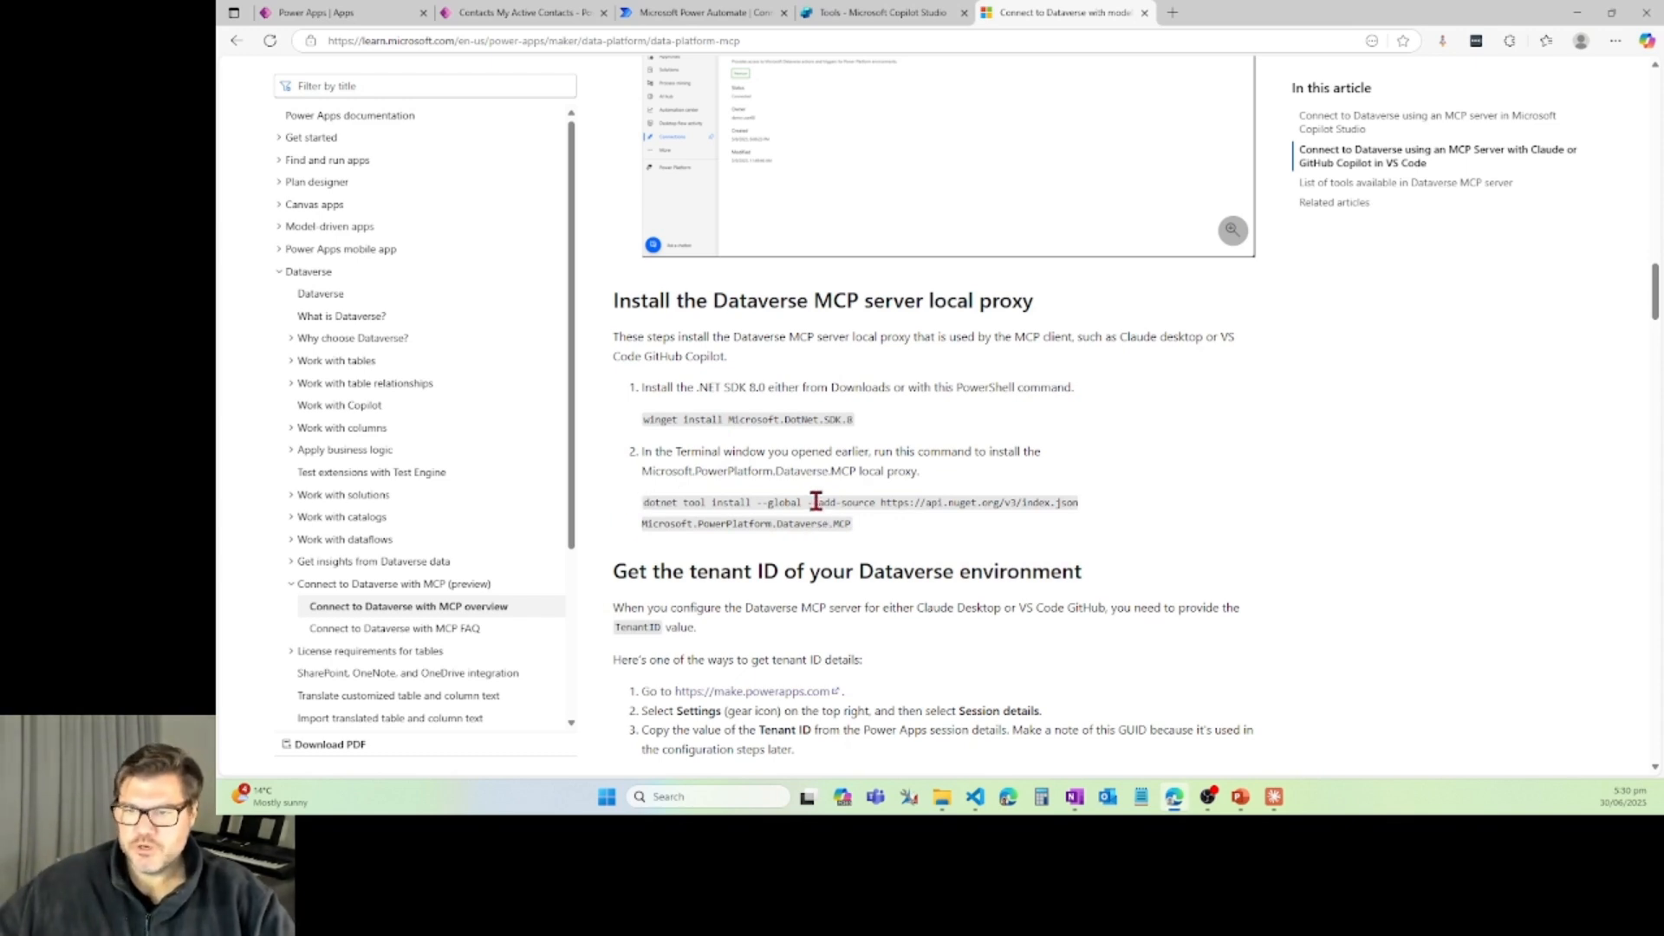
Scroll the Learn article to 'Get the tenant ID of your Dataverse environment'.
{"action": "scroll", "scroll_direction": "down", "scroll_amount": 3}
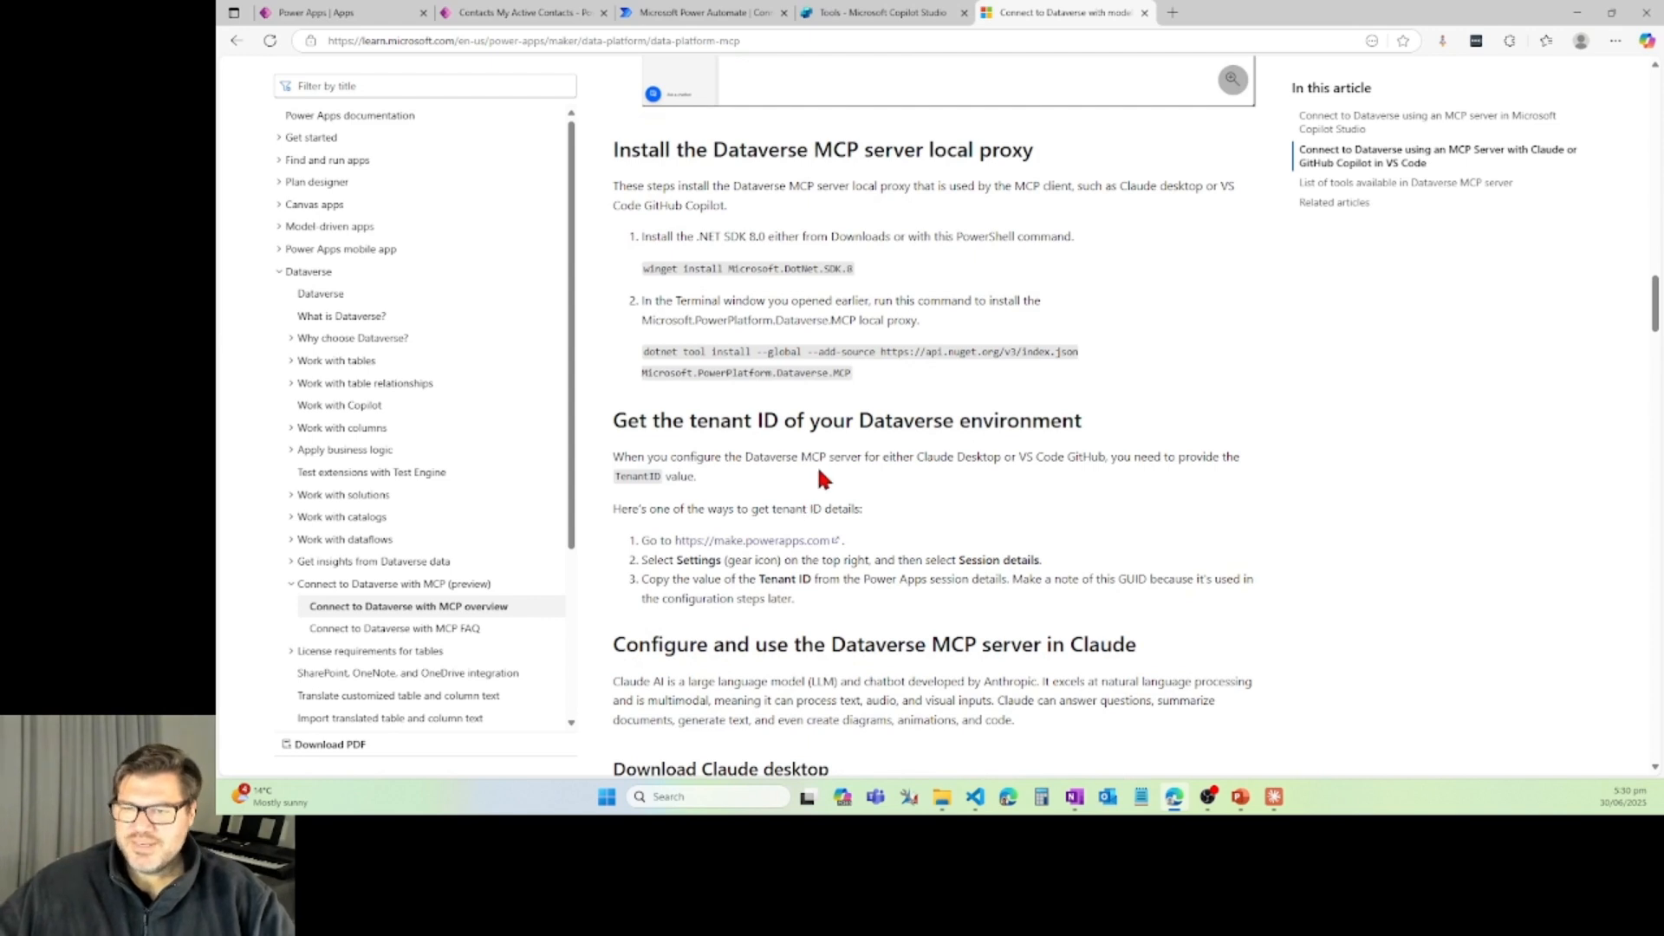
{"action": "scroll", "scroll_direction": "down", "scroll_amount": 3}
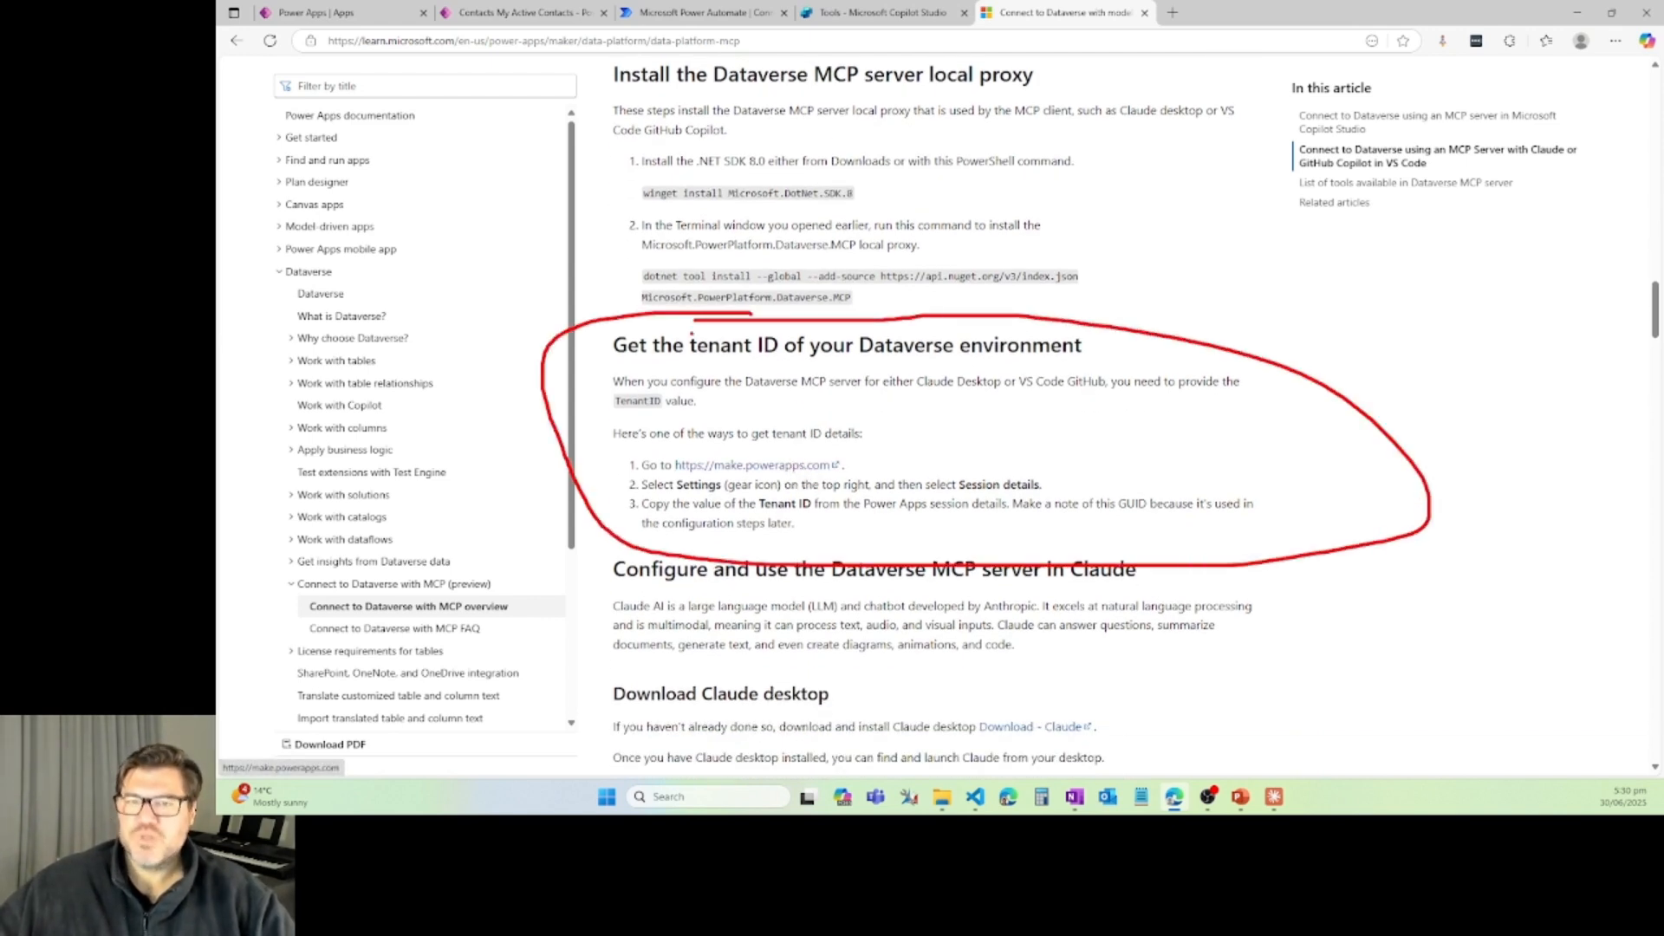
View the Tenant ID in Power Apps Session details, then return to Power Automate.
{"action": "left_click", "coordinate": [334, 11]}
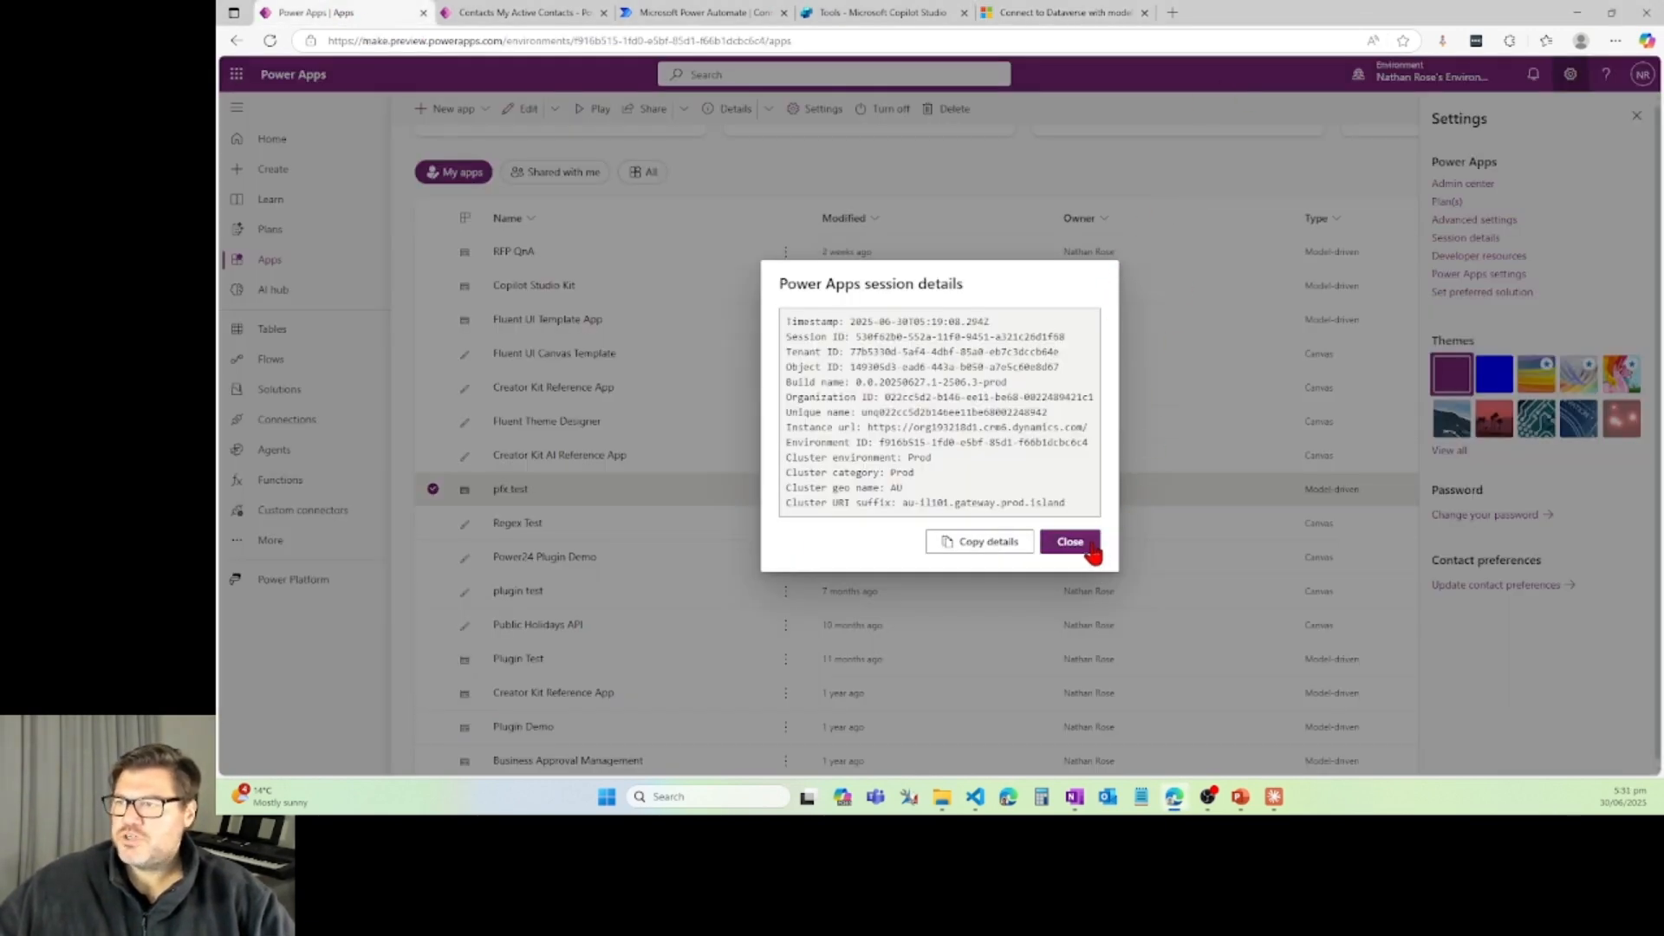
{"action": "left_click", "coordinate": [1068, 540]}
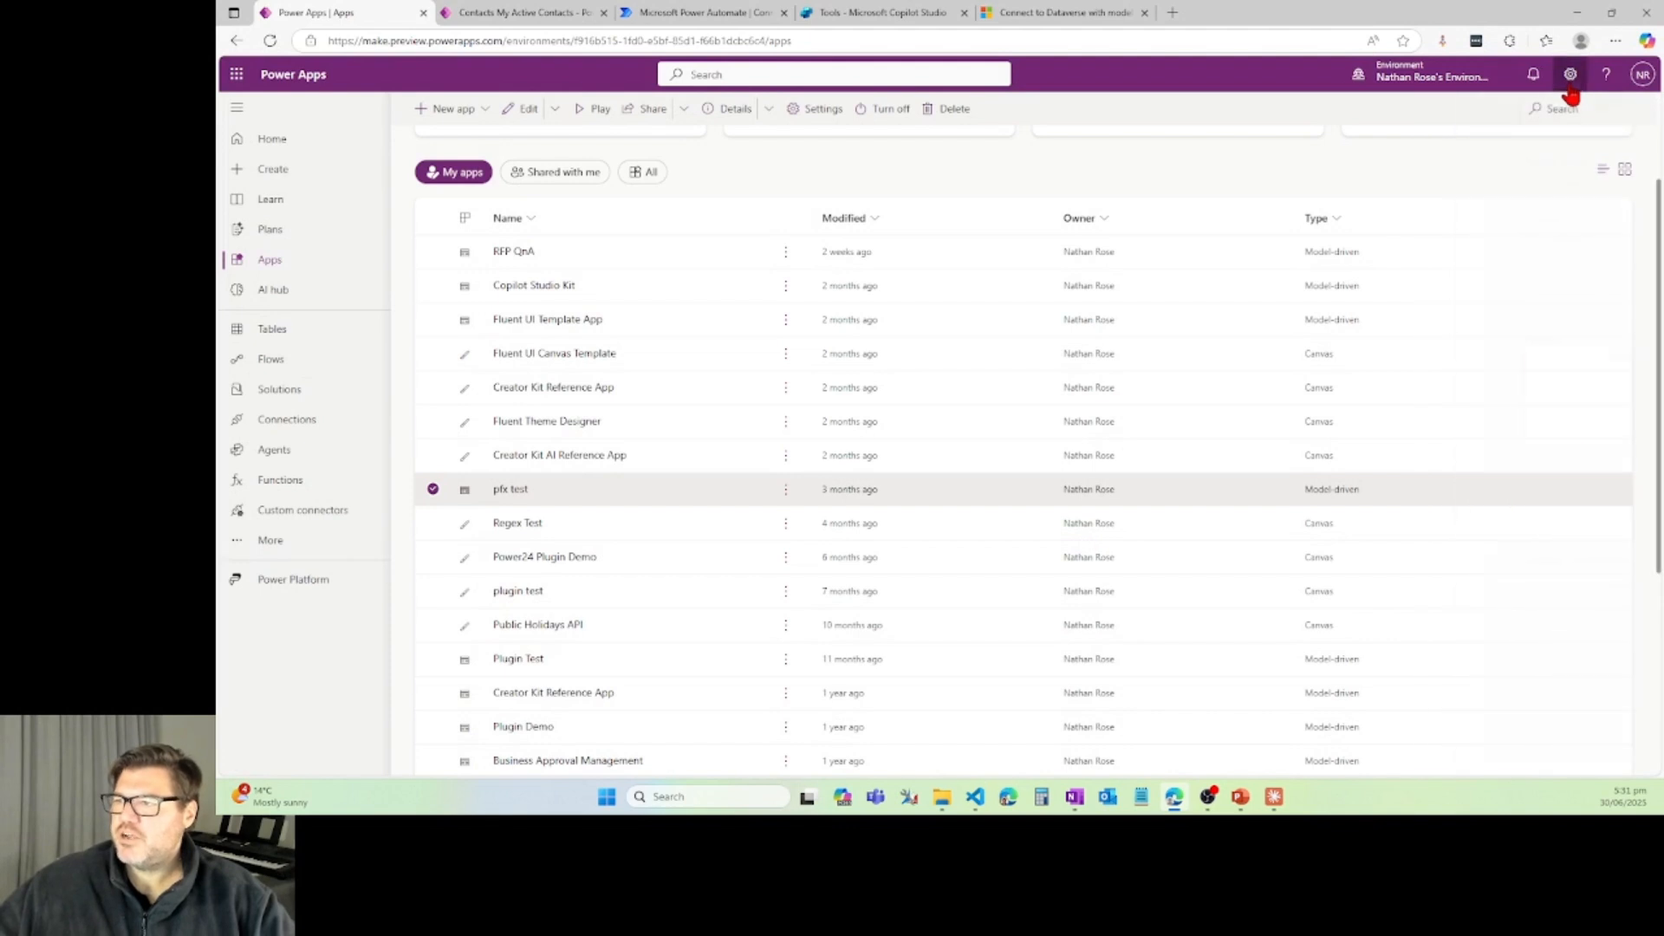
{"action": "left_click", "coordinate": [1570, 75]}
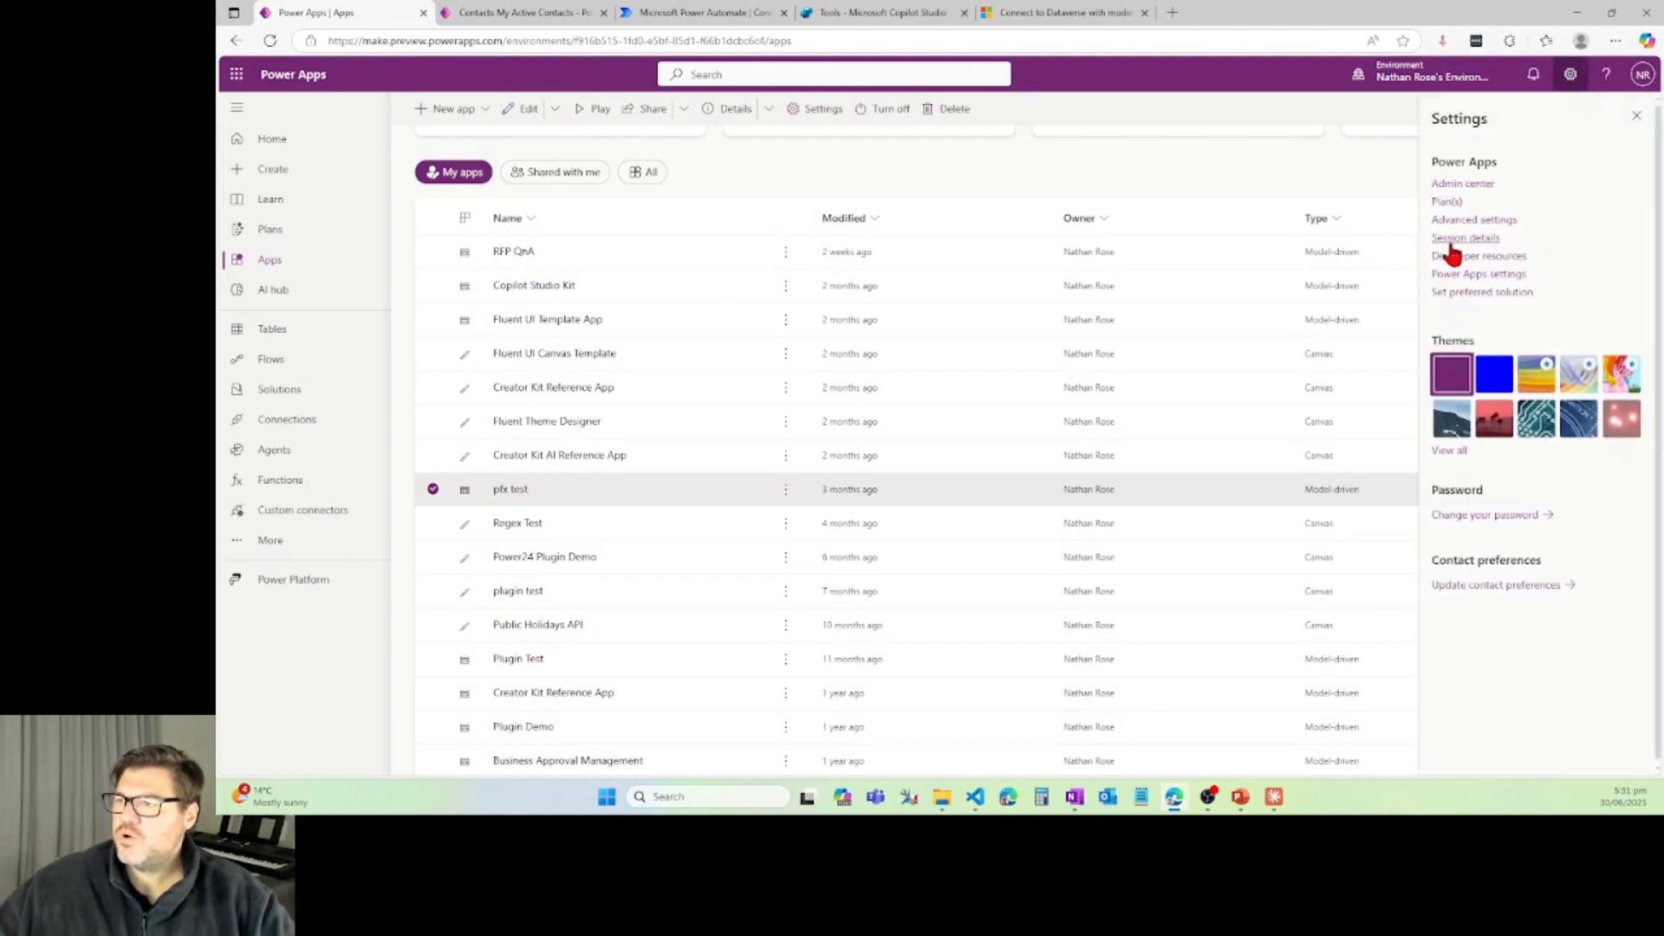
{"action": "left_click", "coordinate": [1466, 237]}
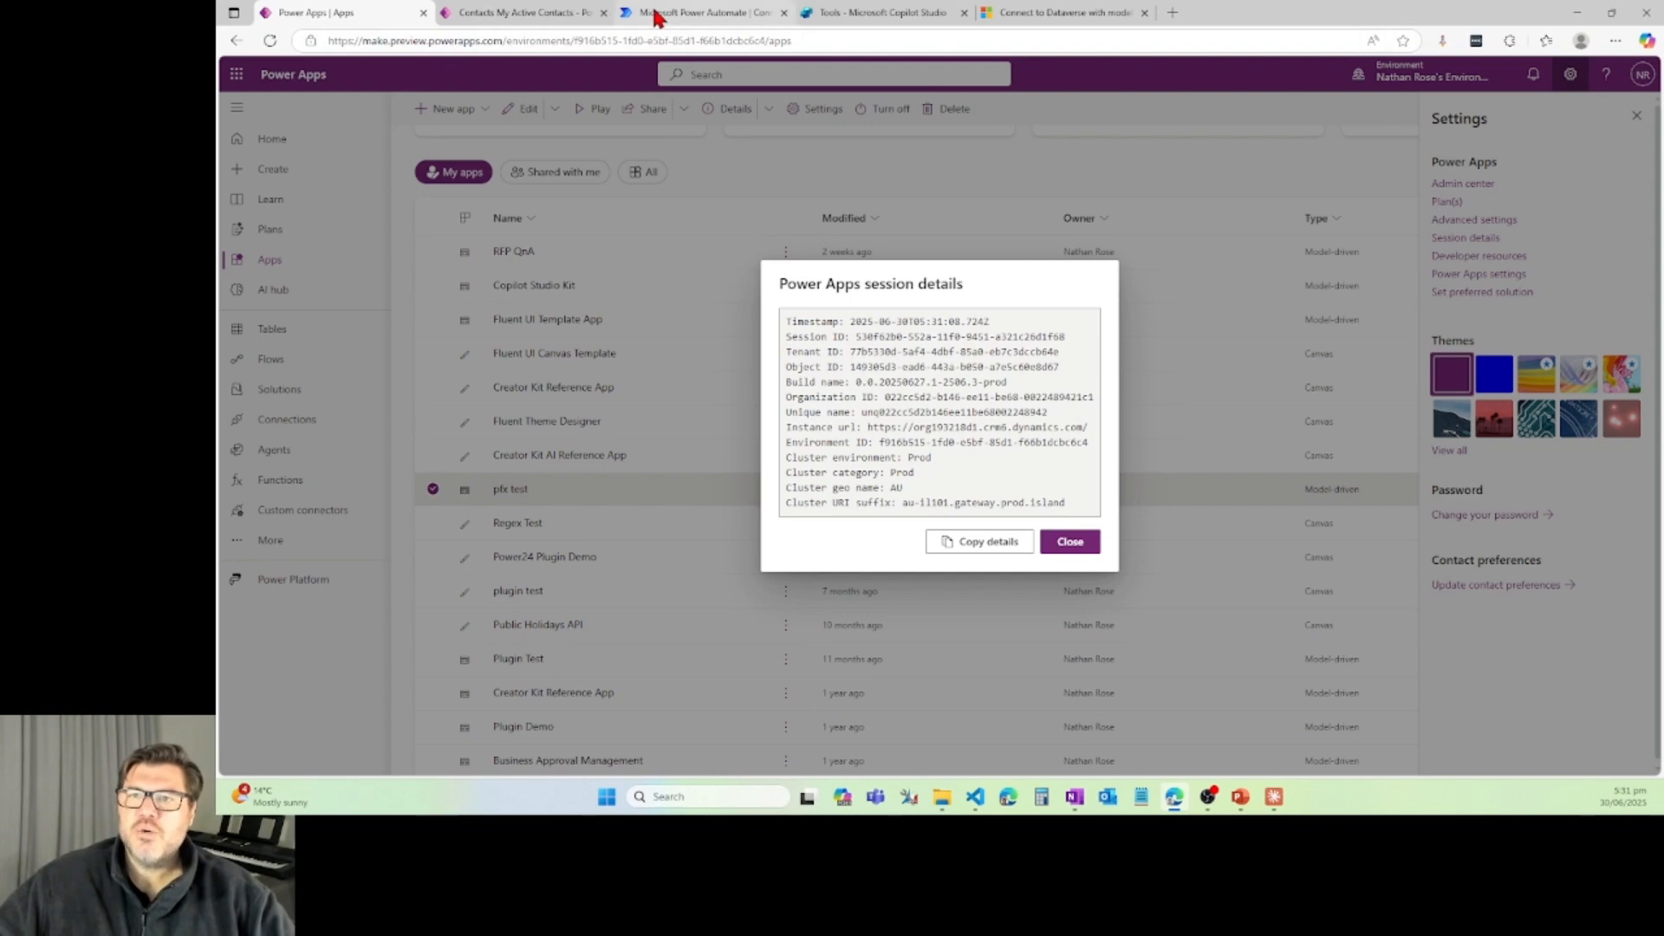
{"action": "left_click", "coordinate": [703, 13]}
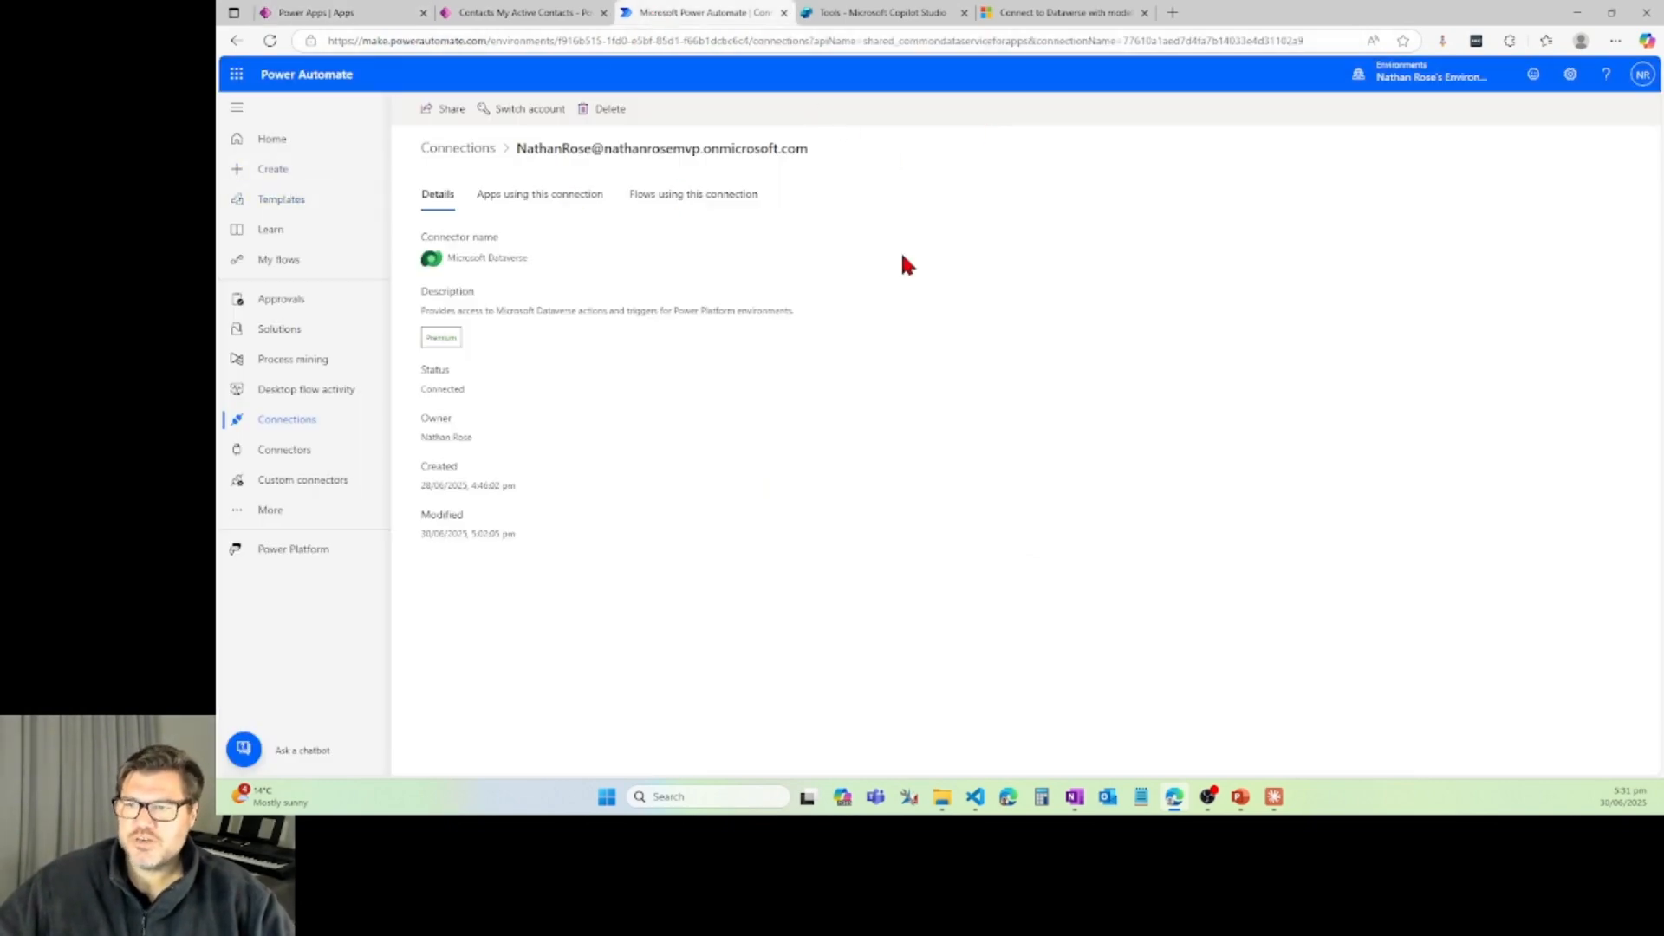
Go back to the Learn article and scroll to 'Configure Dataverse MCP server in Claude desktop'.
{"action": "left_click", "coordinate": [1058, 12]}
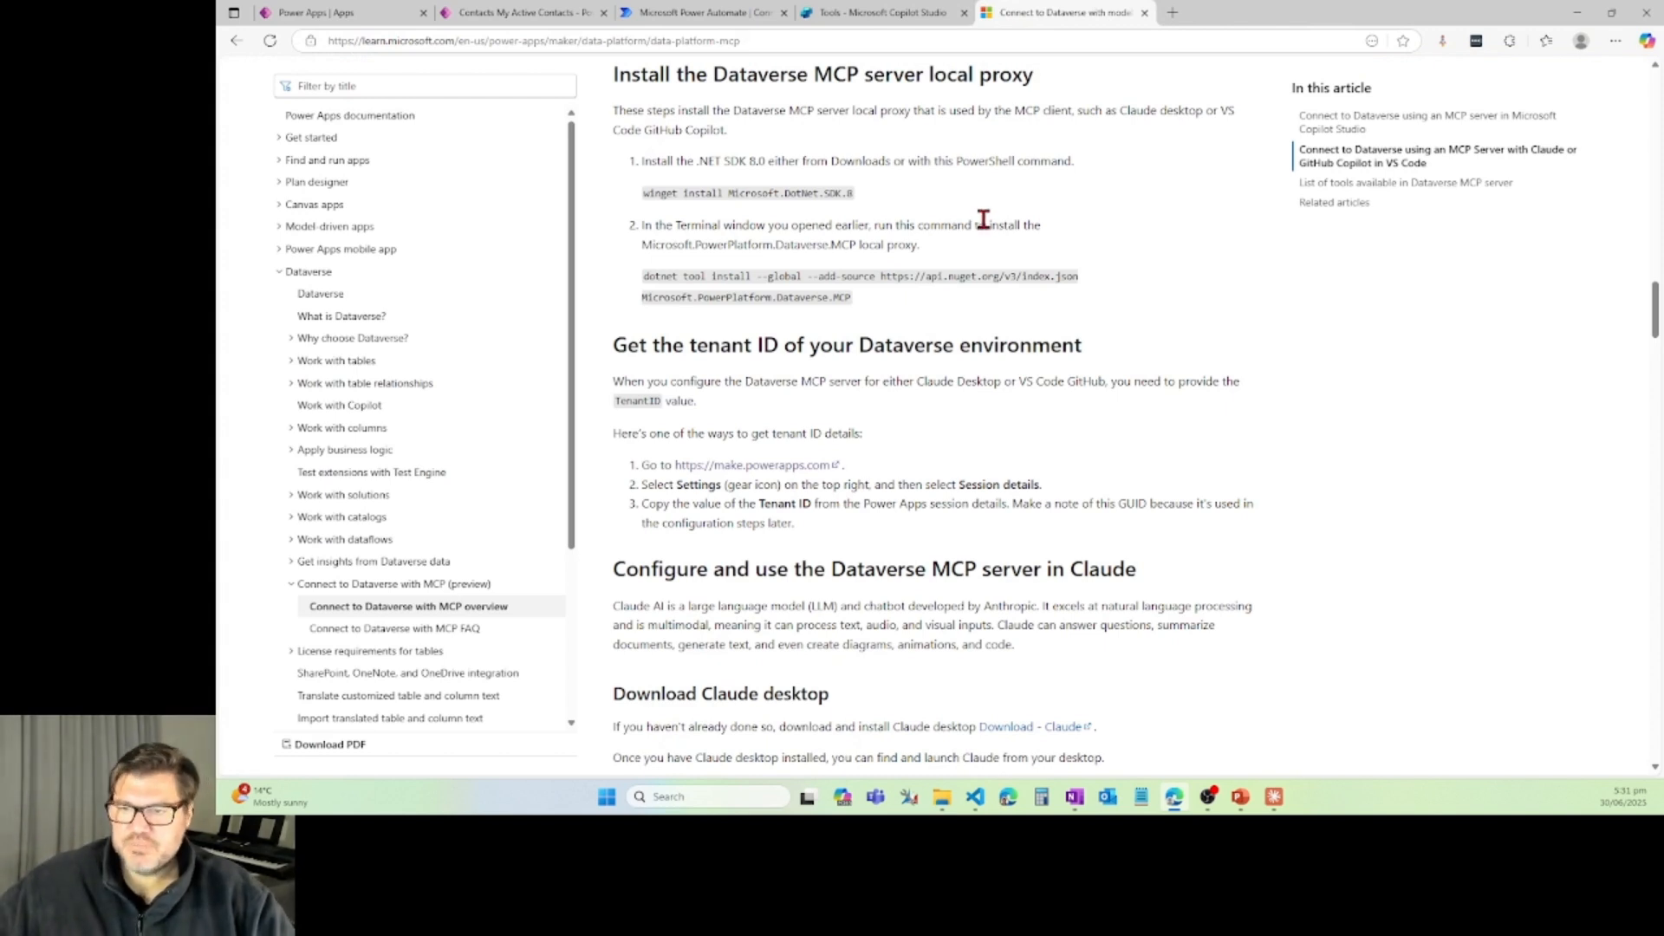
{"action": "mouse_move", "coordinate": [923, 321]}
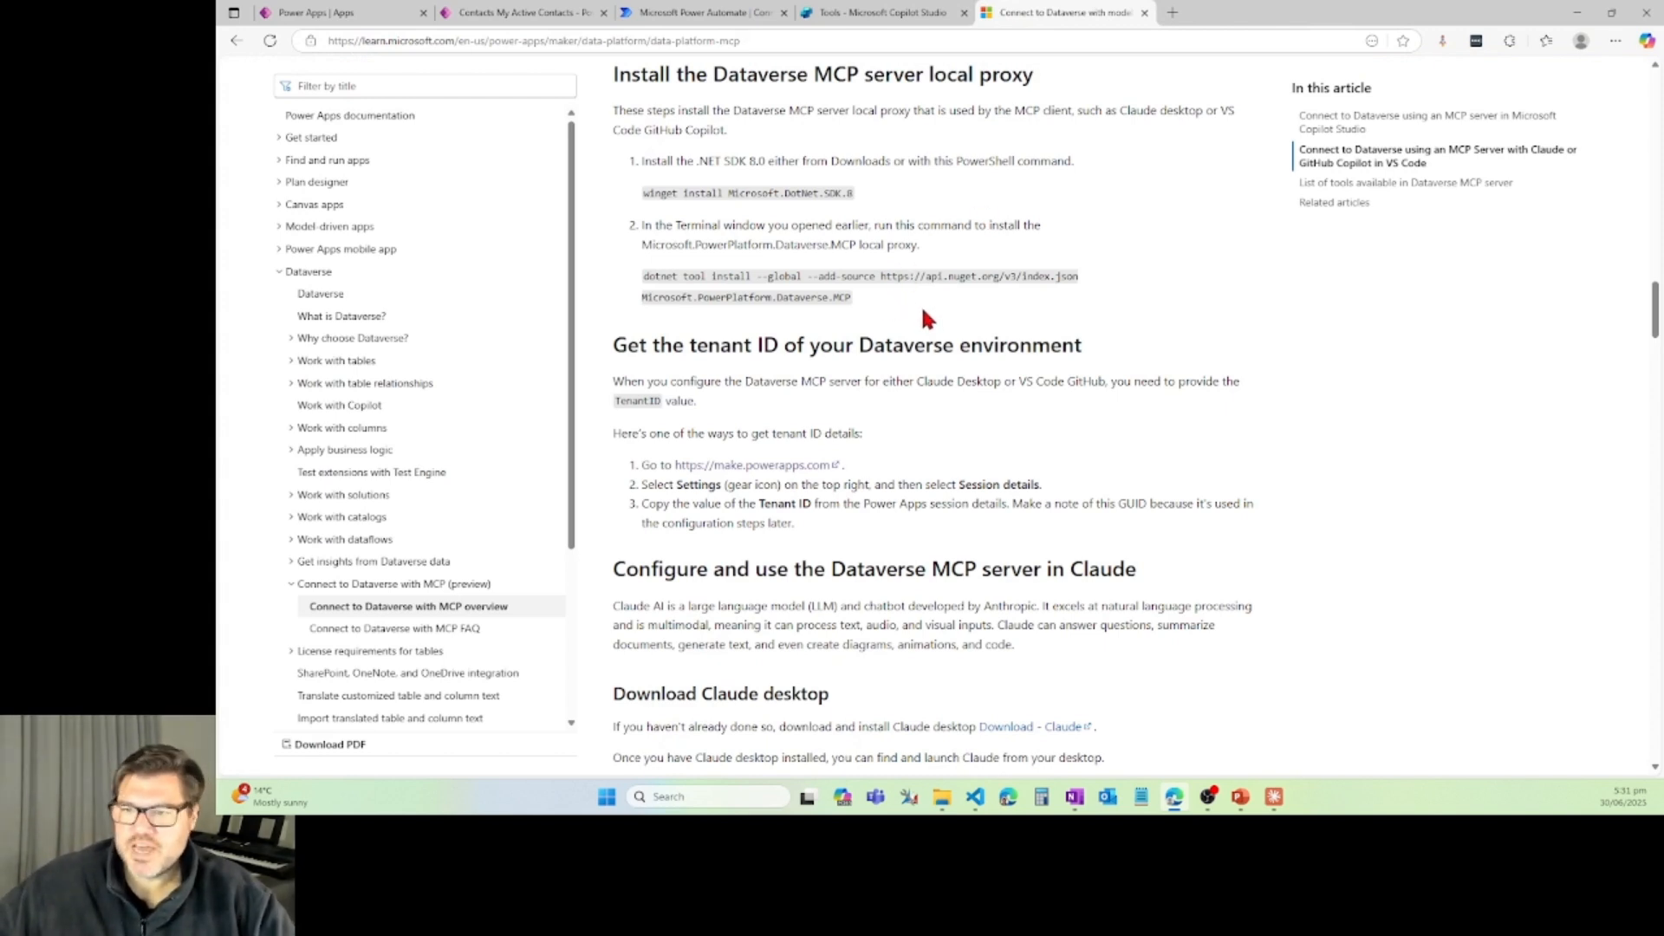
{"action": "scroll", "scroll_direction": "down", "scroll_amount": 3}
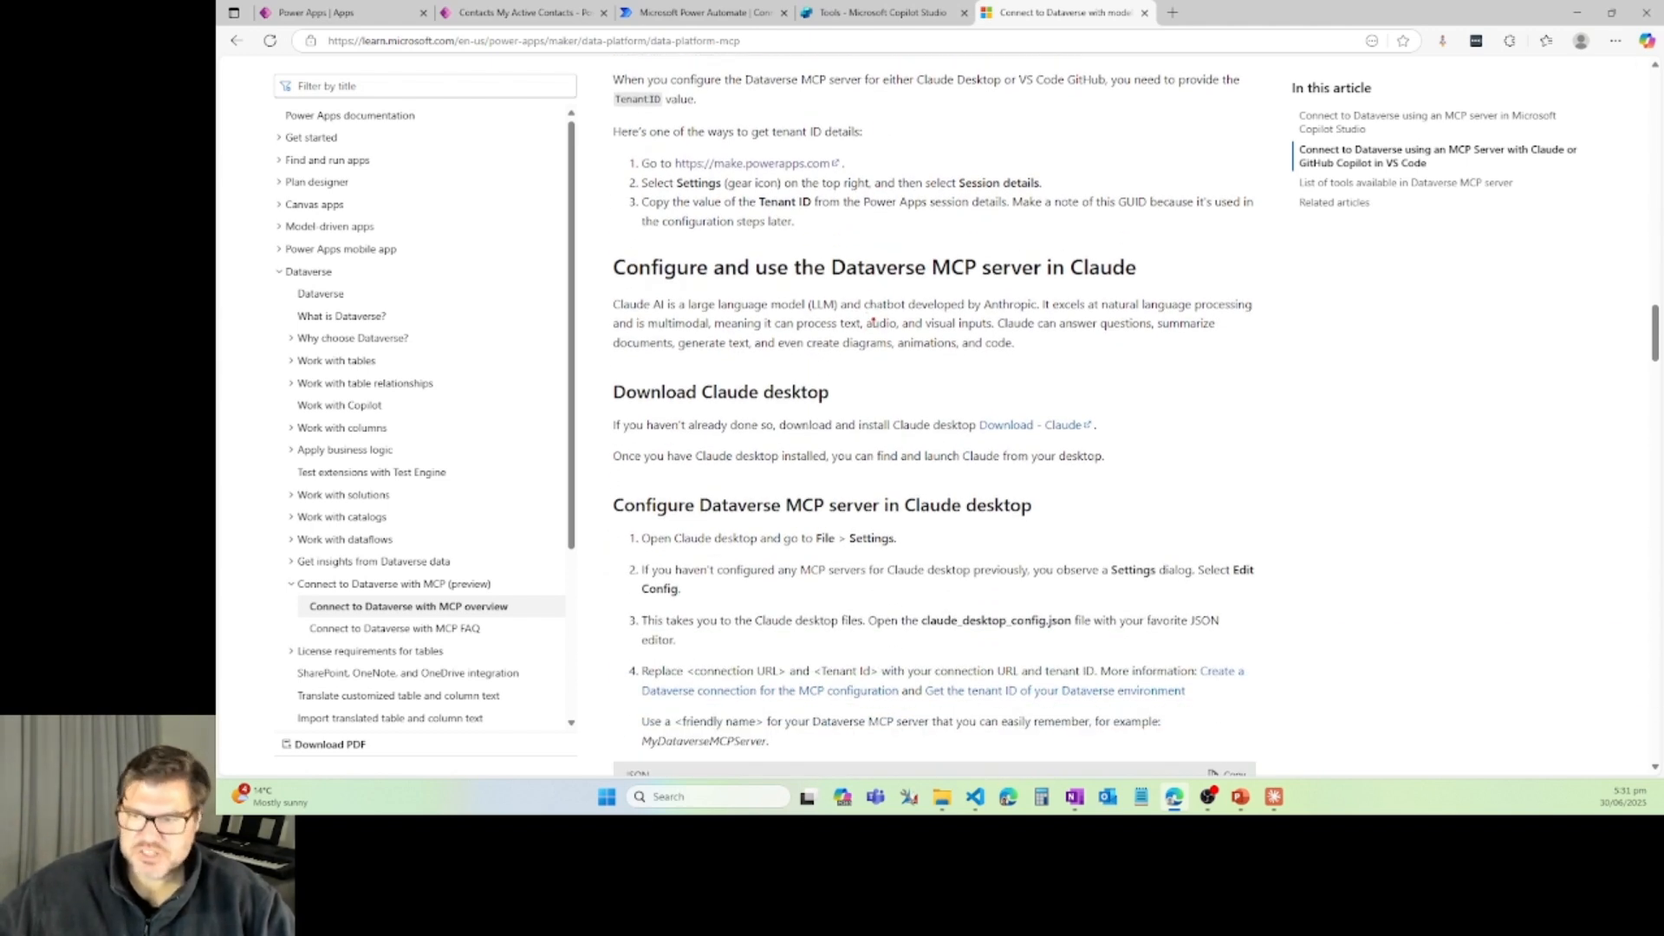
{"action": "left_click_drag", "start_coordinate": [849, 228], "coordinate": [600, 419]}
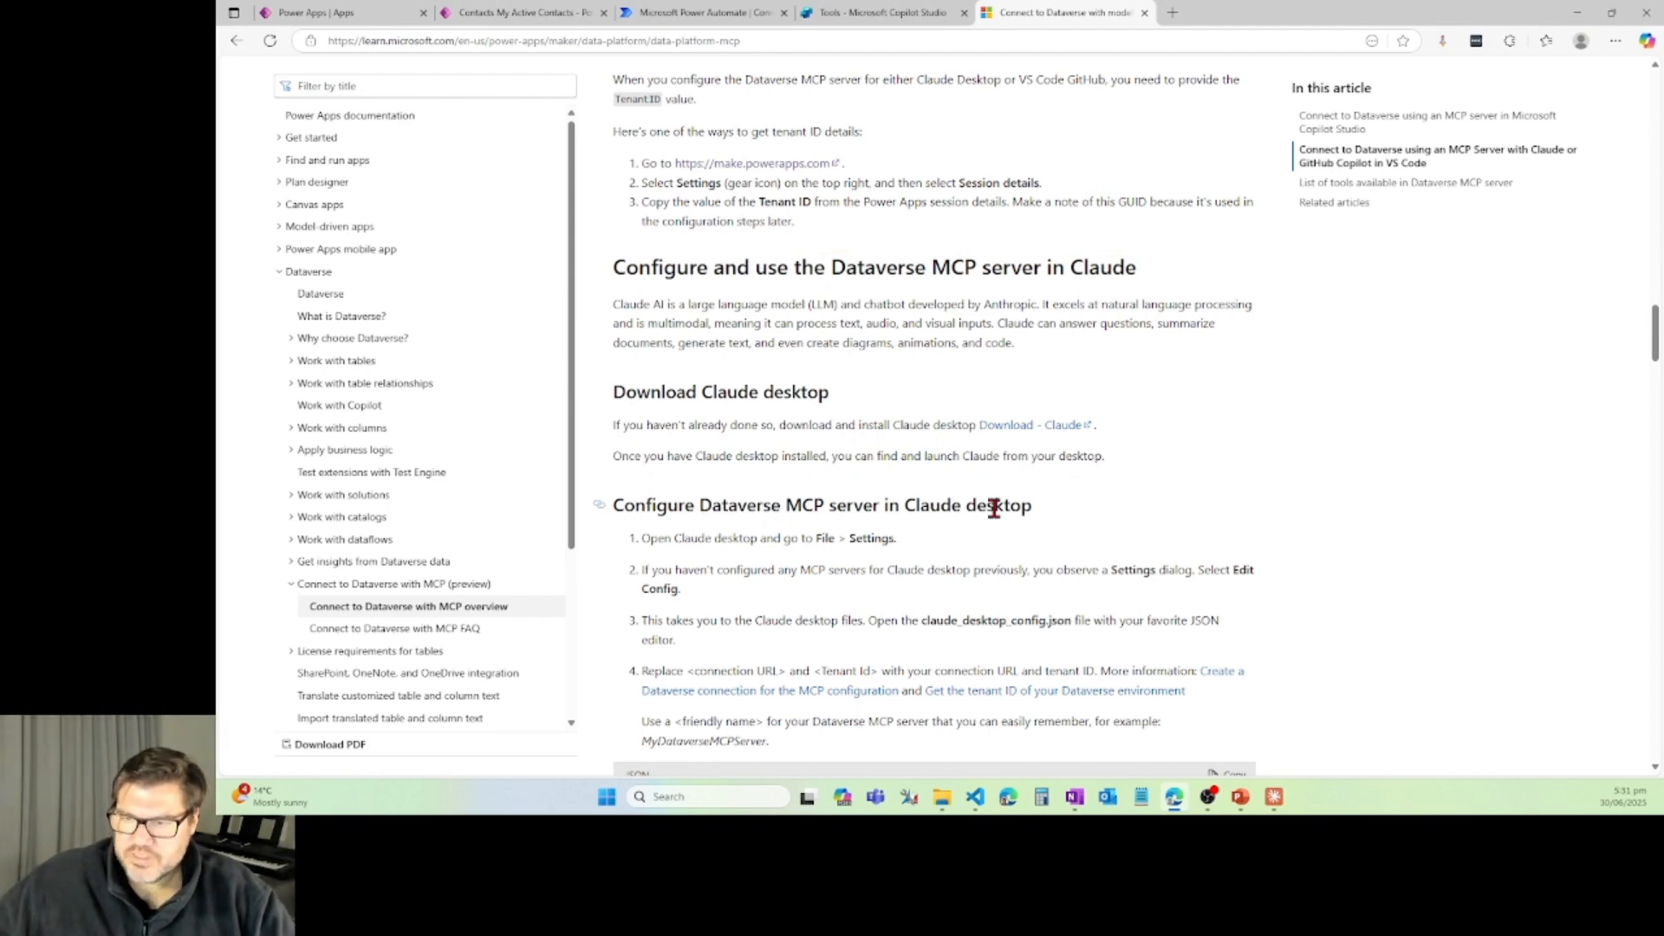
{"action": "mouse_move", "coordinate": [926, 556]}
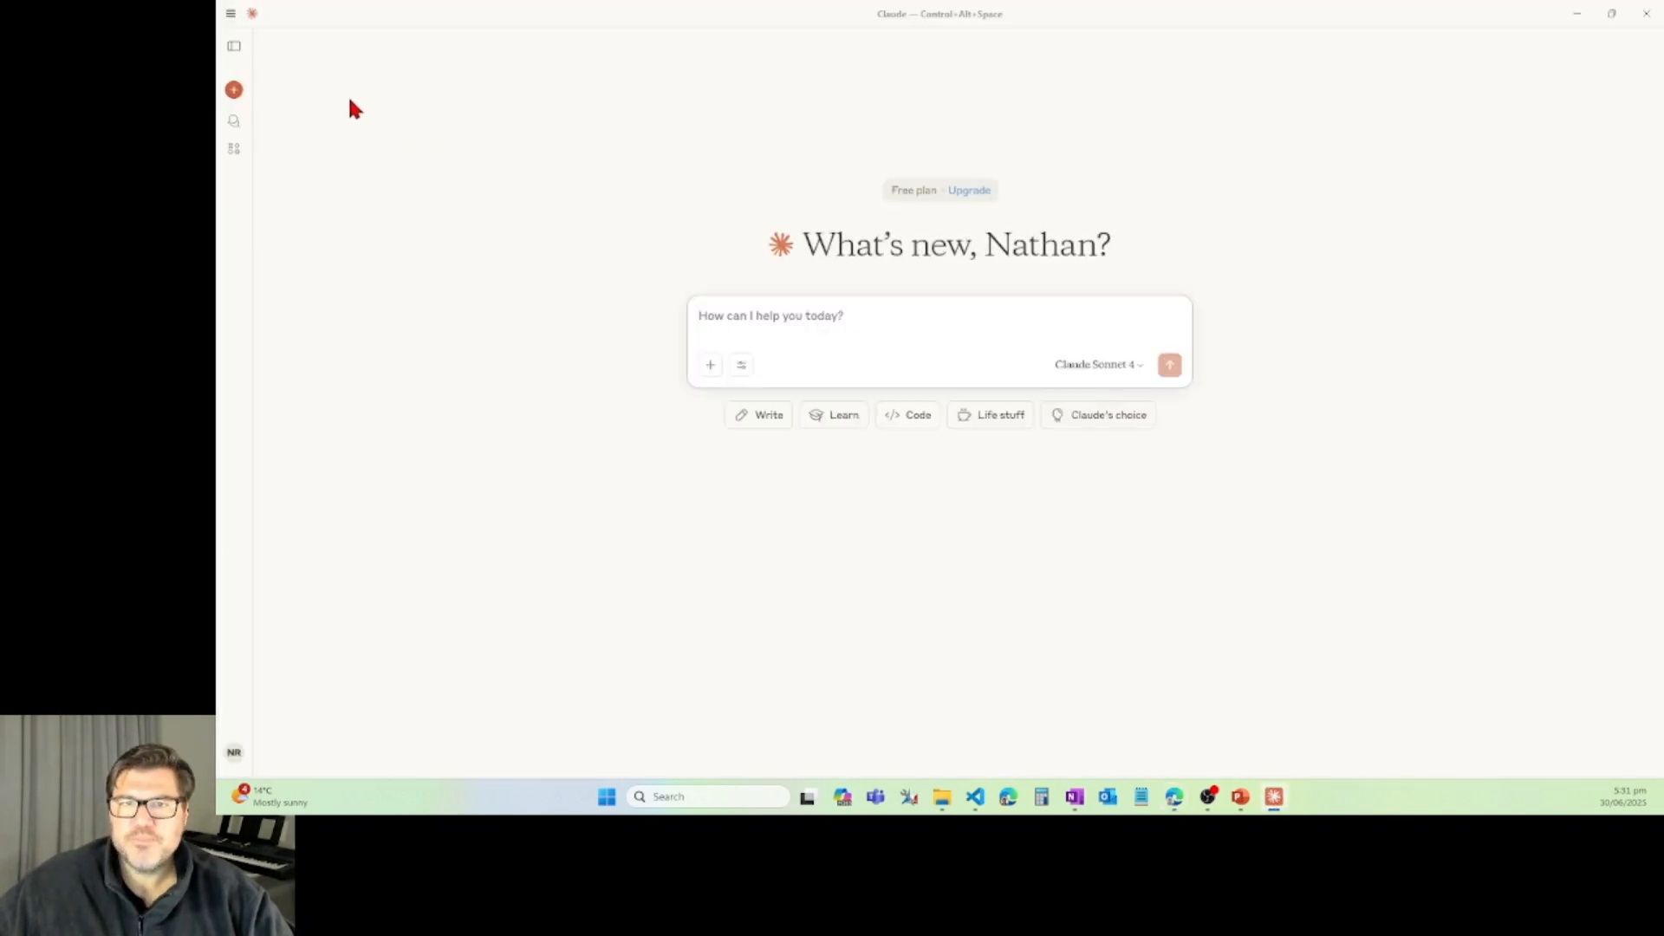
Open Claude Desktop's Developer settings and reveal the claude_desktop_config.json folder via Edit Config.
{"action": "left_click", "coordinate": [254, 34]}
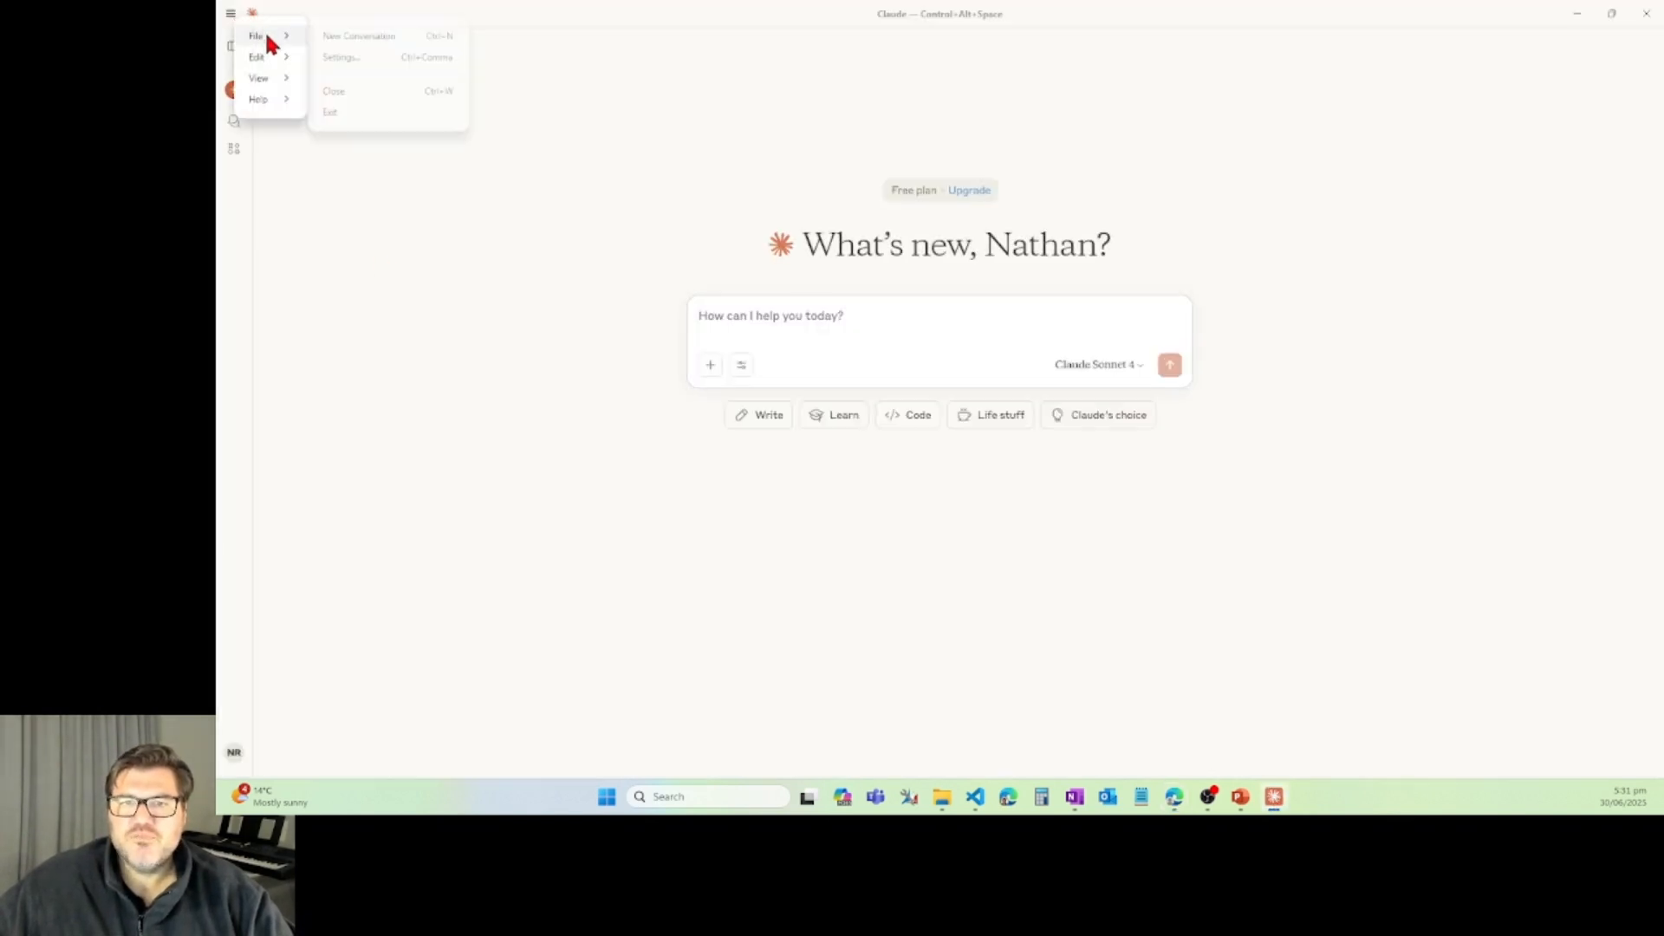
{"action": "left_click", "coordinate": [341, 57]}
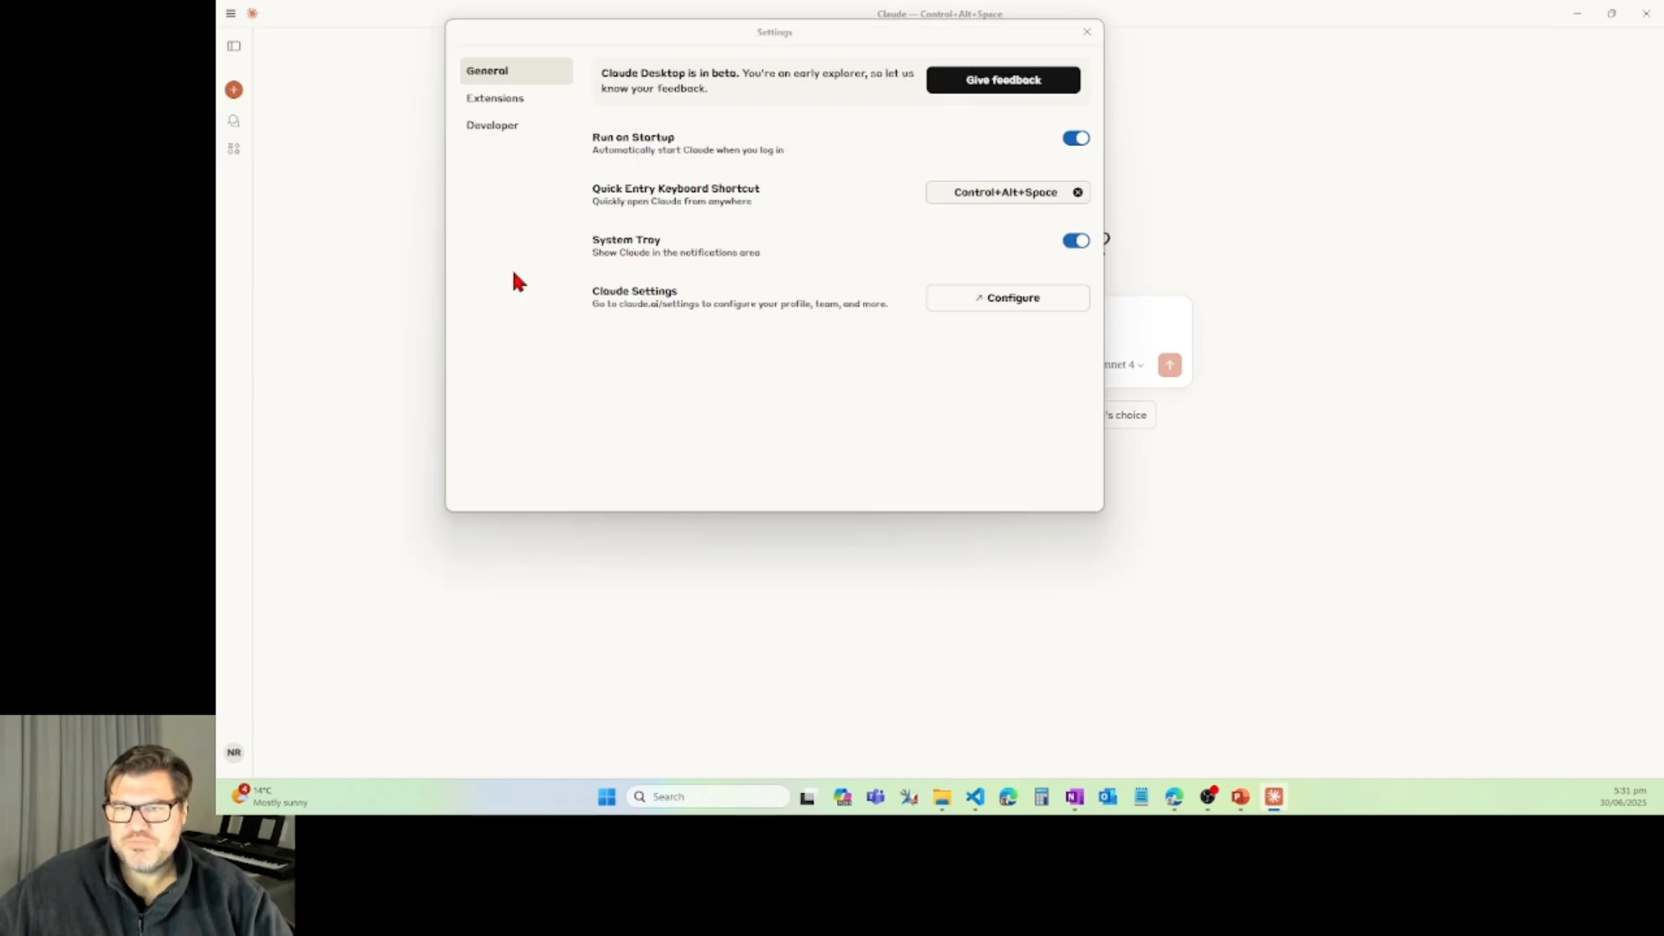
{"action": "mouse_move", "coordinate": [520, 259]}
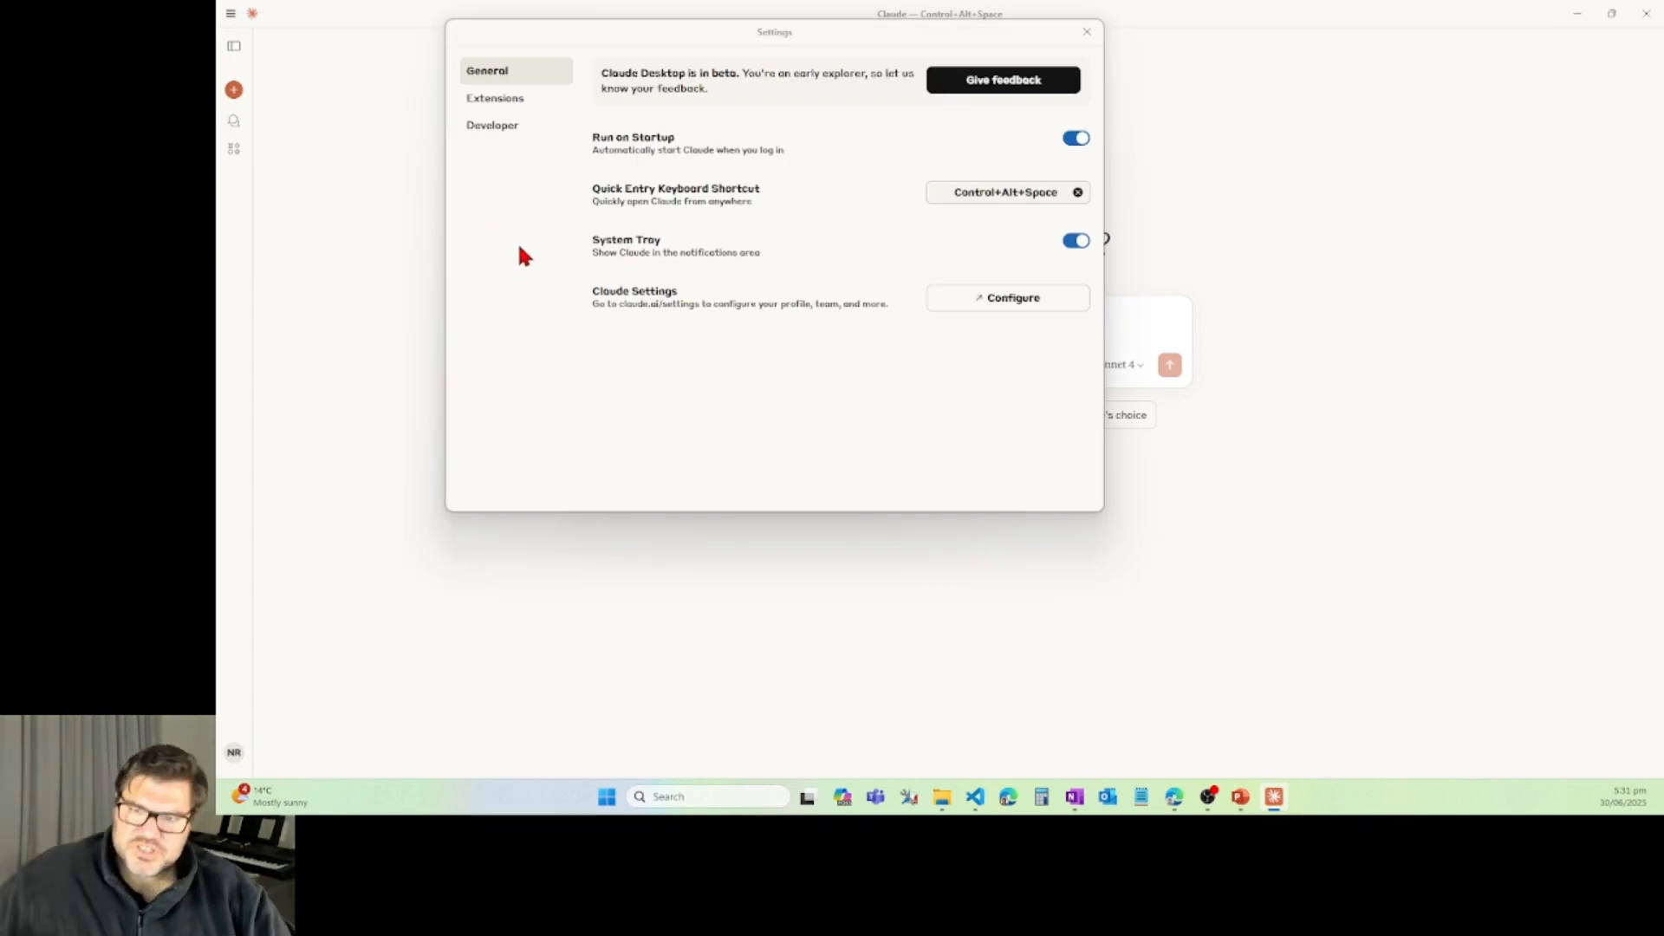
{"action": "mouse_move", "coordinate": [481, 120]}
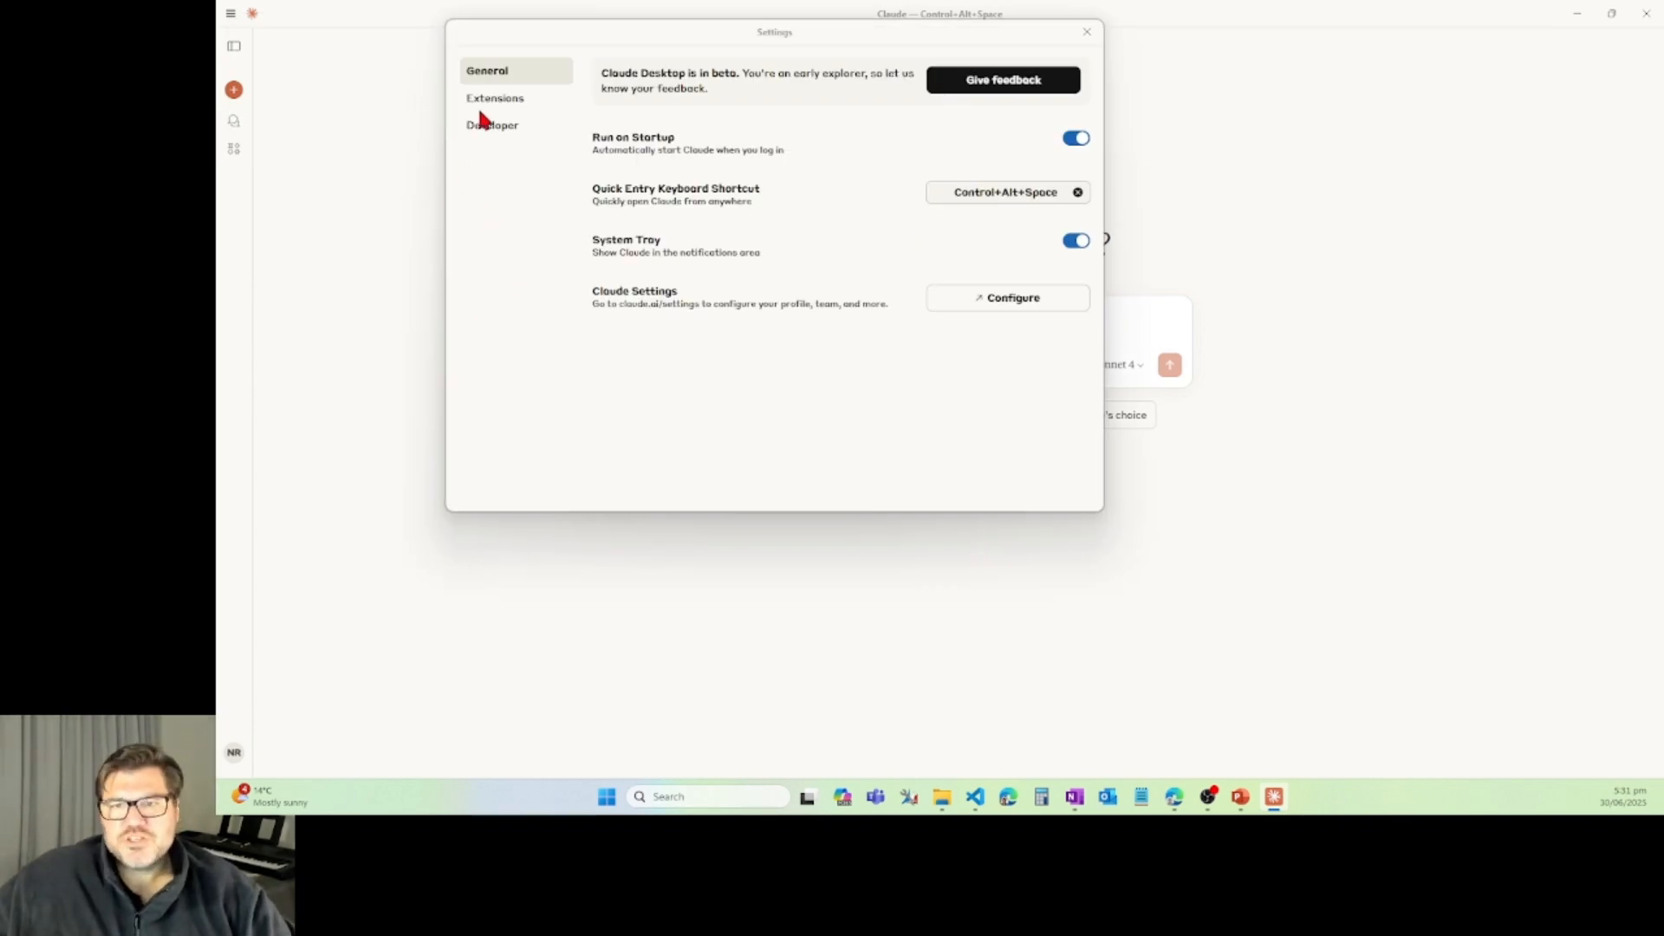
{"action": "left_click", "coordinate": [492, 124]}
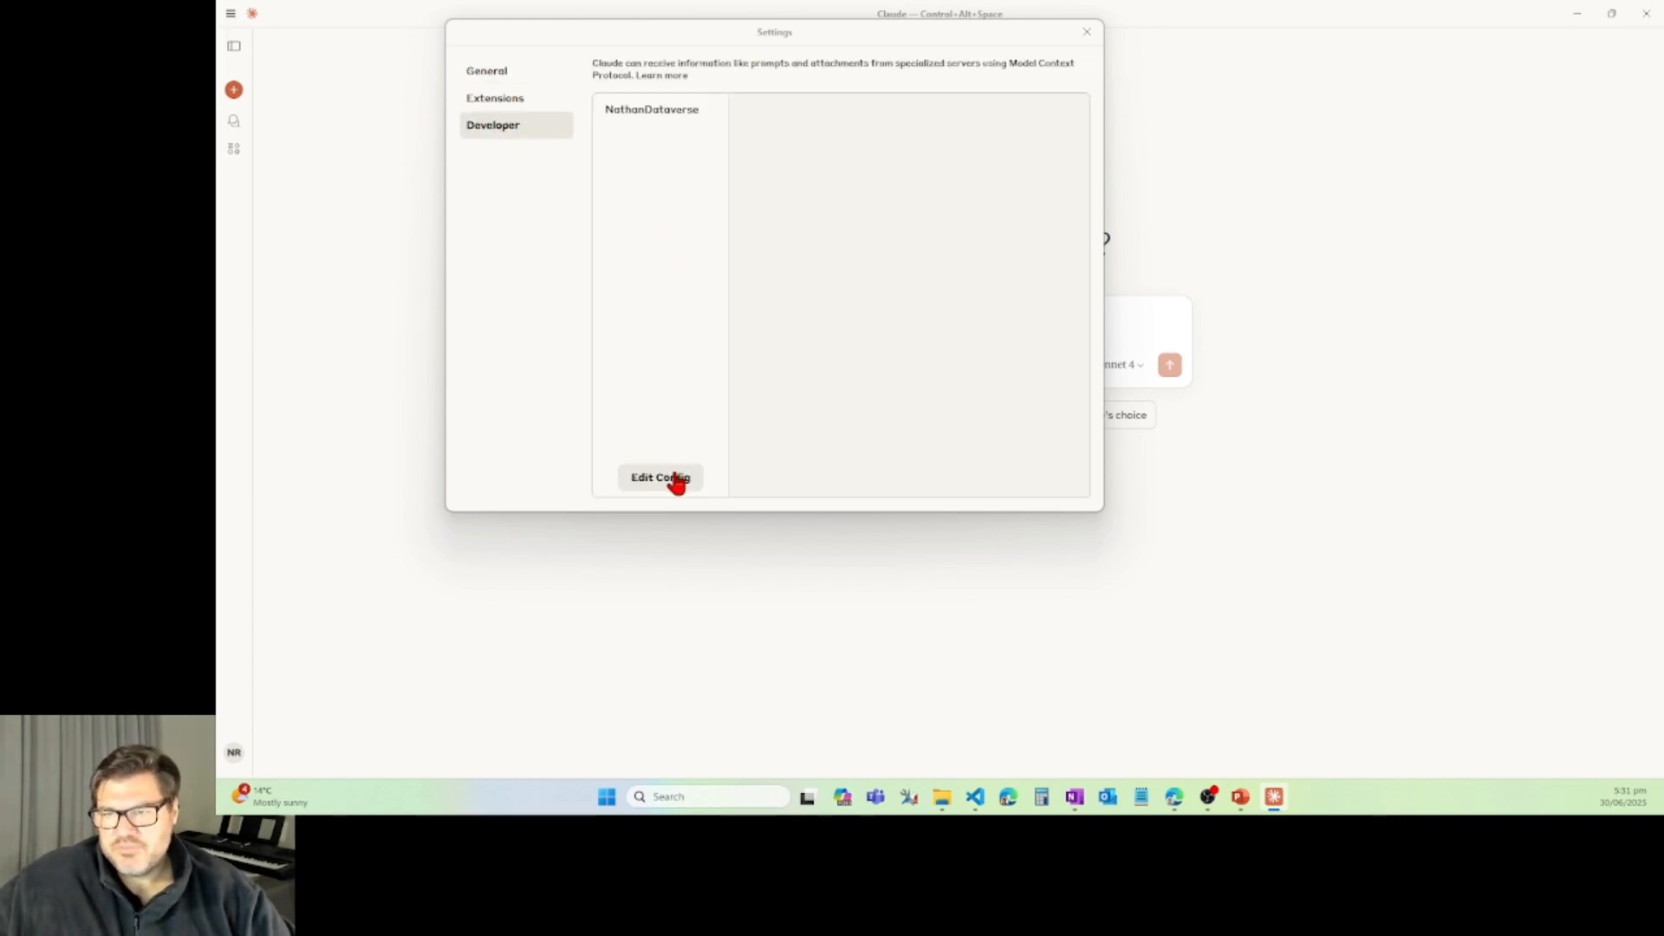
{"action": "left_click", "coordinate": [659, 477]}
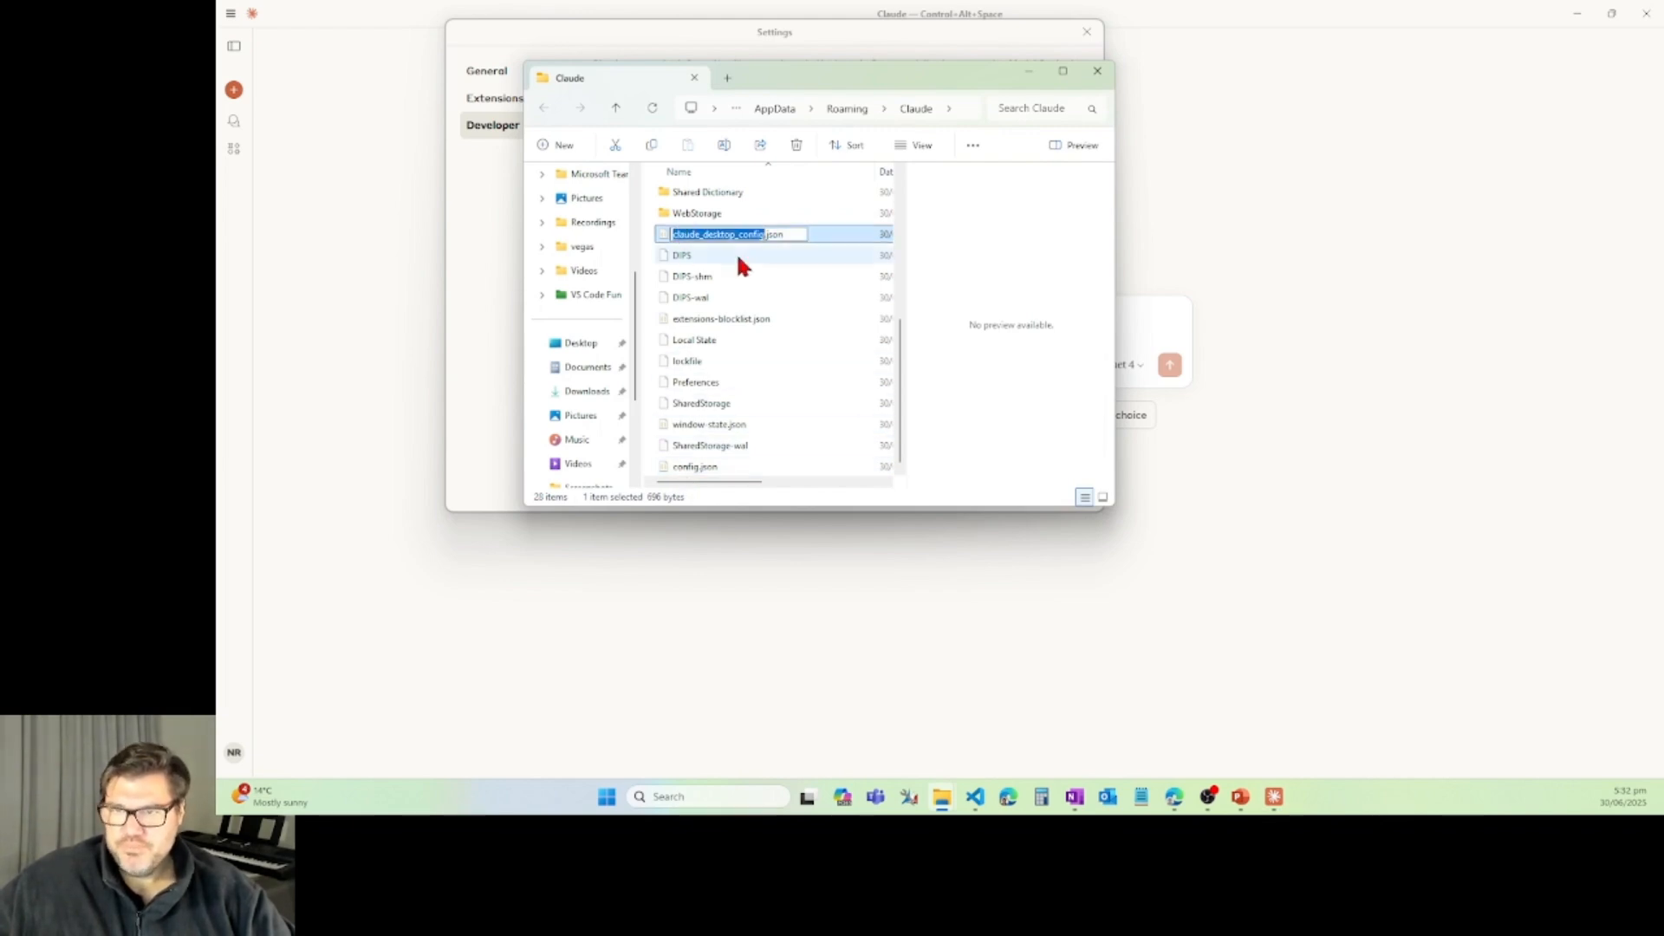
{"action": "mouse_move", "coordinate": [843, 245]}
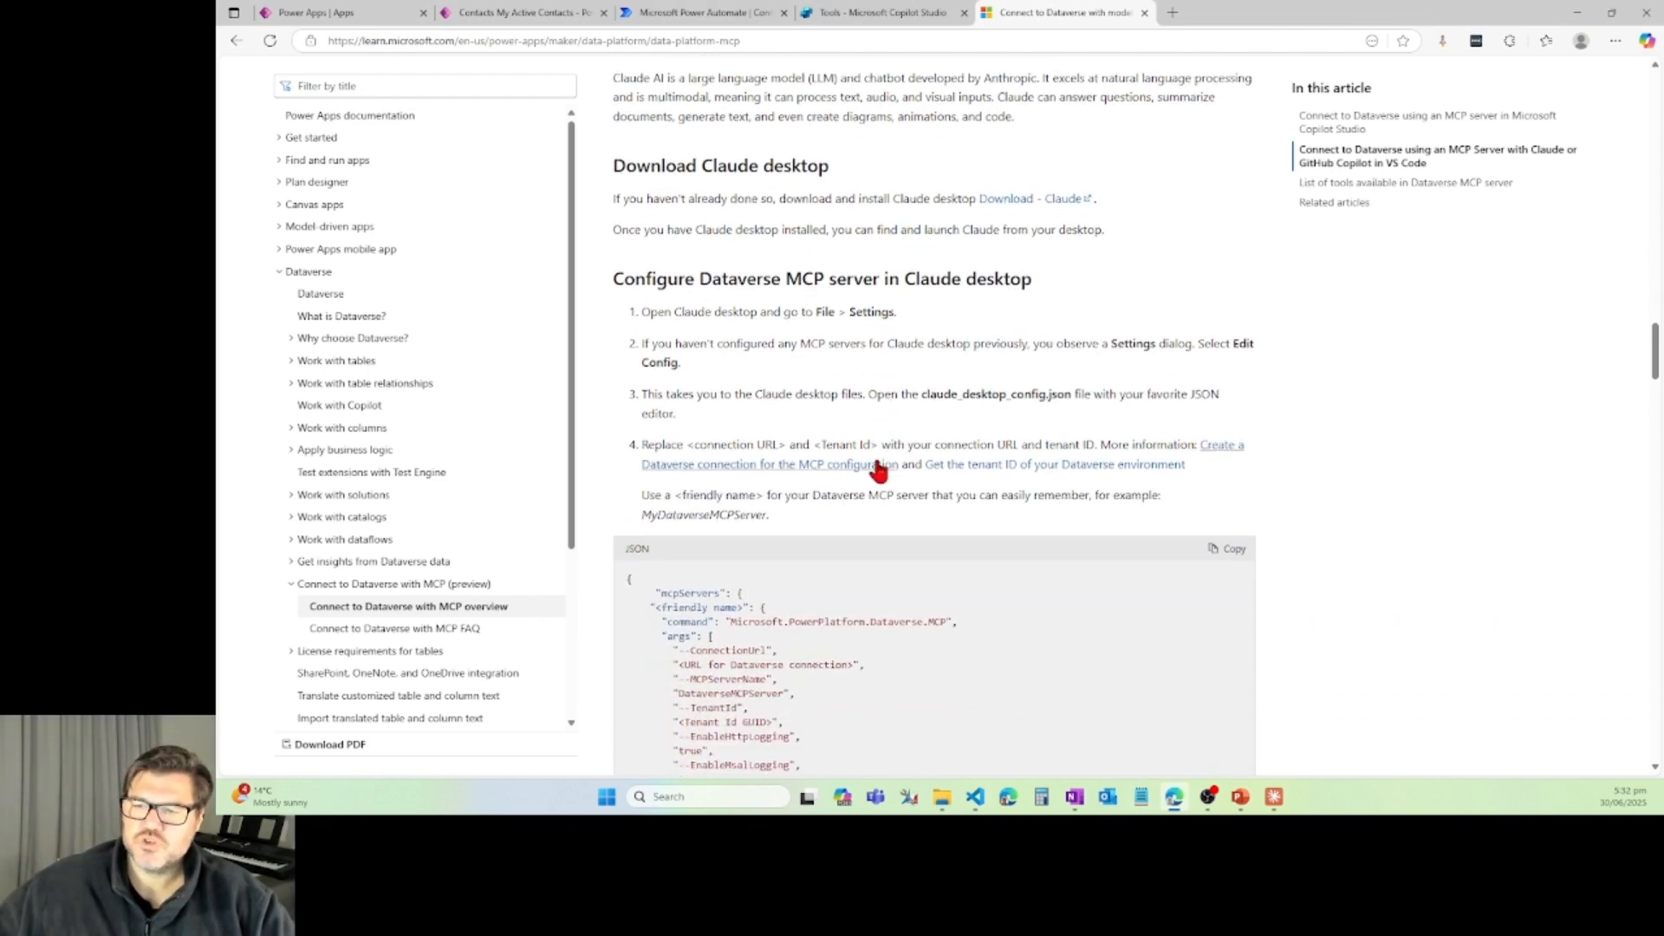
Scroll through the sample MCP server JSON and save, restart and verify steps.
{"action": "scroll", "scroll_direction": "down", "scroll_amount": 3}
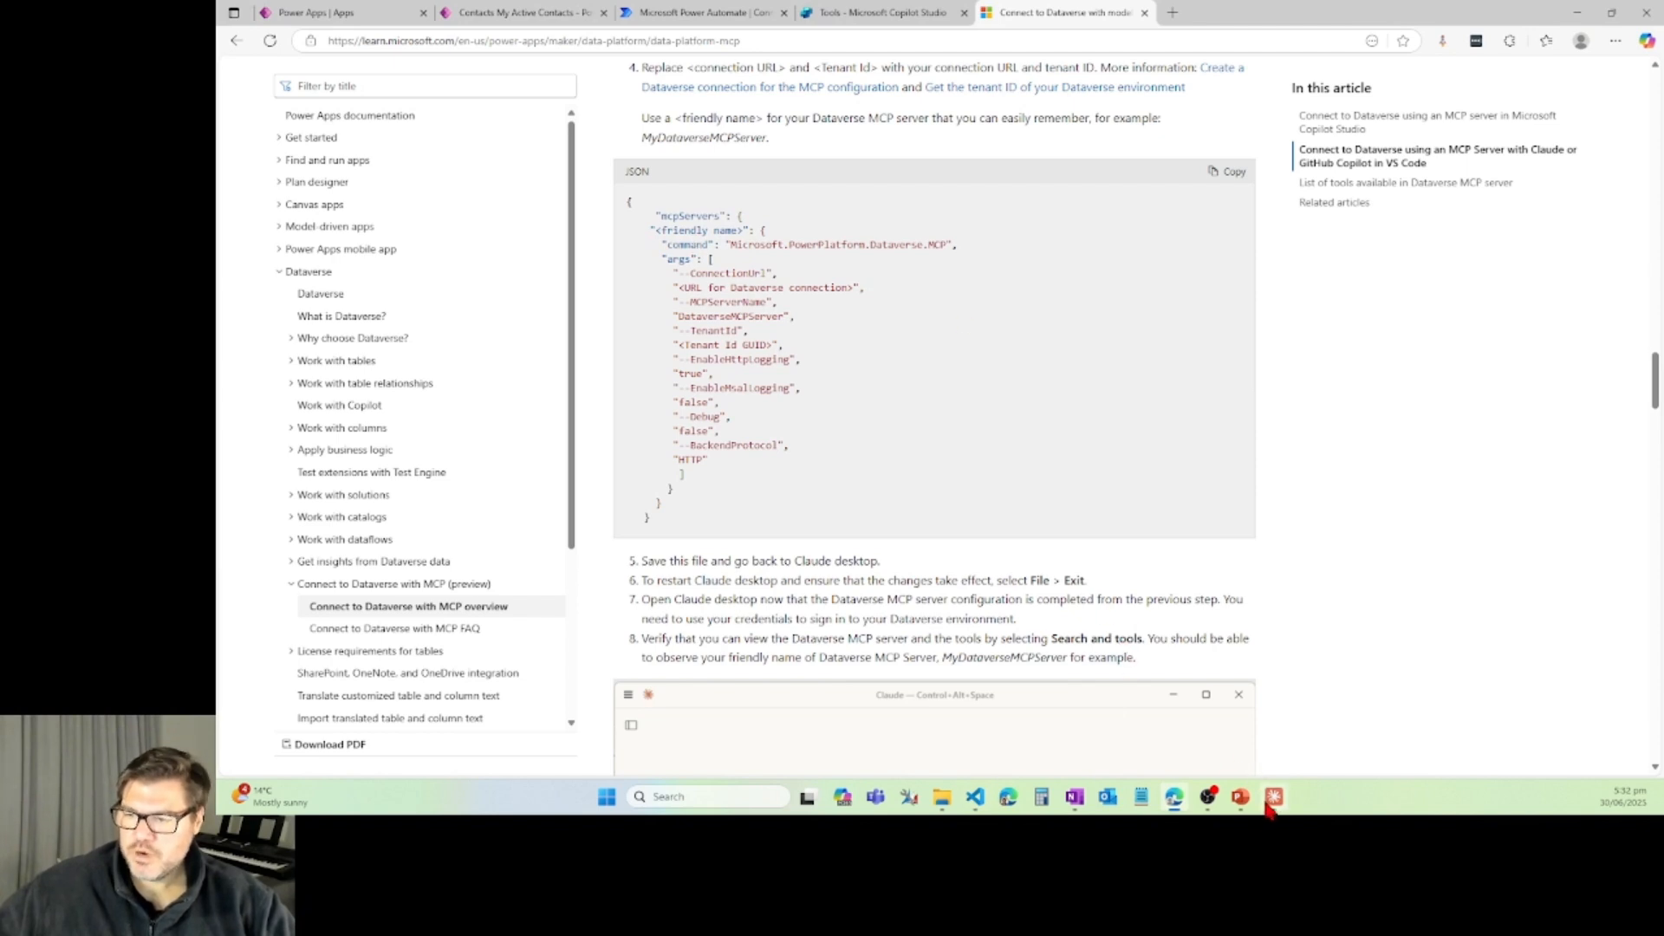
{"action": "left_click", "coordinate": [974, 797]}
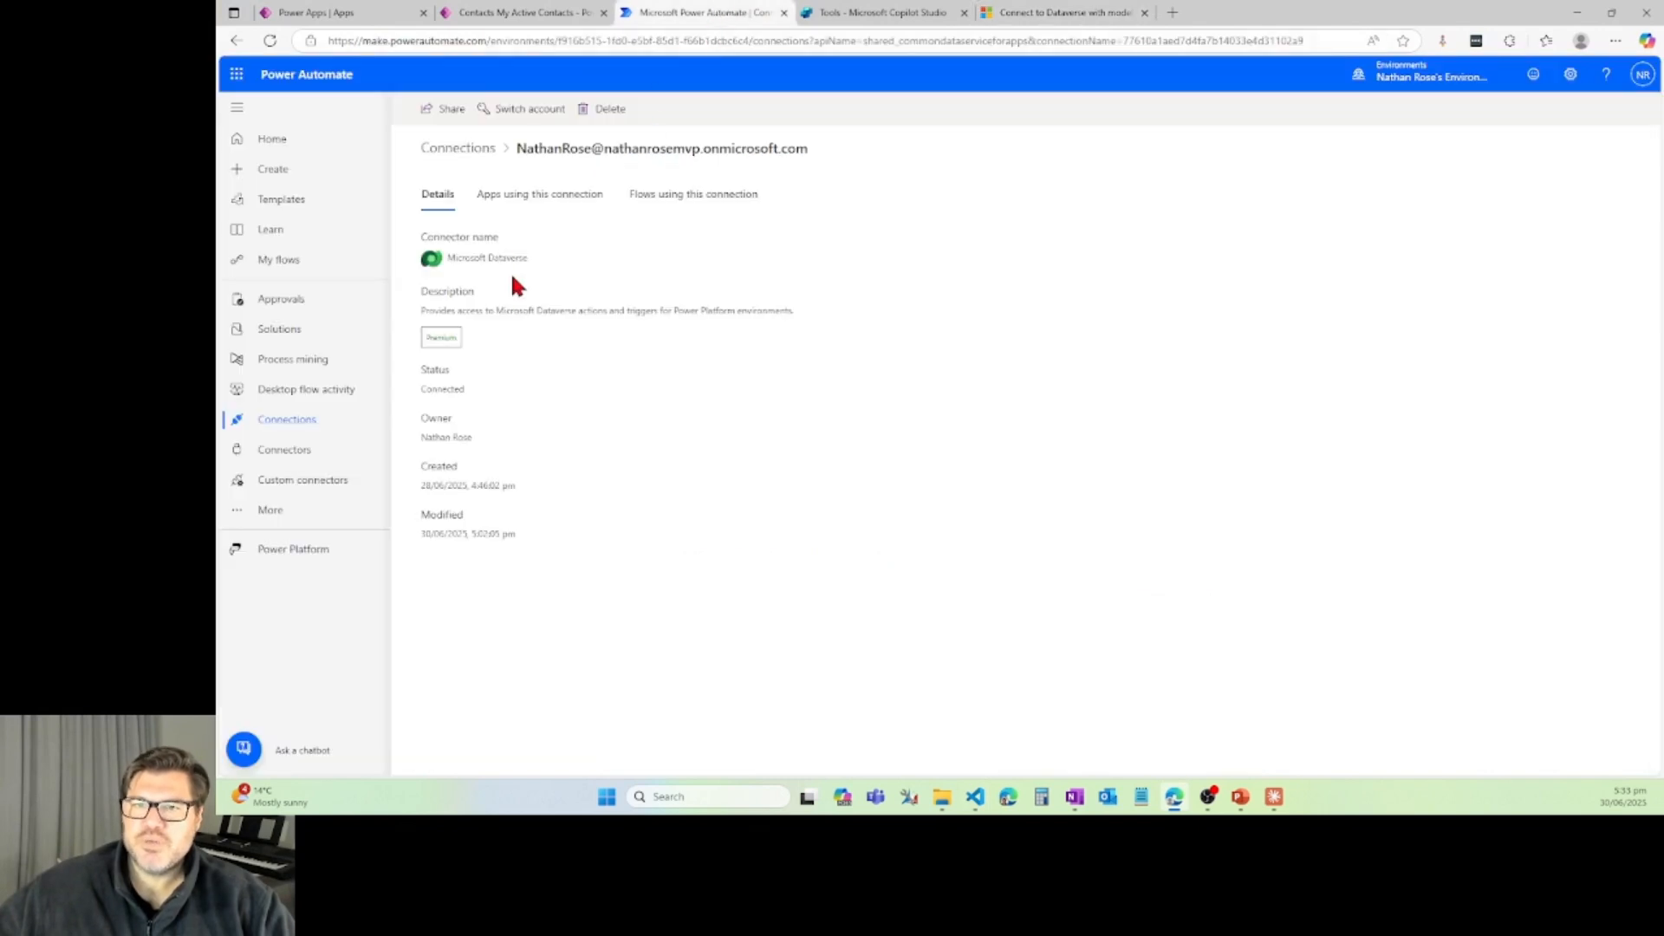
{"action": "mouse_move", "coordinate": [905, 345]}
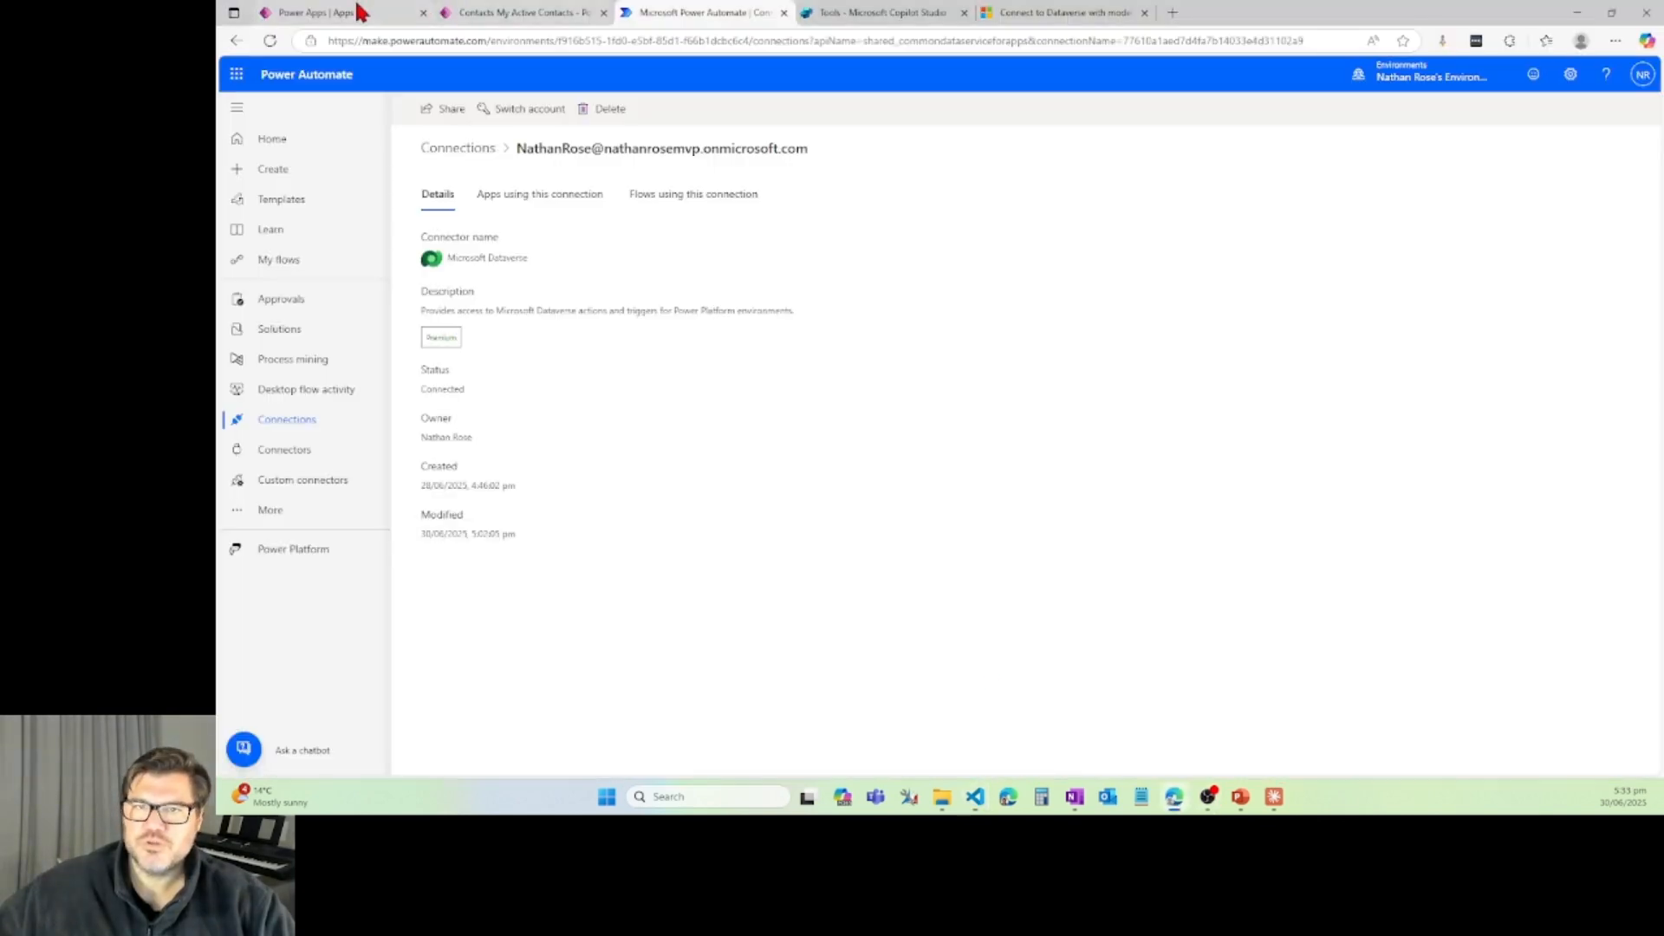
Switch back to the Microsoft Learn article at the Claude desktop configuration steps.
{"action": "left_click", "coordinate": [329, 12]}
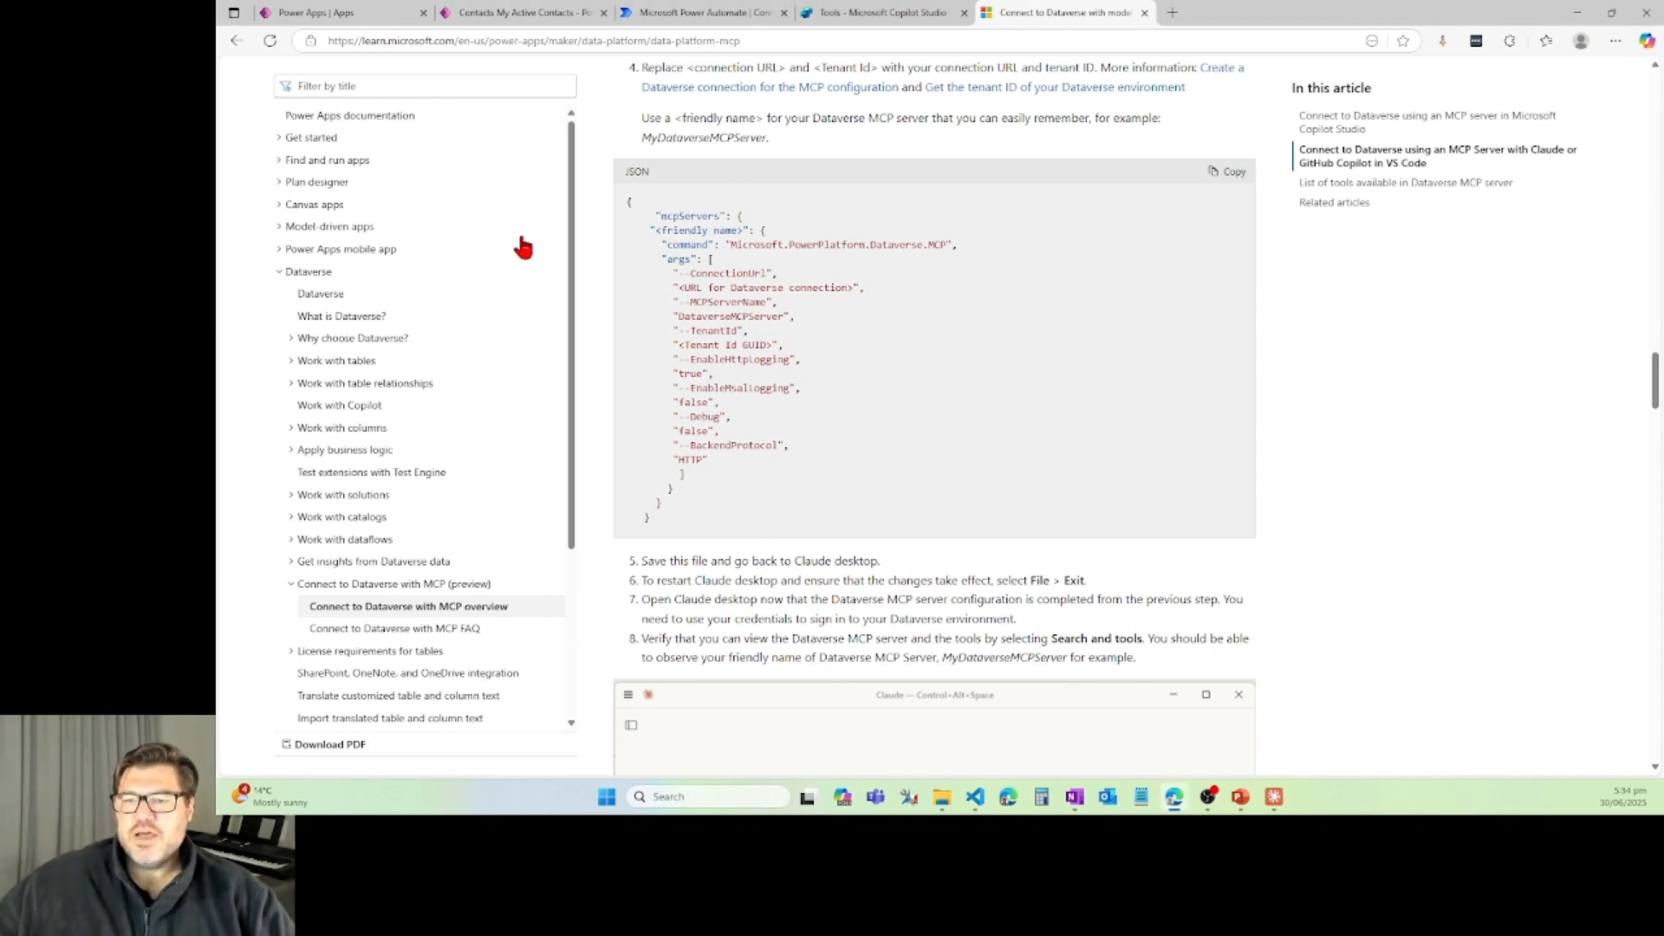
{"action": "mouse_move", "coordinate": [1117, 739]}
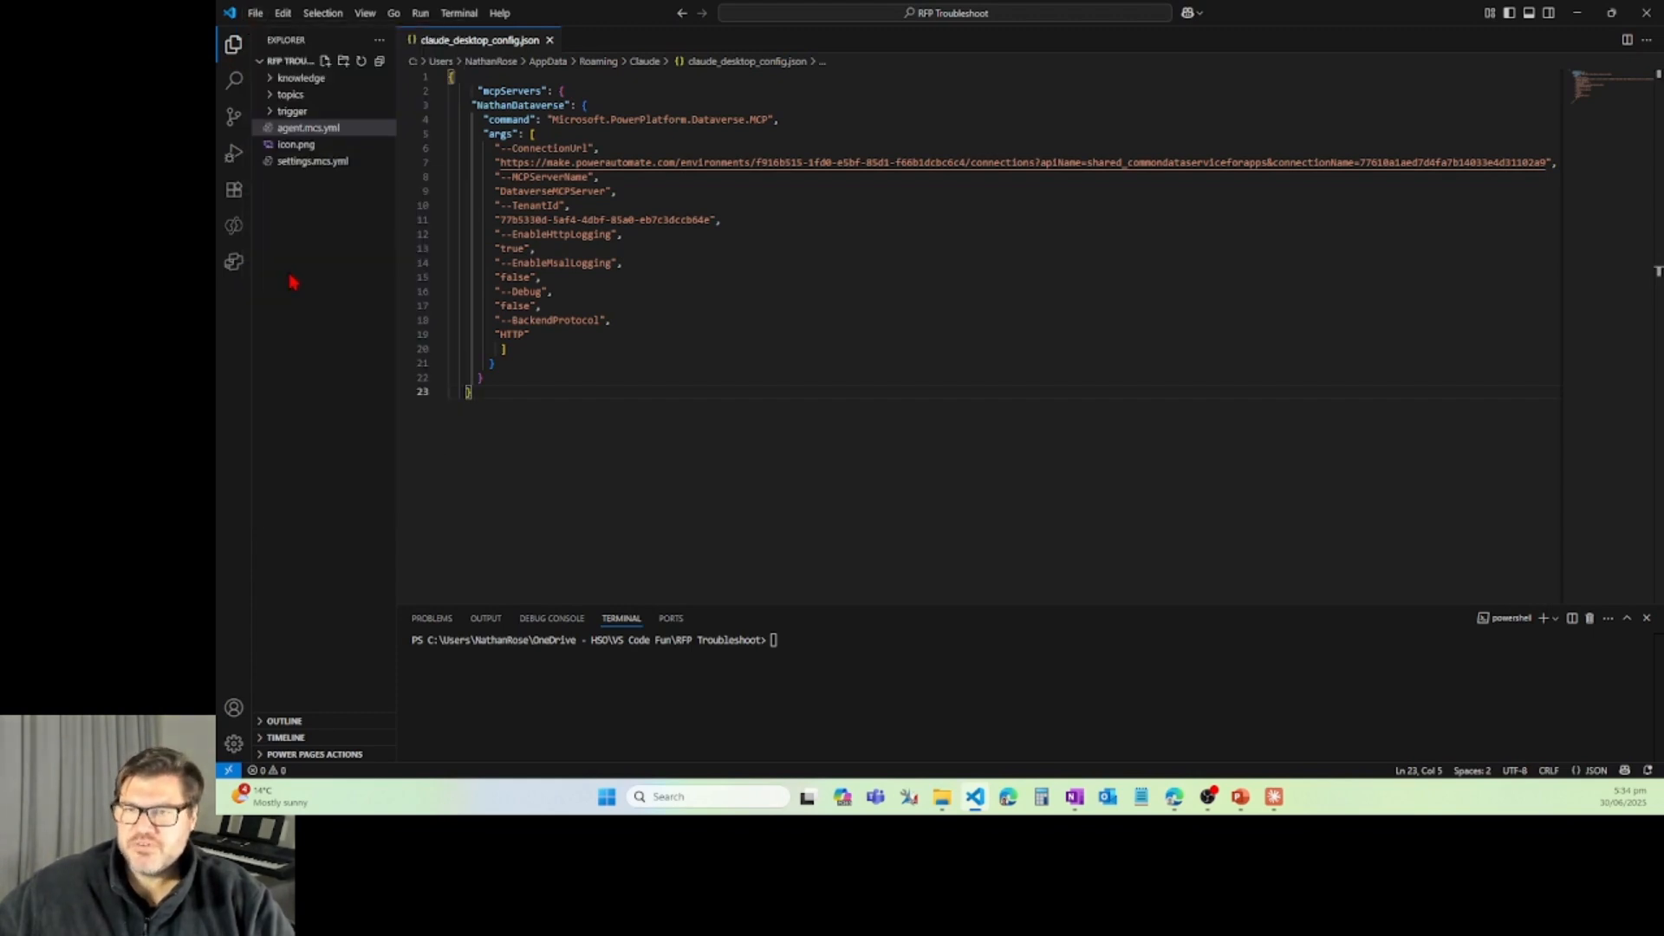
{"action": "mouse_move", "coordinate": [395, 277]}
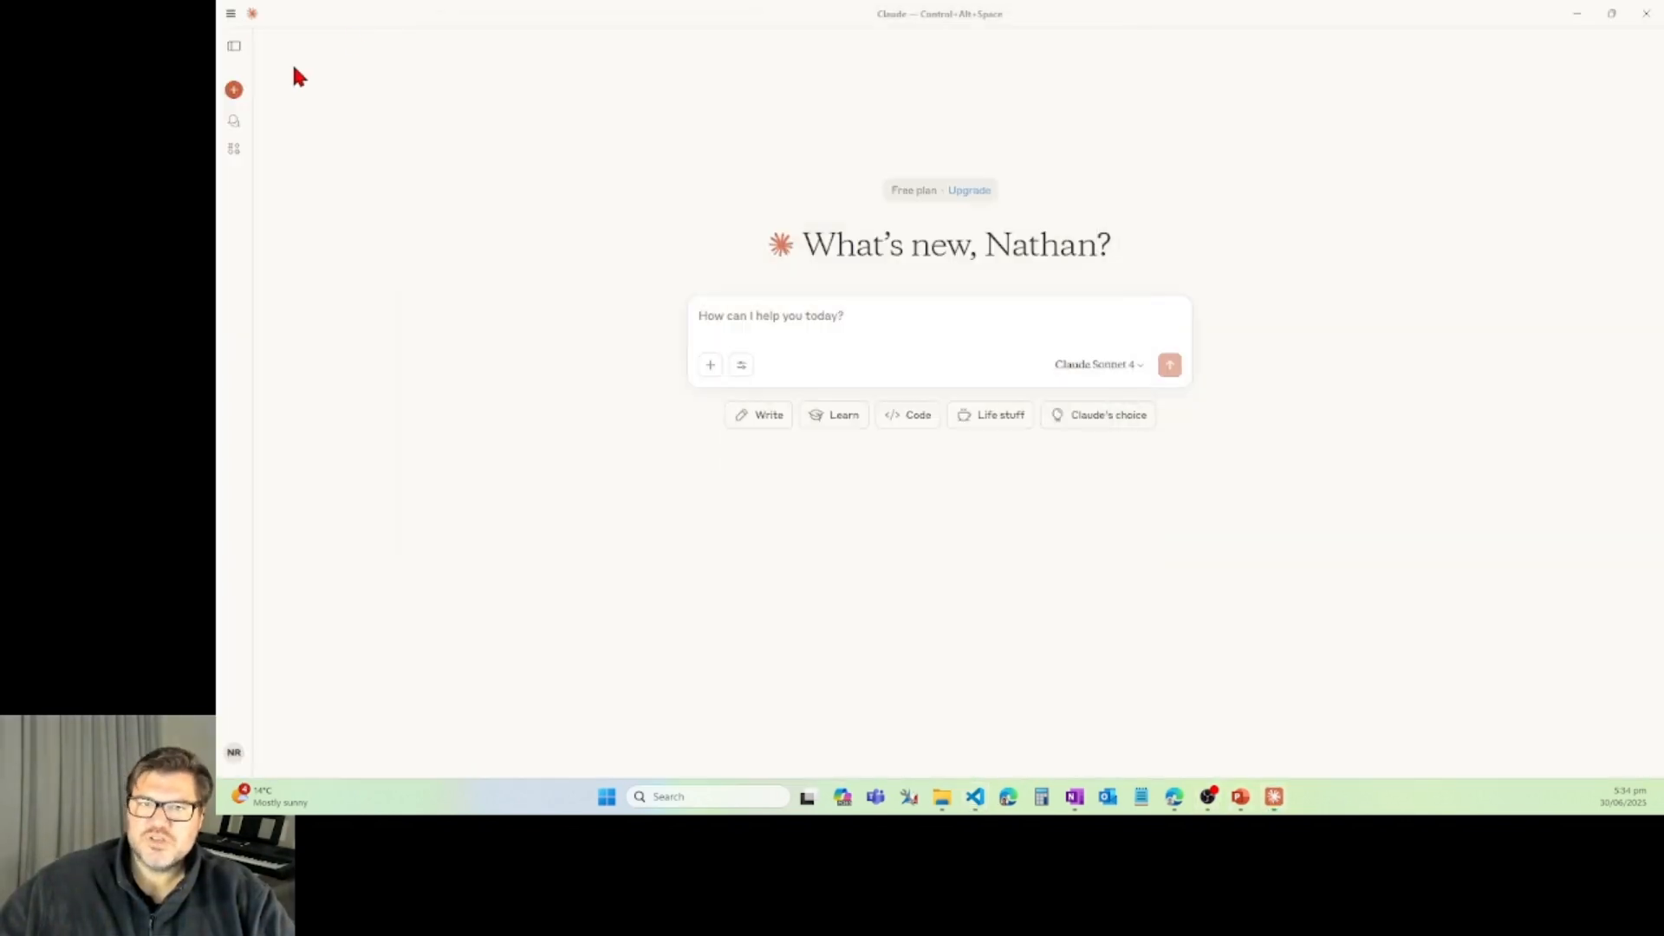
Exit Claude Desktop and relaunch it from the Start menu to load the NathanDataverse config.
{"action": "left_click", "coordinate": [231, 13]}
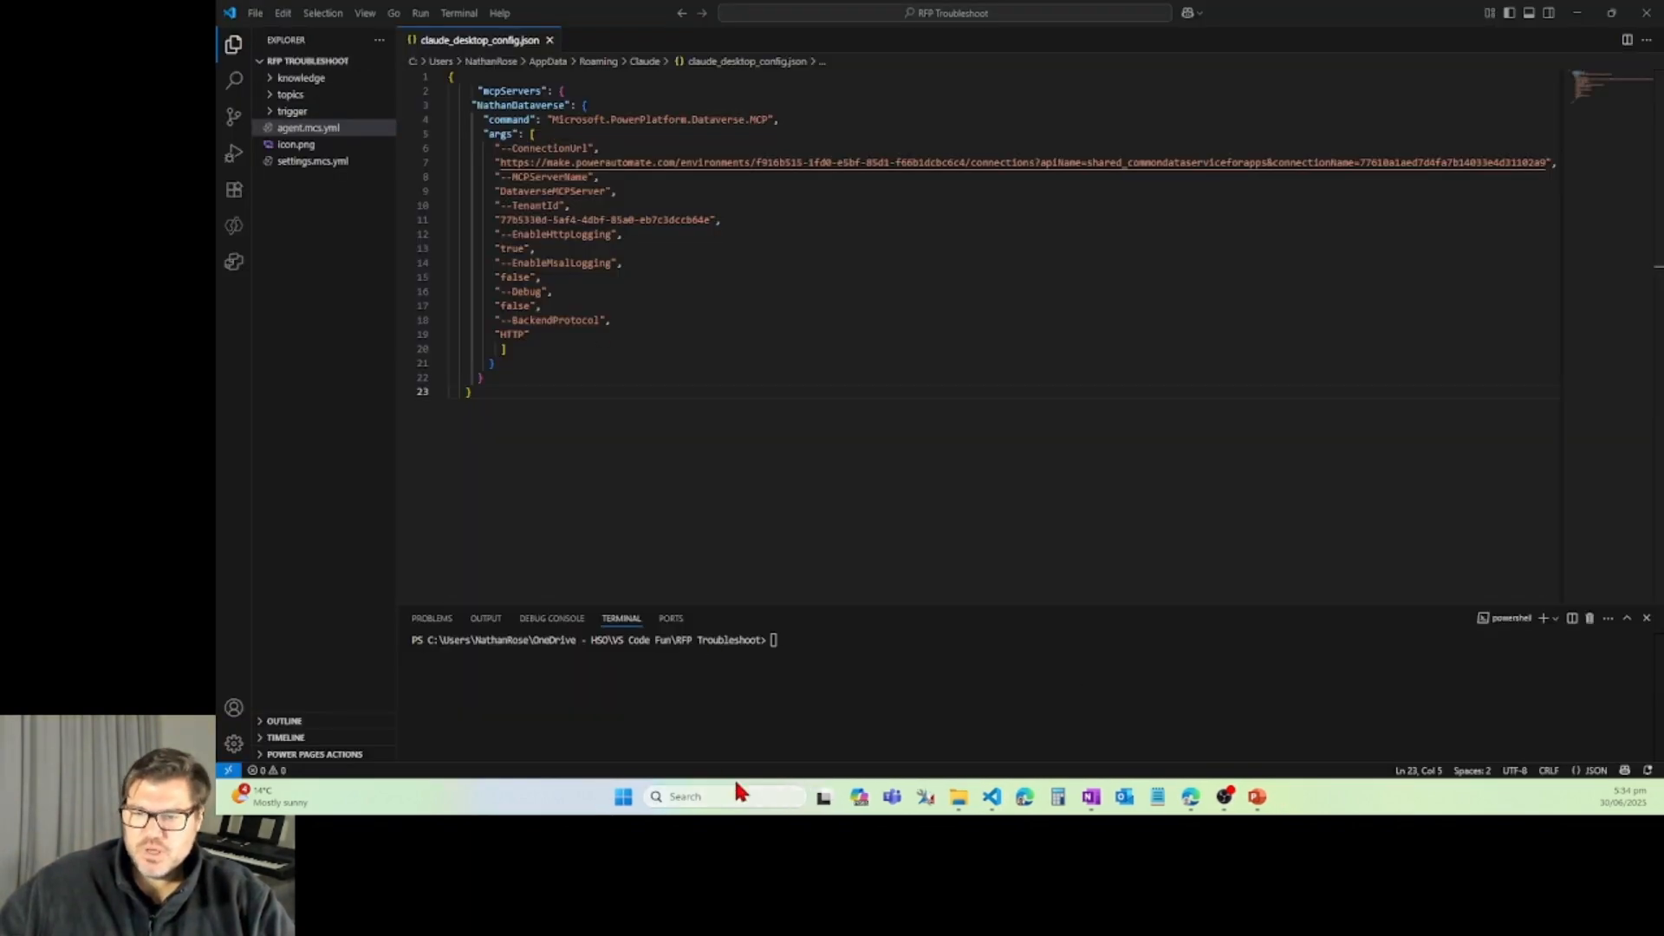
{"action": "left_click", "coordinate": [621, 796]}
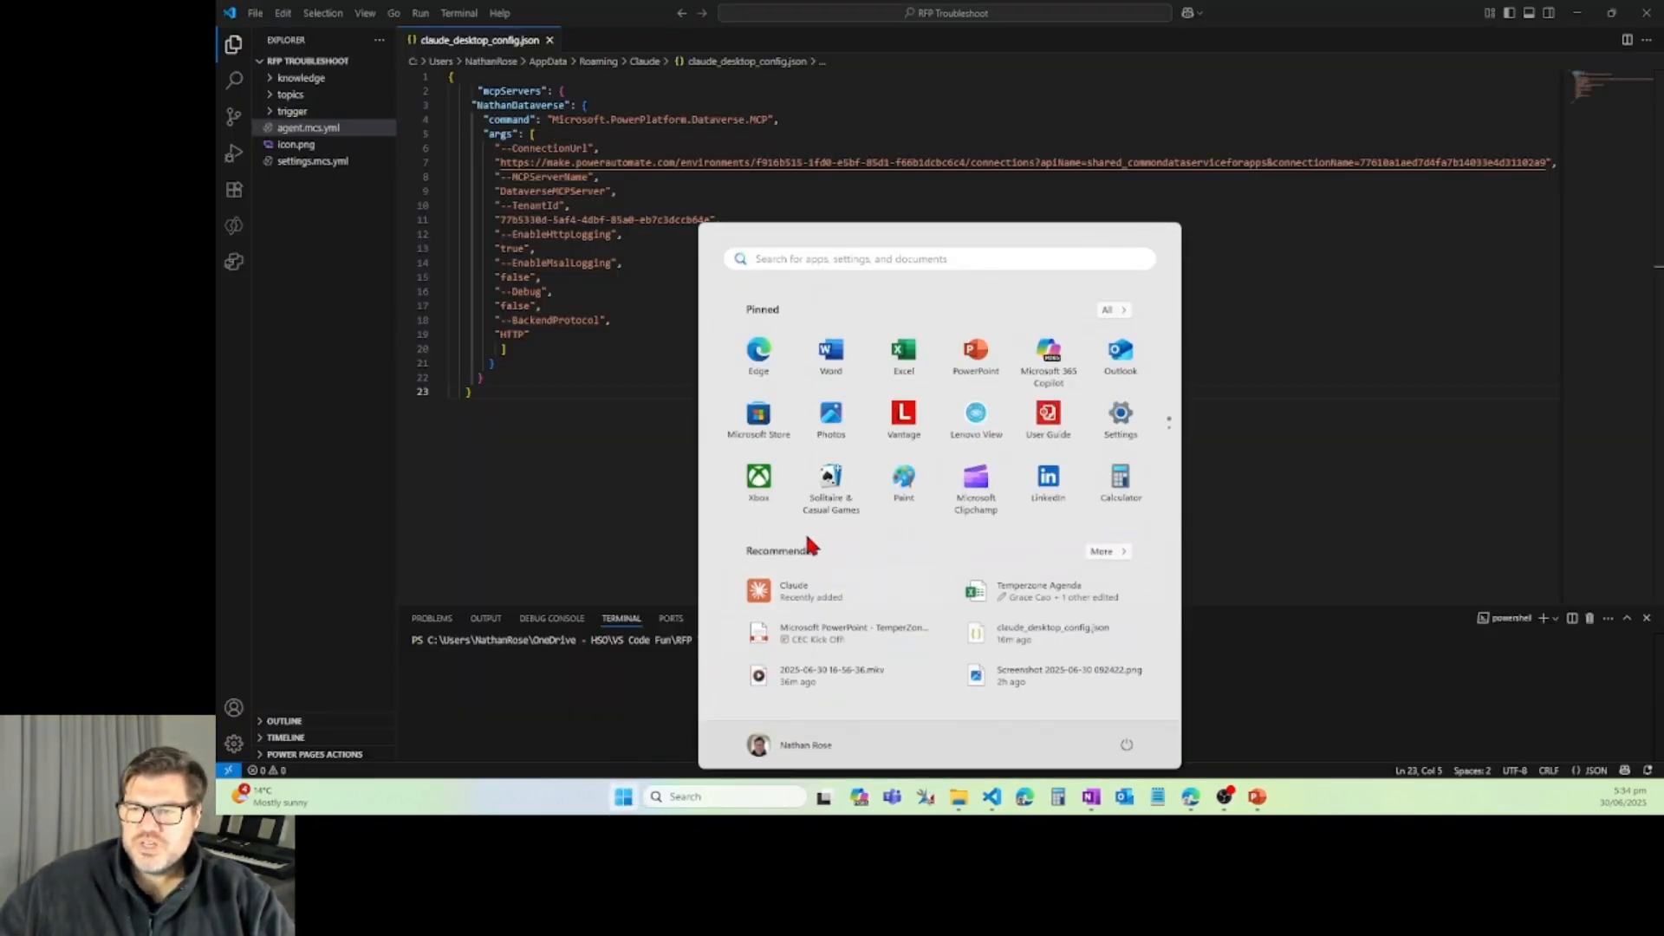
{"action": "left_click", "coordinate": [792, 590]}
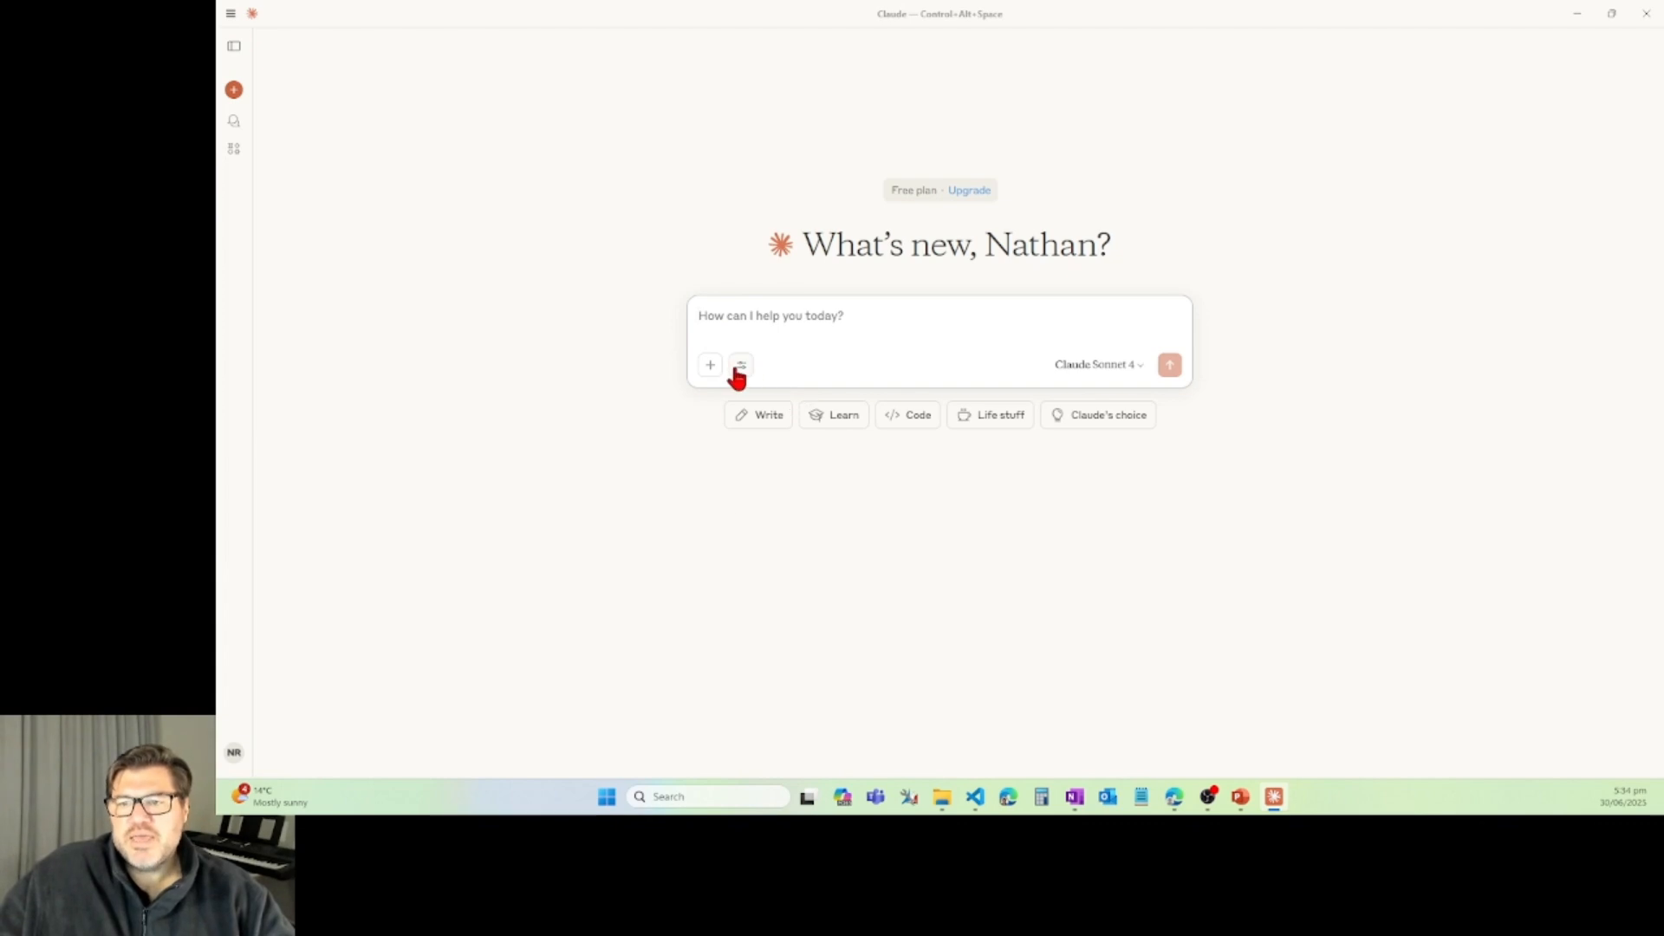
{"action": "left_click", "coordinate": [739, 364]}
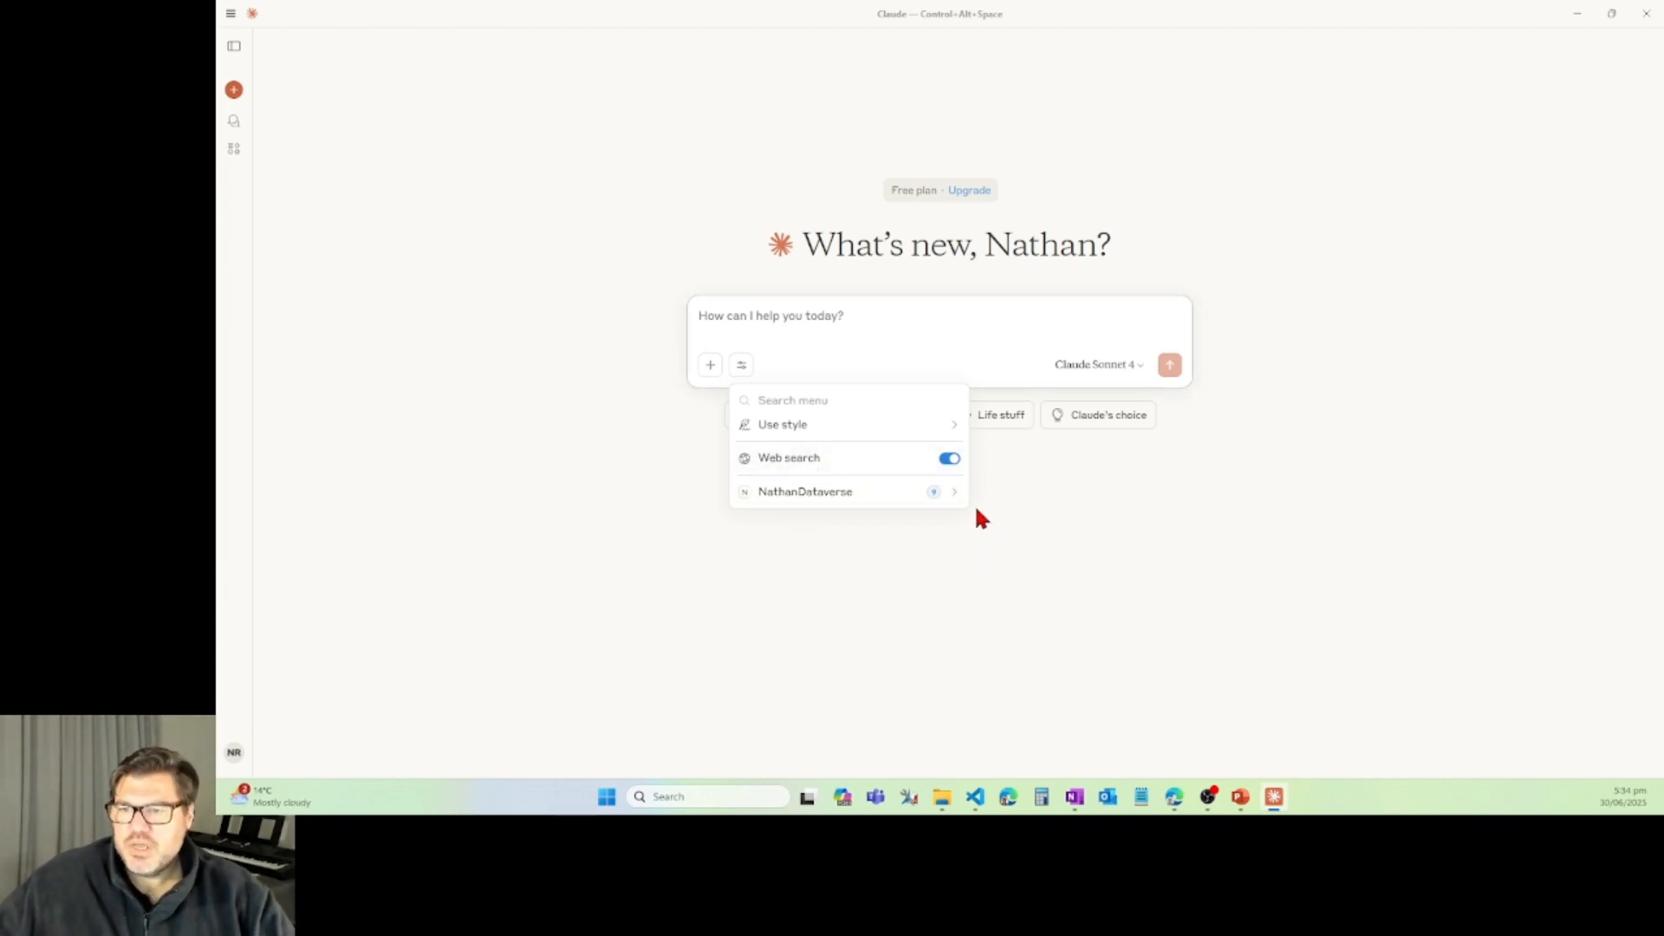
{"action": "left_click", "coordinate": [804, 491]}
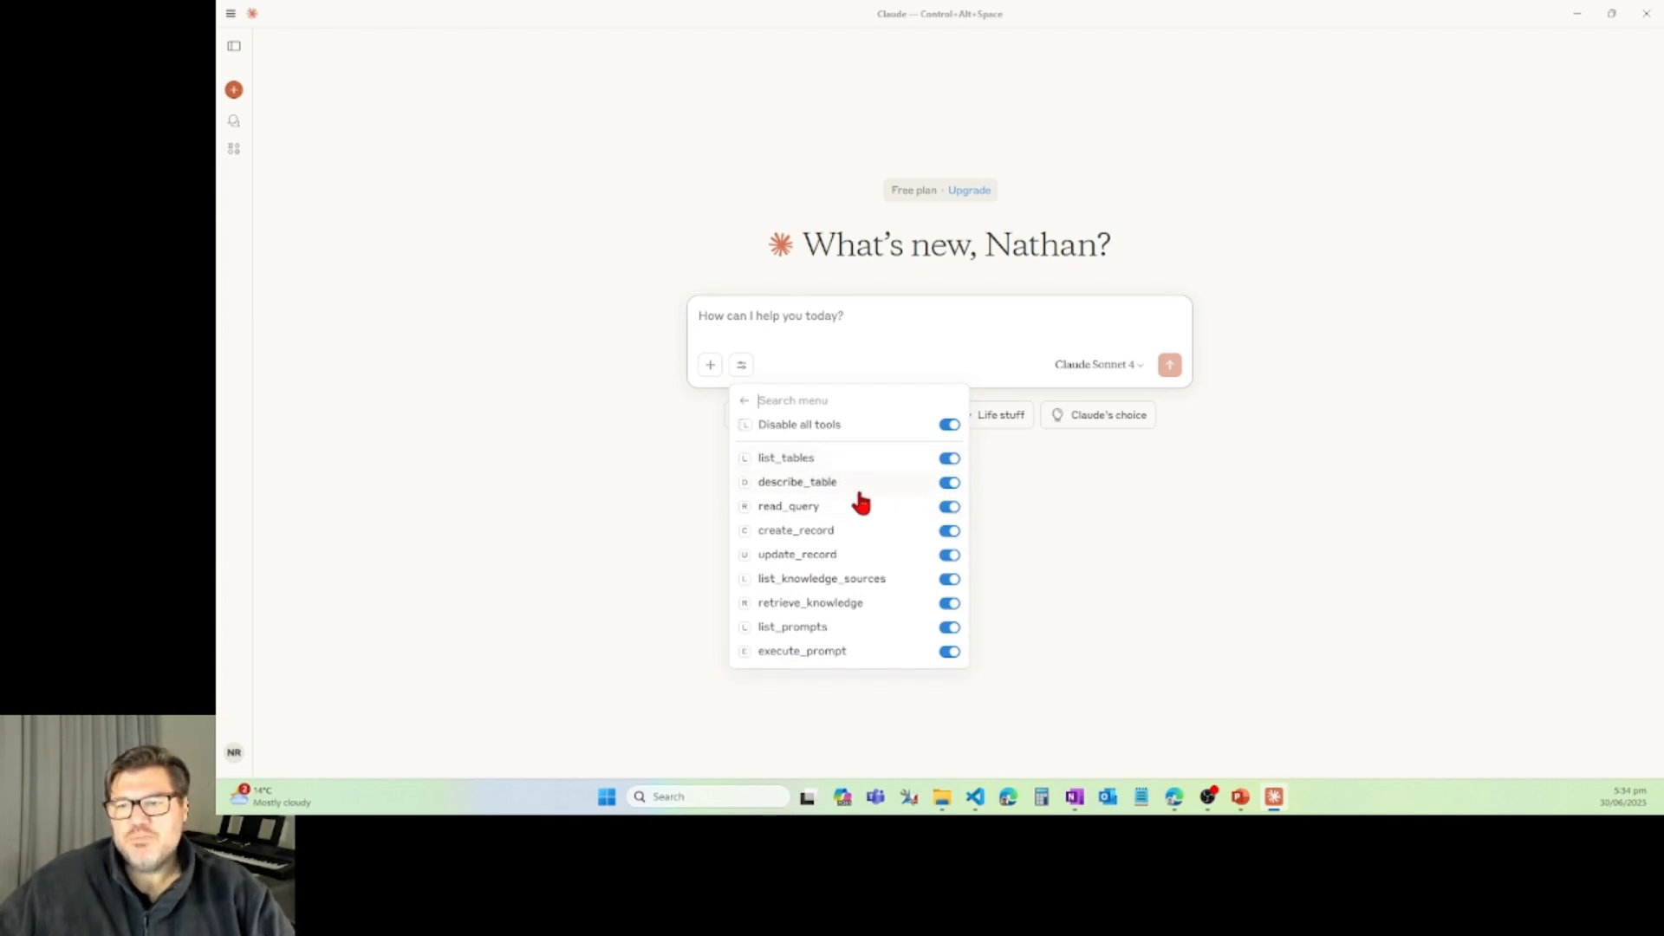
{"action": "mouse_move", "coordinate": [876, 549]}
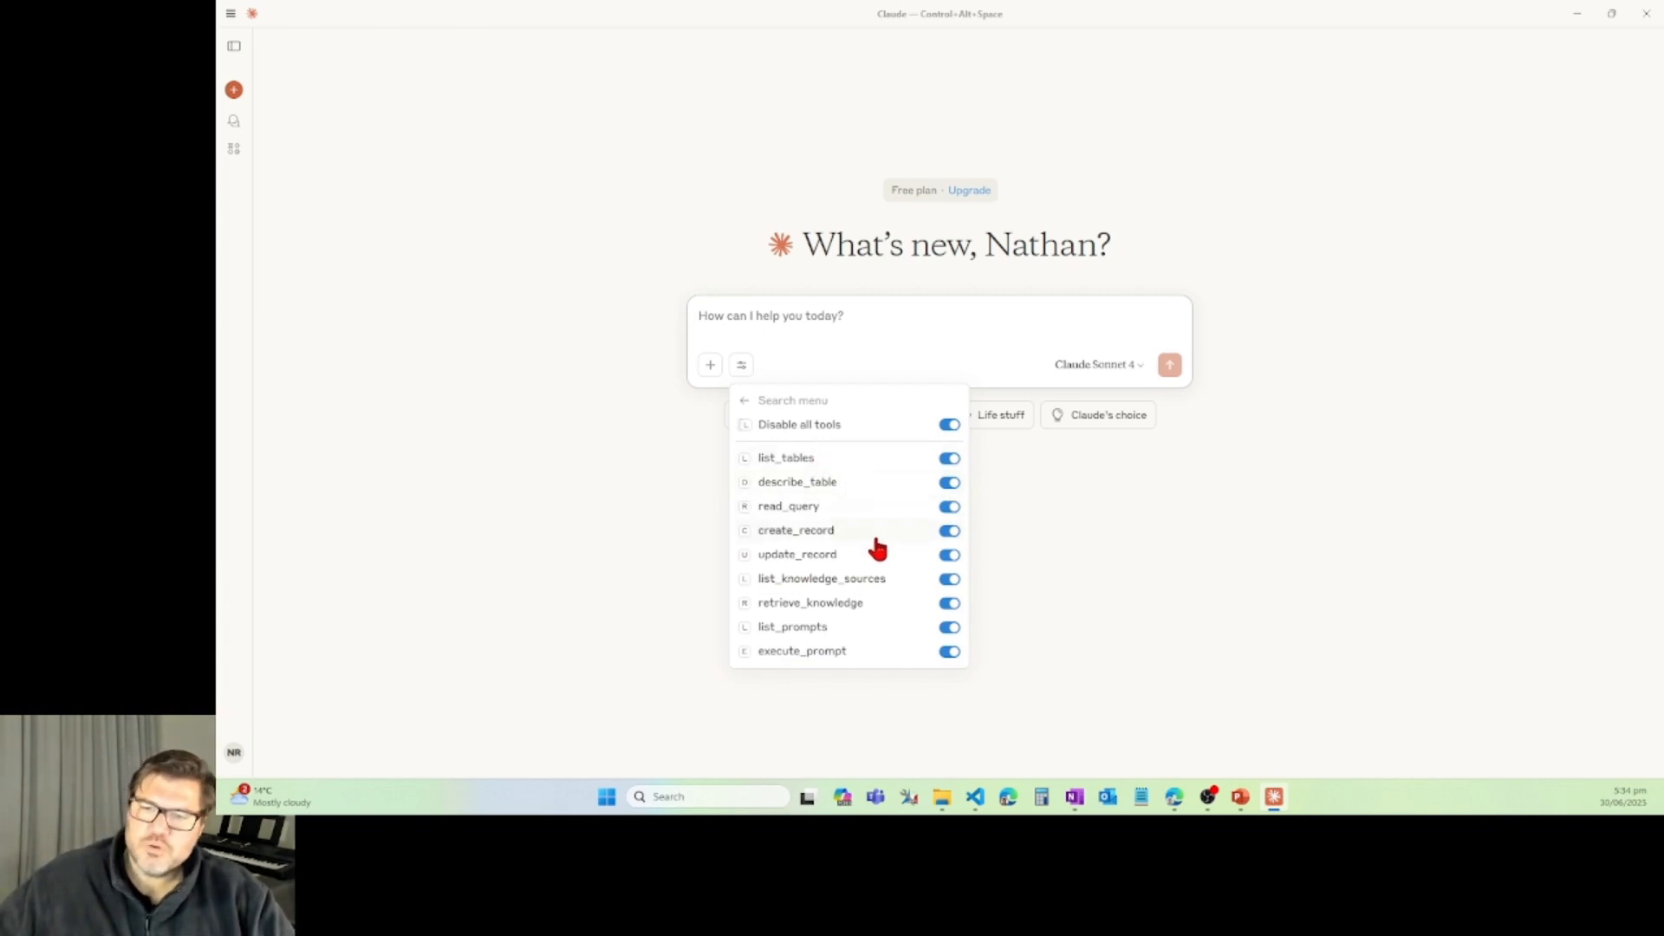
{"action": "mouse_move", "coordinate": [863, 568]}
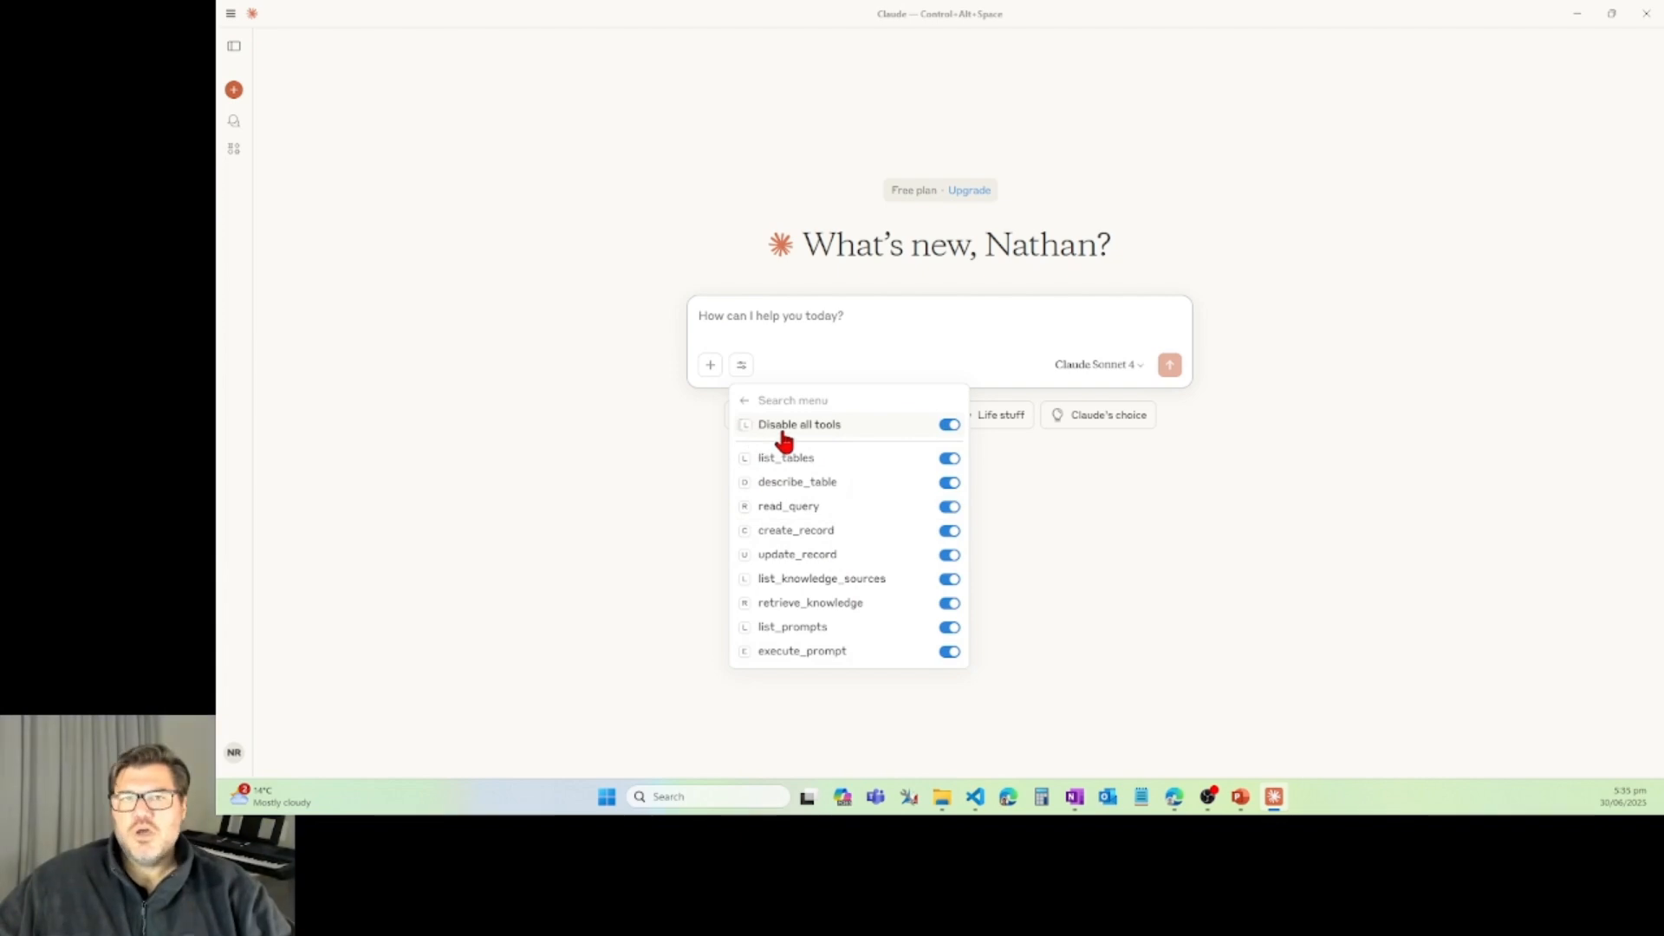
{"action": "mouse_move", "coordinate": [624, 478]}
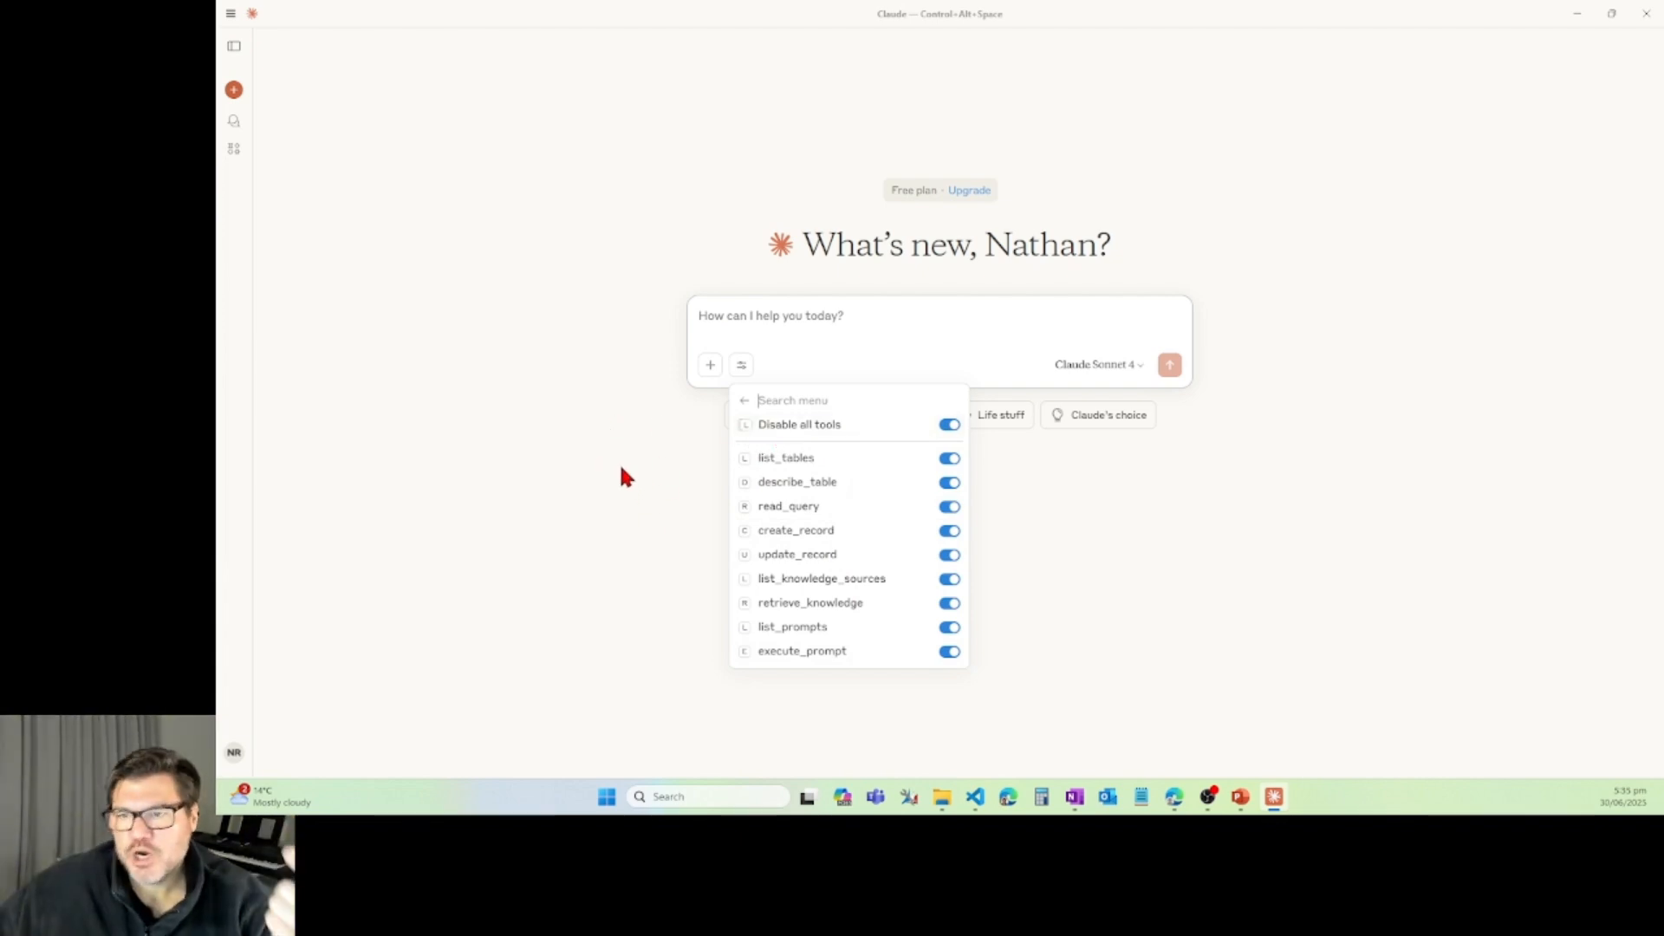
{"action": "mouse_move", "coordinate": [603, 441]}
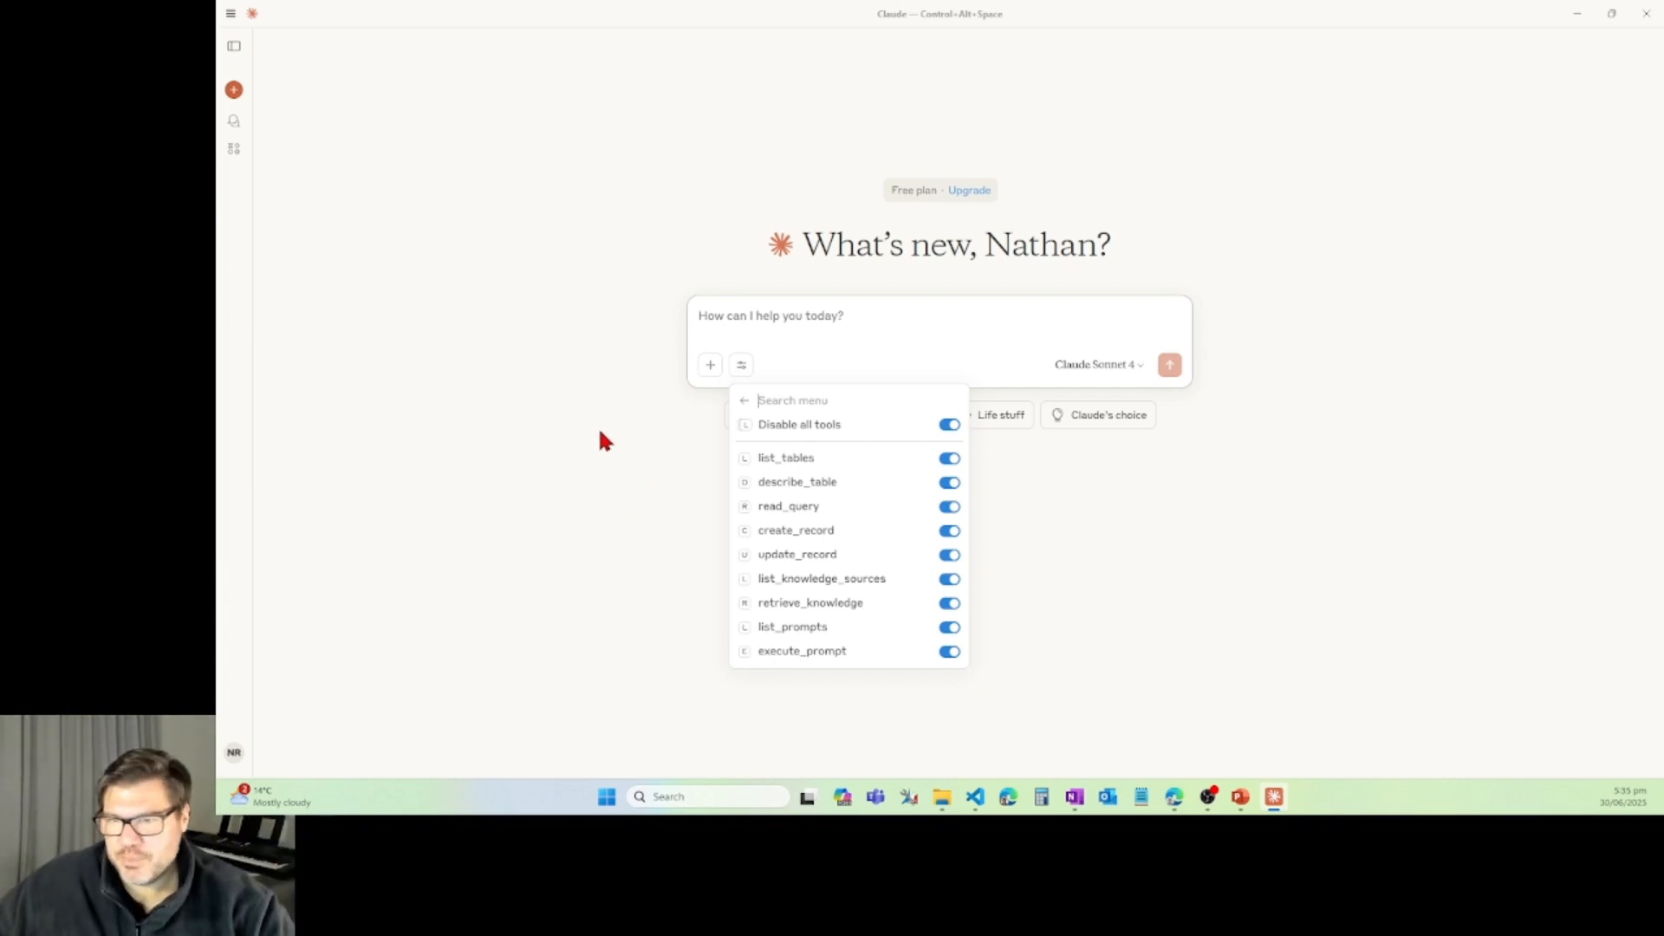
{"action": "mouse_move", "coordinate": [605, 385]}
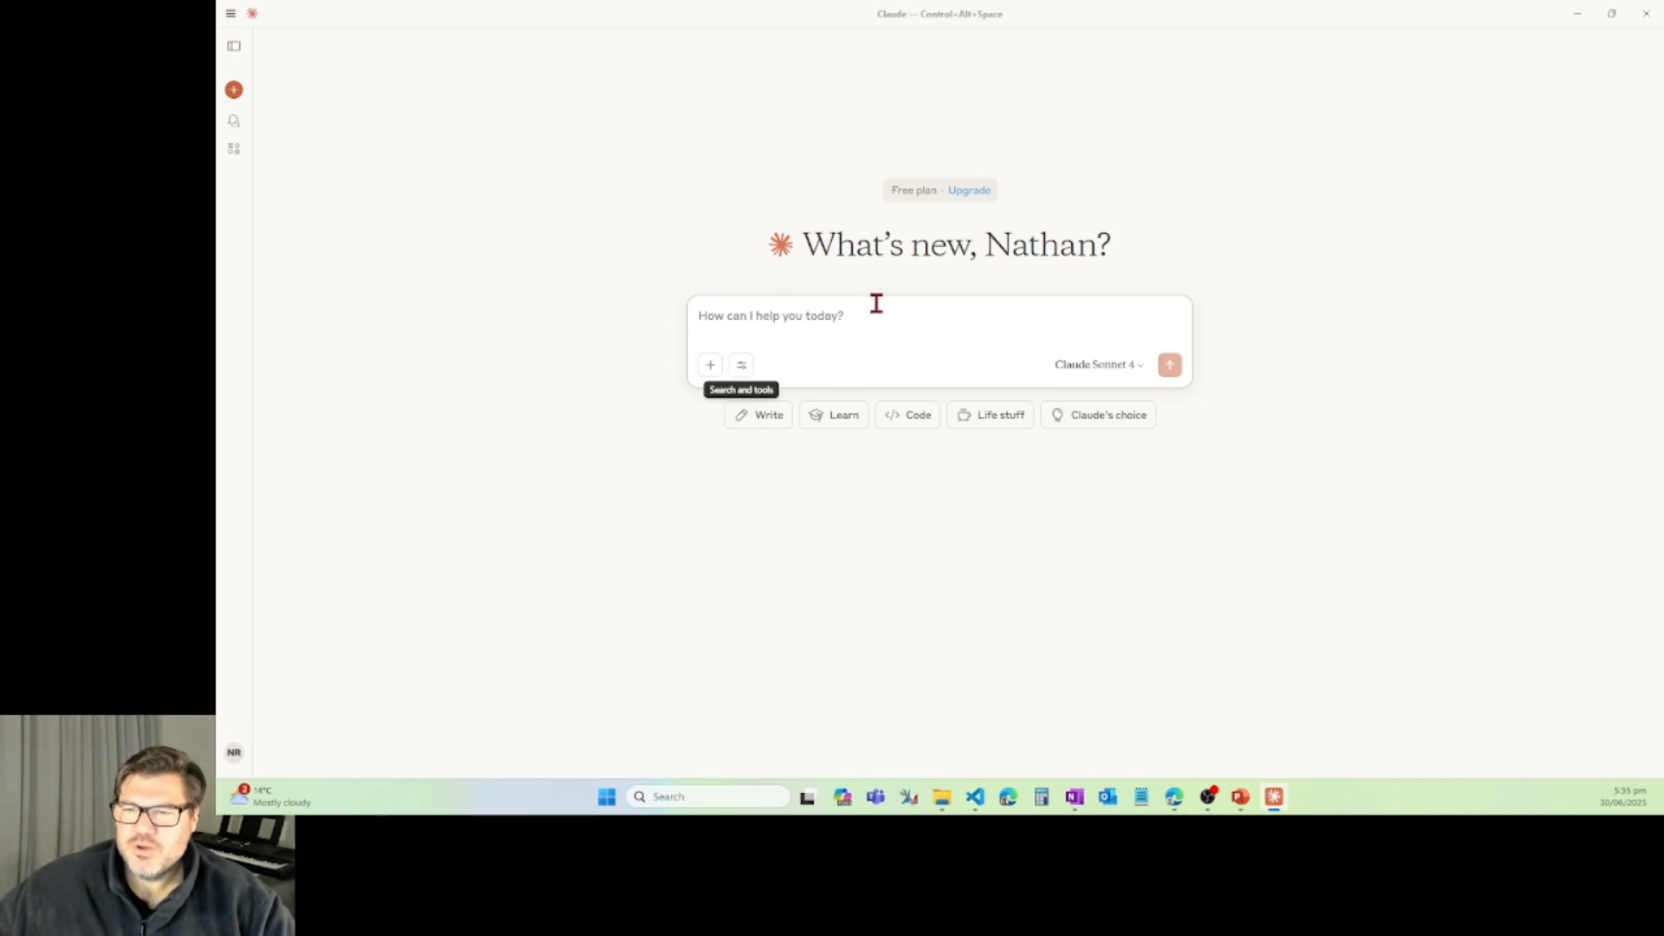
{"action": "mouse_move", "coordinate": [876, 298]}
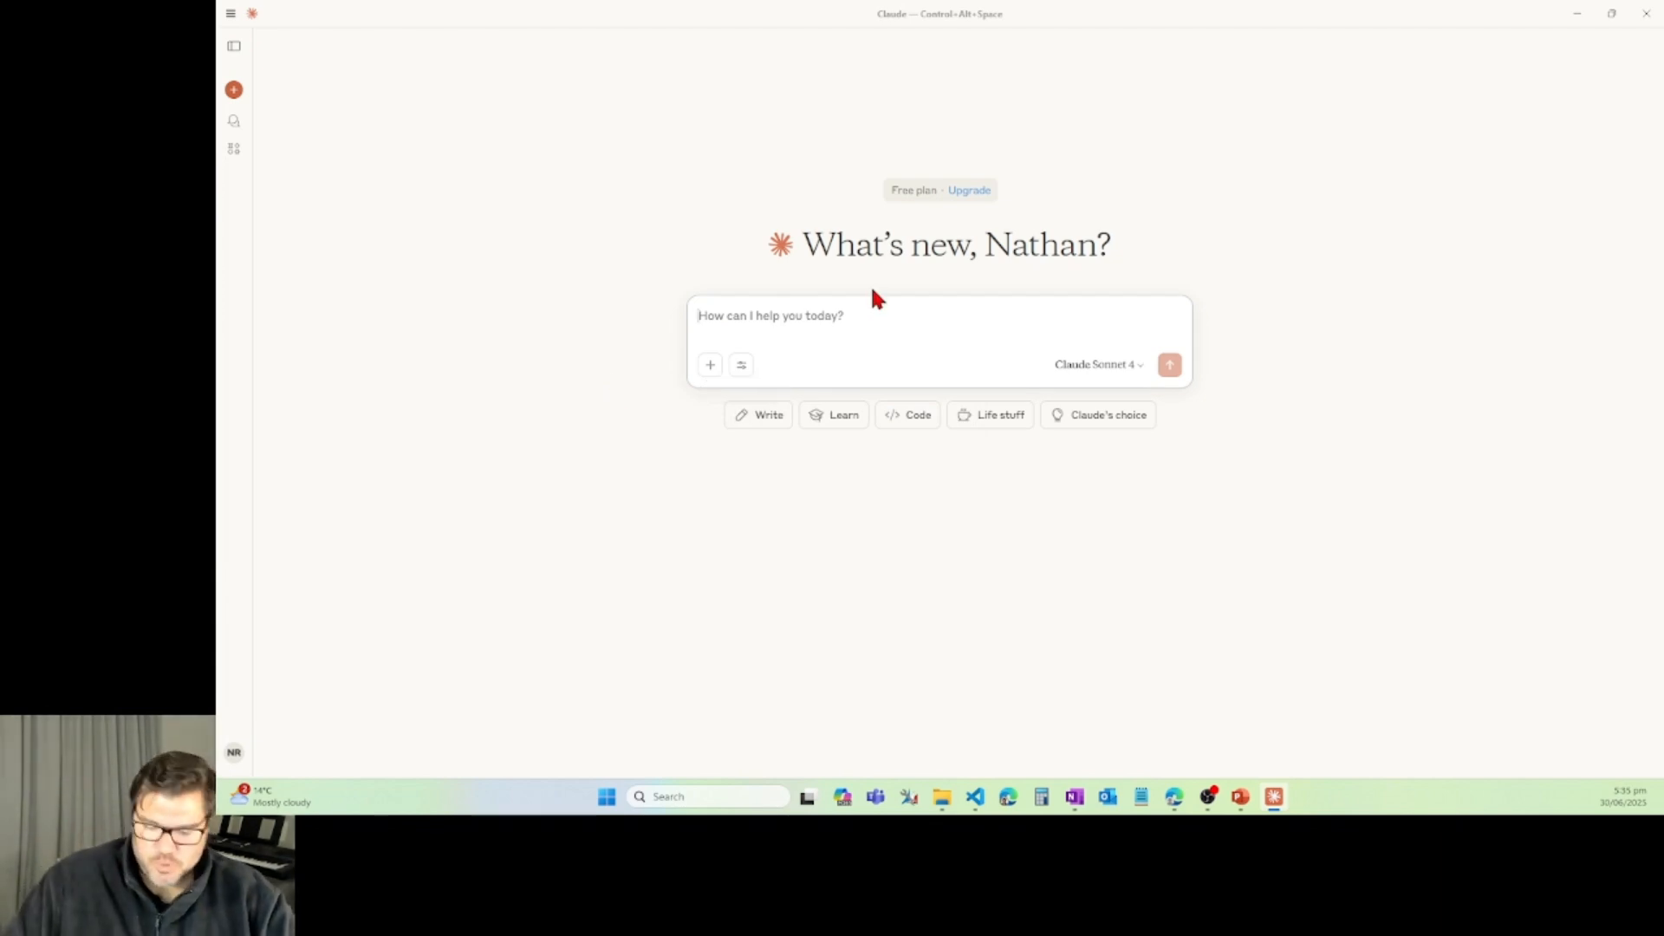
Send 'how many contacts do i have in dataverse?' and view Claude's answer of 240.
{"action": "type", "text": "how many cont"}
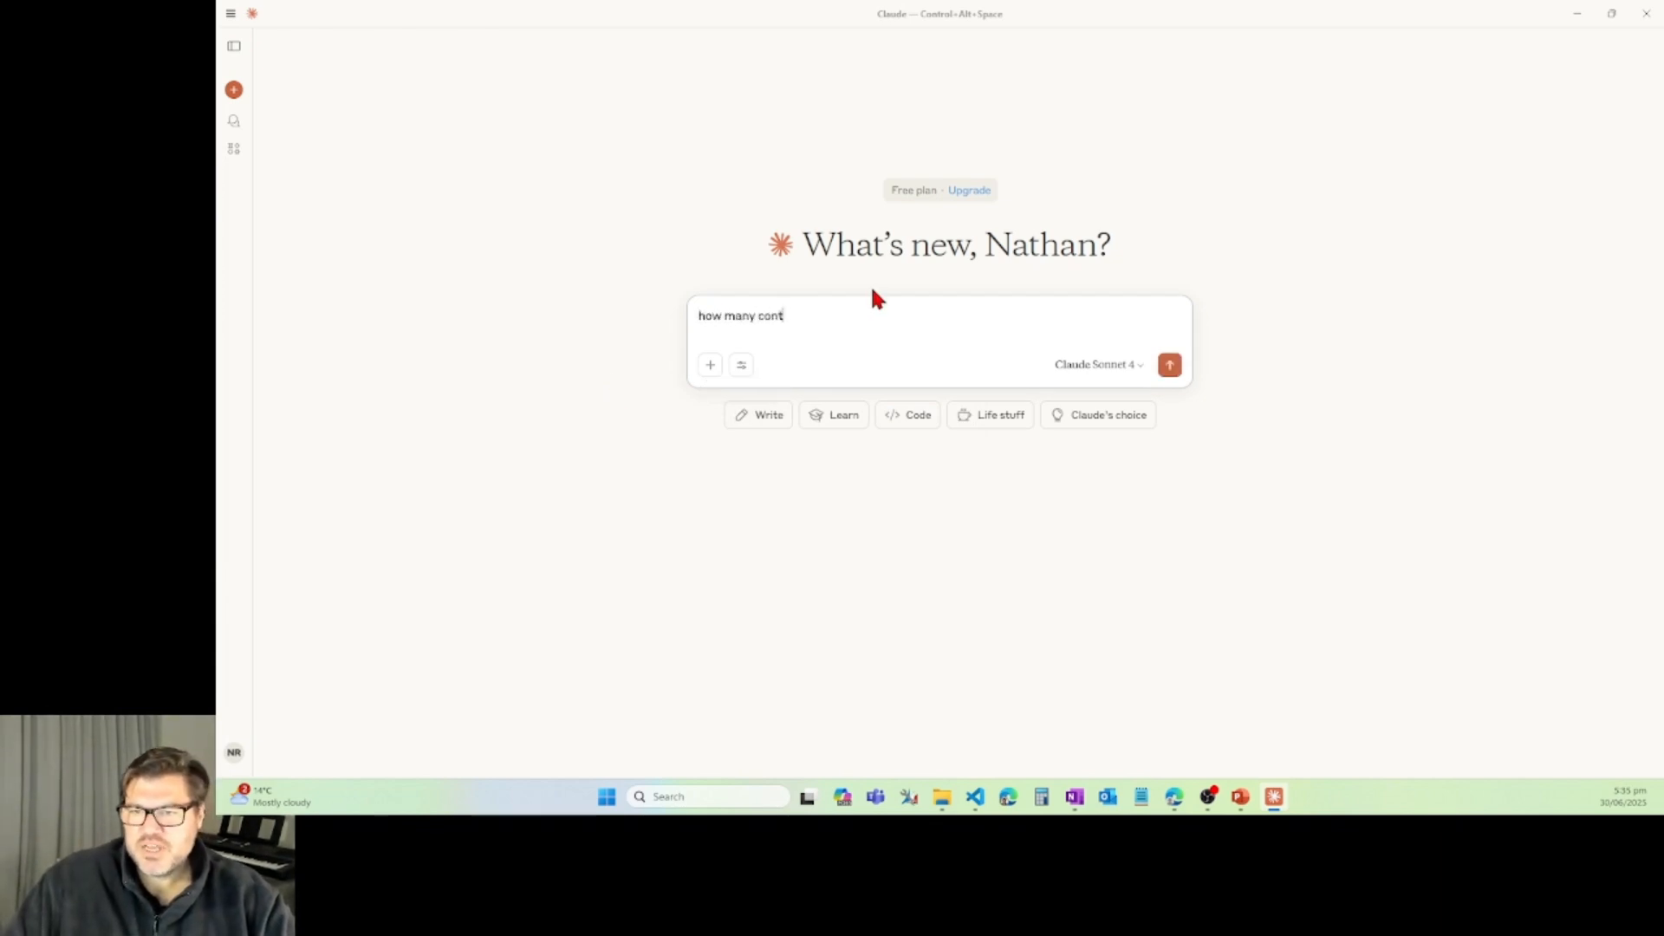
{"action": "type", "text": "acts do i have in dataverse?"}
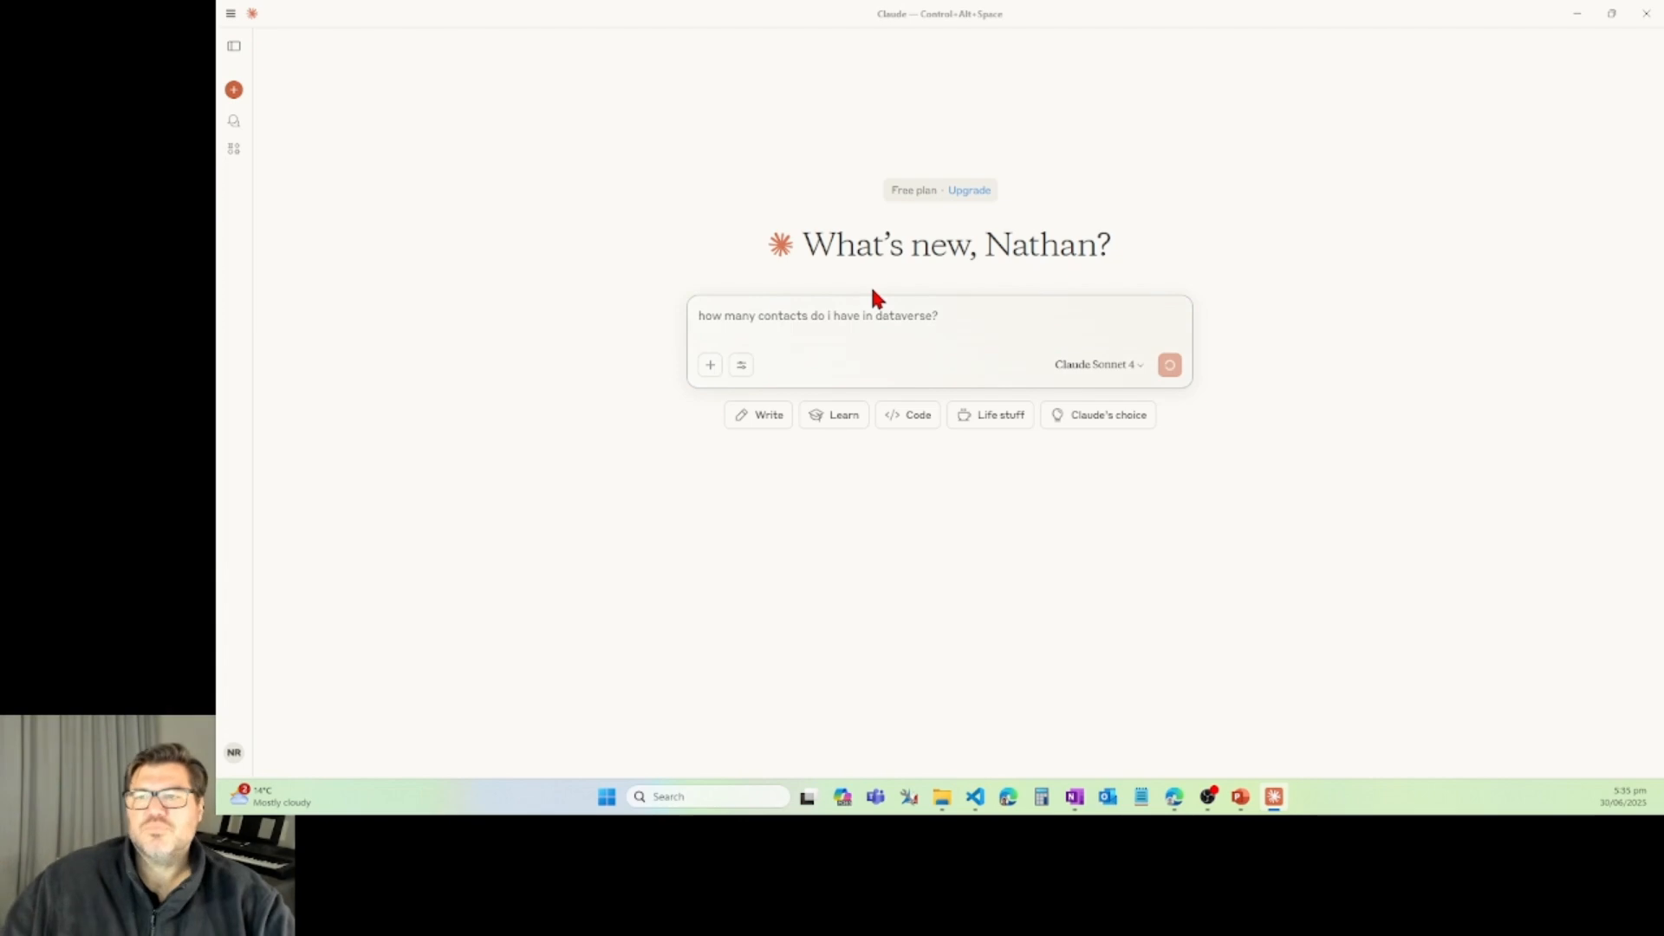
{"action": "left_click", "coordinate": [1170, 364]}
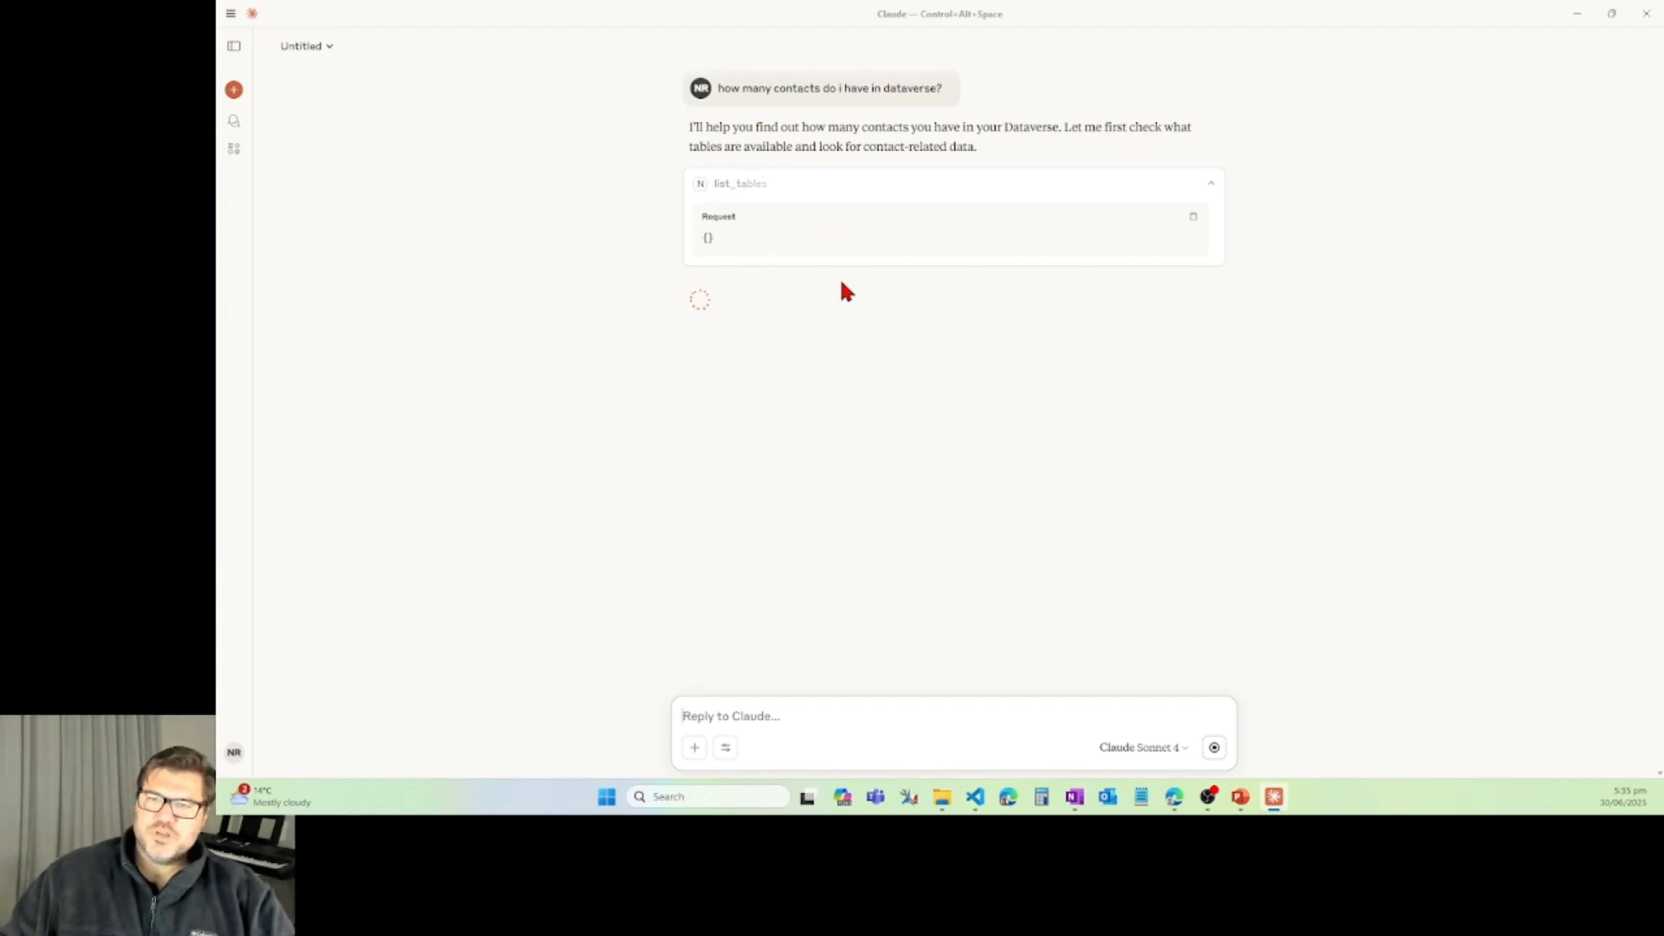
{"action": "mouse_move", "coordinate": [772, 254]}
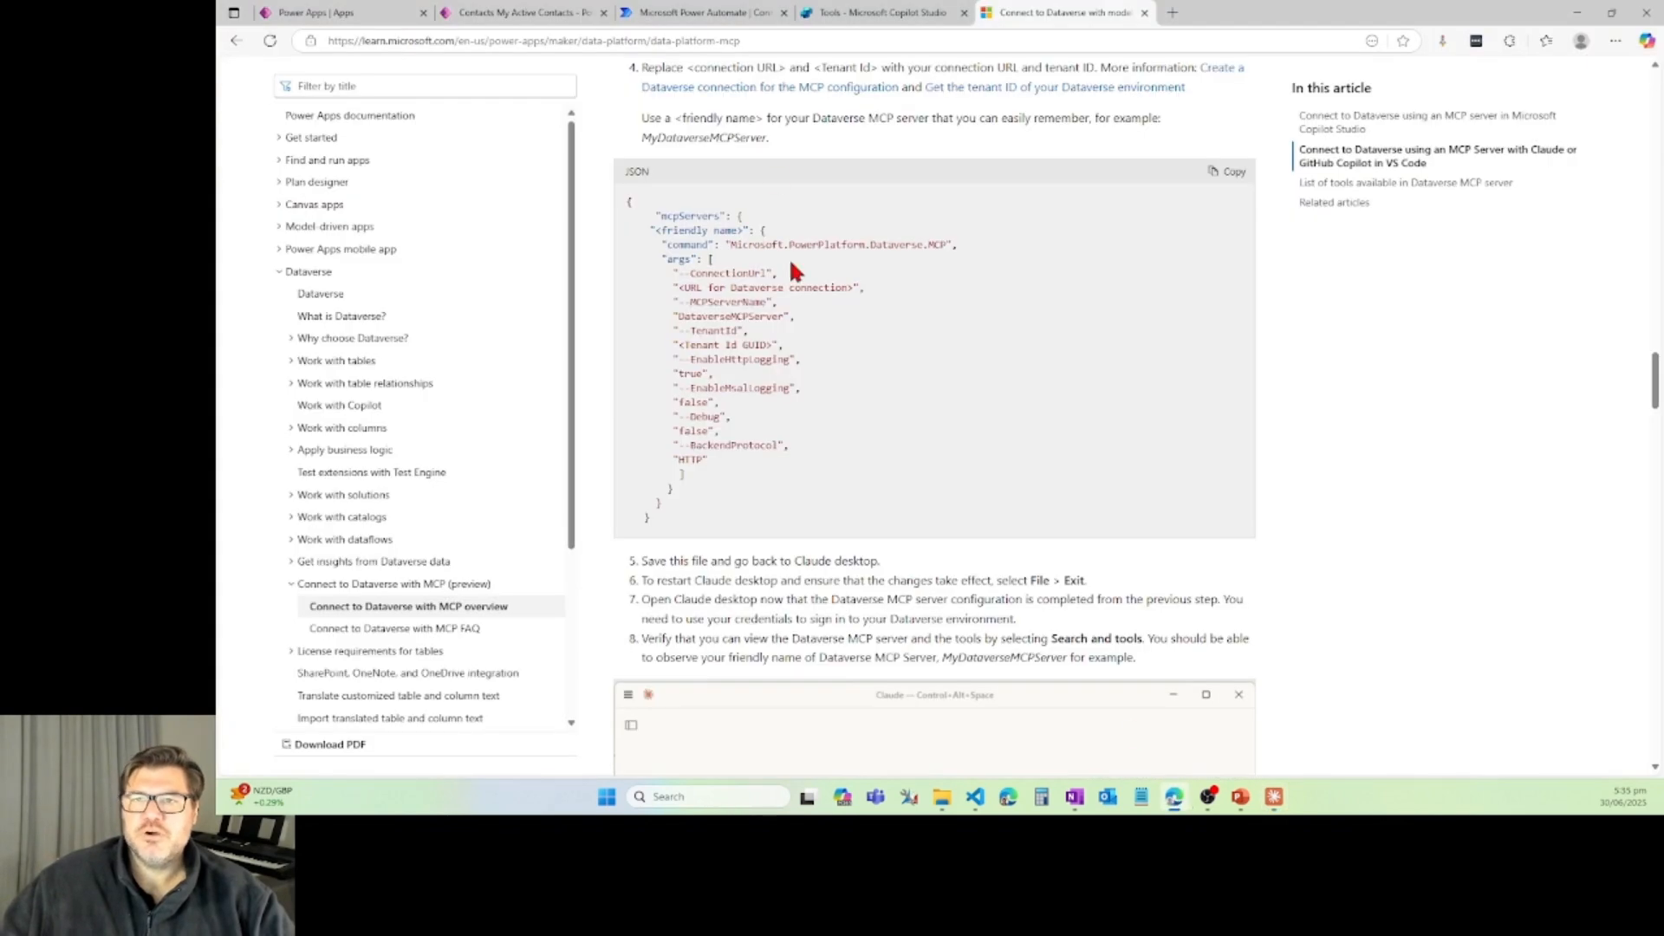
{"action": "left_click", "coordinate": [521, 13]}
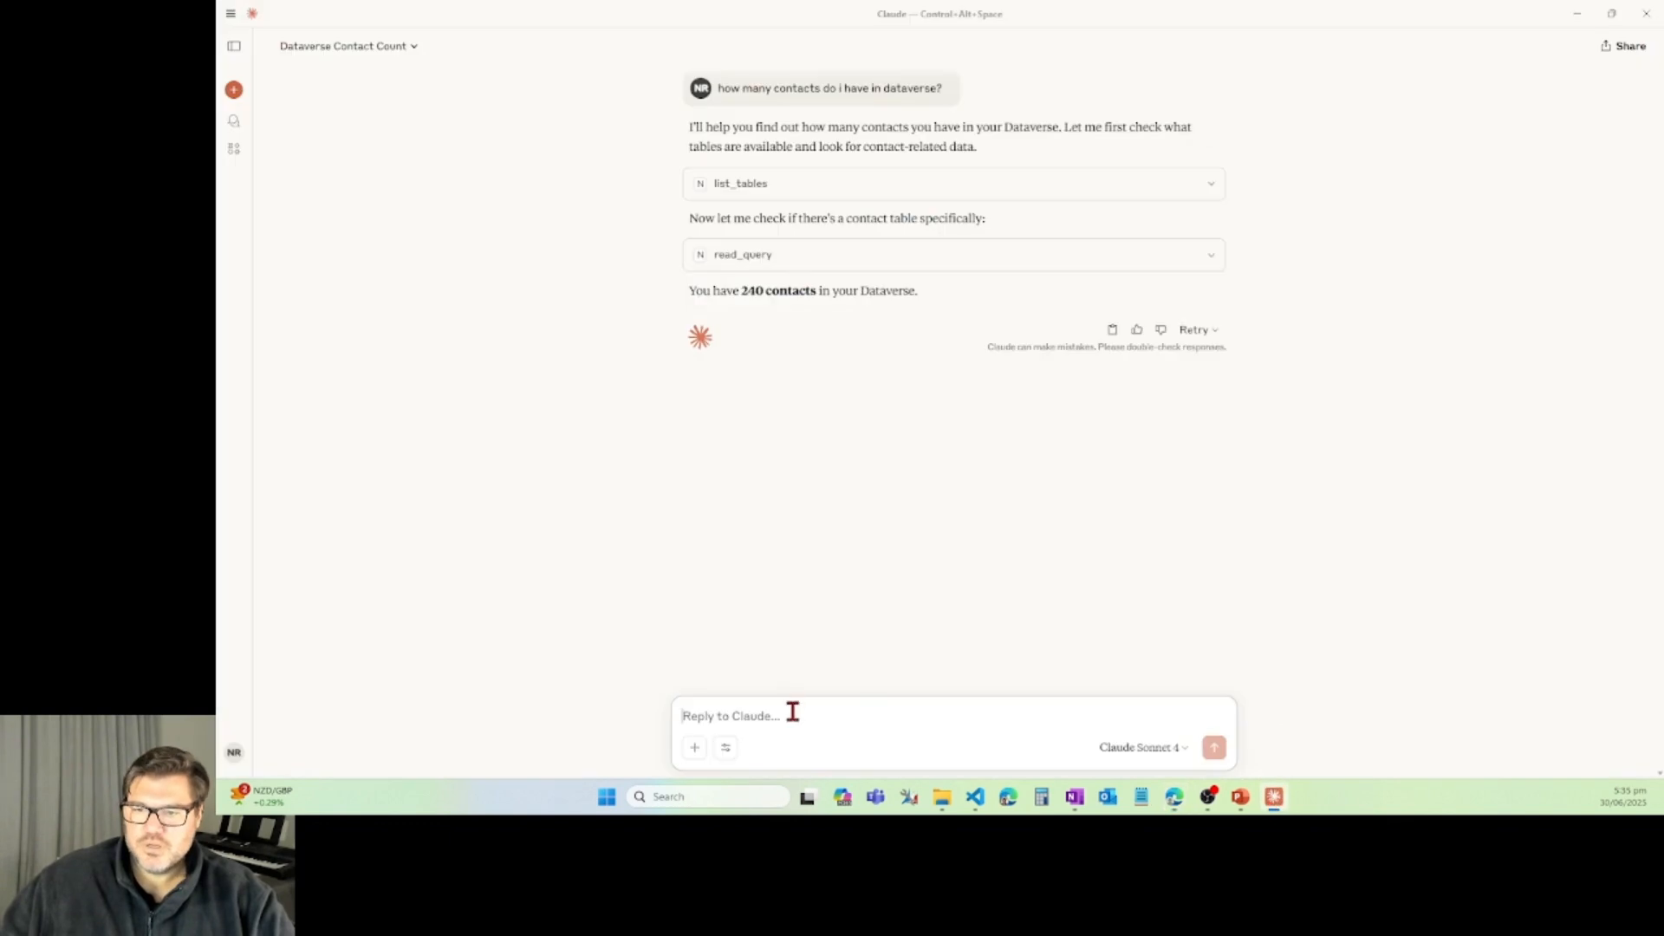
Send the follow-up question 'how many contacts are in auckland' to Claude.
{"action": "type", "text": "how many contacts are"}
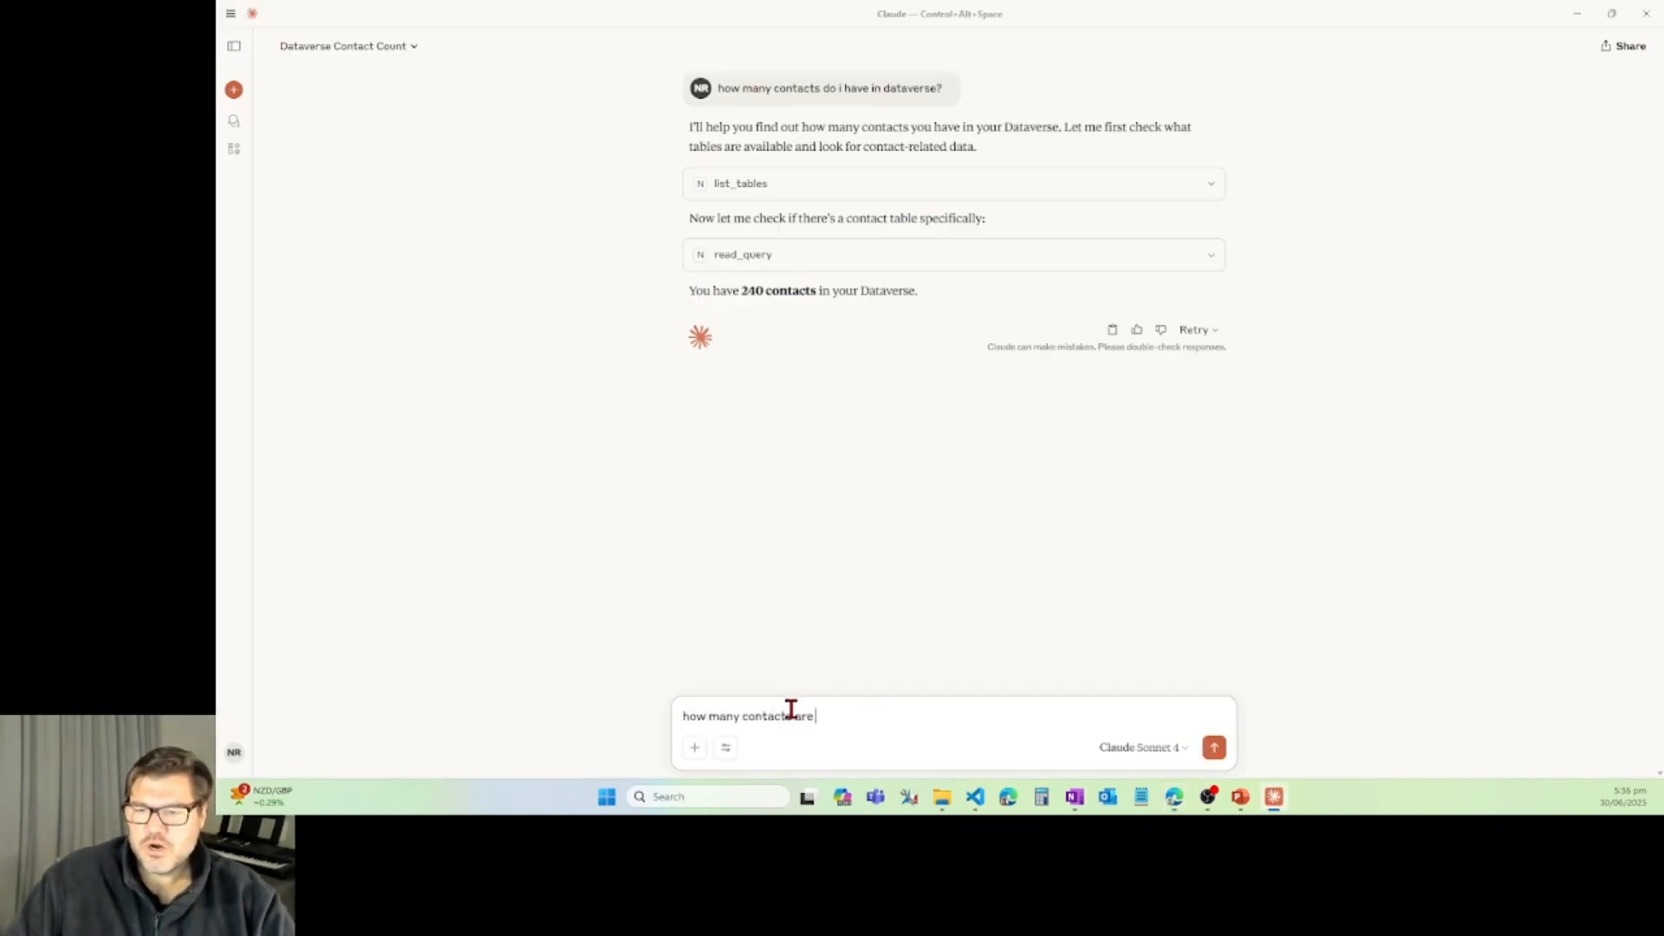
{"action": "type", "text": "in auckland"}
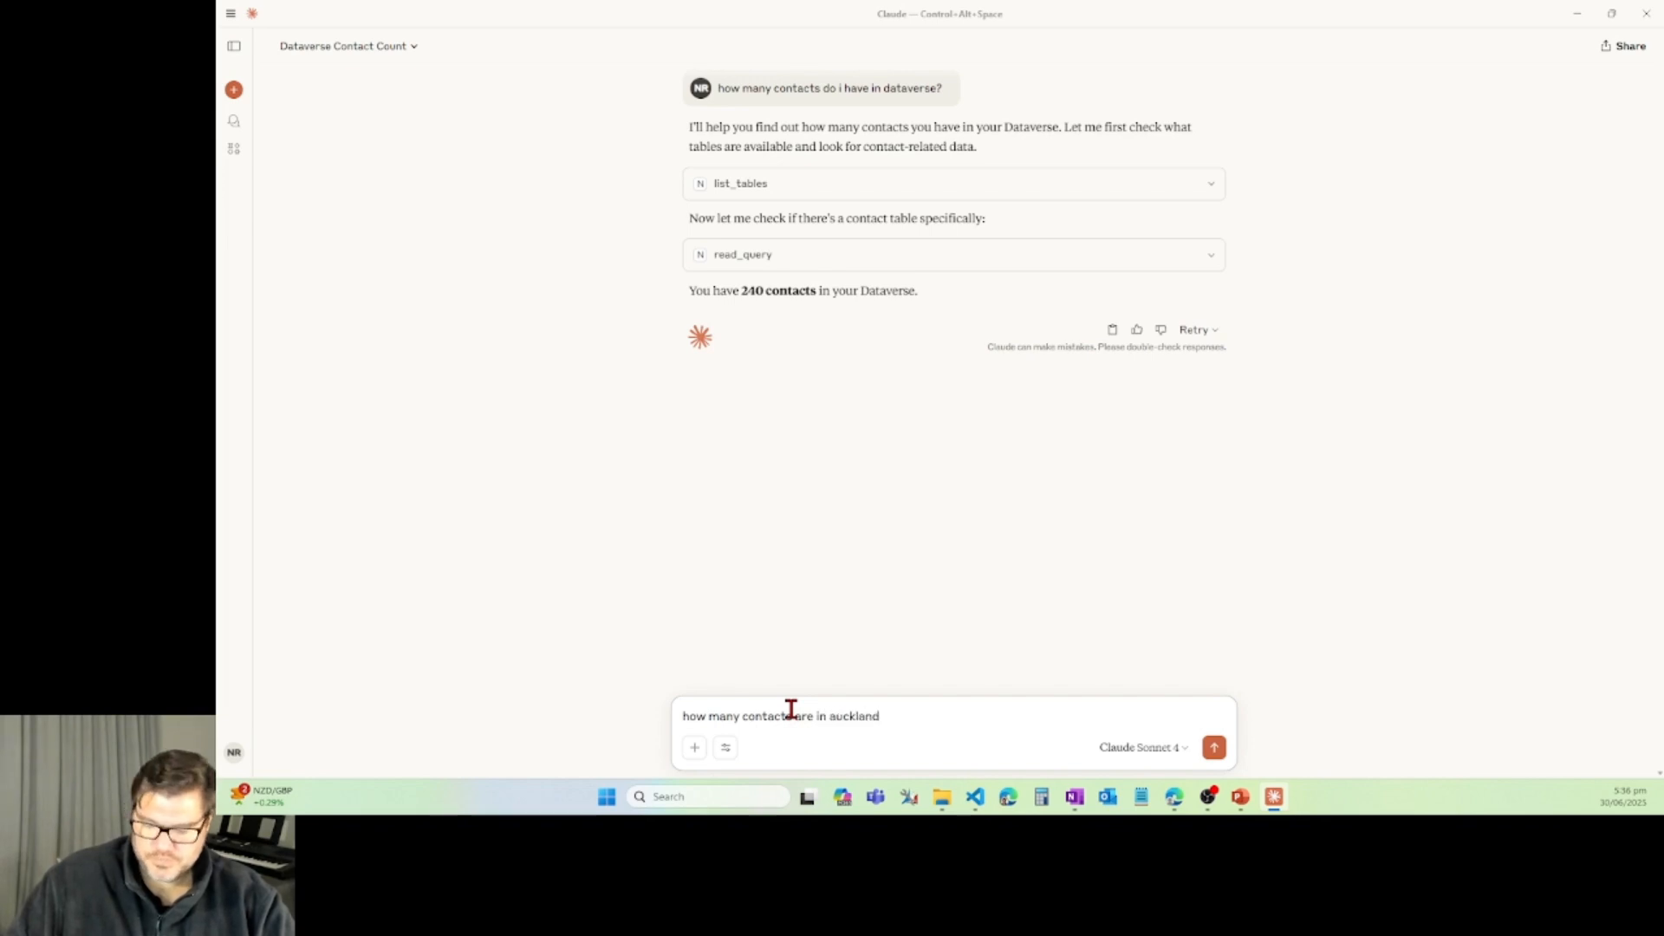
{"action": "left_click", "coordinate": [1213, 747]}
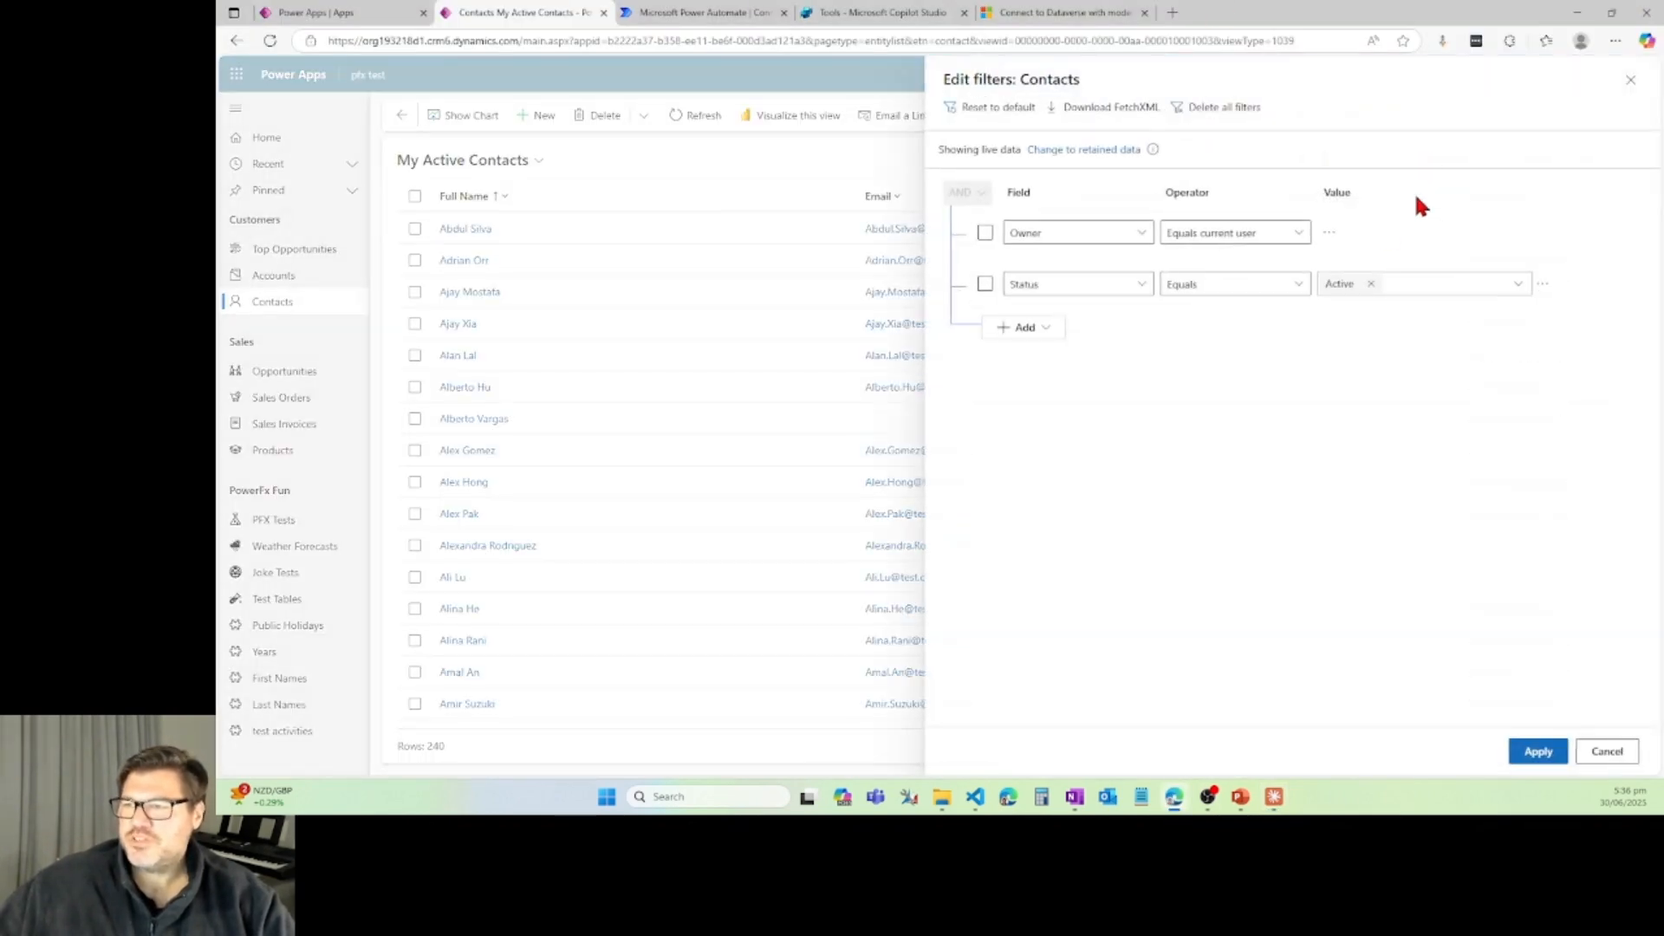
Add and apply an Address 1: City equals Auckland condition to the contacts filter.
{"action": "left_click", "coordinate": [1023, 327]}
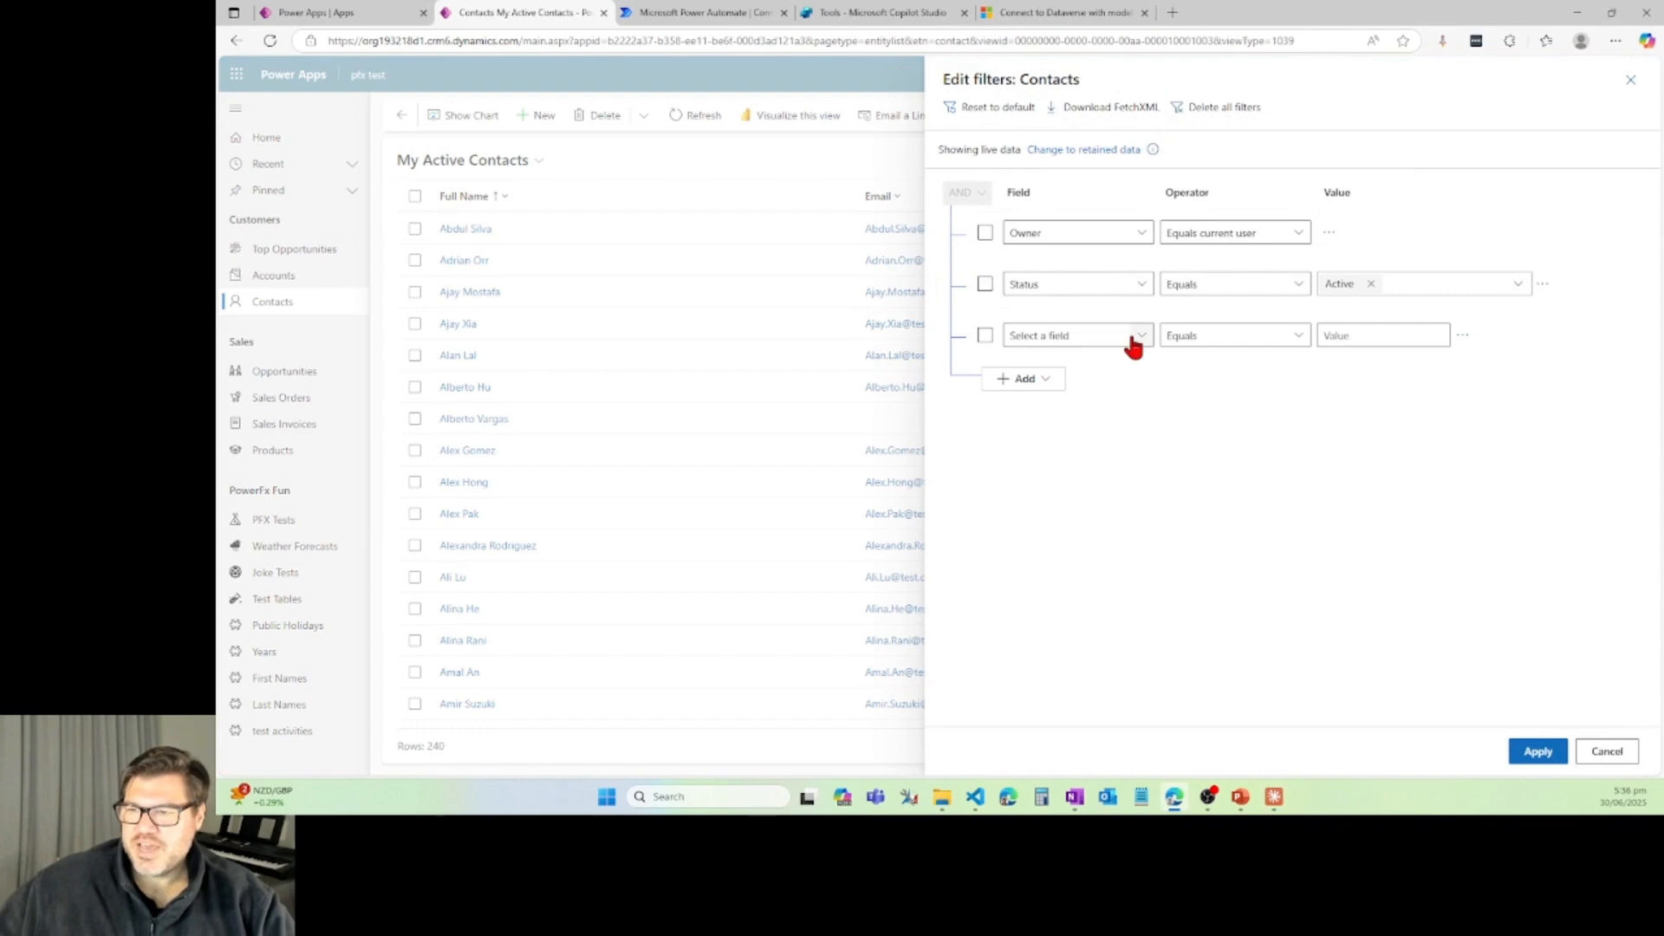
{"action": "left_click", "coordinate": [1077, 335]}
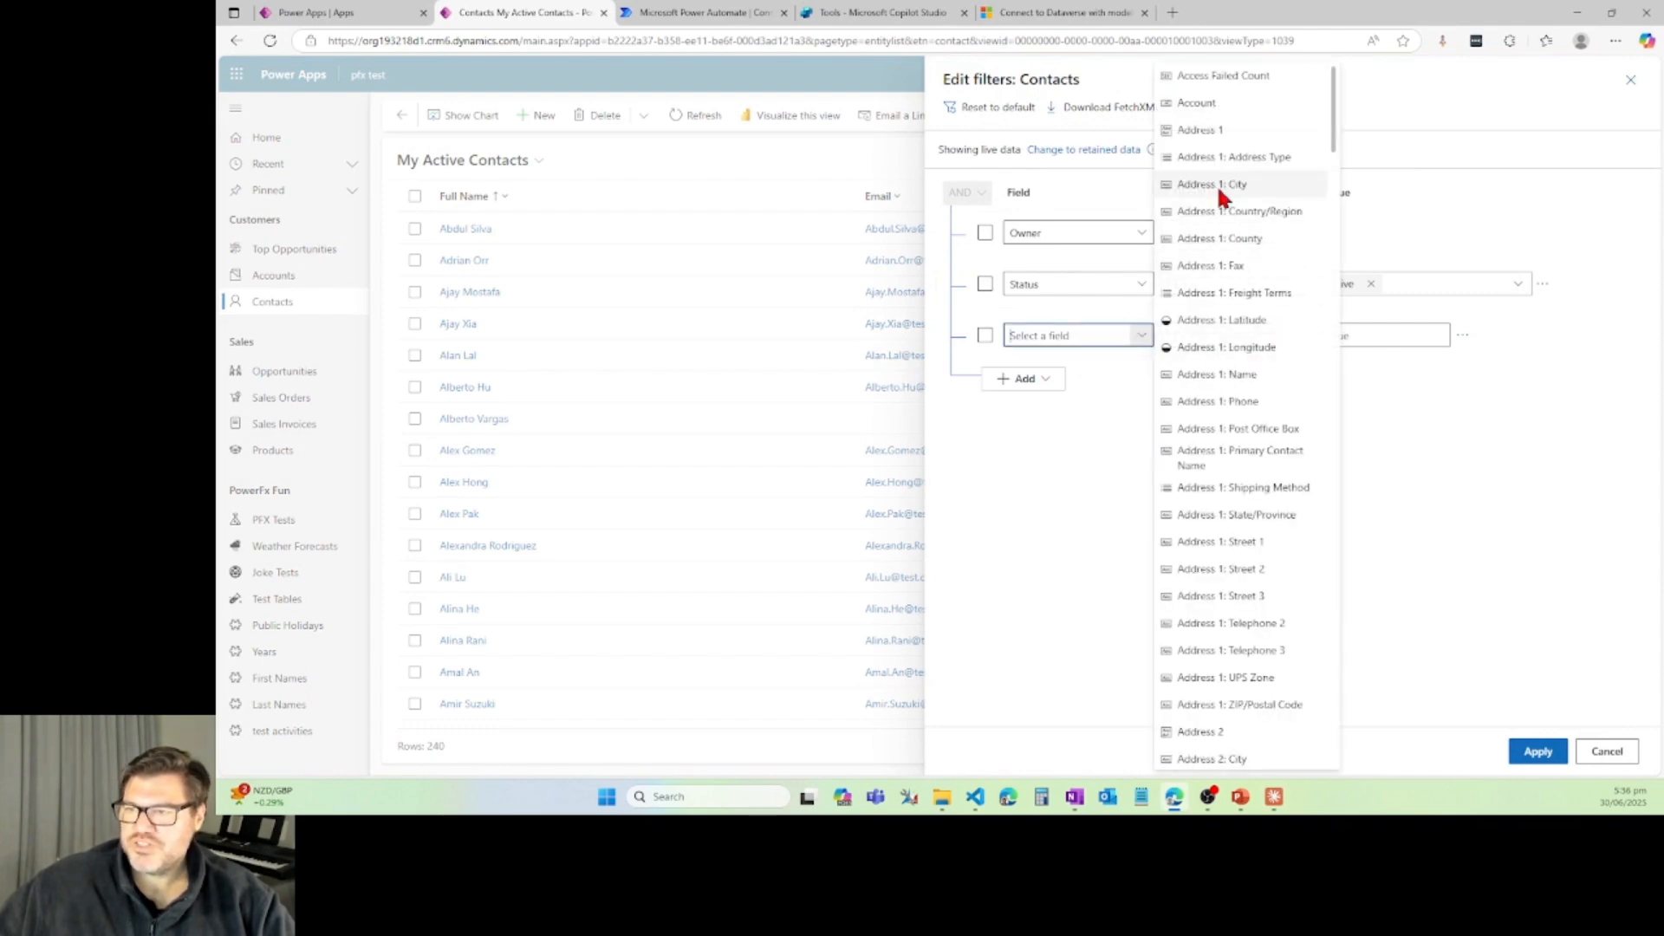
{"action": "left_click", "coordinate": [1210, 184]}
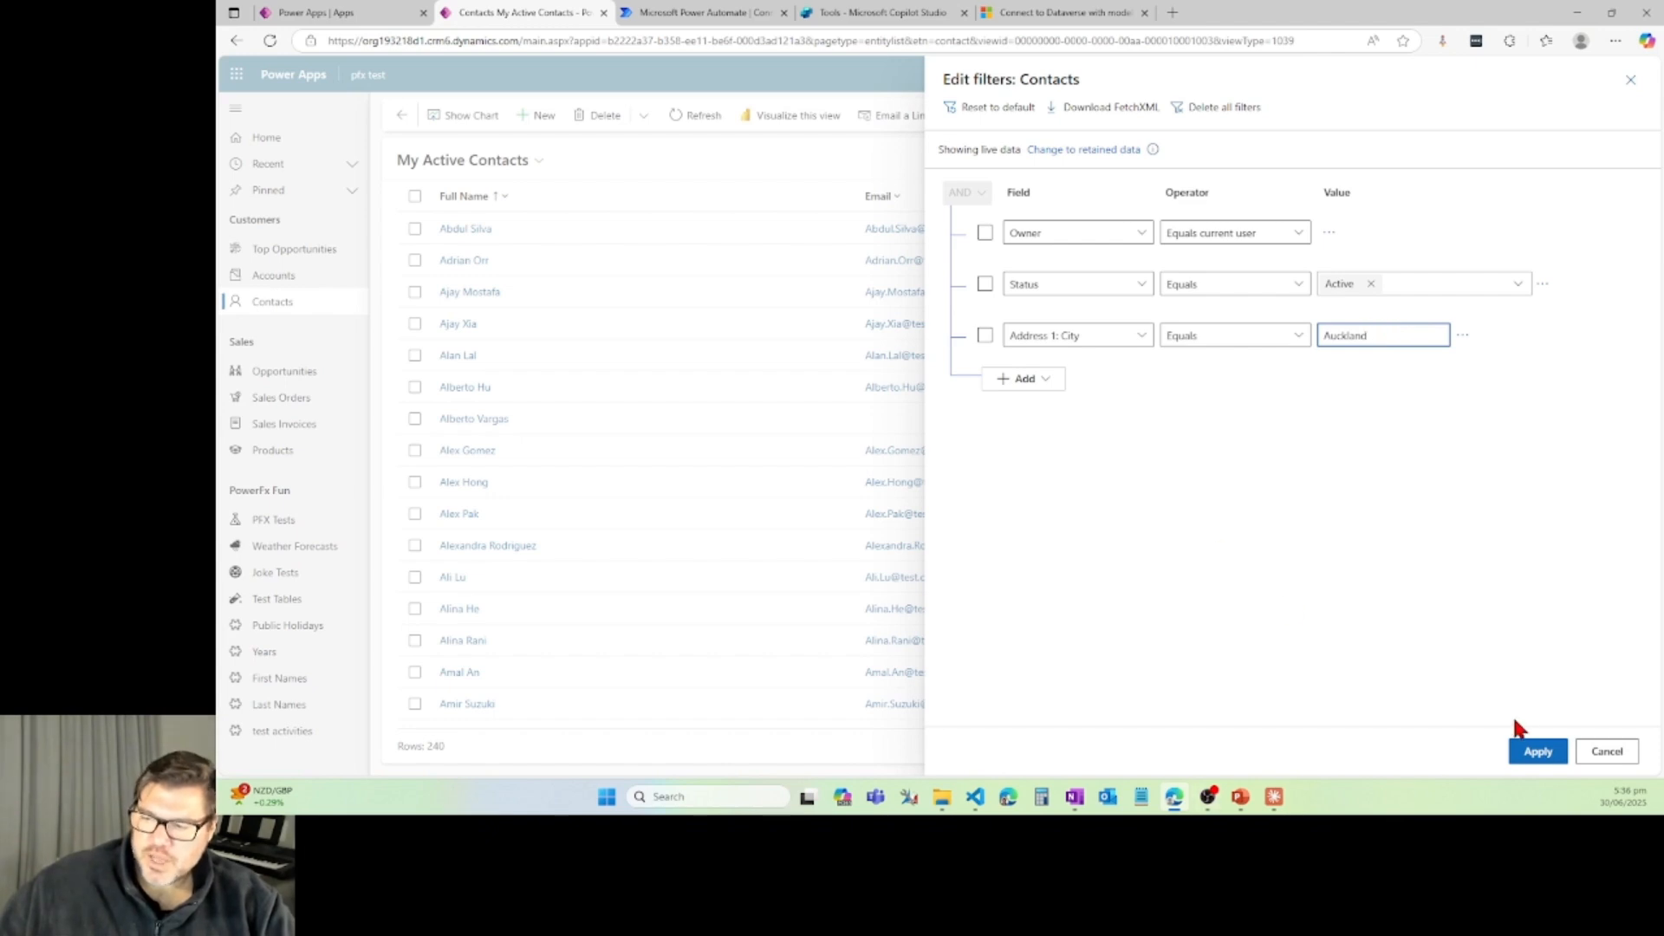
{"action": "left_click", "coordinate": [1538, 750]}
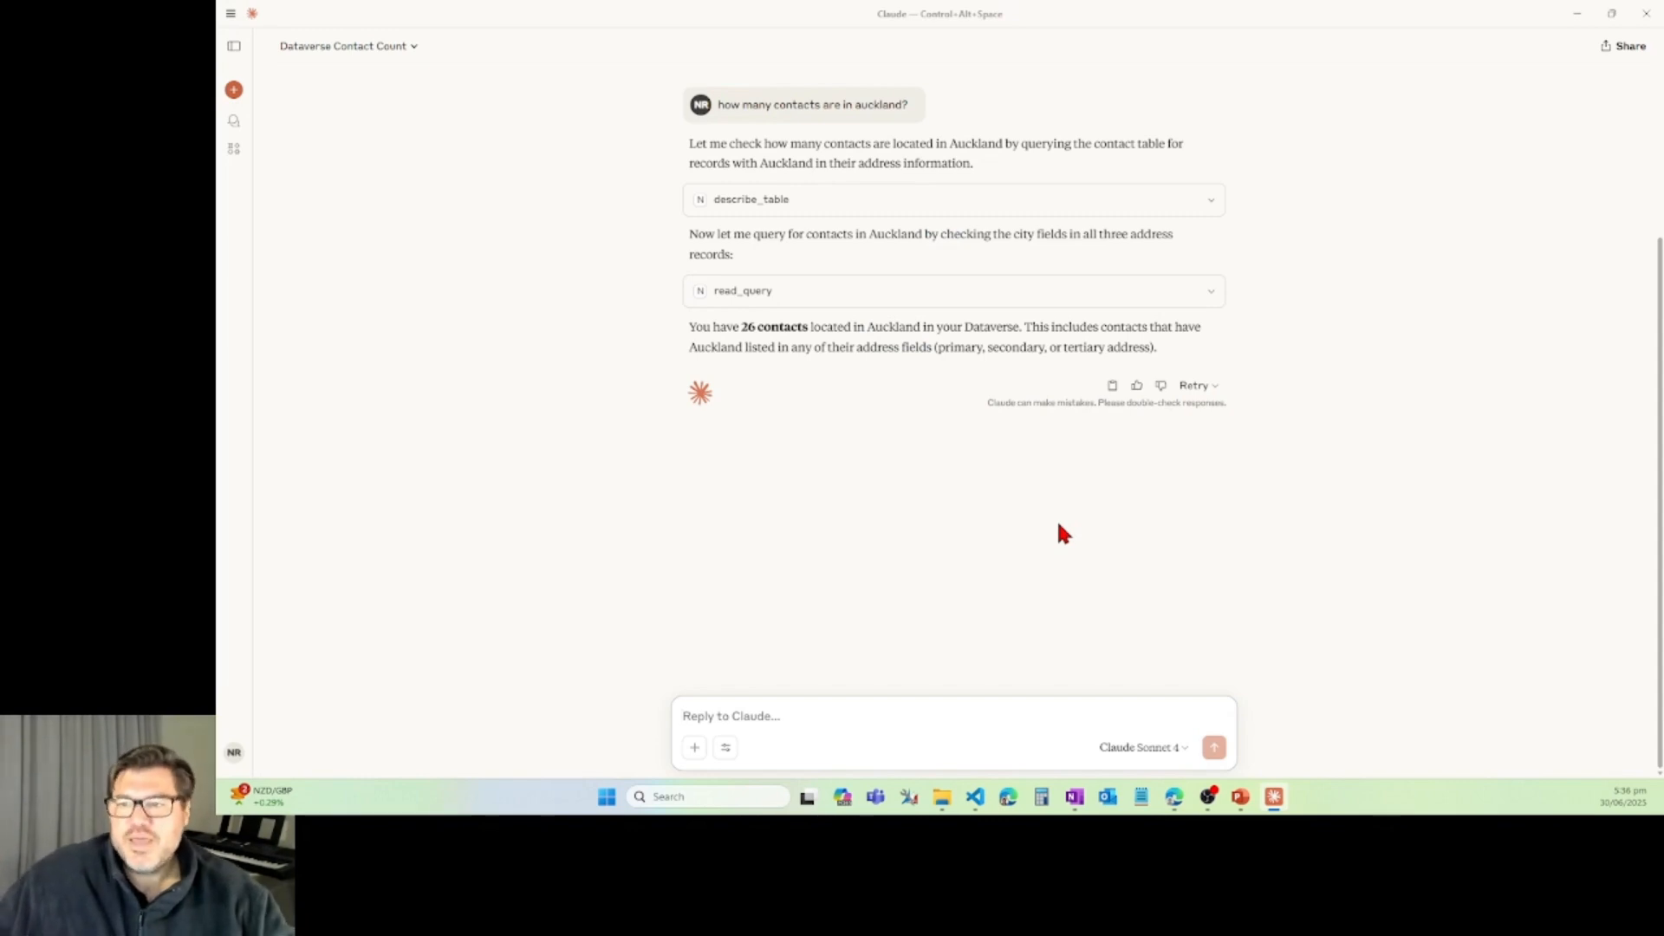
{"action": "mouse_move", "coordinate": [859, 667]}
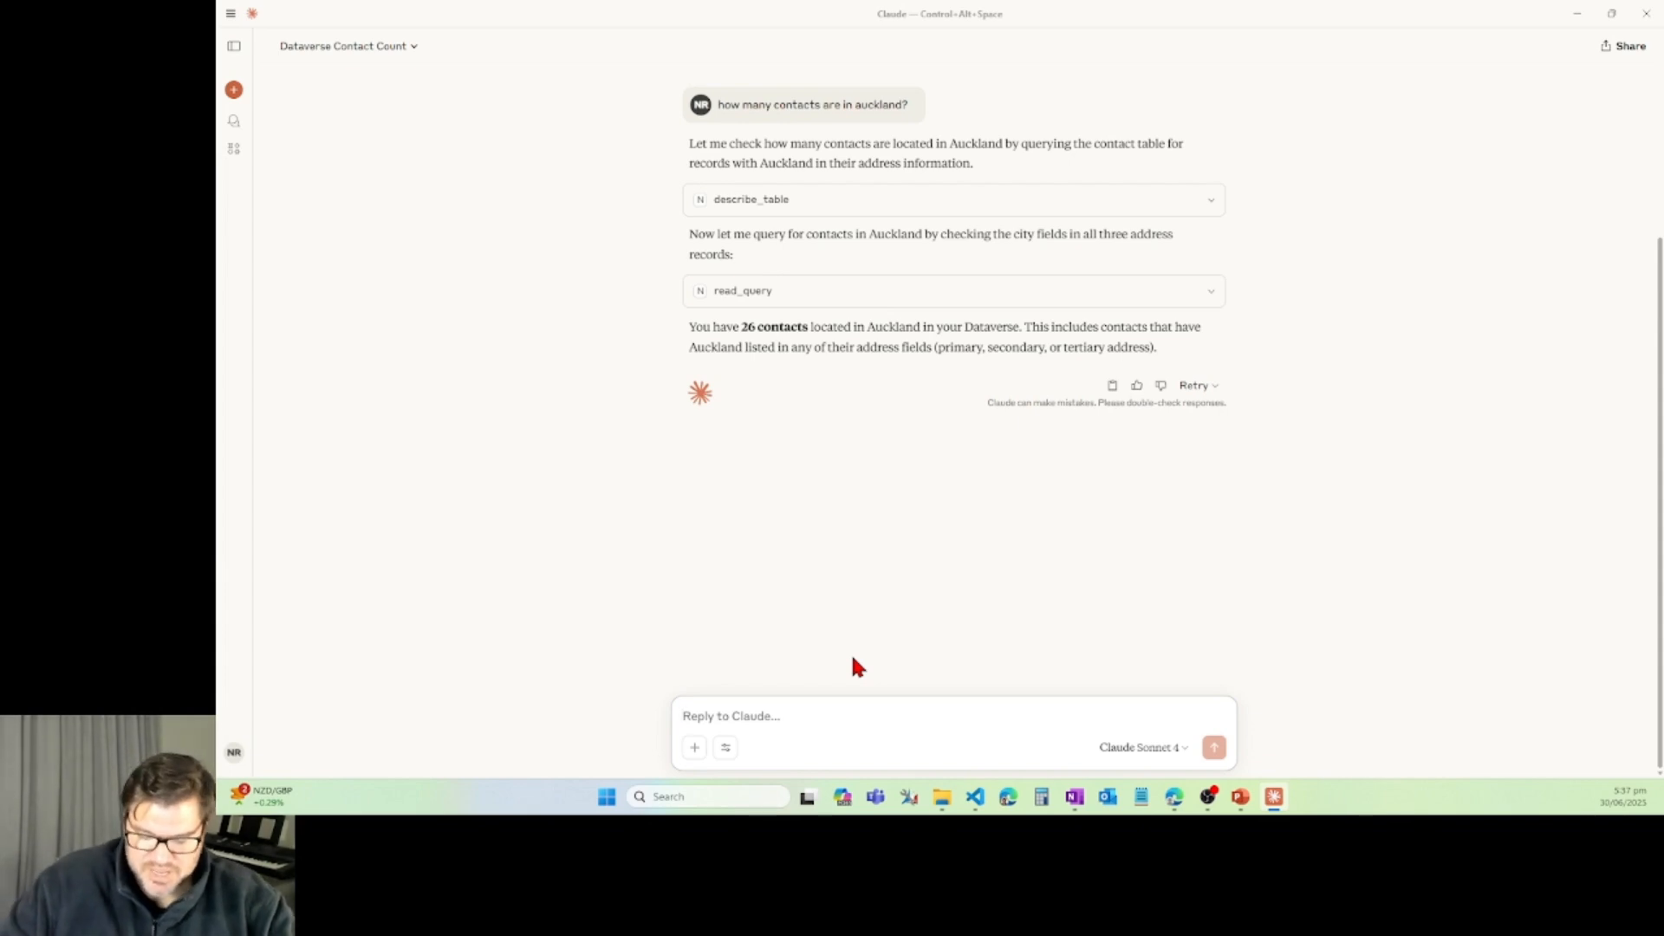
Request a contacts-by-city pie chart including null cities, and scroll through the generated code.
{"action": "type", "text": "create a pie chart showing contacts"}
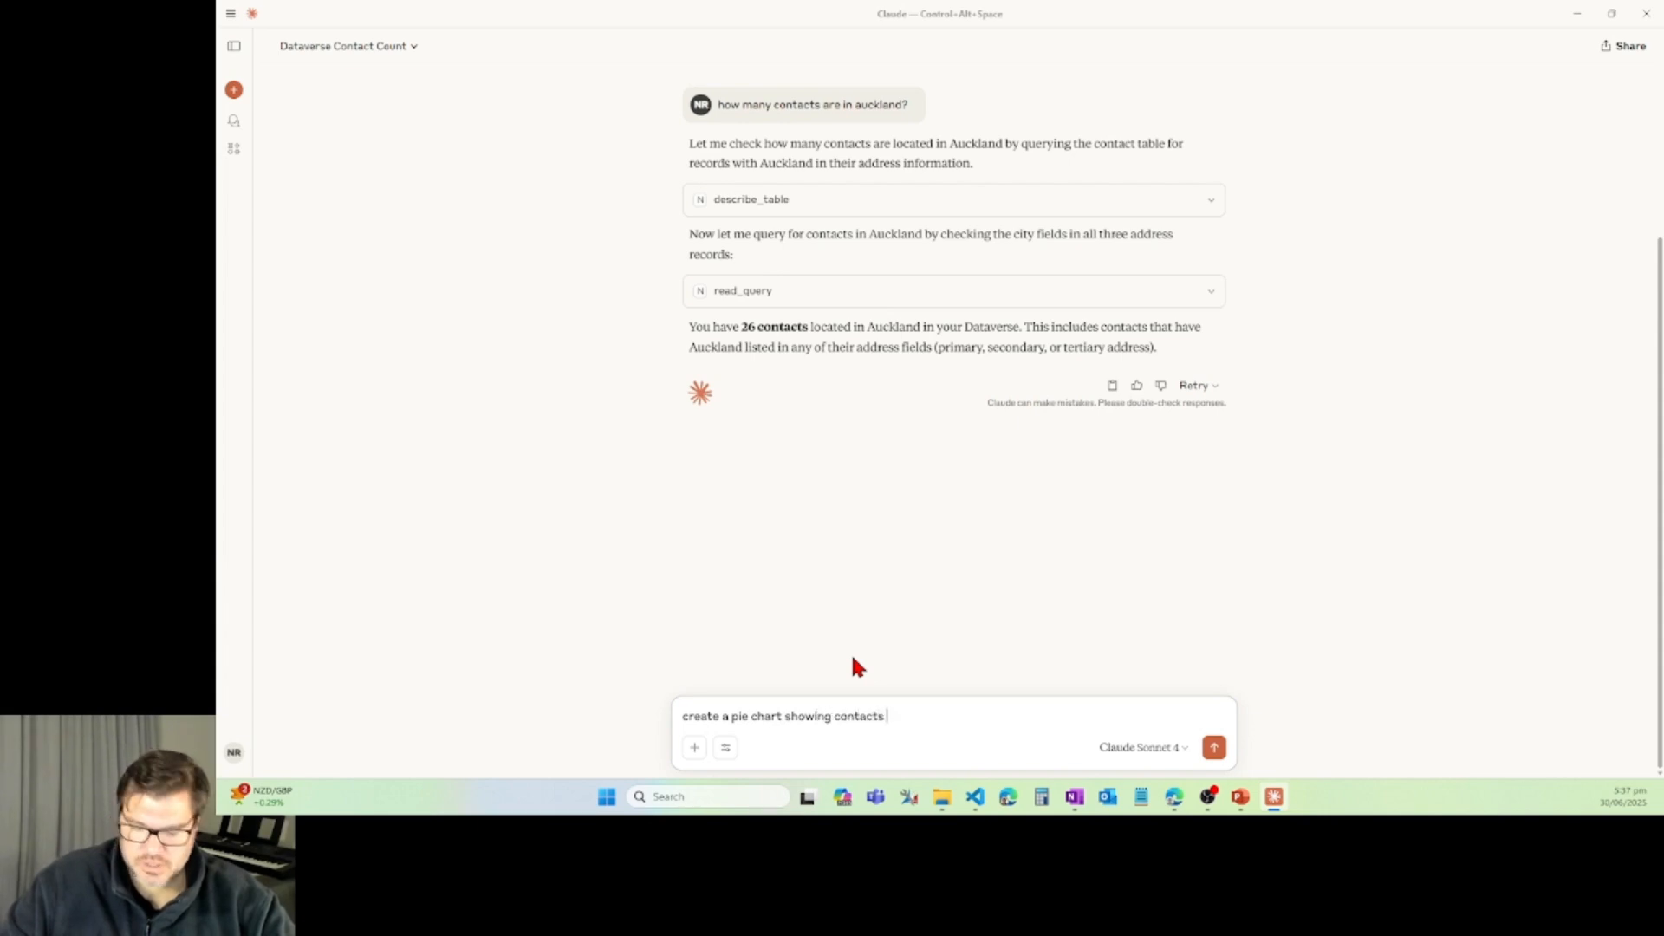
{"action": "type", "text": "by city. if the city"}
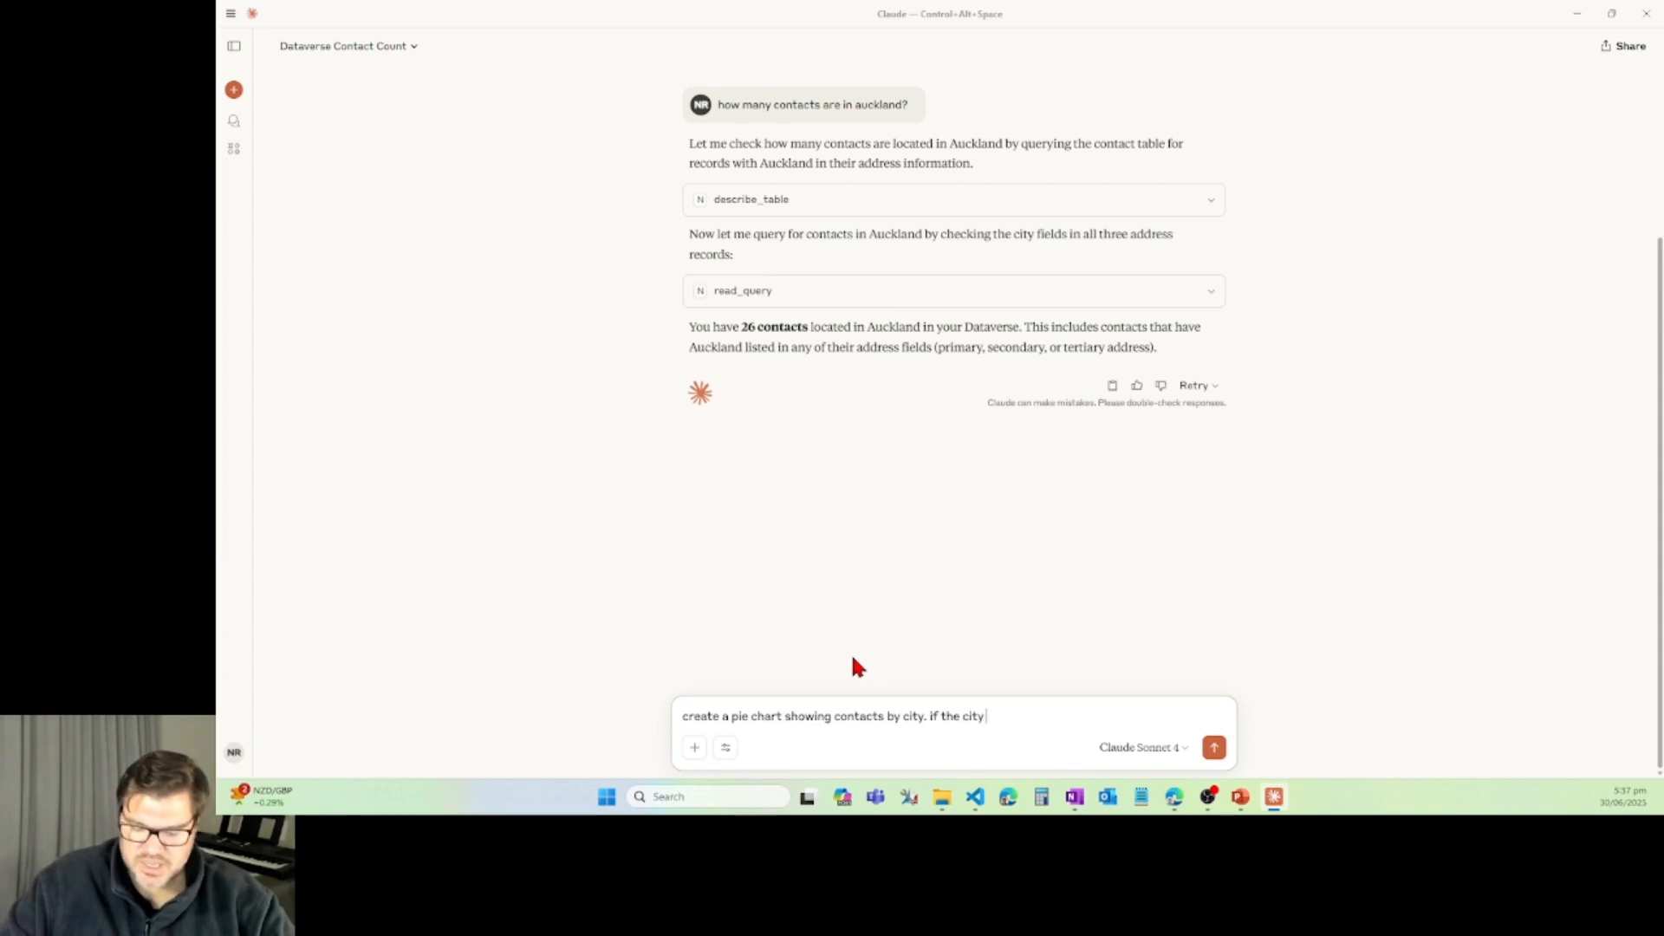
{"action": "type", "text": "is null"}
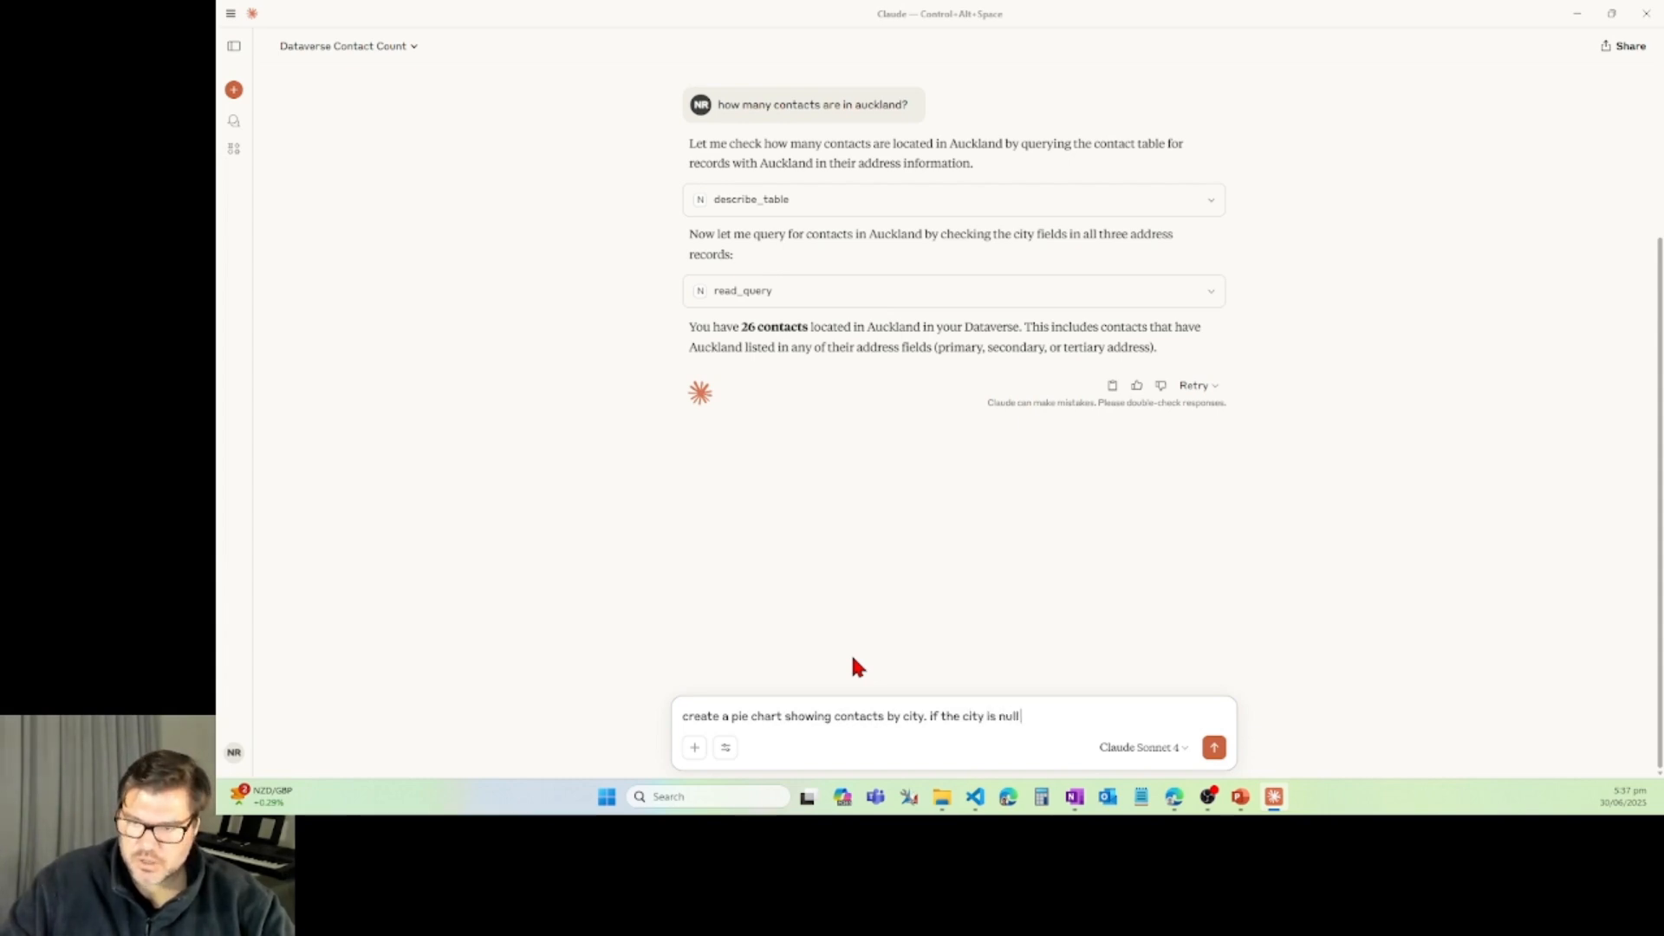
{"action": "type", "text": "include them as well"}
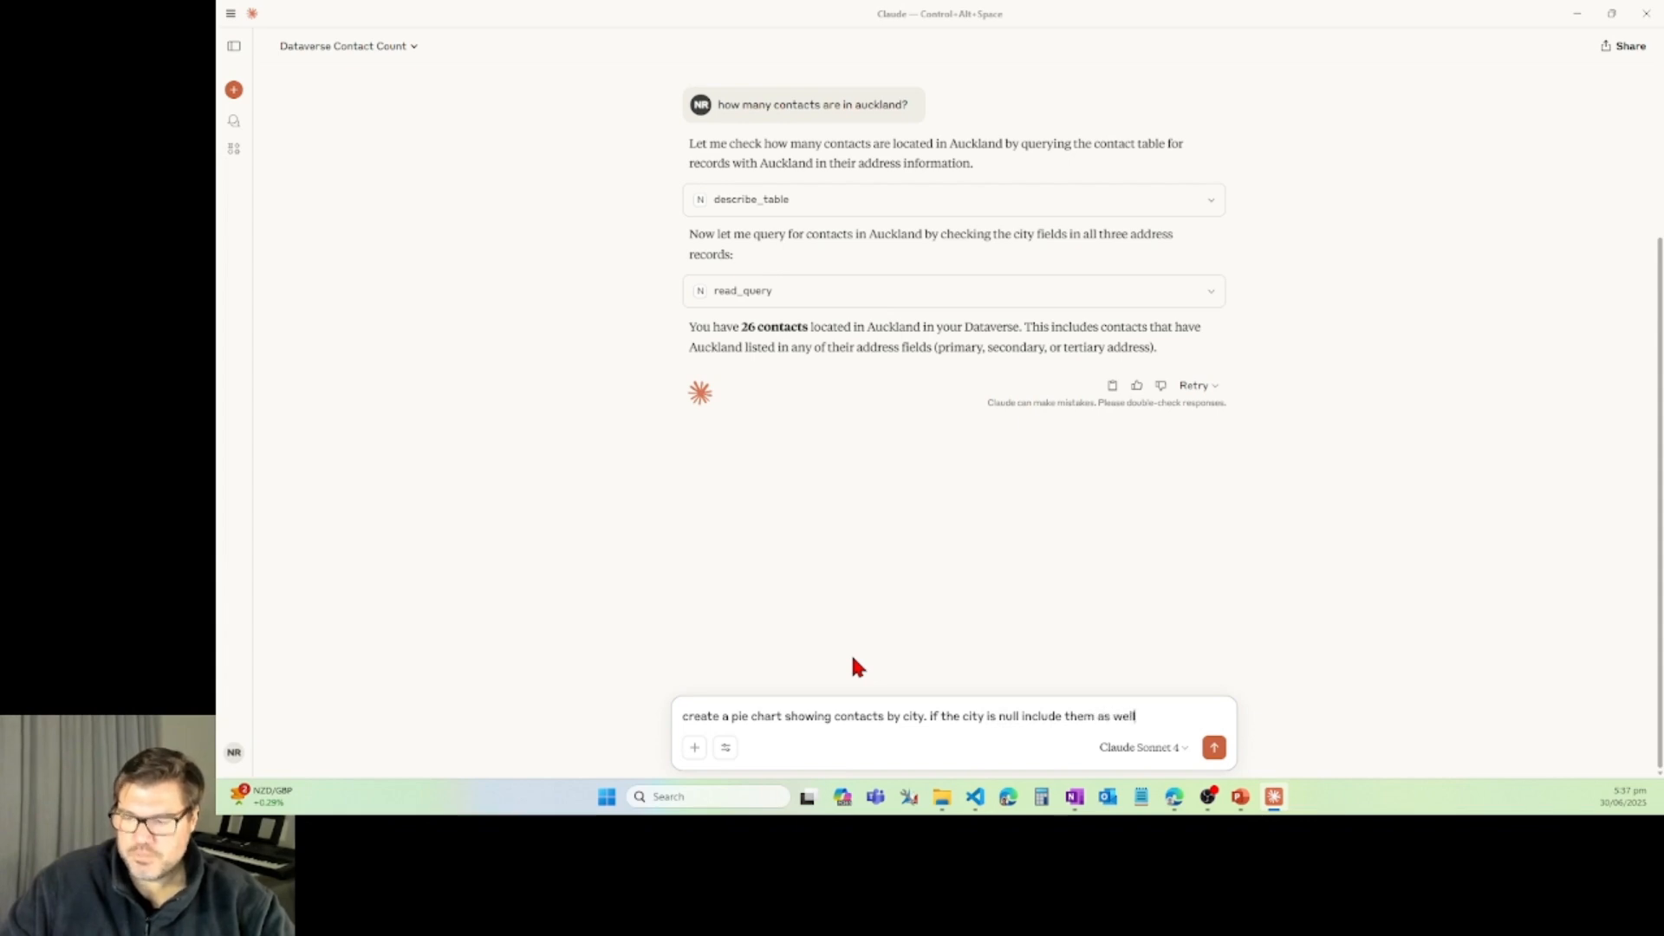
{"action": "left_click", "coordinate": [1213, 747]}
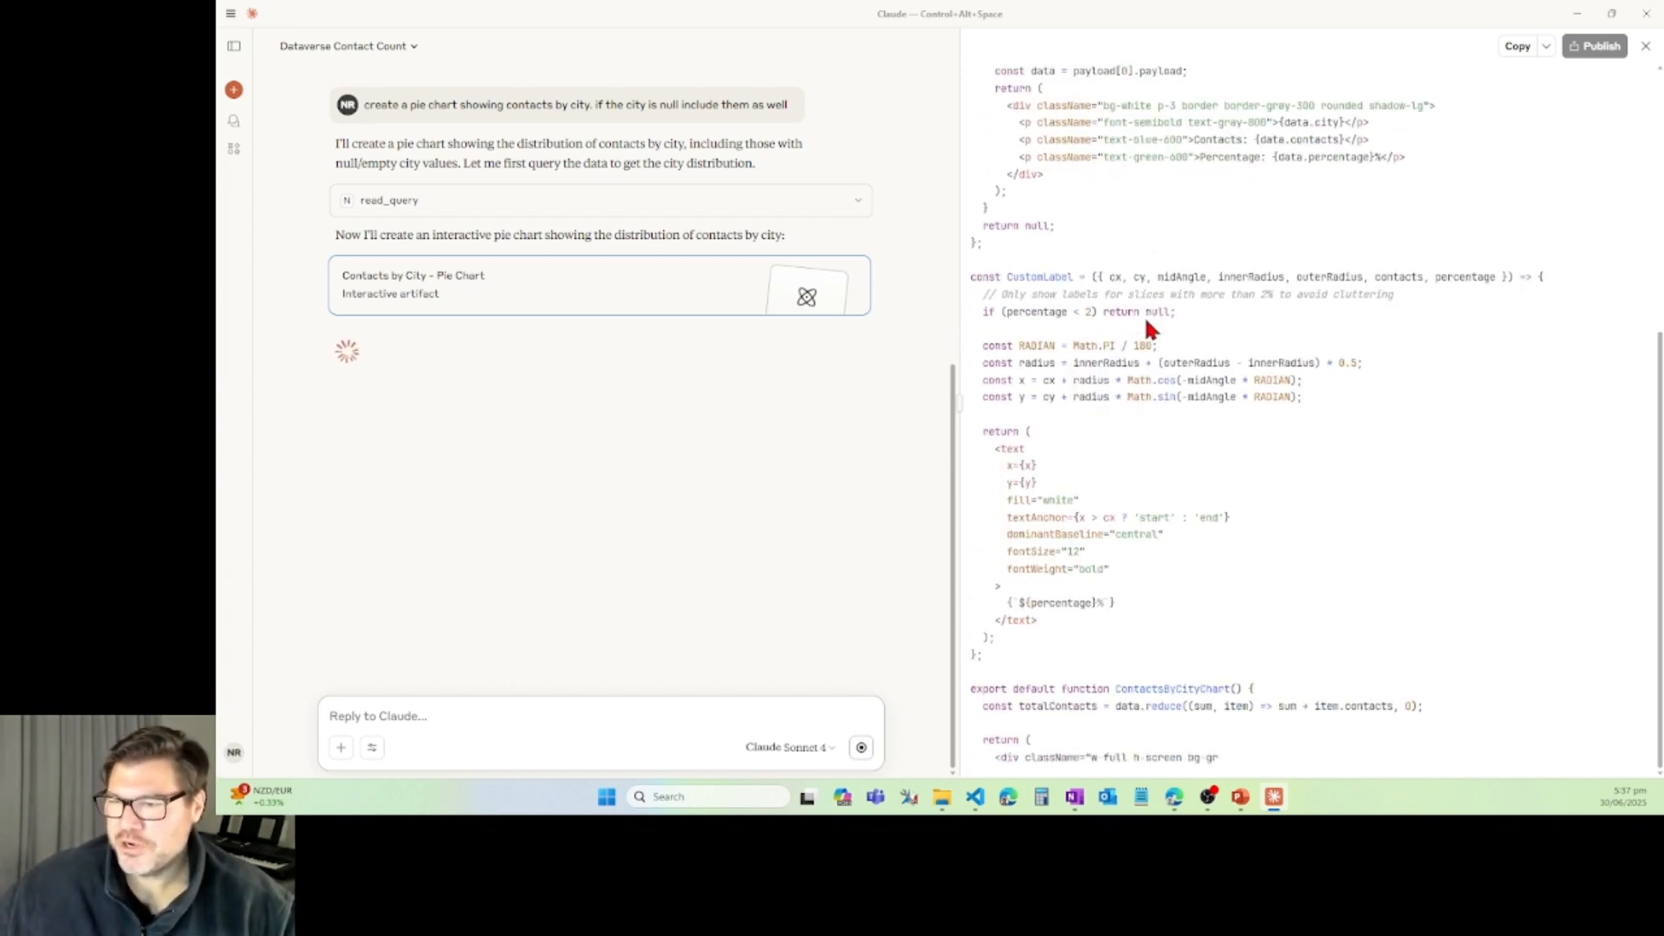
{"action": "scroll", "scroll_direction": "down", "scroll_amount": 3}
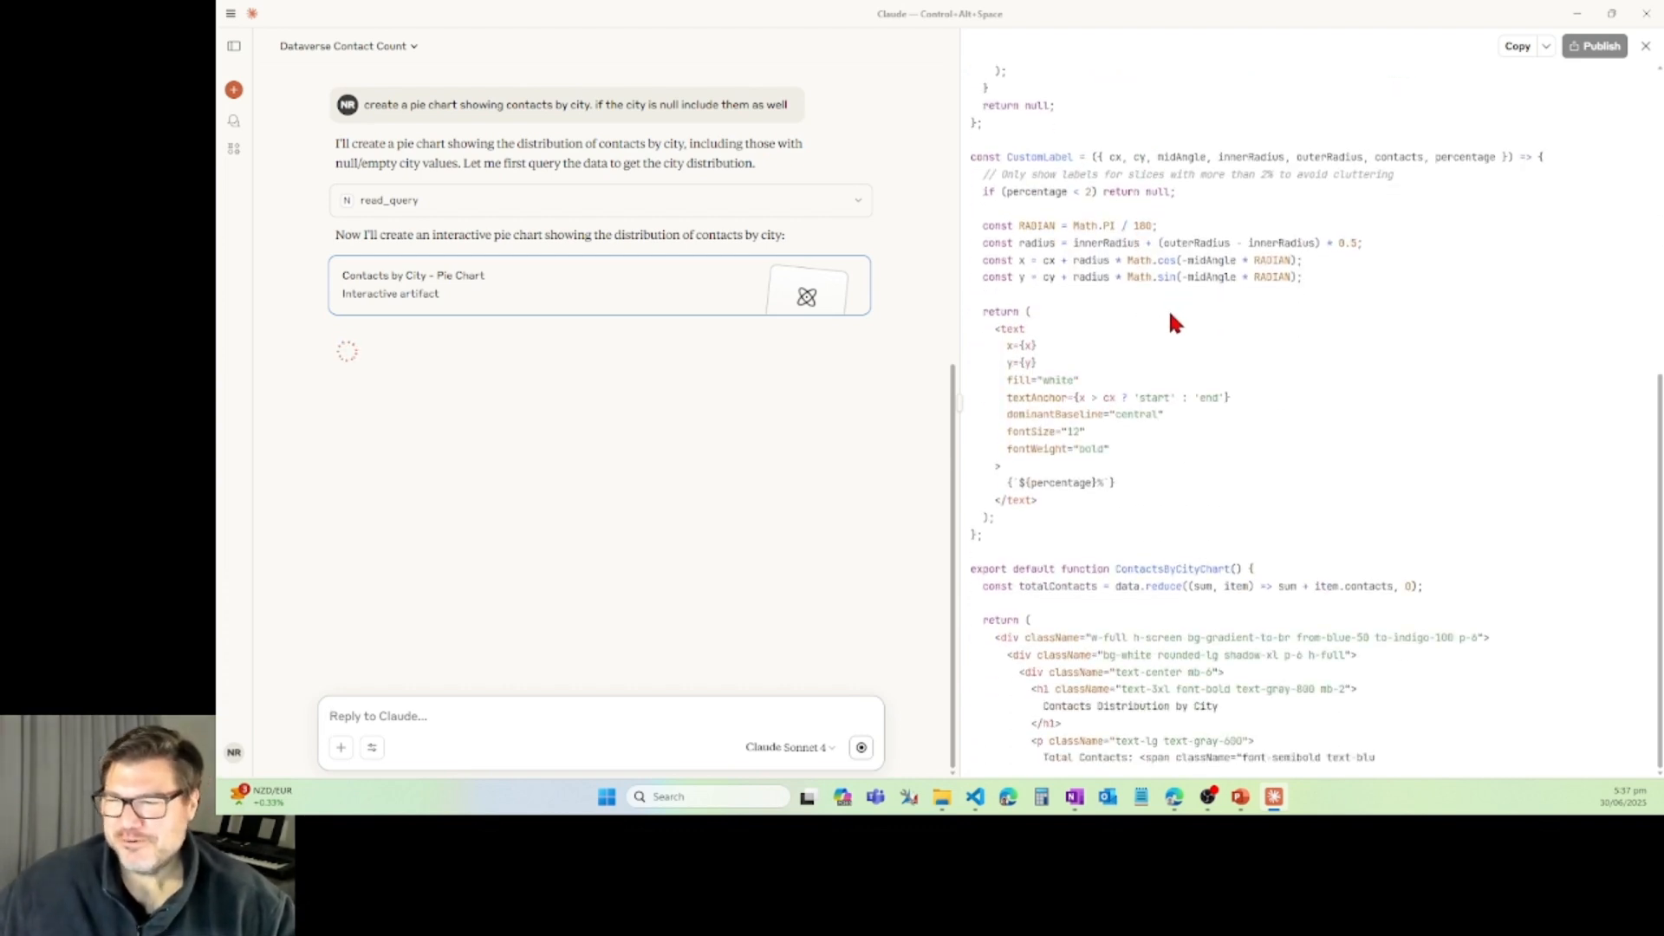
{"action": "scroll", "scroll_direction": "down", "scroll_amount": 3}
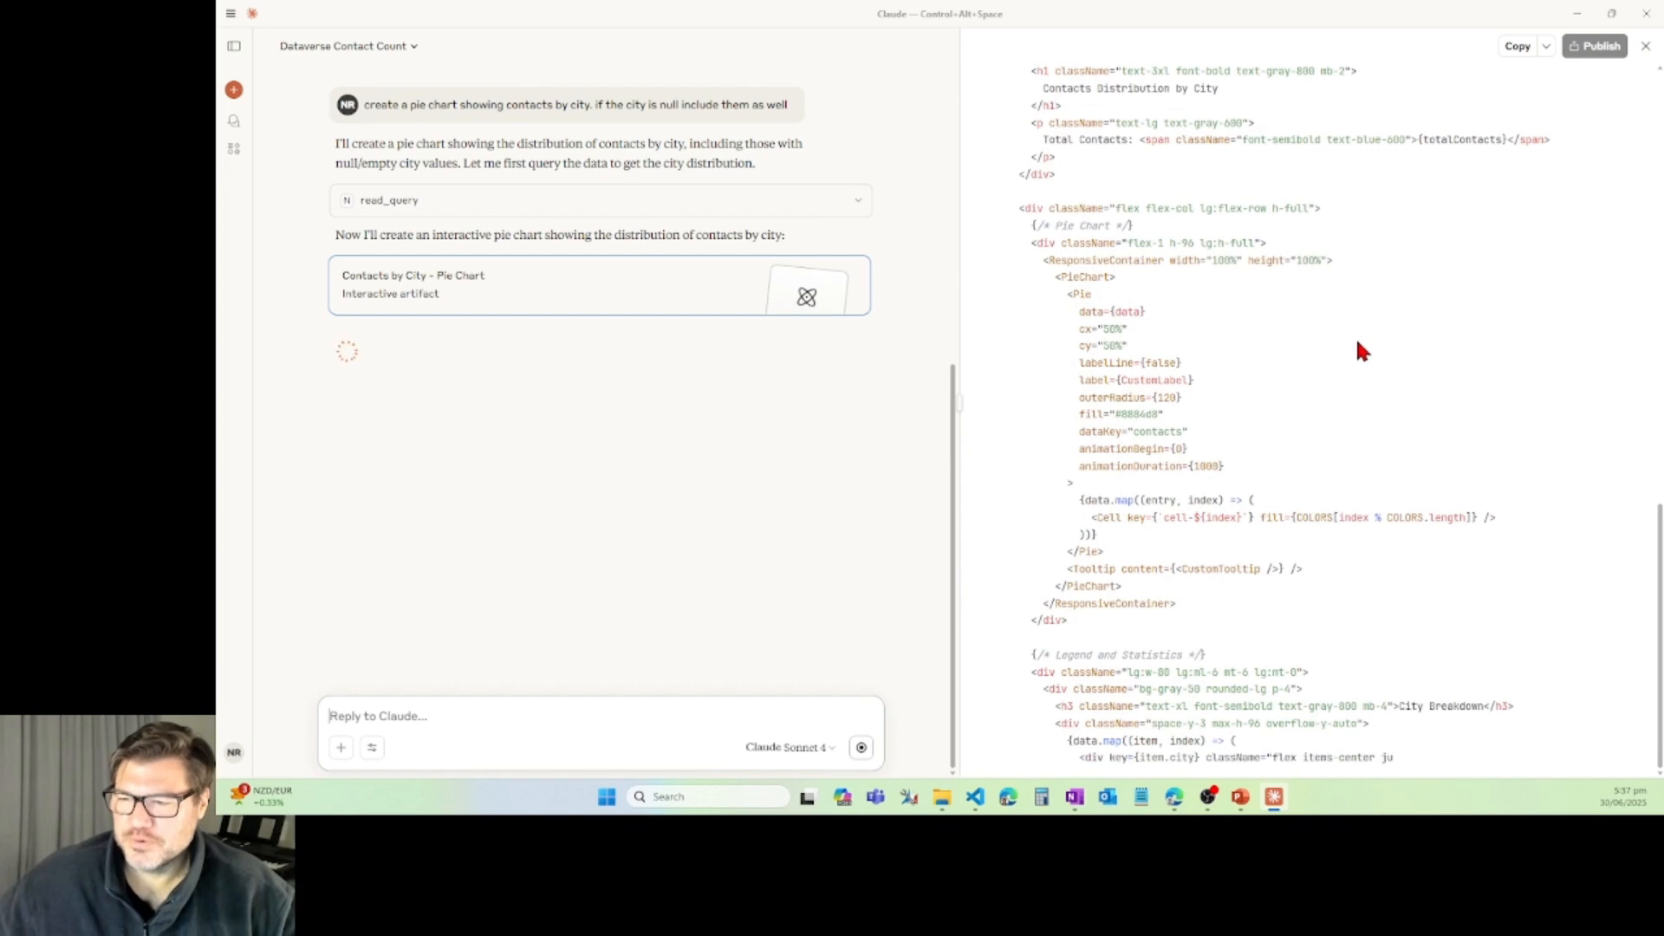
{"action": "scroll", "scroll_direction": "down", "scroll_amount": 3}
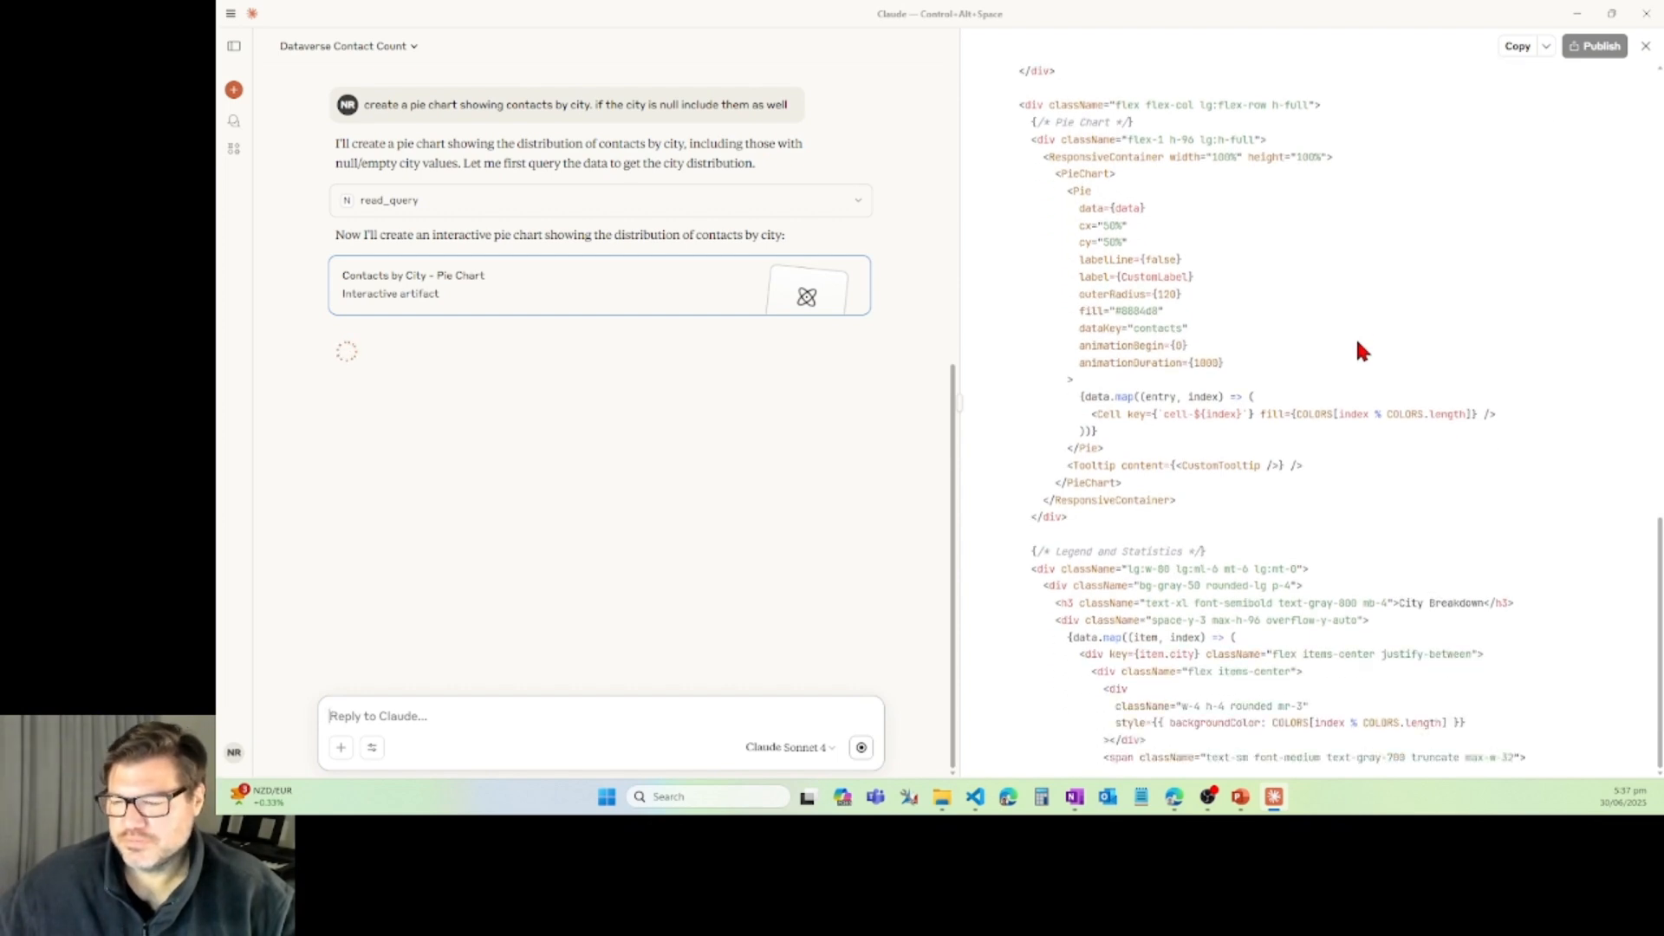
{"action": "scroll", "scroll_direction": "down", "scroll_amount": 3}
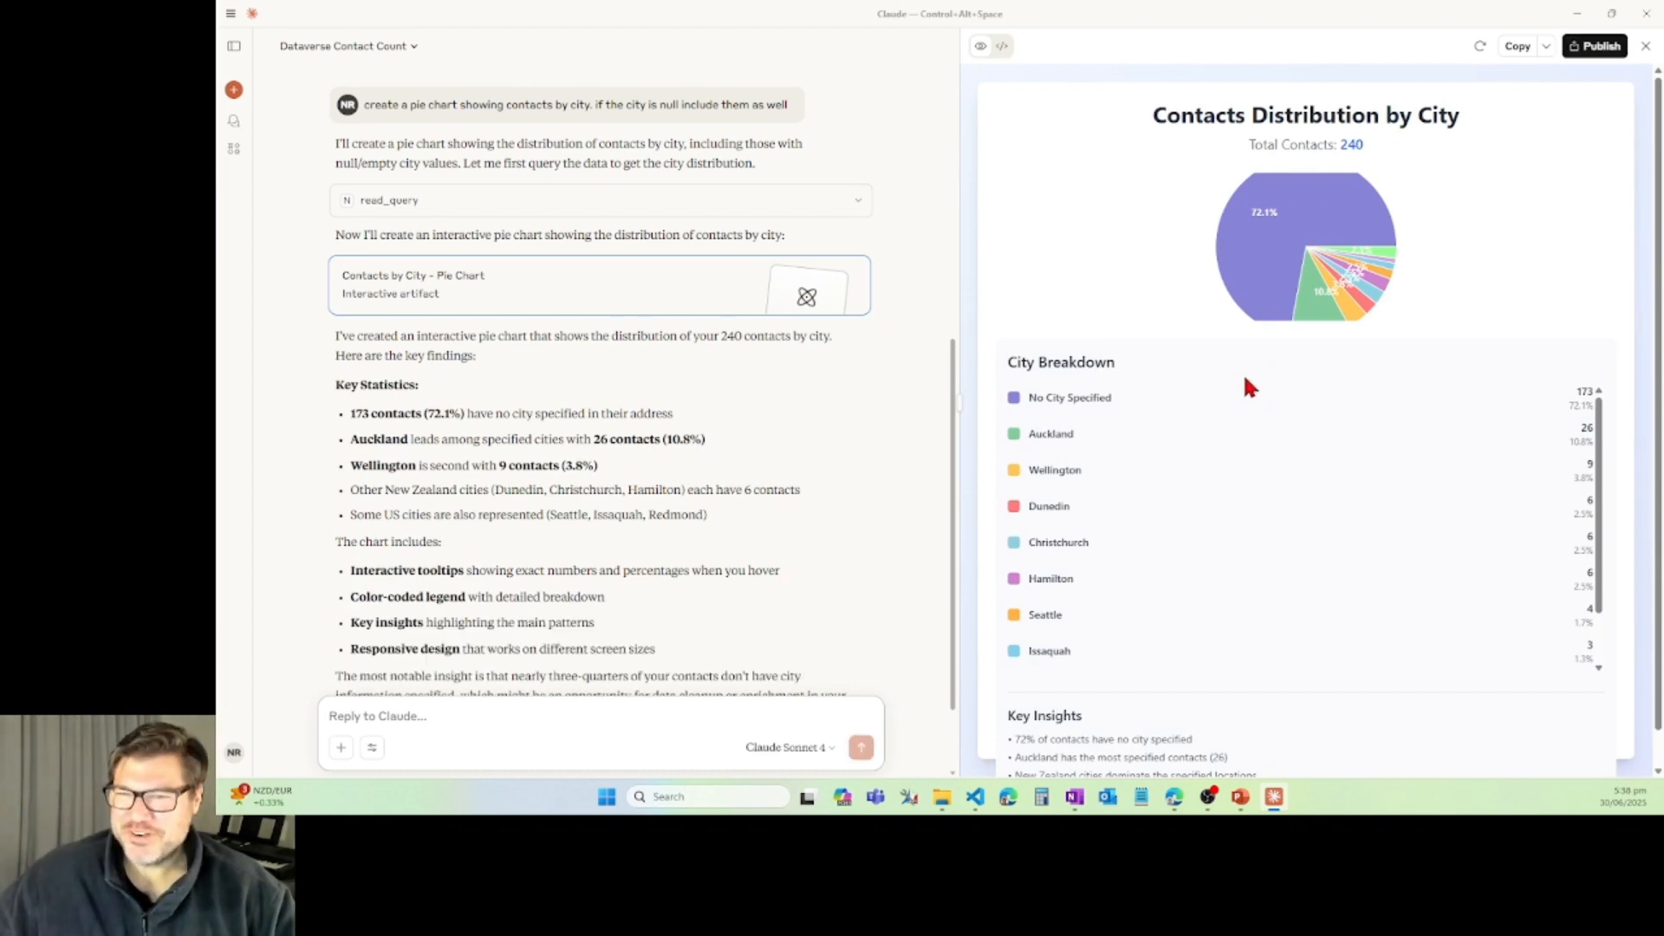
{"action": "mouse_move", "coordinate": [417, 435]}
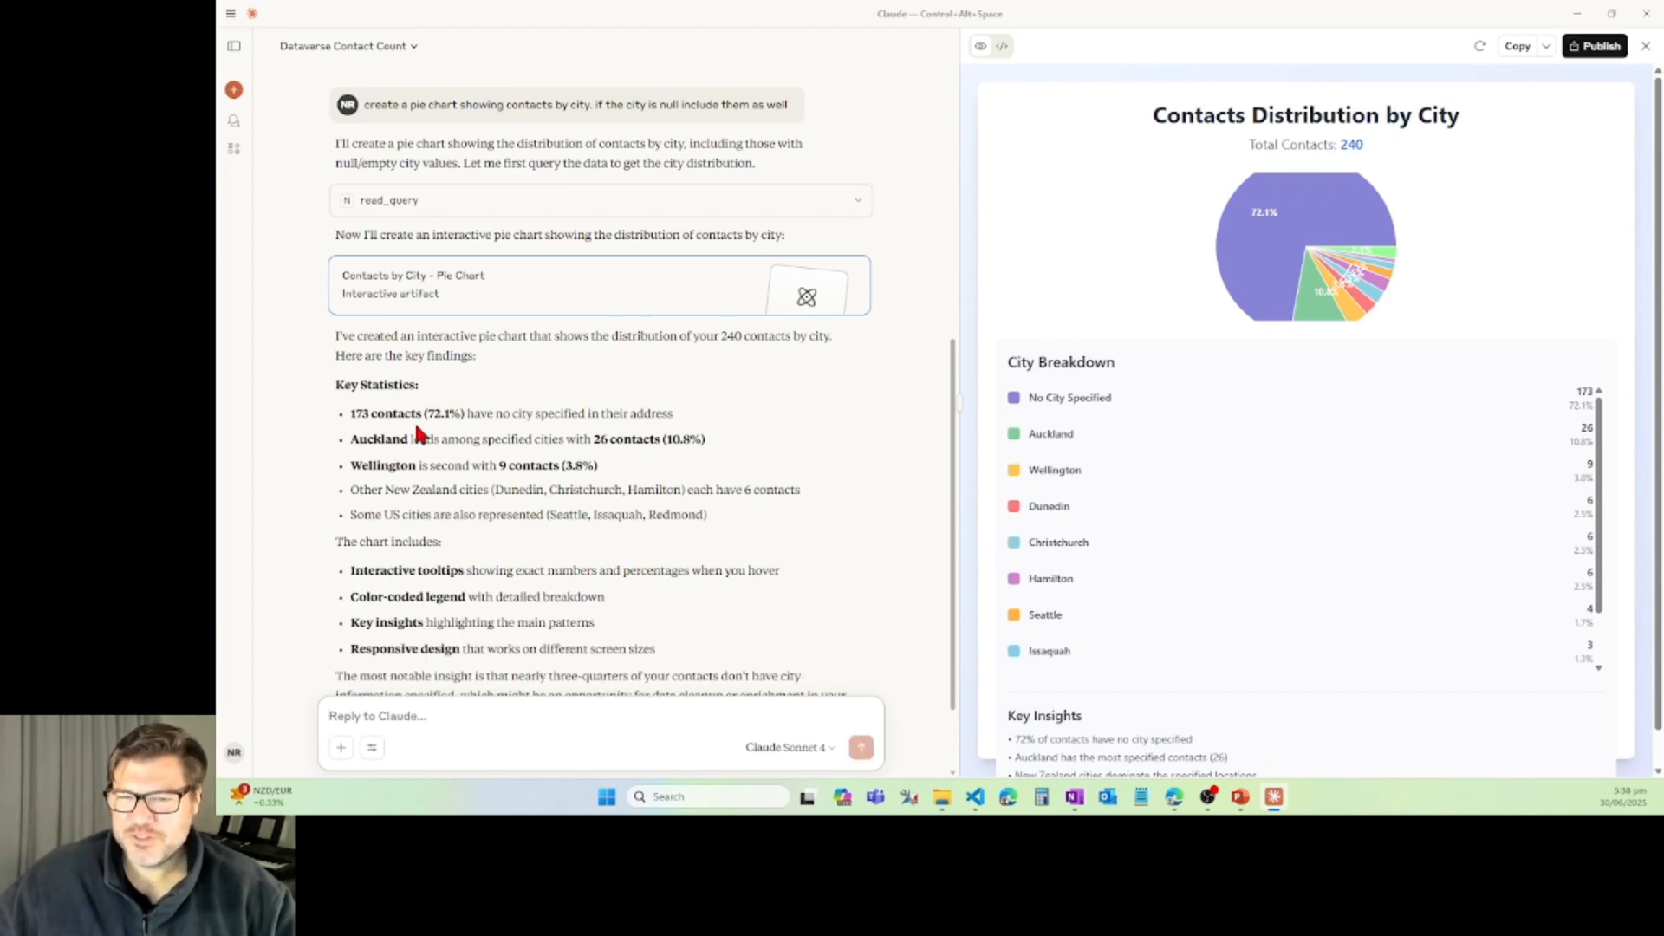
{"action": "mouse_move", "coordinate": [1187, 391]}
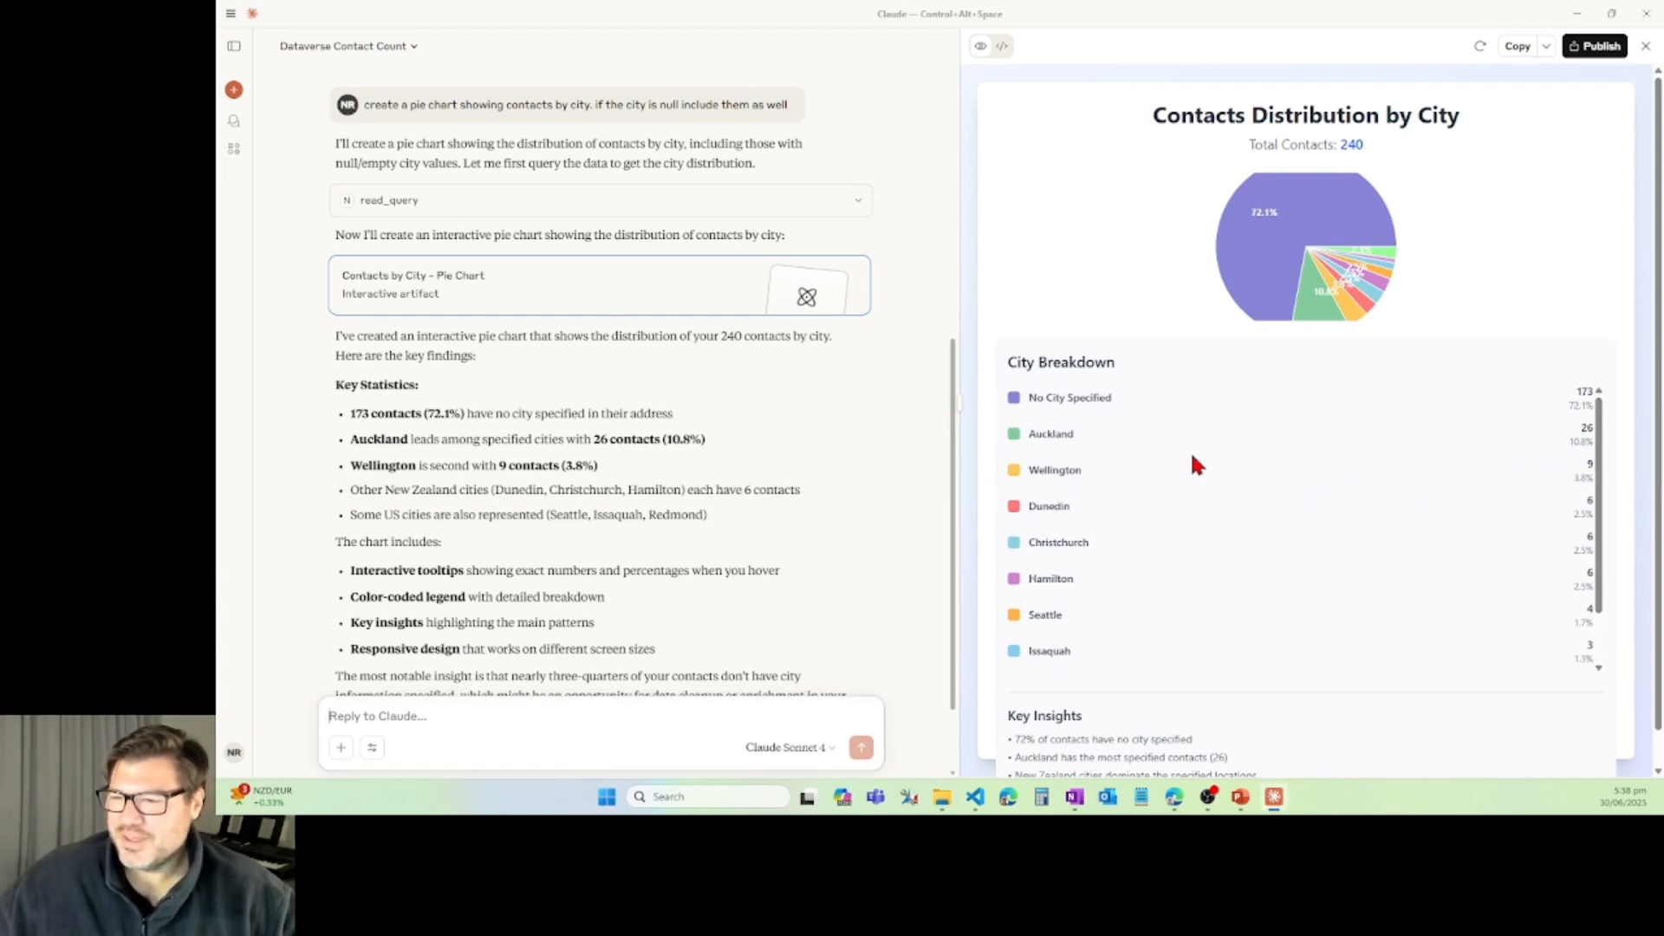
{"action": "mouse_move", "coordinate": [1070, 311]}
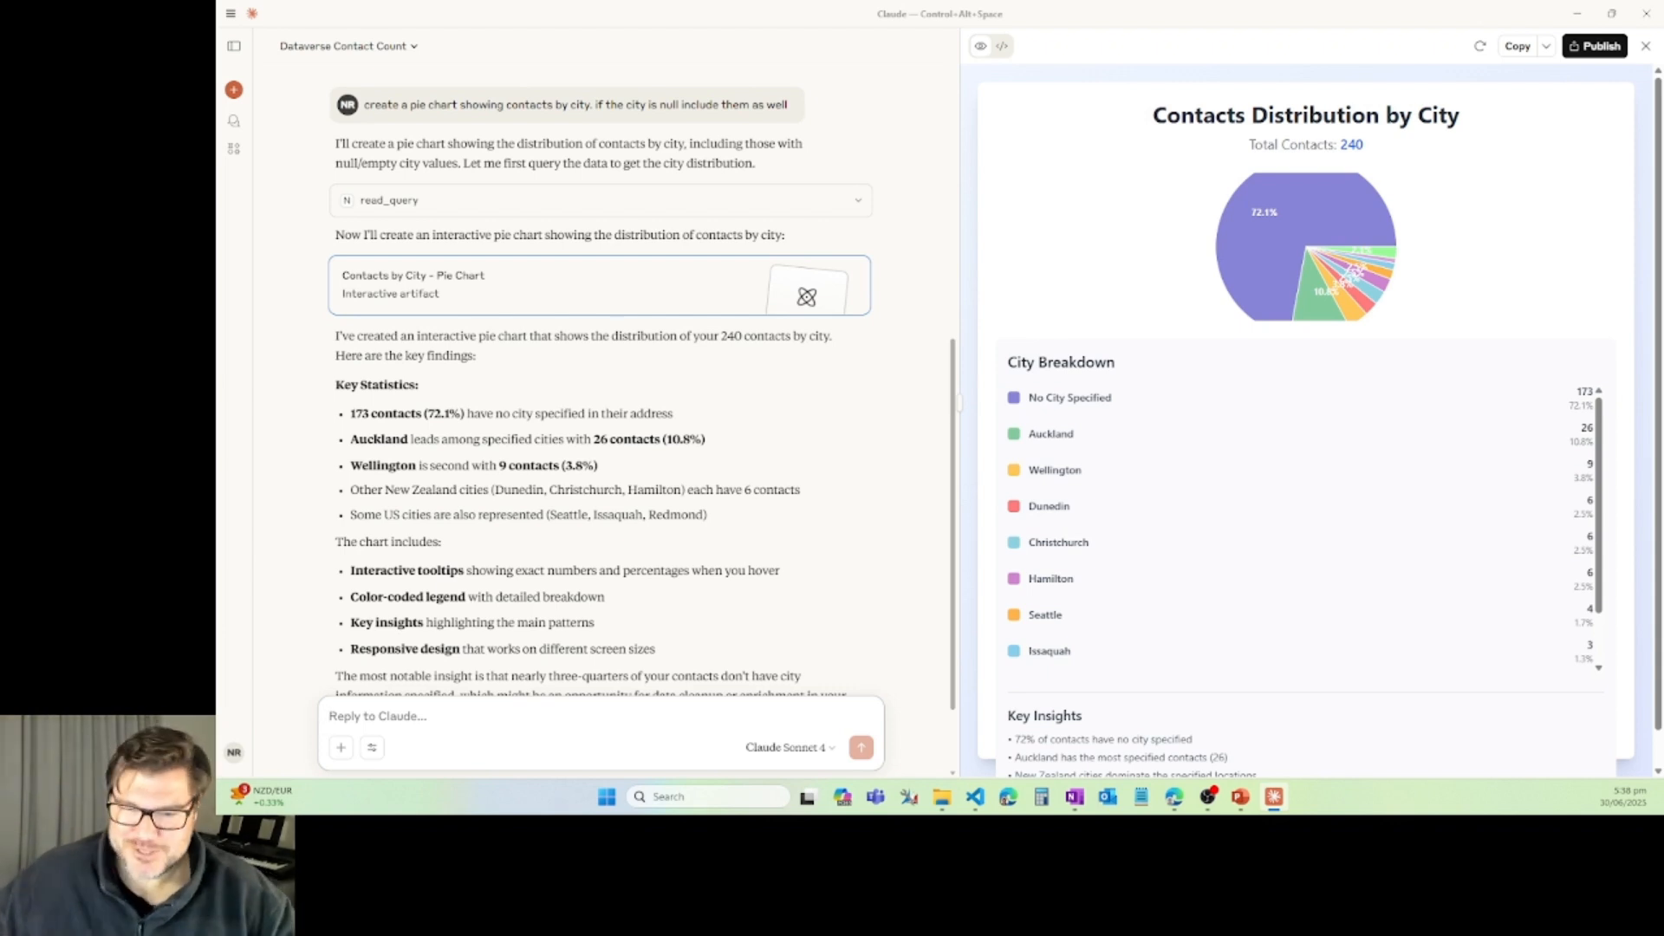
Send 'create a contact record firstname mcp lastname test', then open a new chat after the length warning.
{"action": "left_click", "coordinate": [520, 715]}
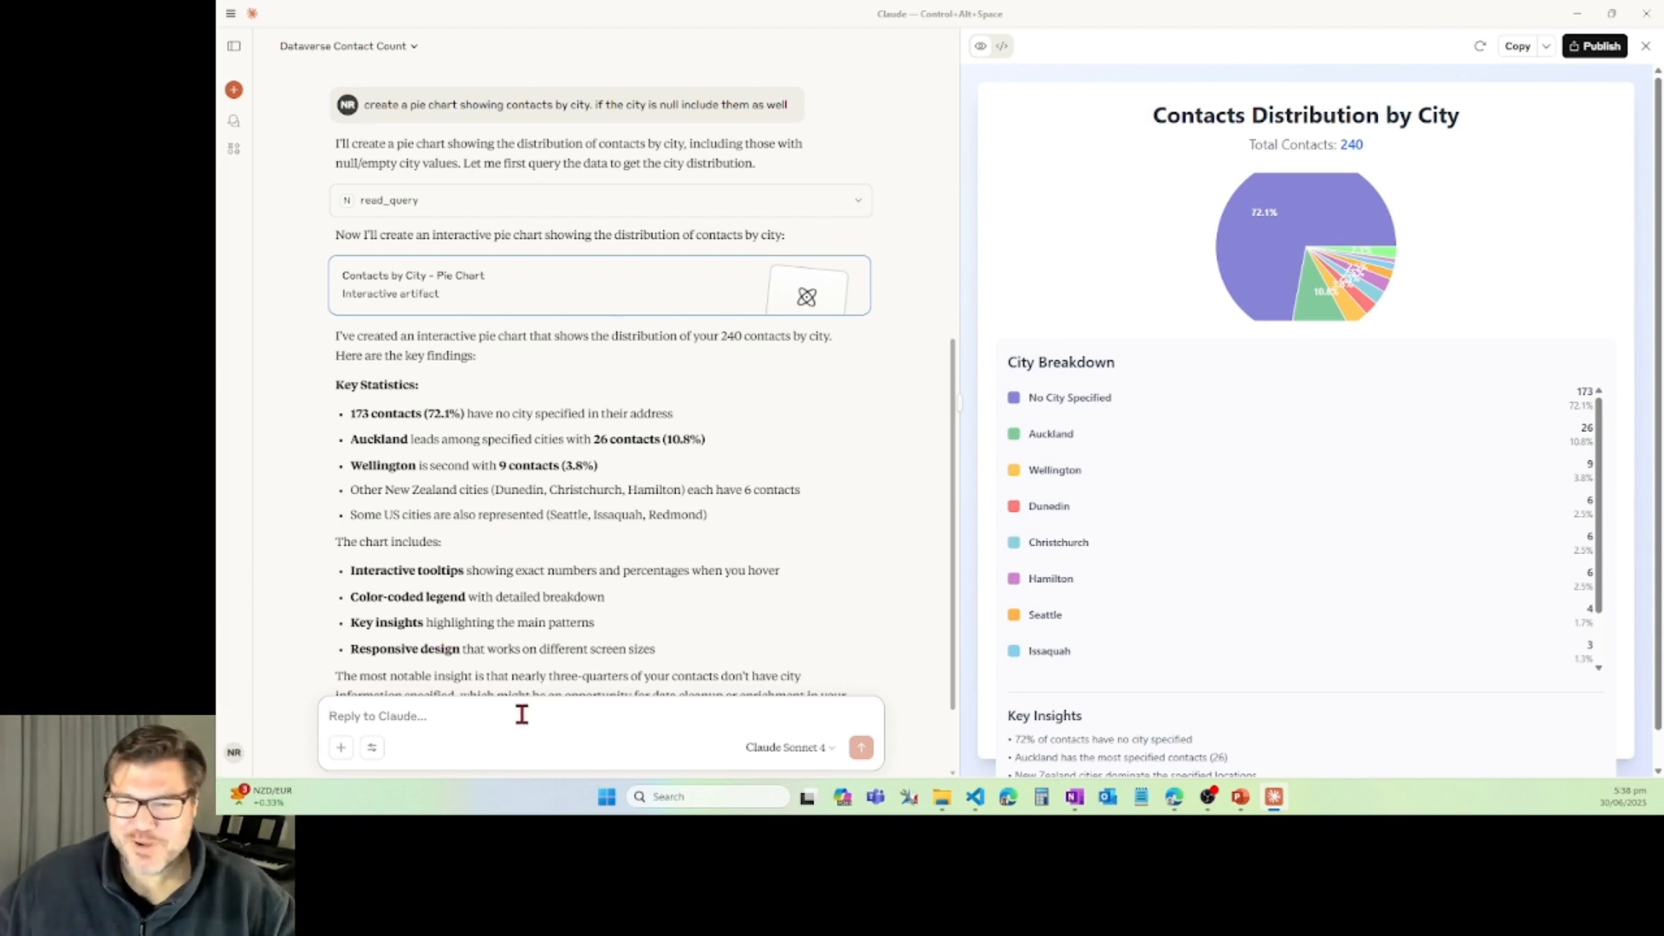
{"action": "type", "text": "c"}
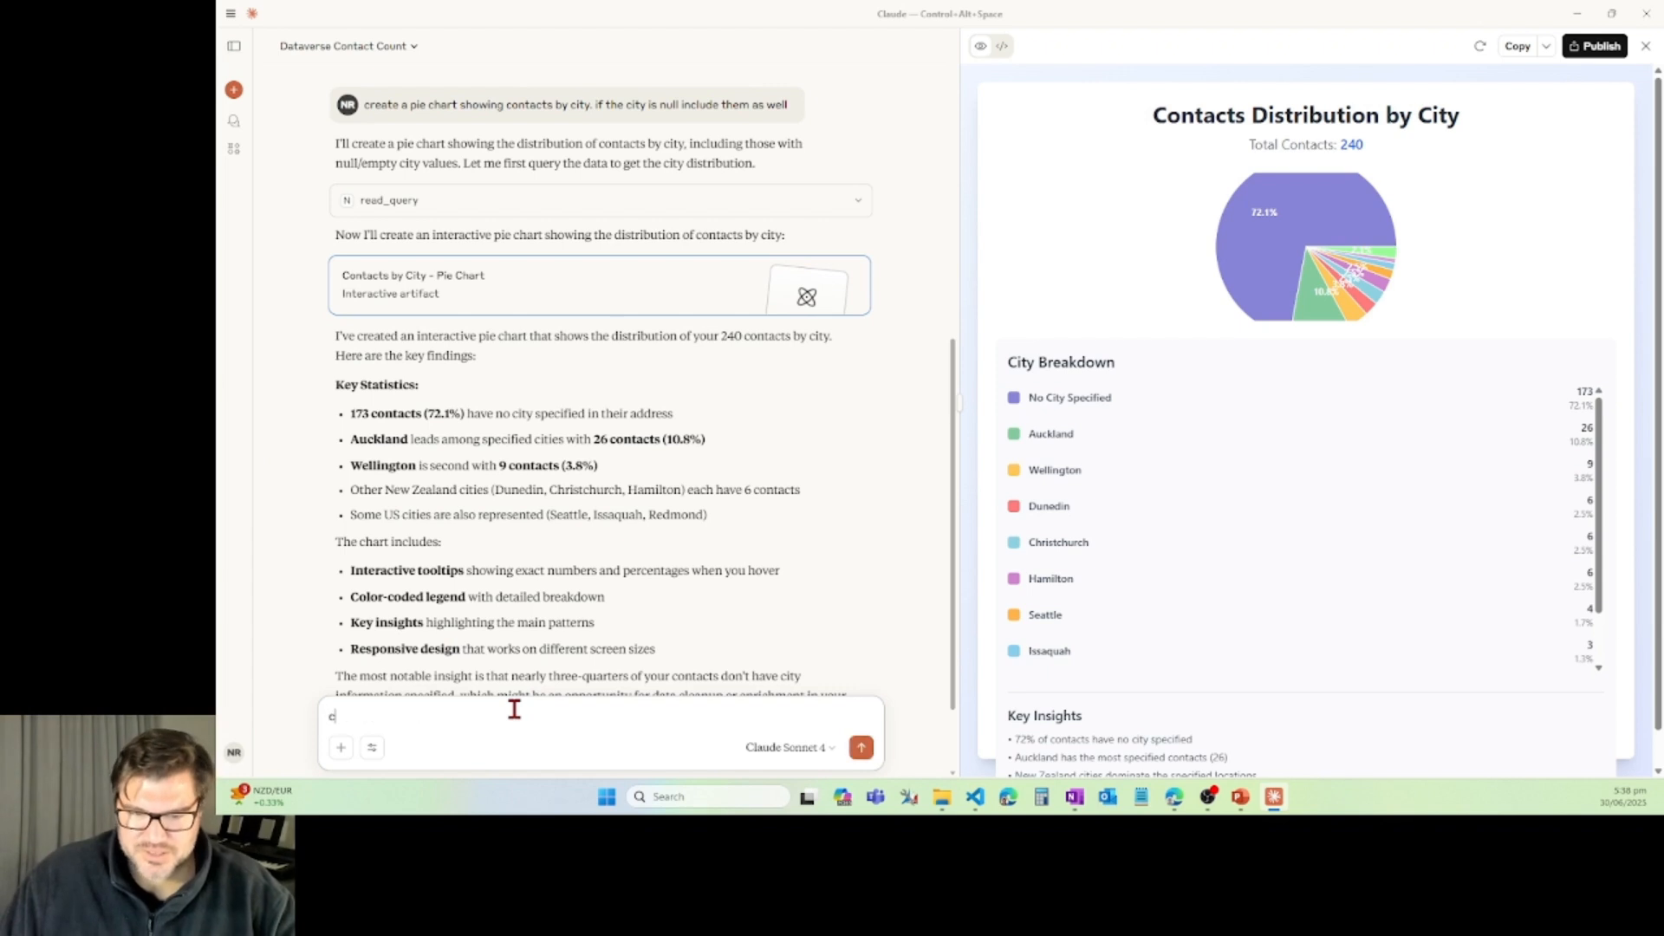
{"action": "type", "text": "reate a contact record"}
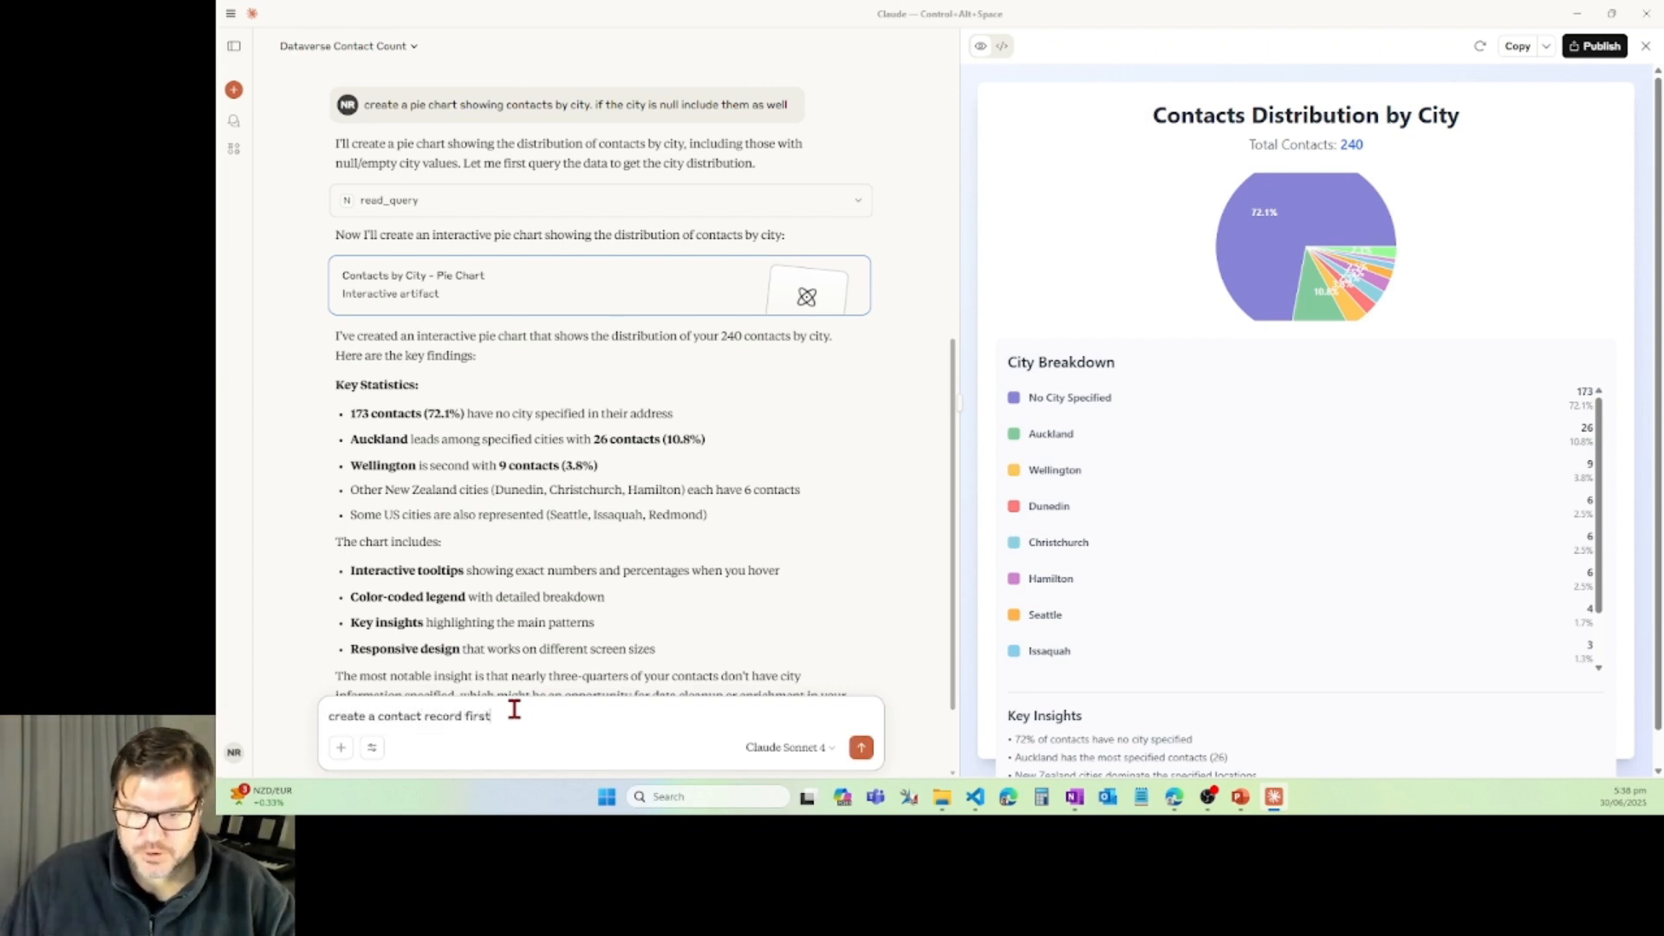
{"action": "type", "text": "firstname mcp"}
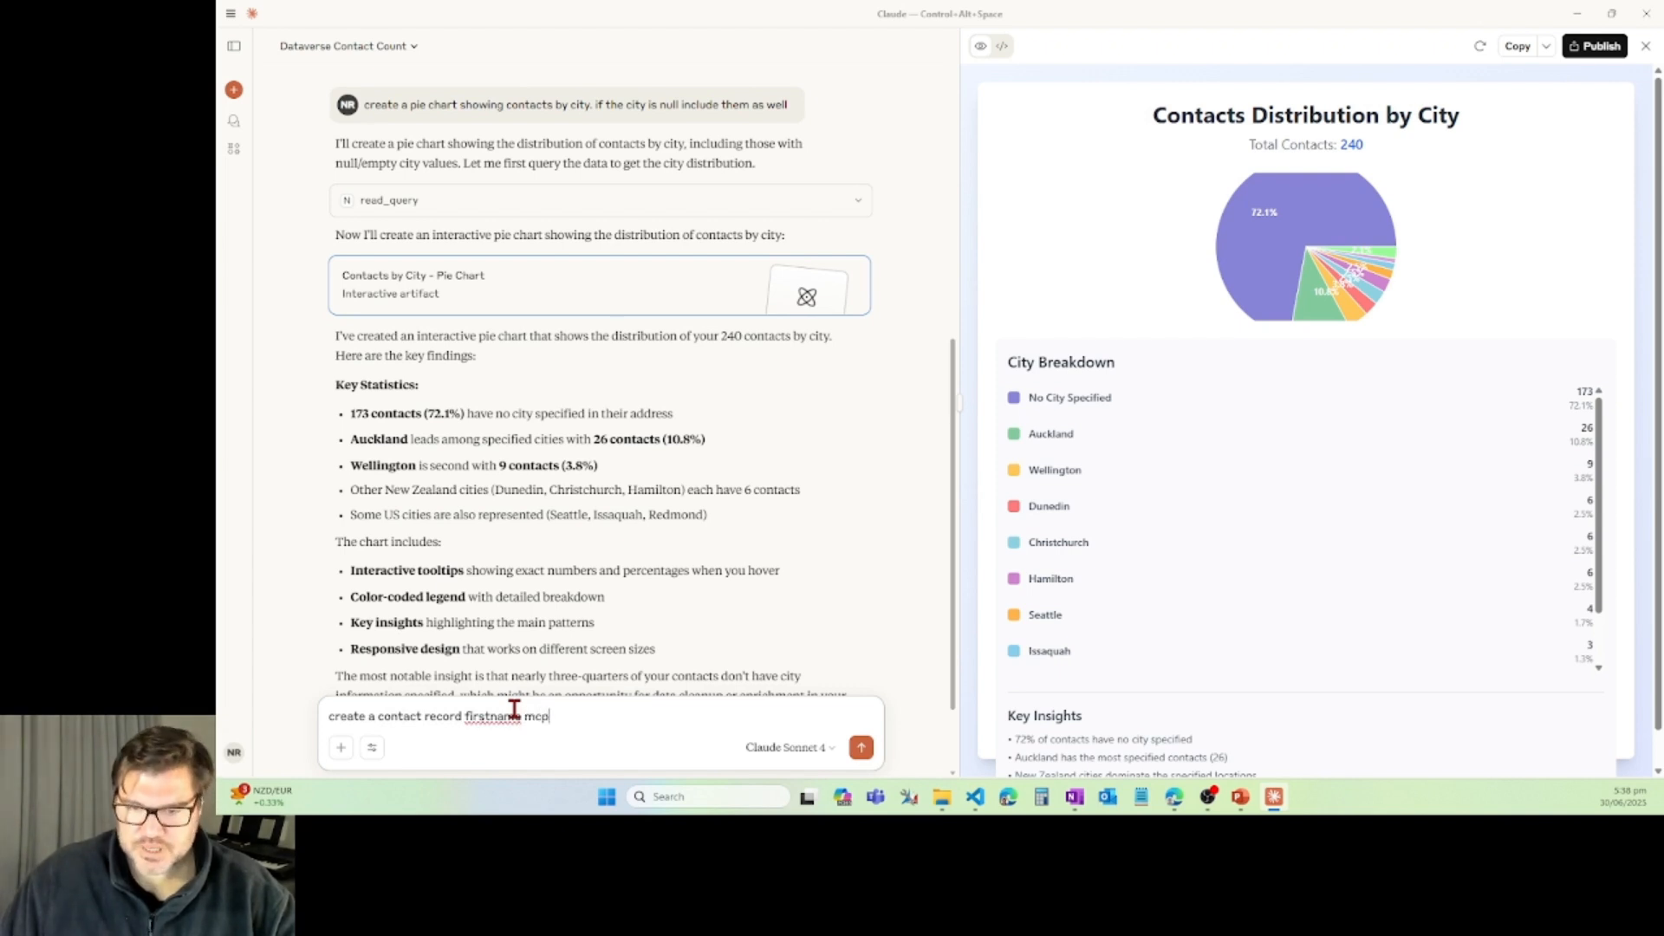
{"action": "type", "text": "lastname"}
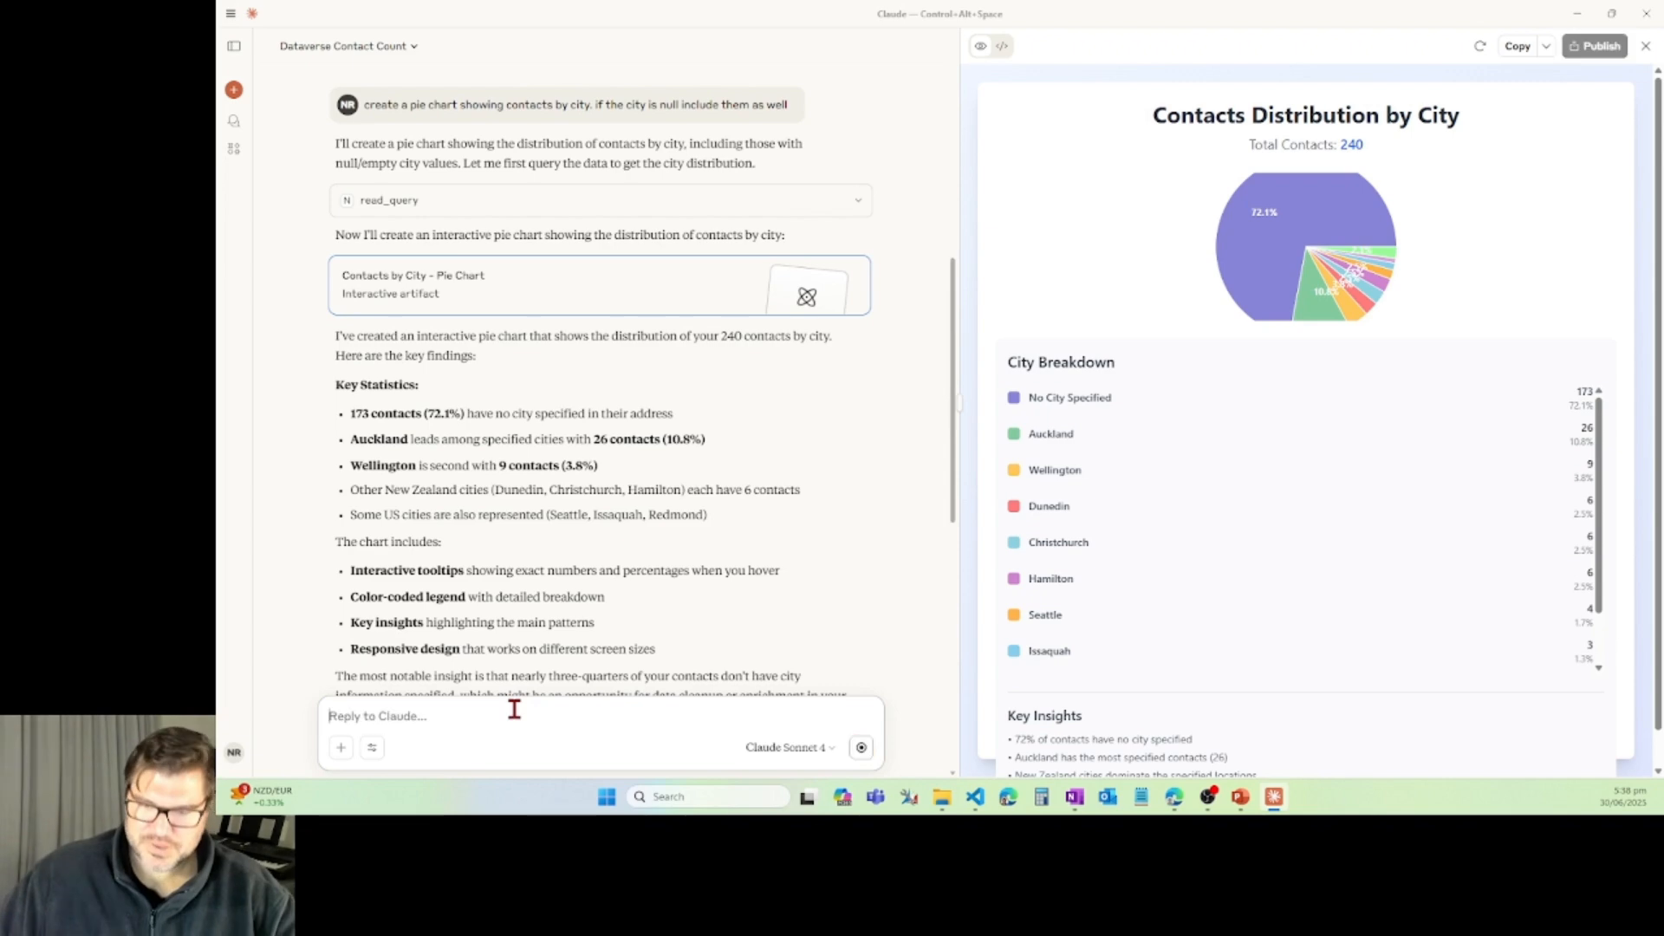
{"action": "type", "text": "create a contact record firstname mcp lastname test"}
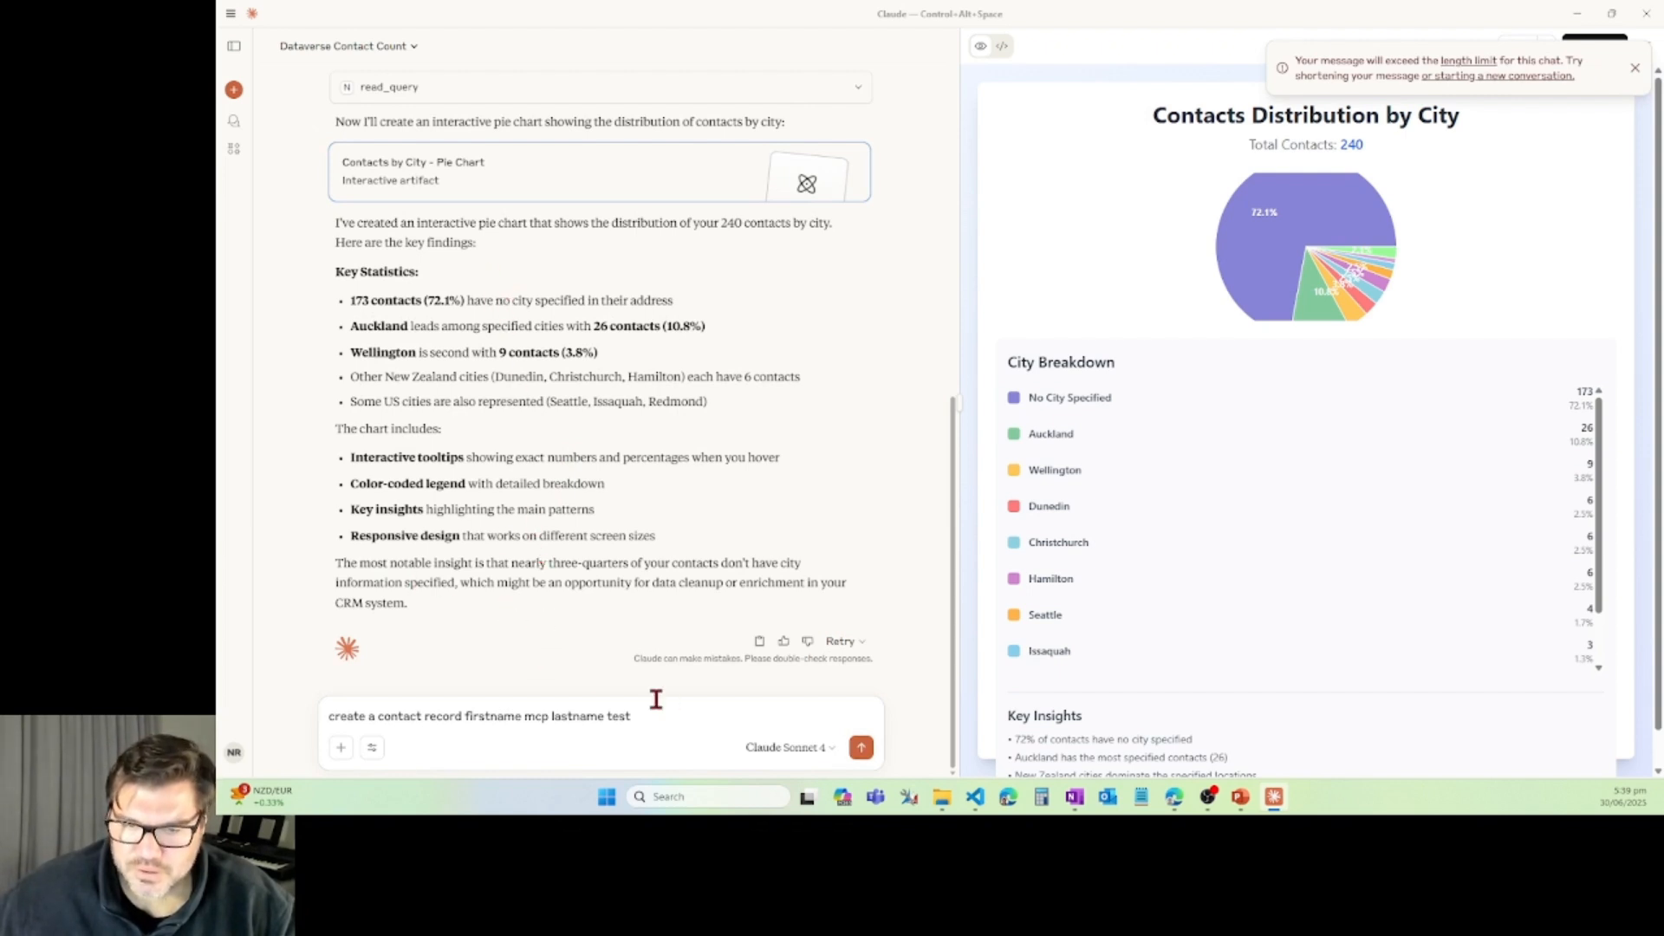
{"action": "left_click", "coordinate": [861, 747]}
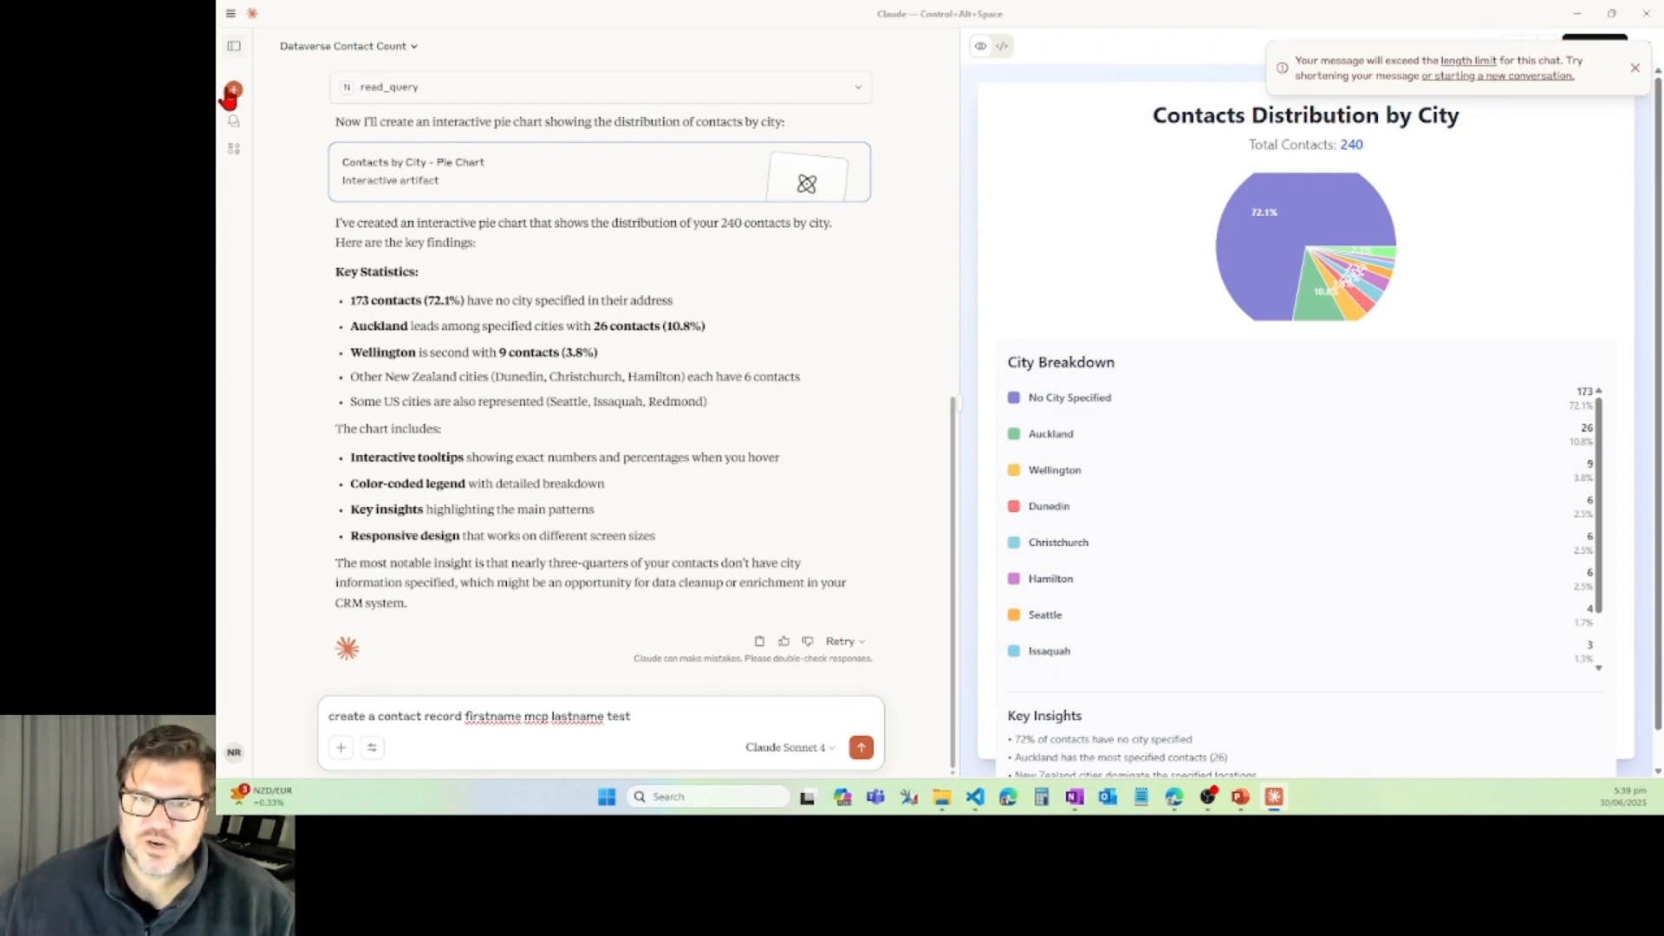
{"action": "left_click", "coordinate": [233, 89]}
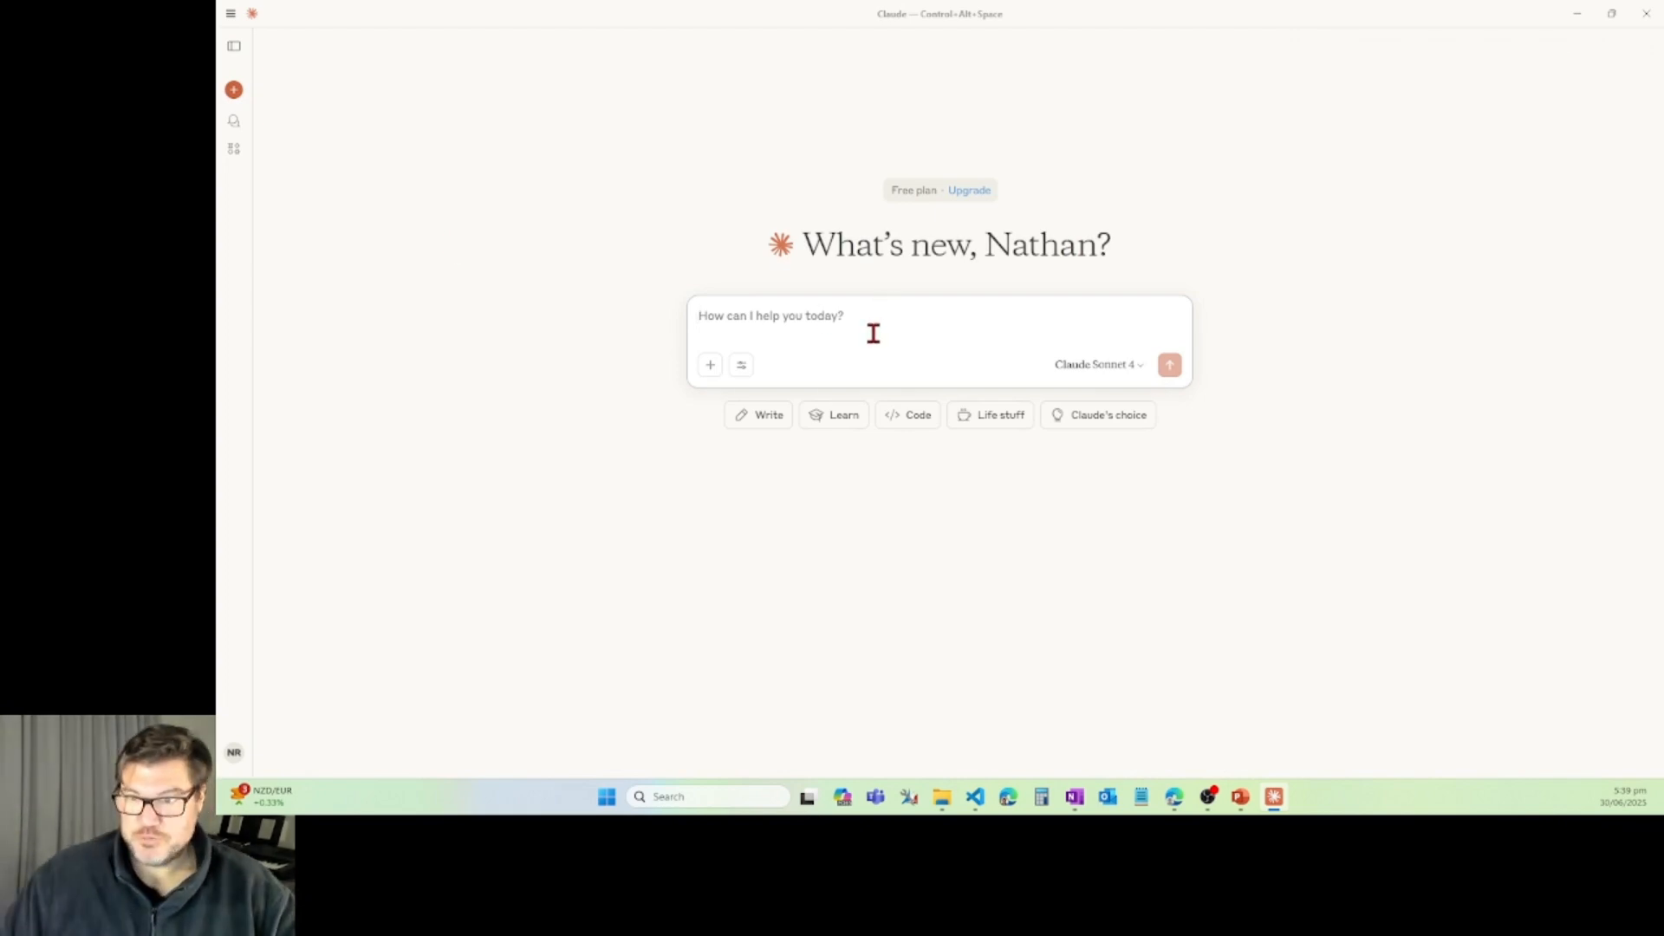
Send 'create a contact first name = mcp last name = test' in the new chat.
{"action": "type", "text": "create a contact first name"}
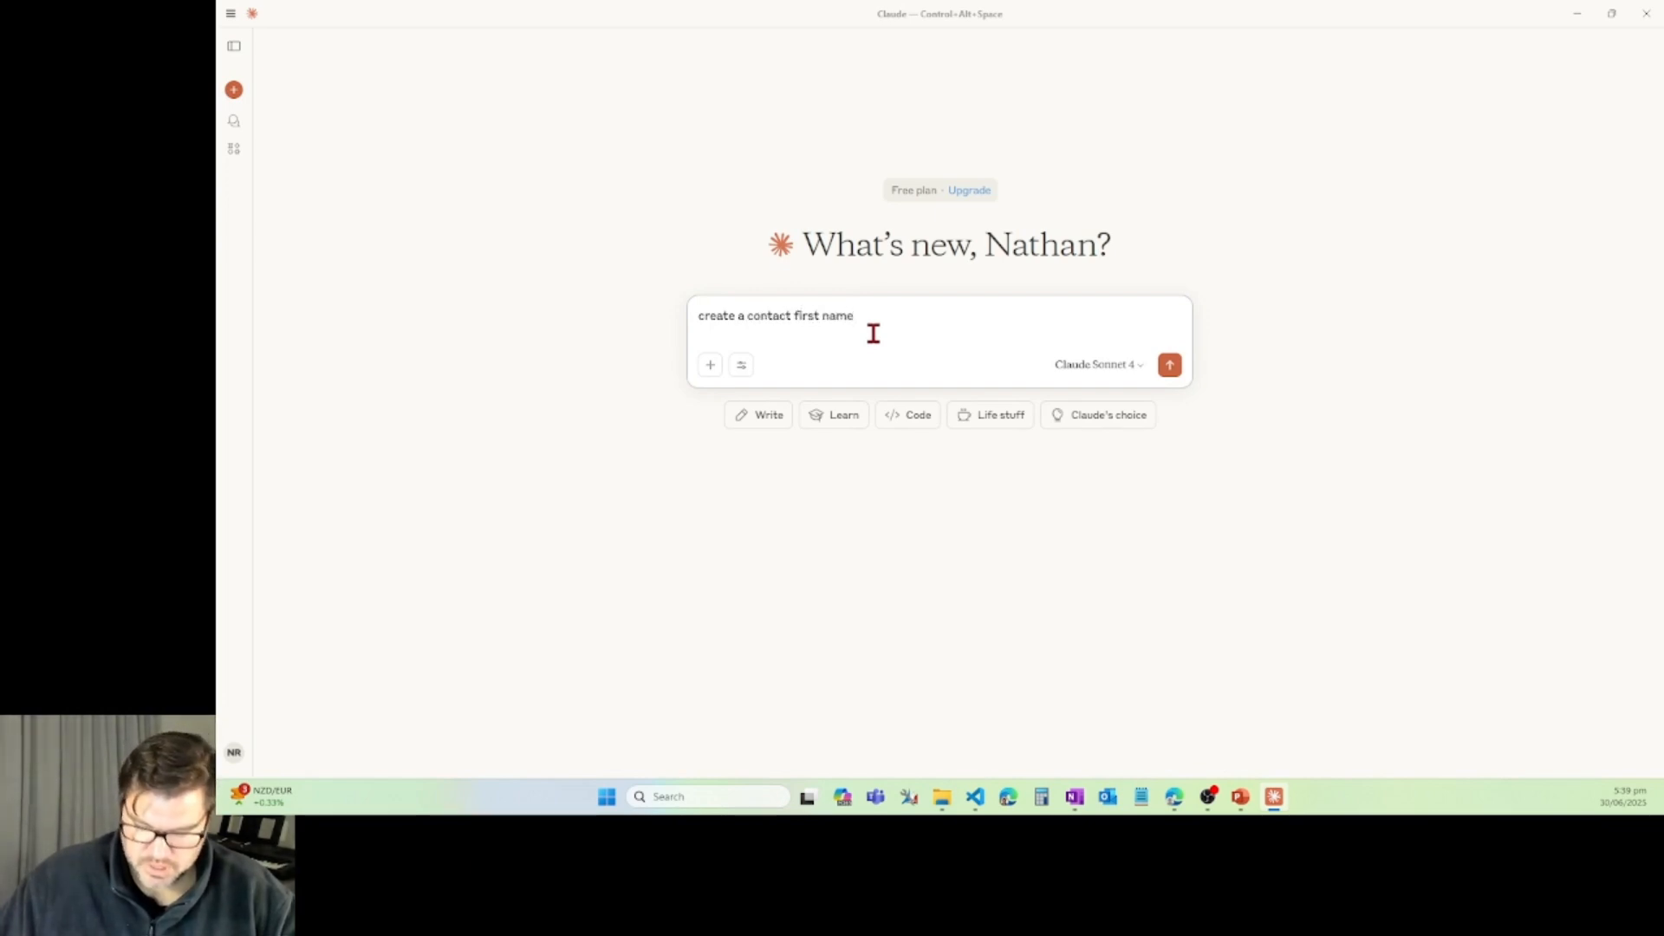
{"action": "type", "text": "= mcp last"}
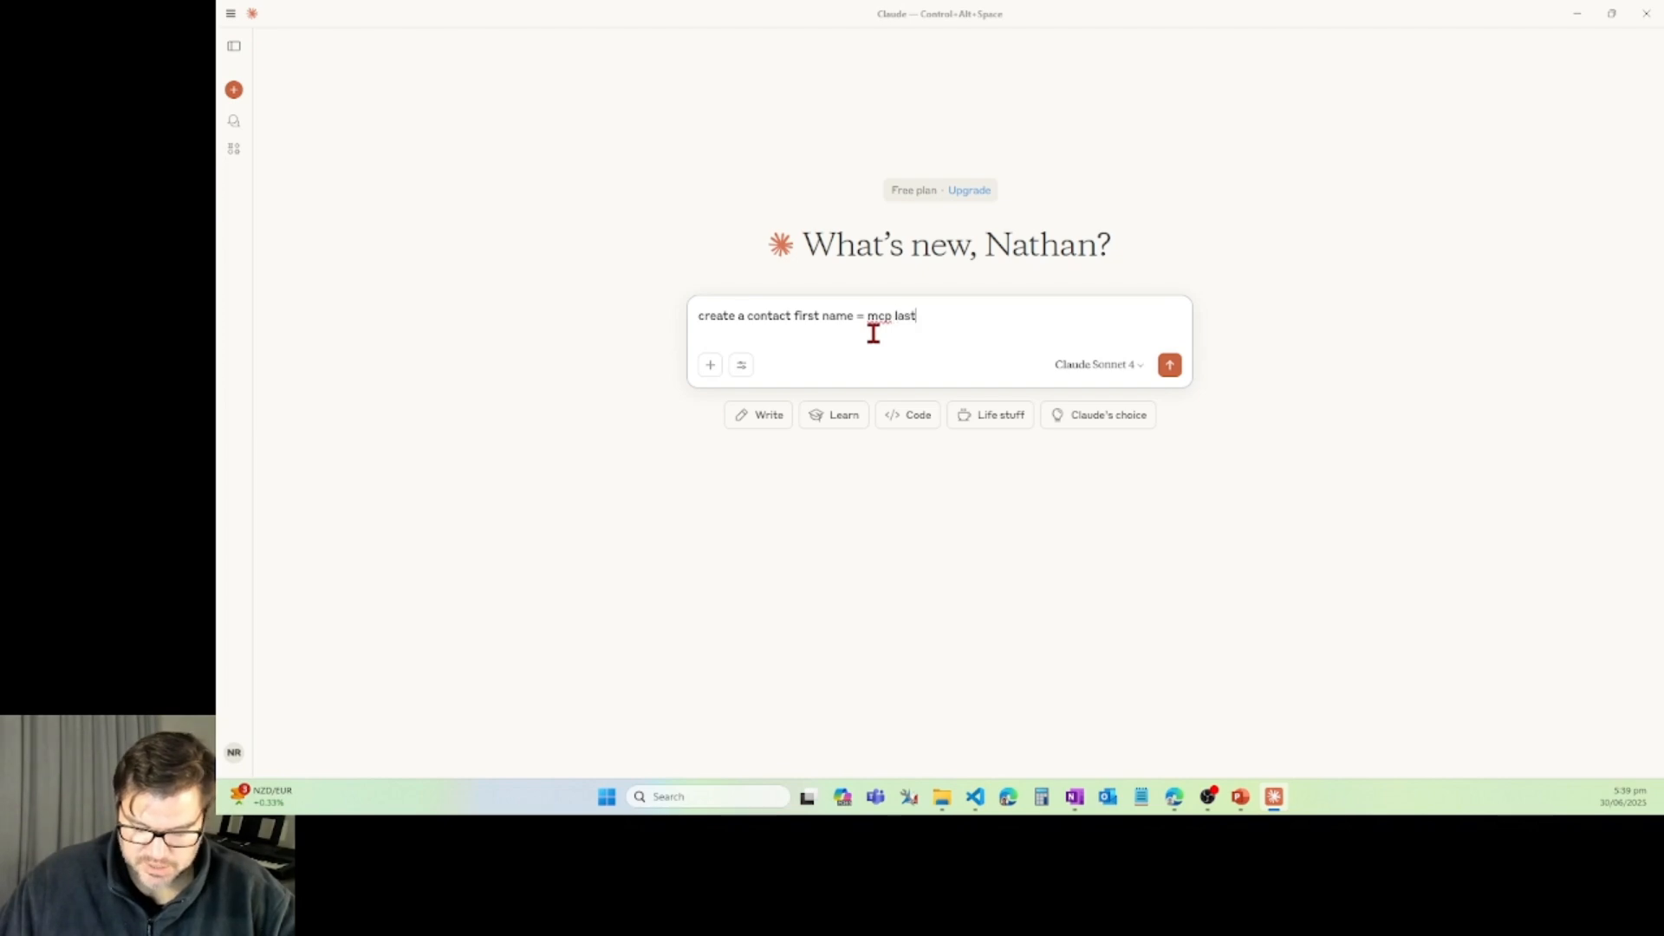
{"action": "type", "text": "name = test"}
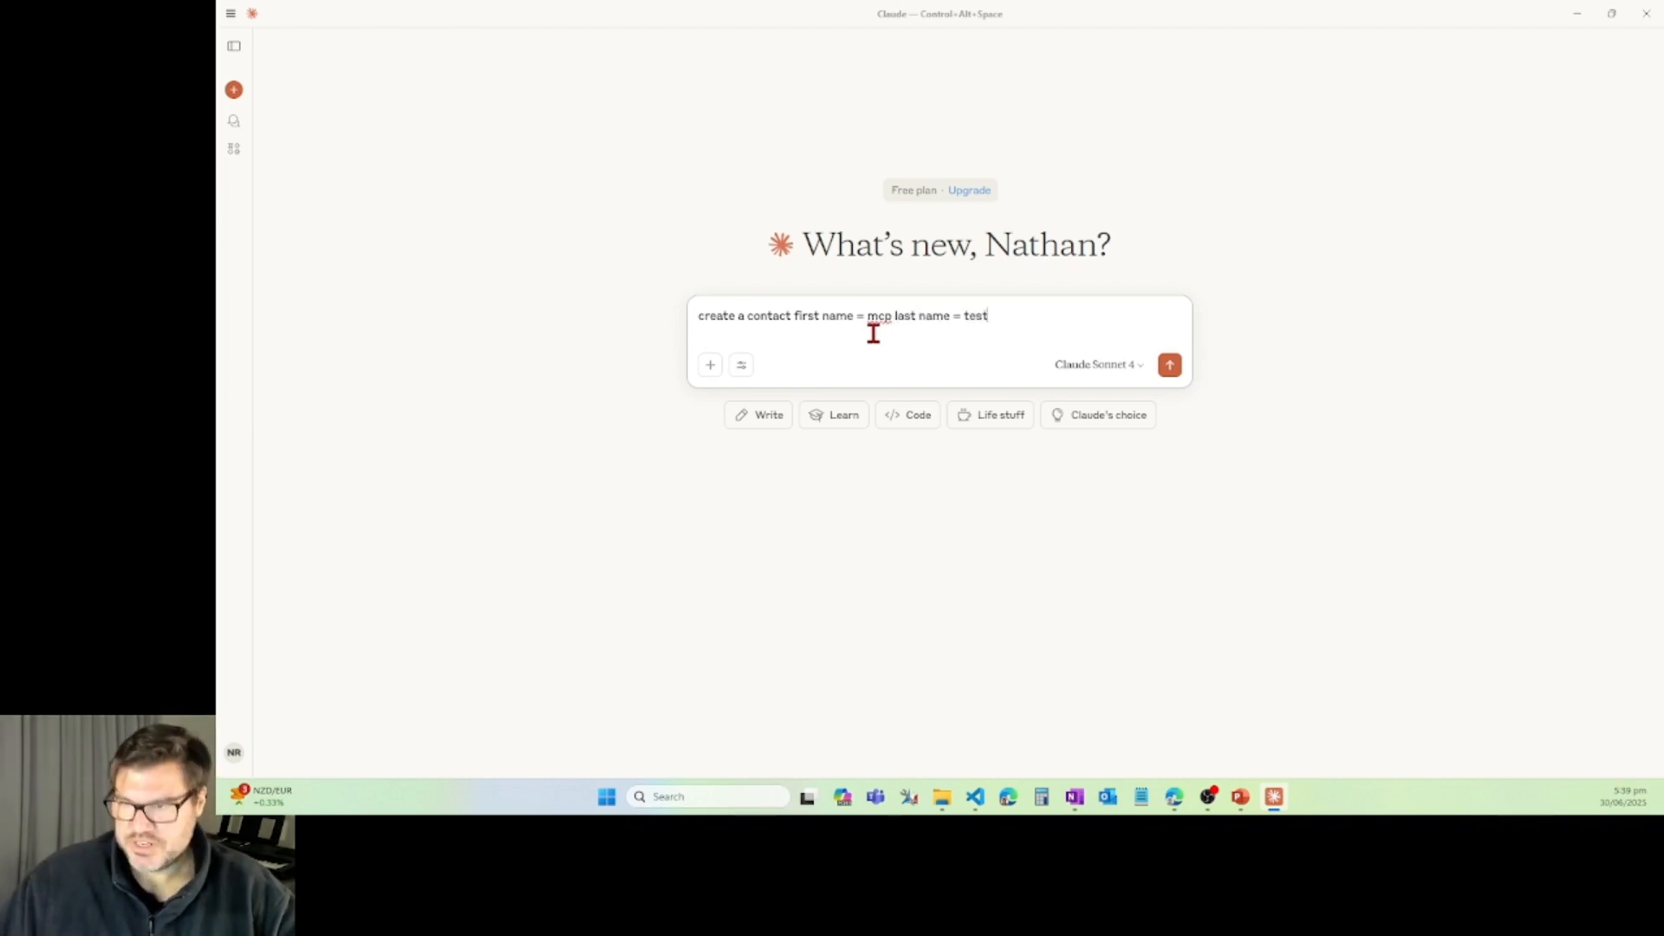
{"action": "left_click", "coordinate": [1168, 364]}
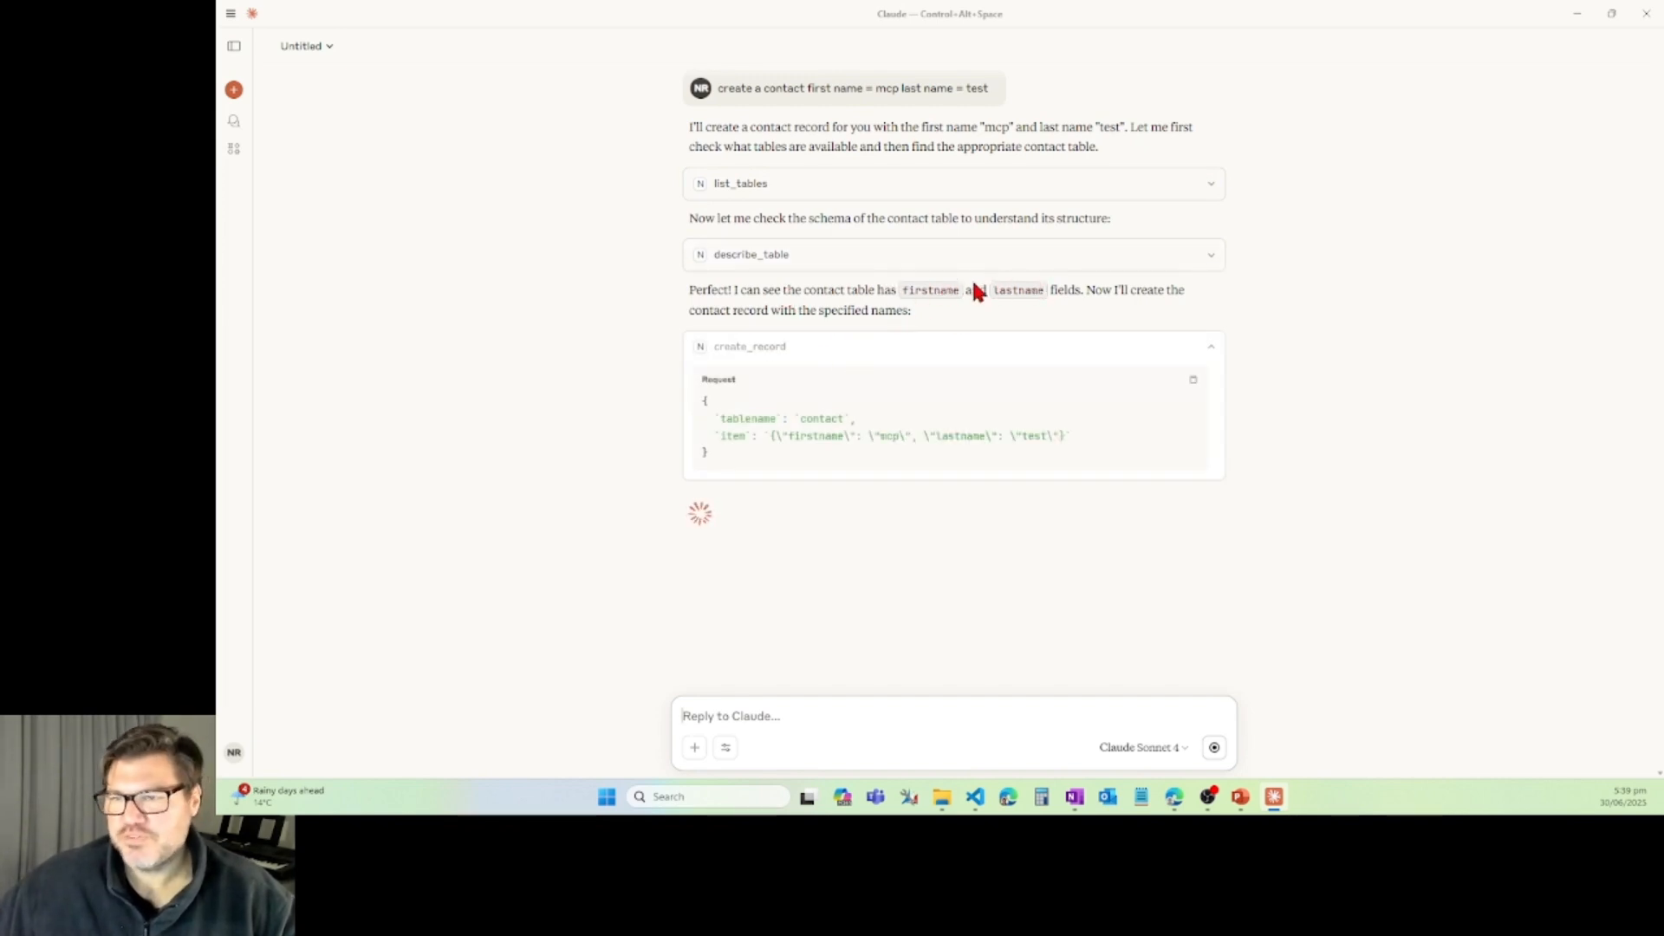
{"action": "mouse_move", "coordinate": [729, 472]}
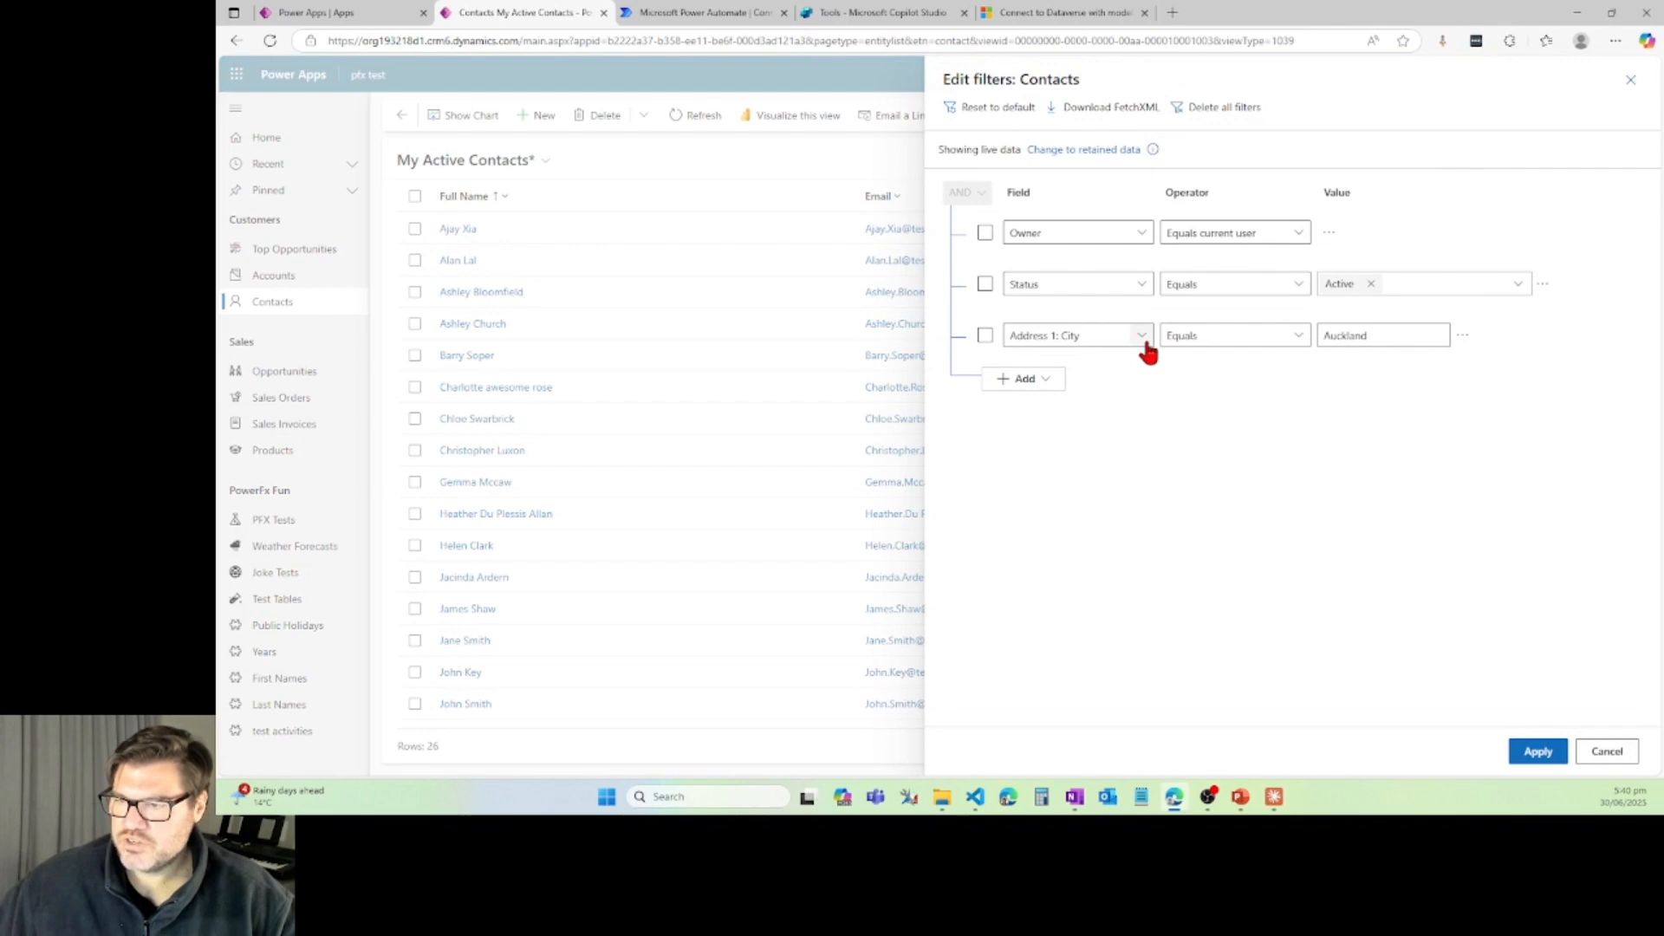
Change the contact filter to Created On Today, apply it, and open the mcp test contact.
{"action": "left_click", "coordinate": [1077, 335]}
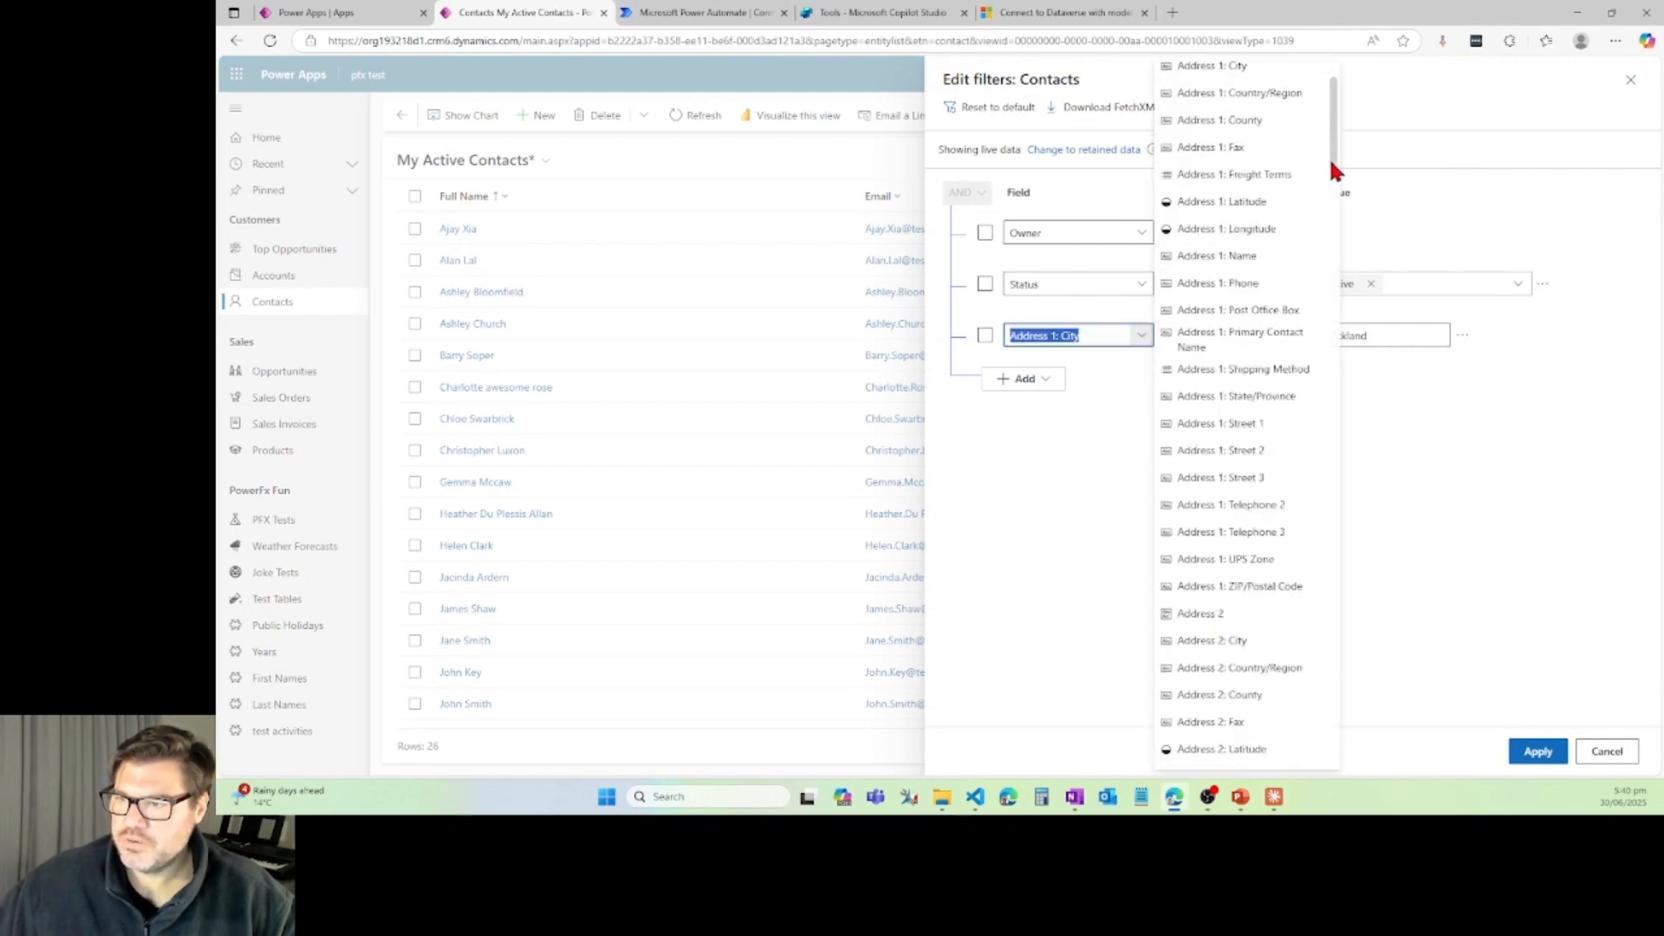
{"action": "scroll", "scroll_direction": "down", "scroll_amount": 3}
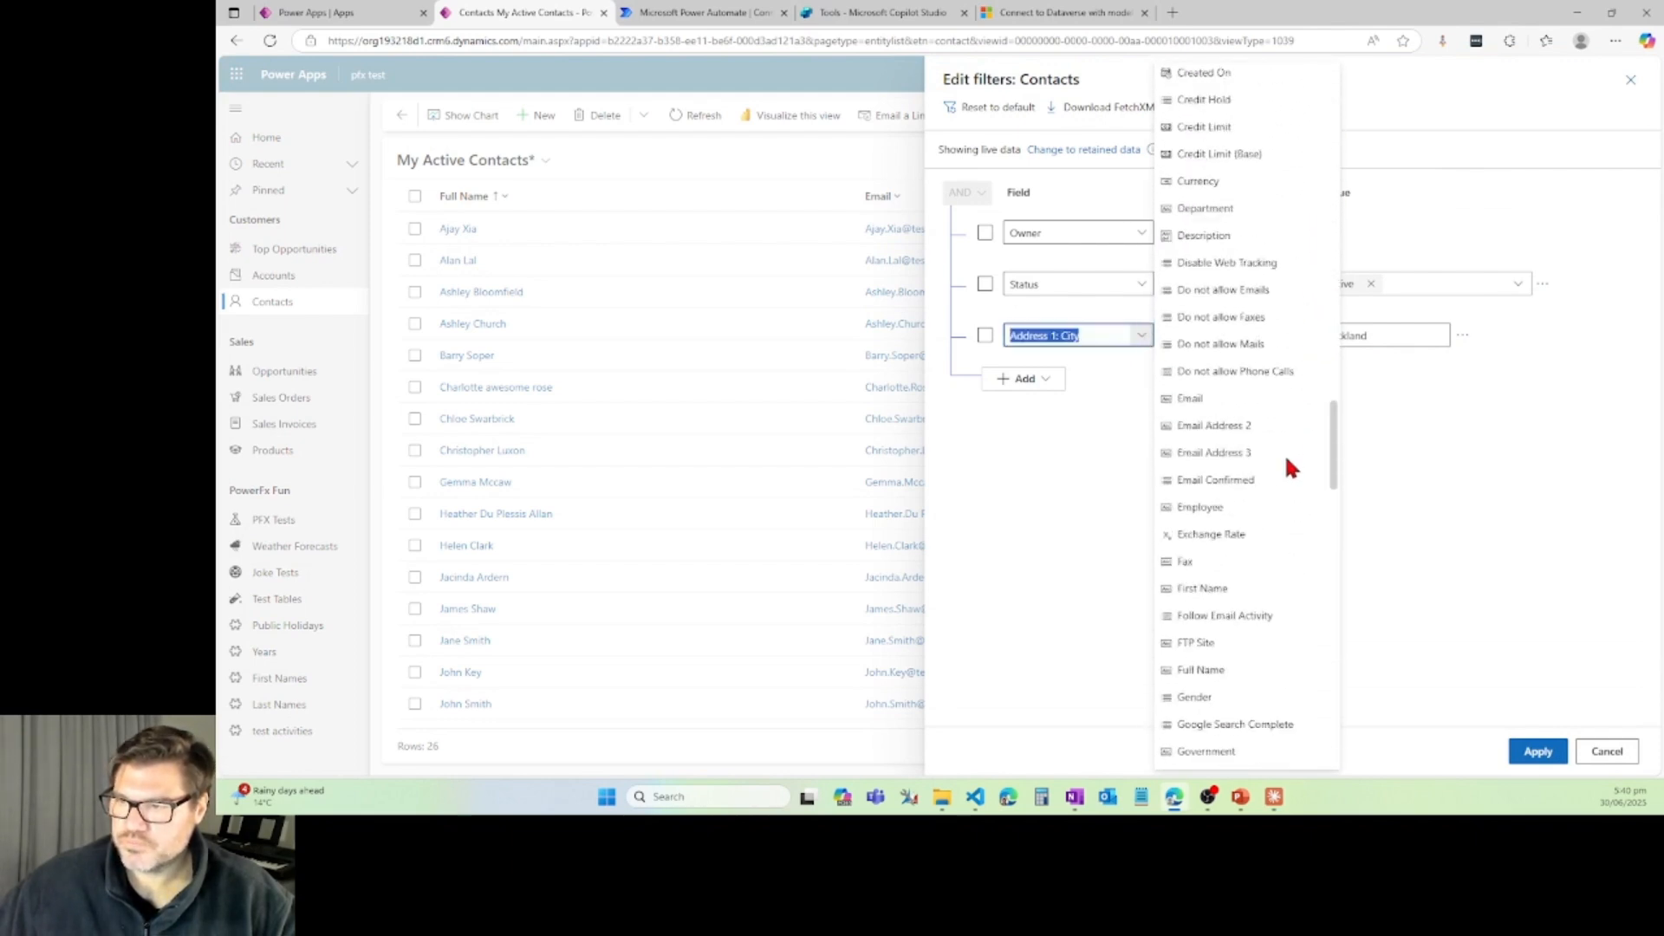
{"action": "left_click", "coordinate": [1202, 72]}
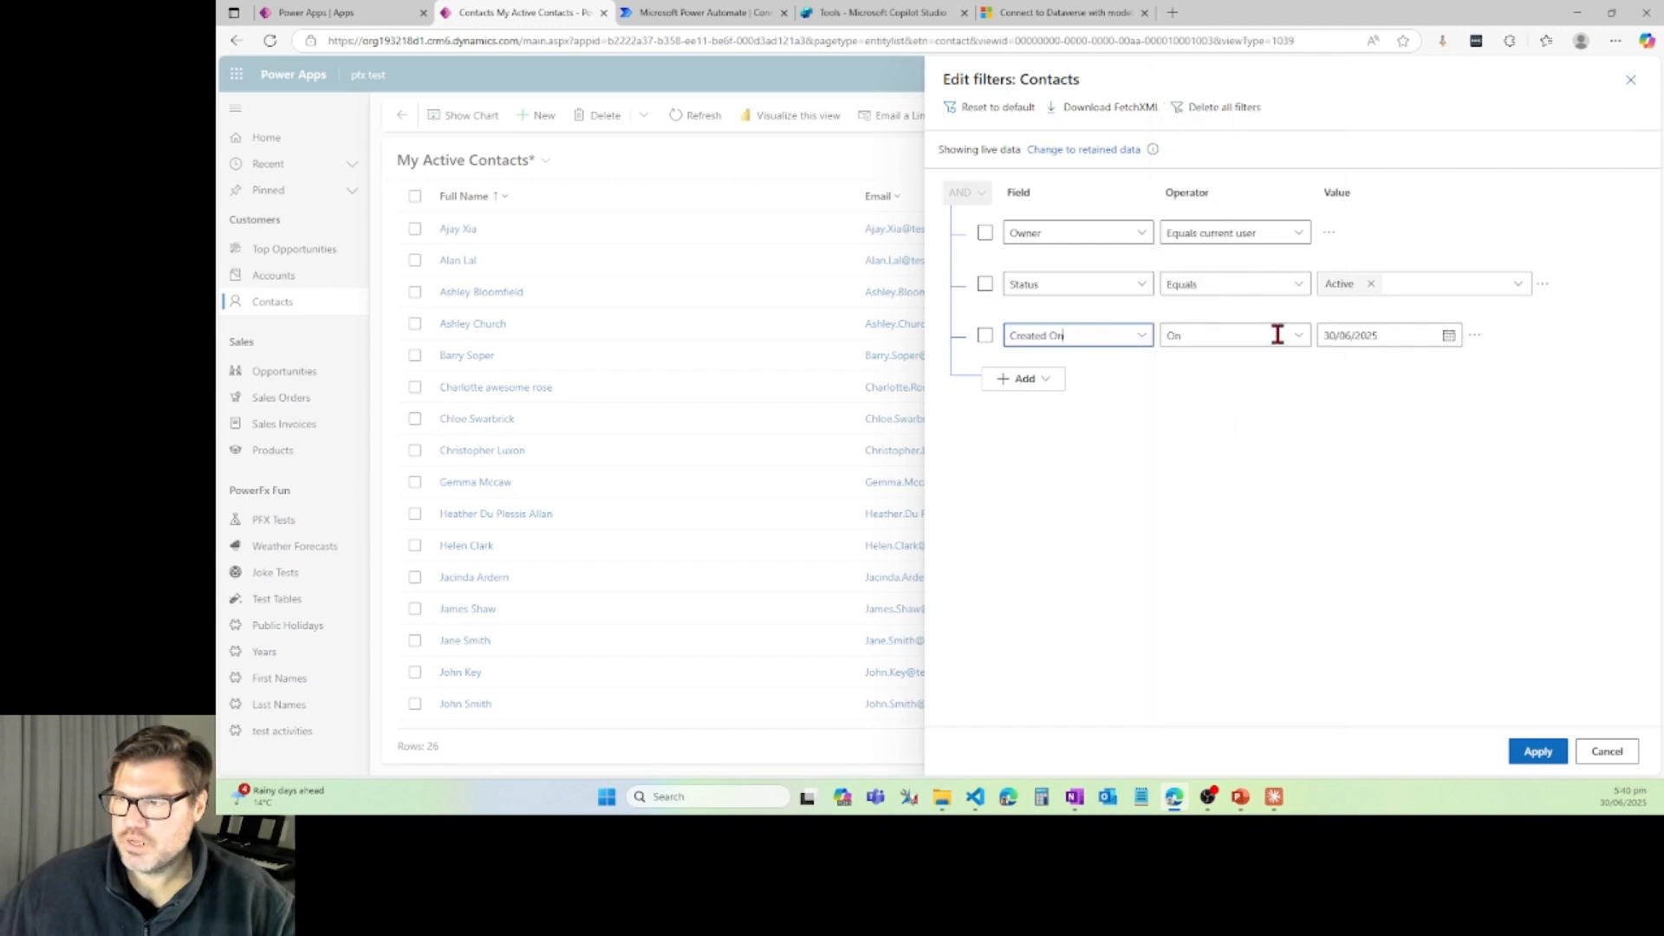
{"action": "left_click", "coordinate": [1233, 335]}
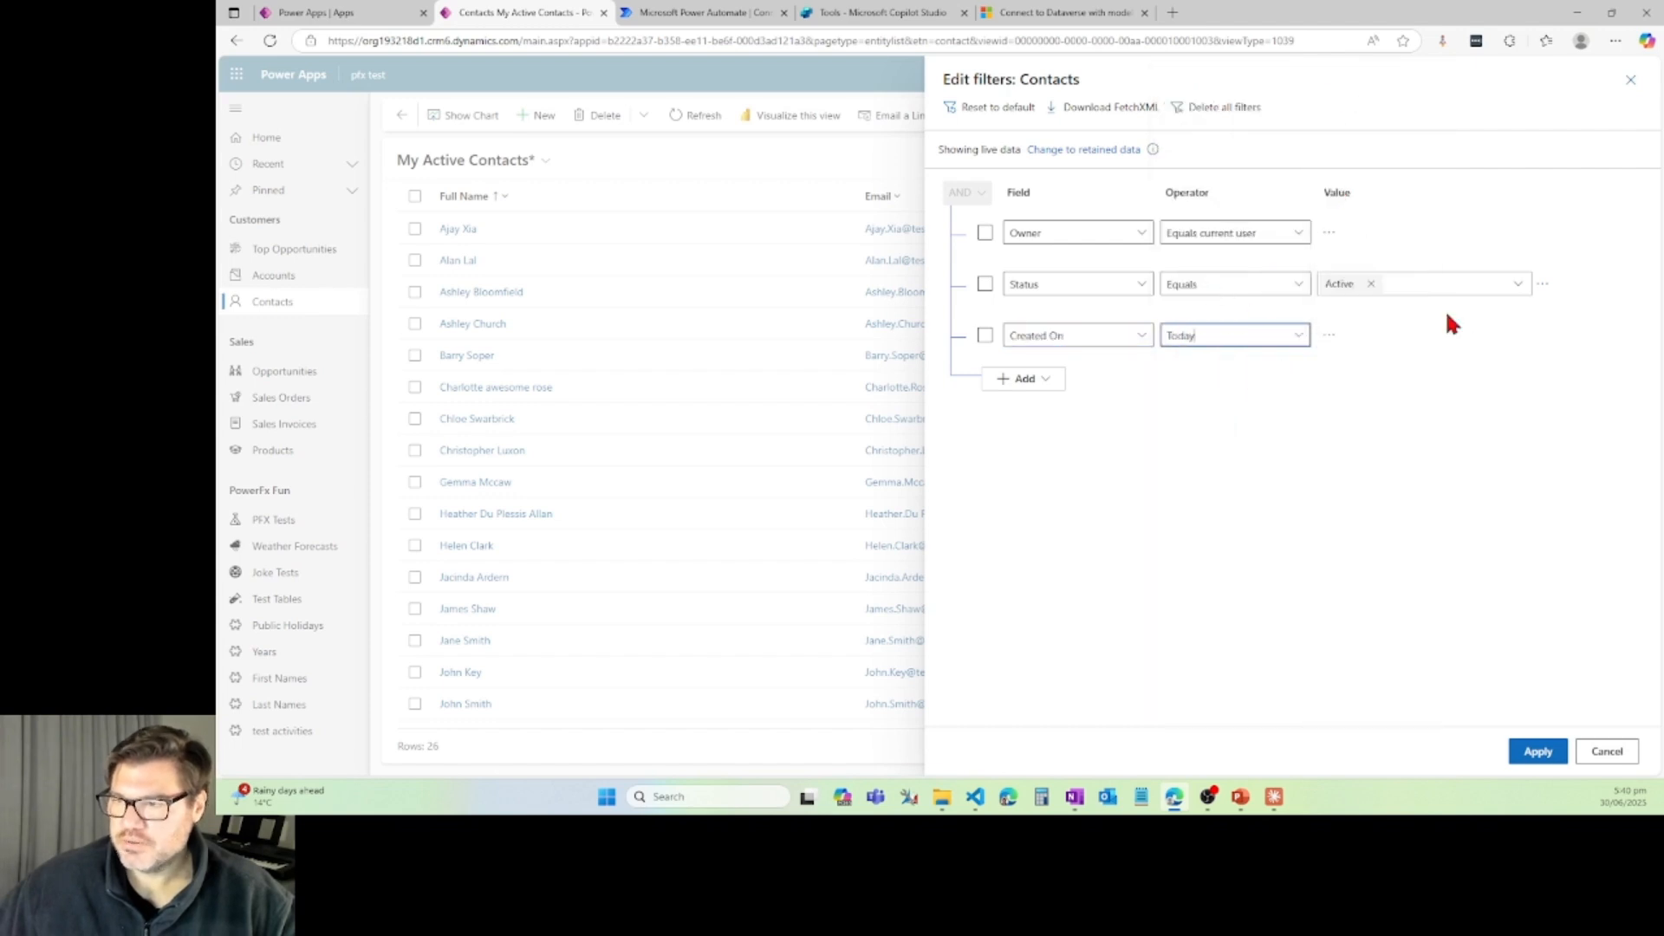
{"action": "left_click", "coordinate": [1536, 750]}
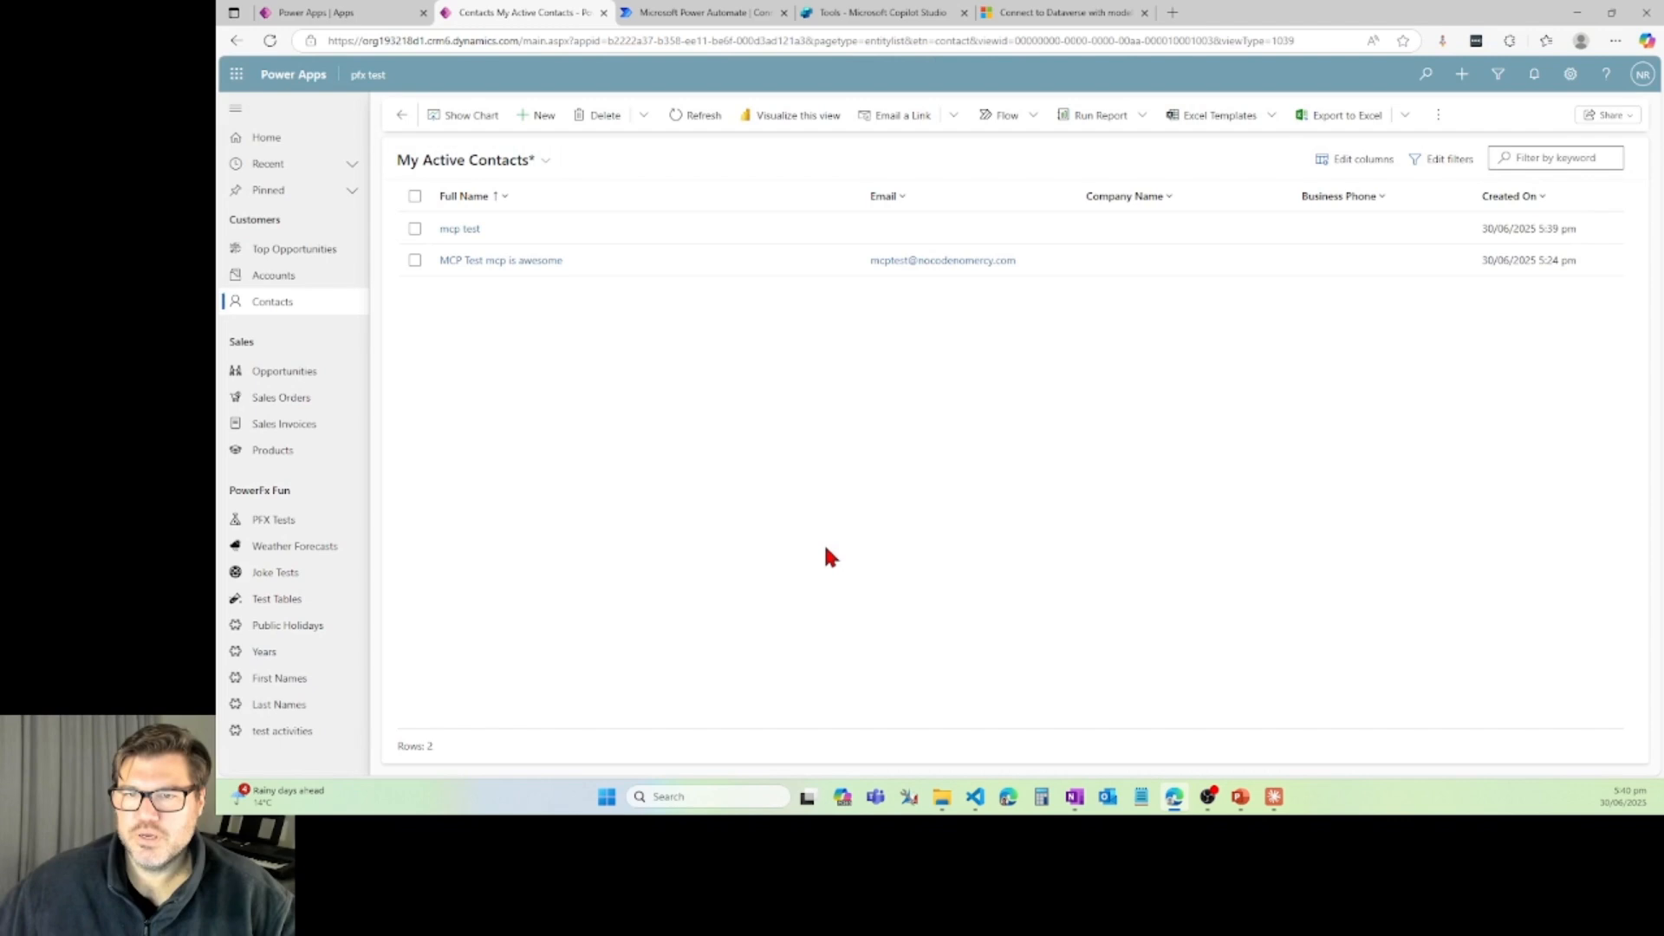
{"action": "left_click", "coordinate": [459, 228]}
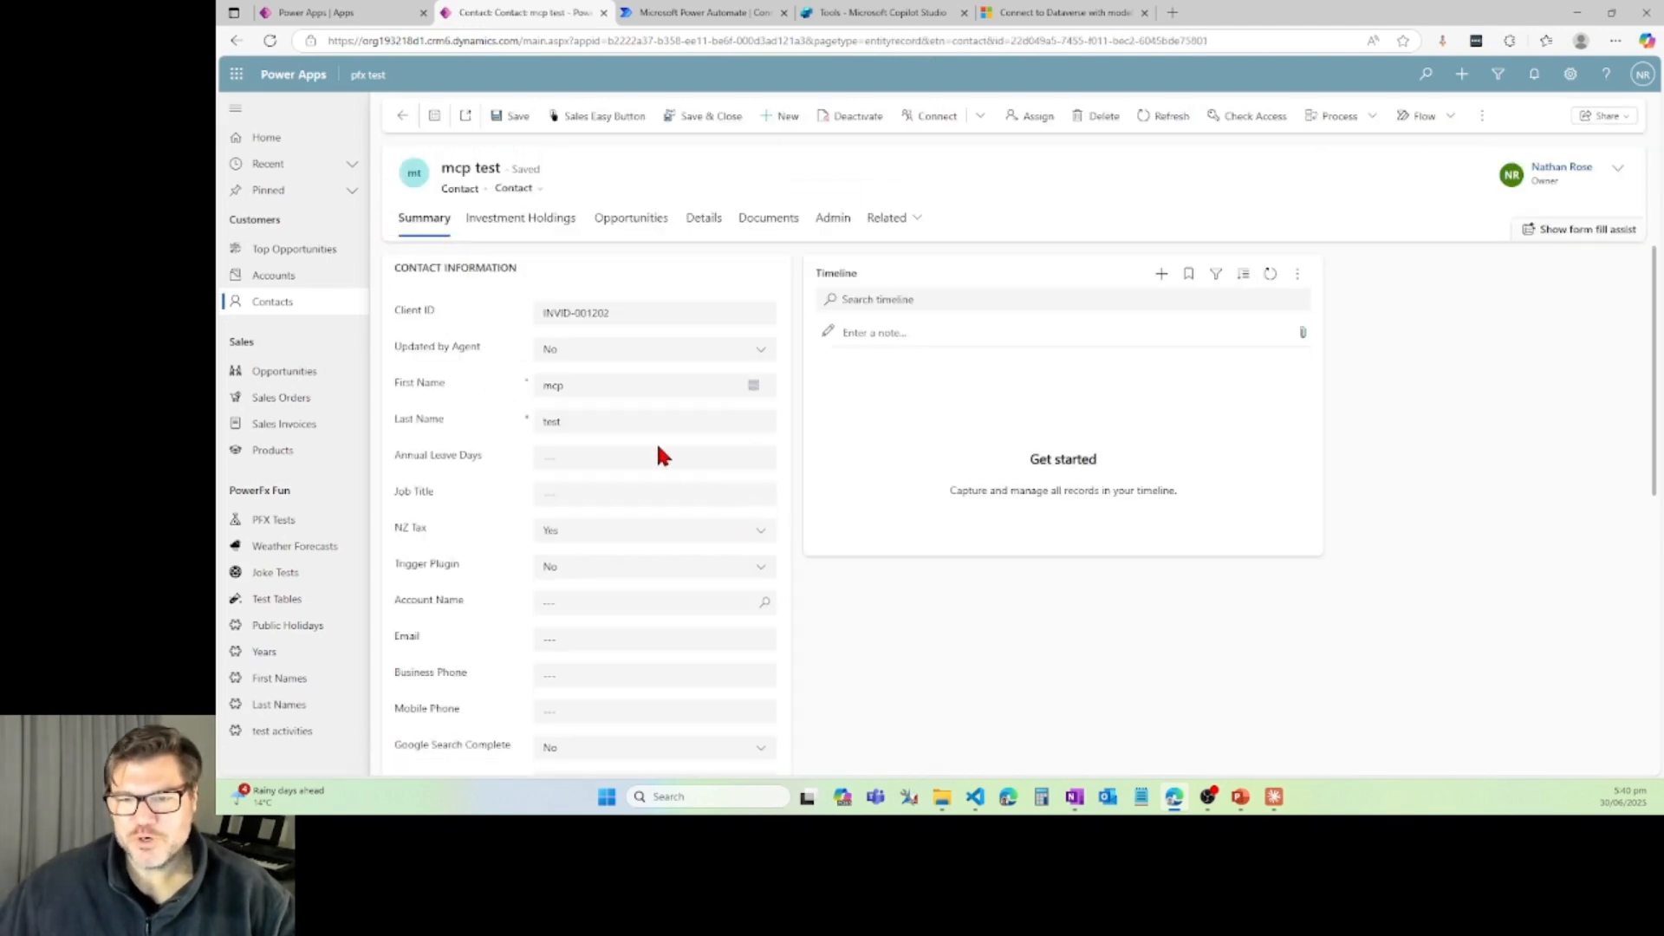
{"action": "mouse_move", "coordinate": [928, 385]}
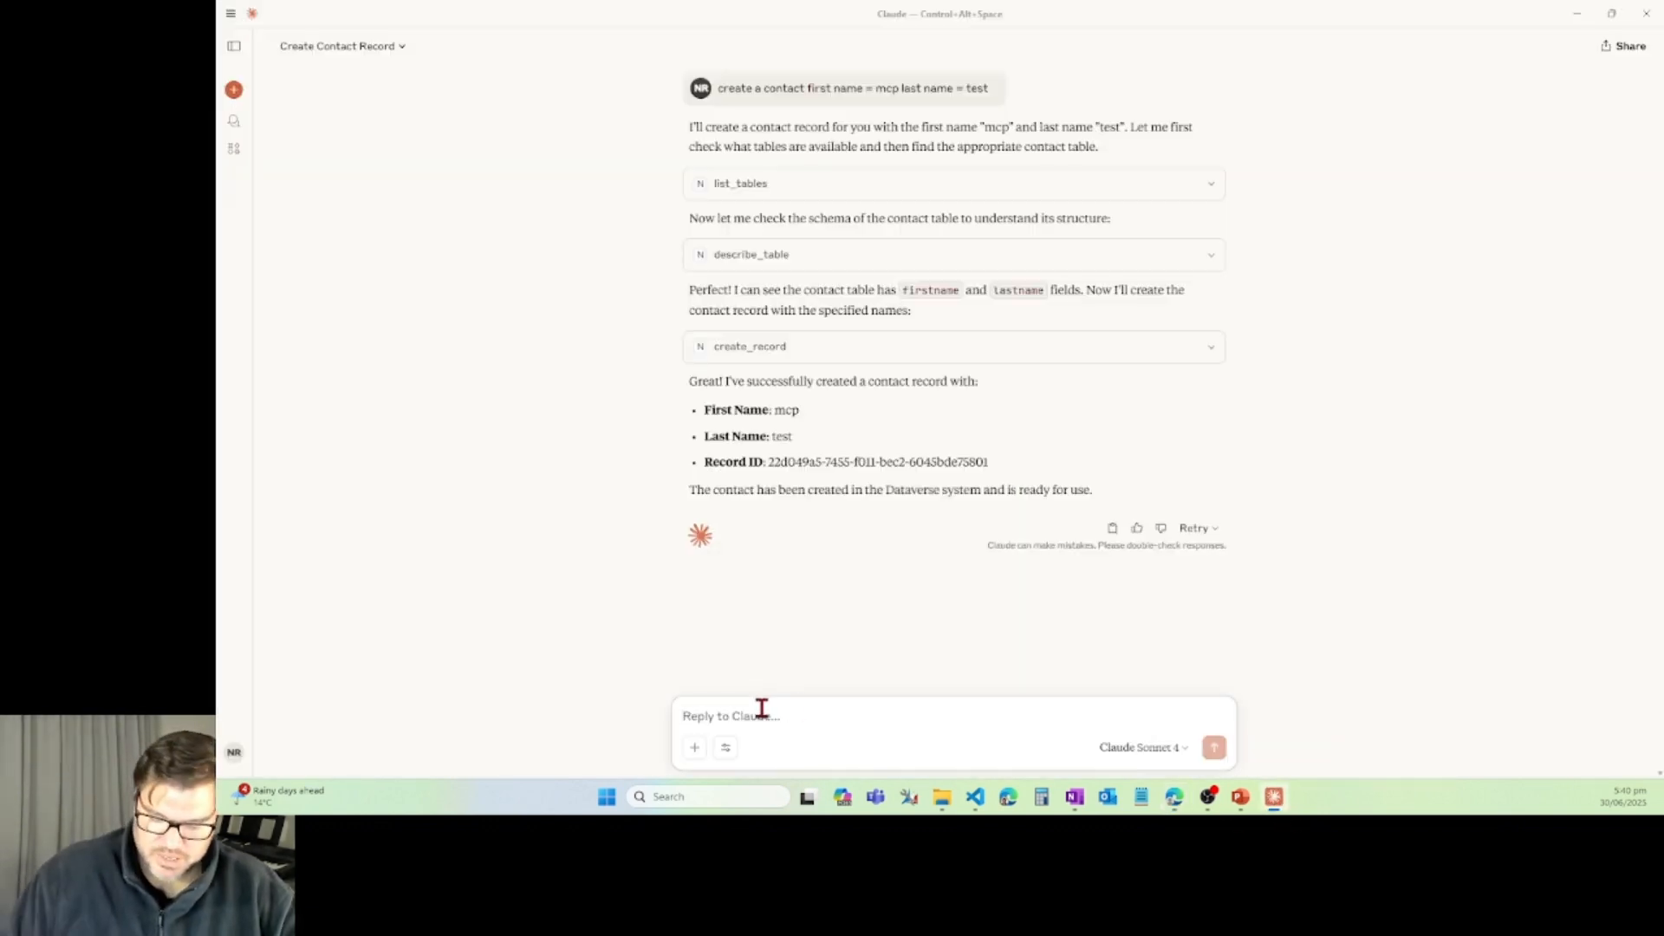
Ask Claude to add an mcptest@nocode email to the new contact, then view its record.
{"action": "type", "text": "updte"}
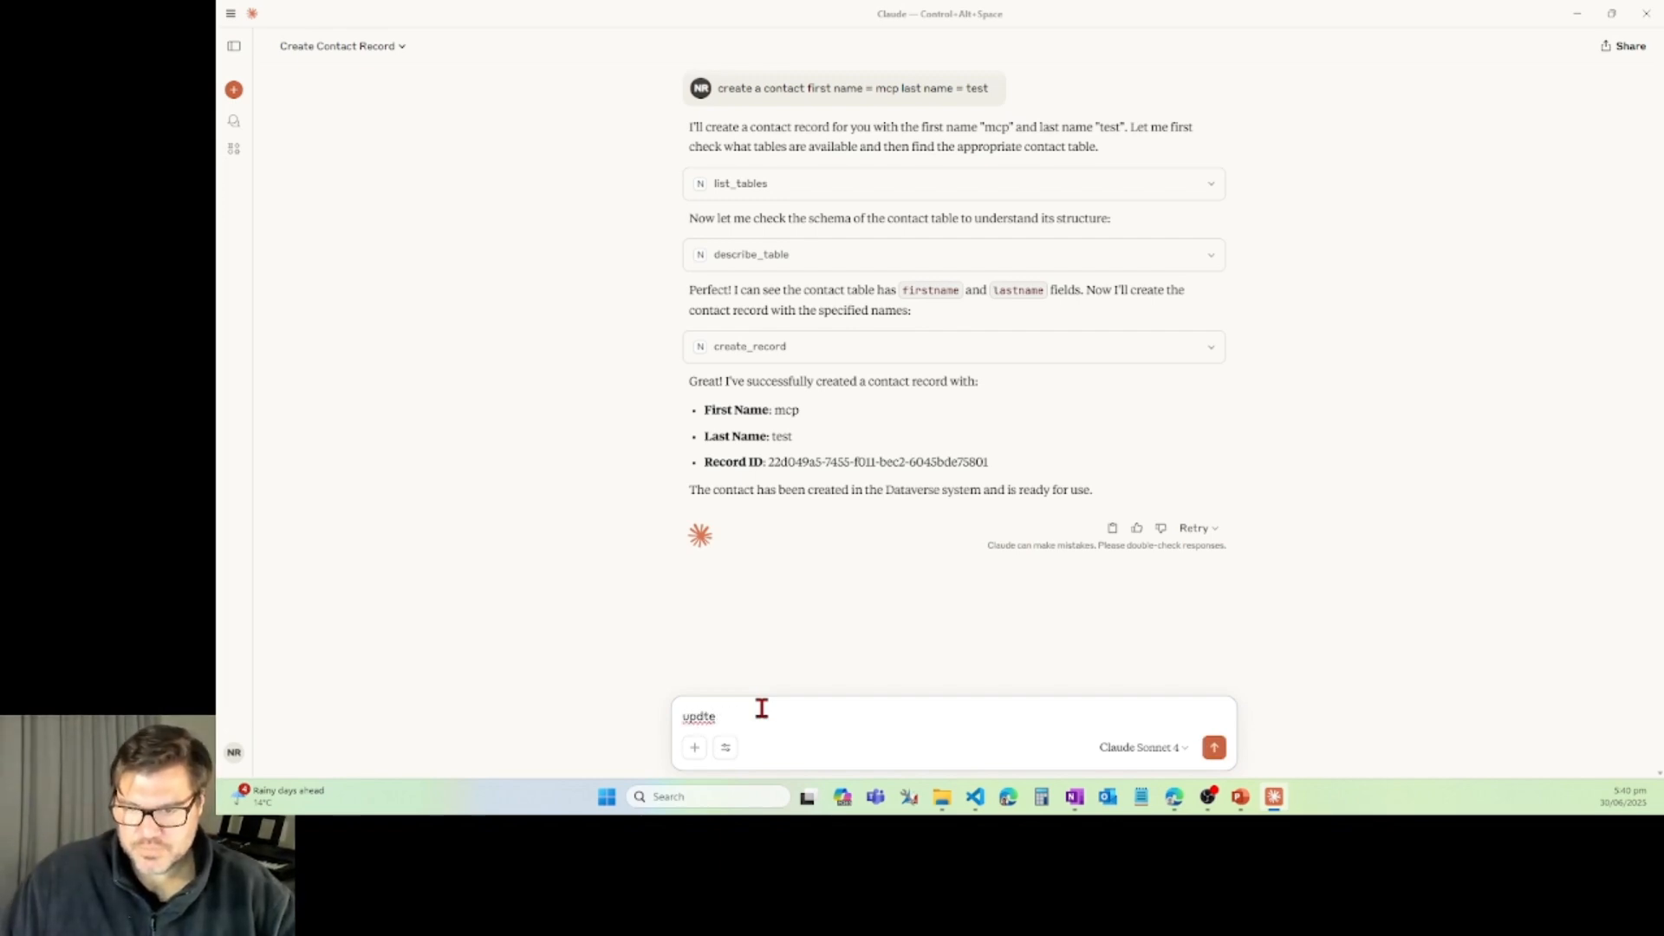
{"action": "type", "text": "update the record you"}
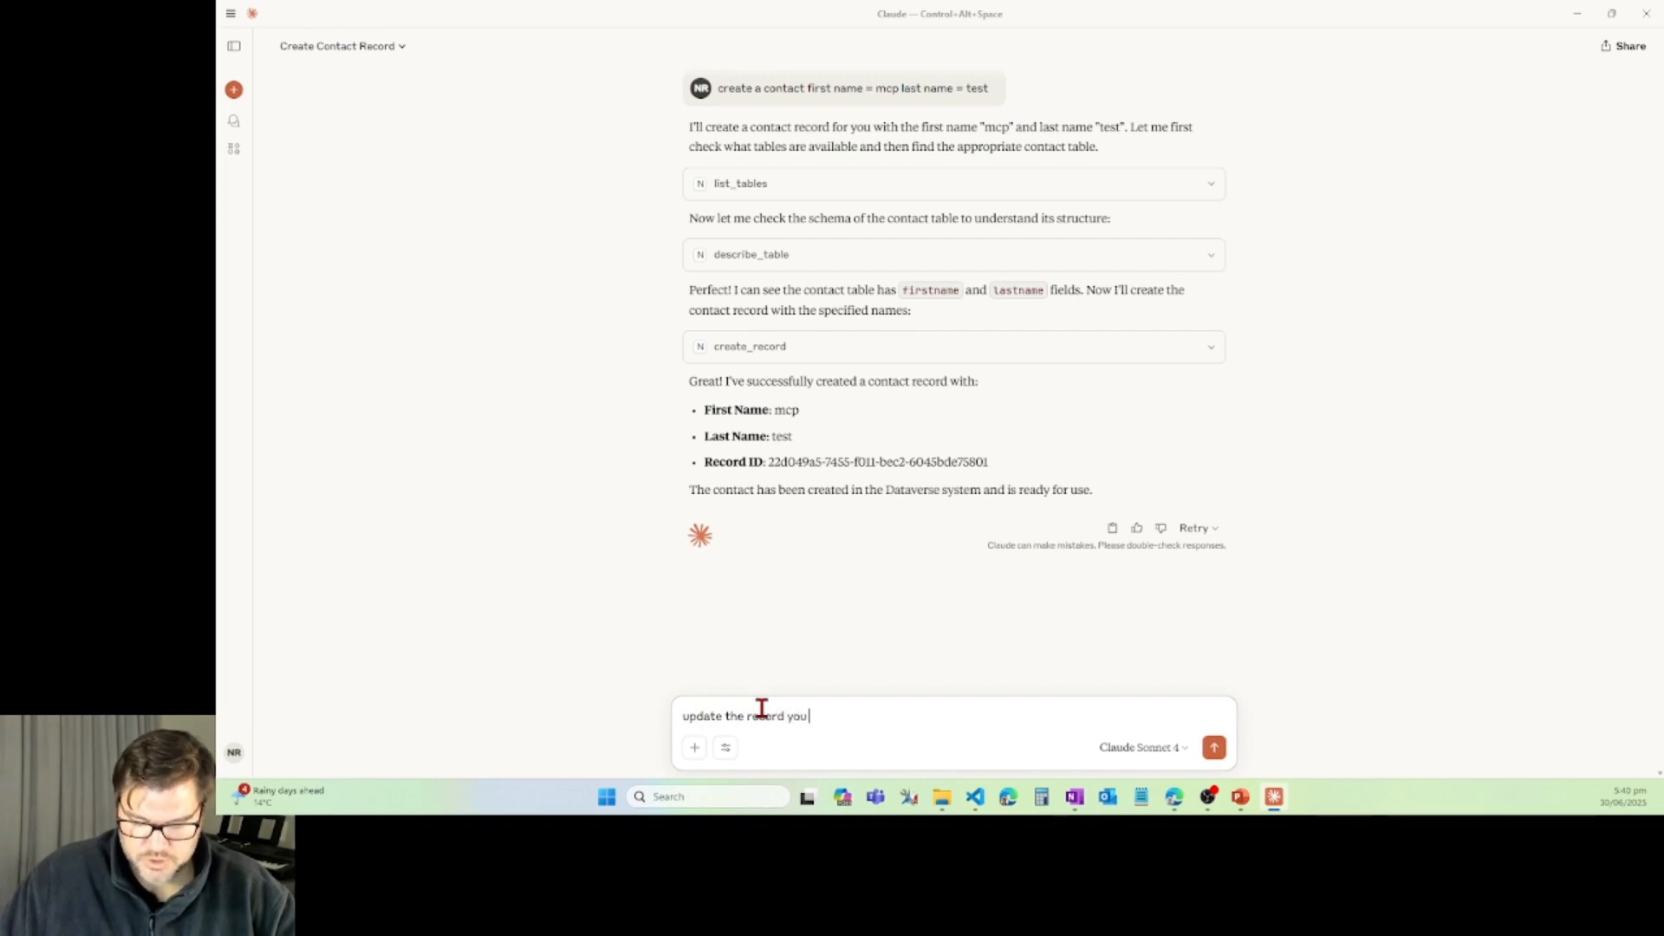
{"action": "type", "text": "just created"}
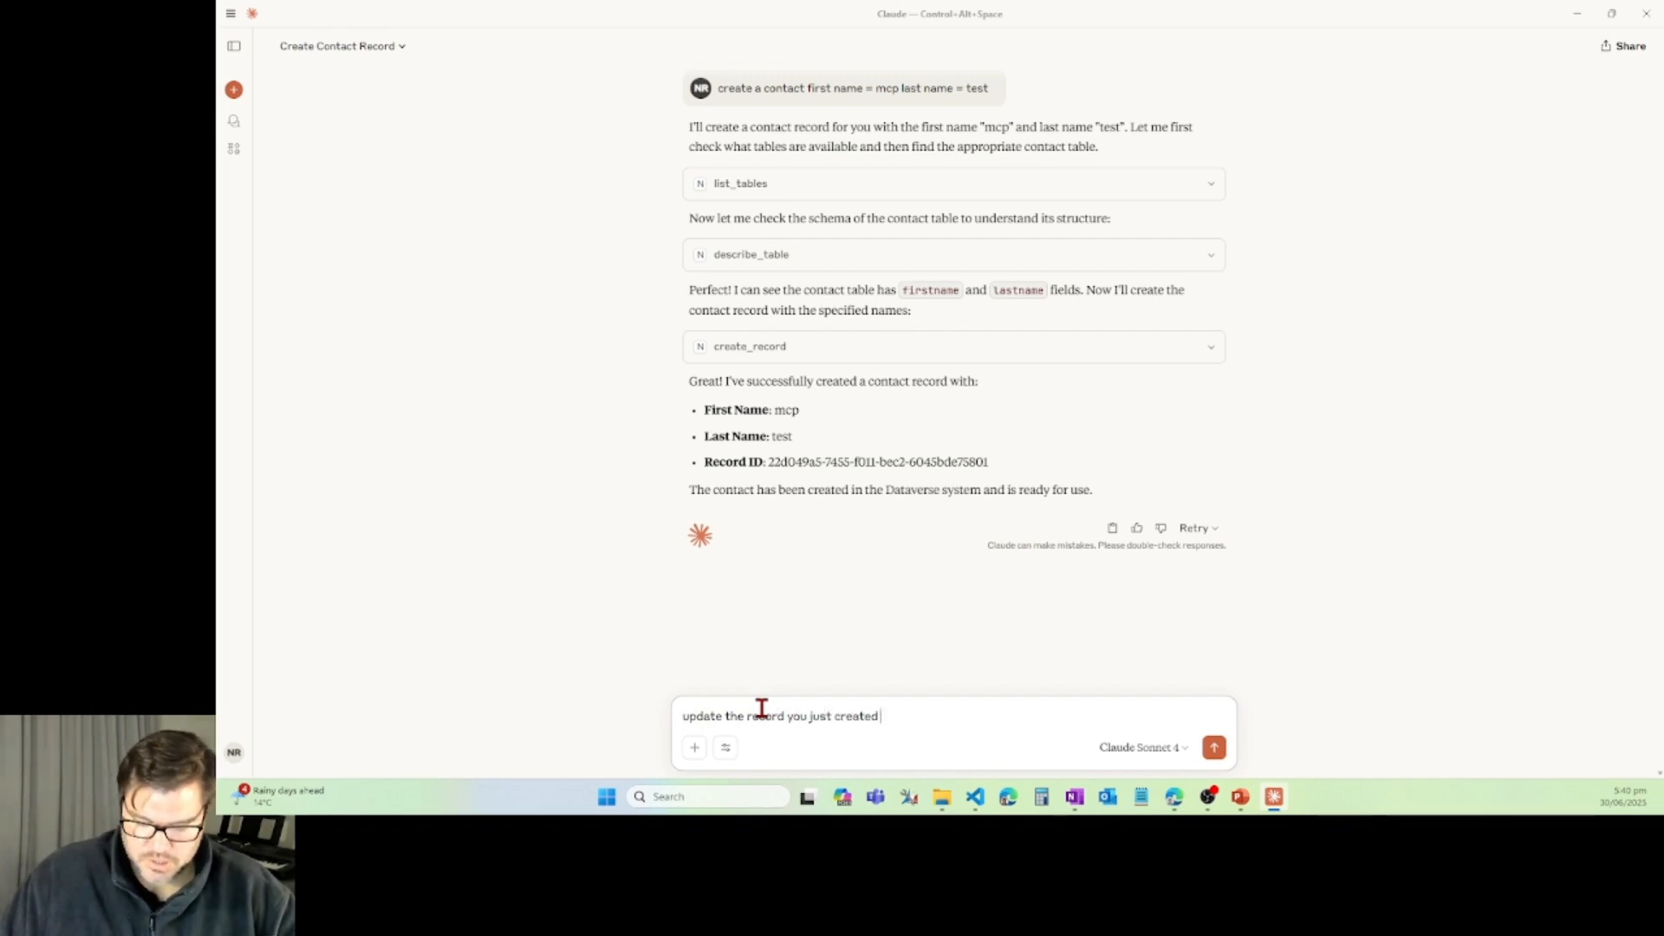
{"action": "type", "text": "with email"}
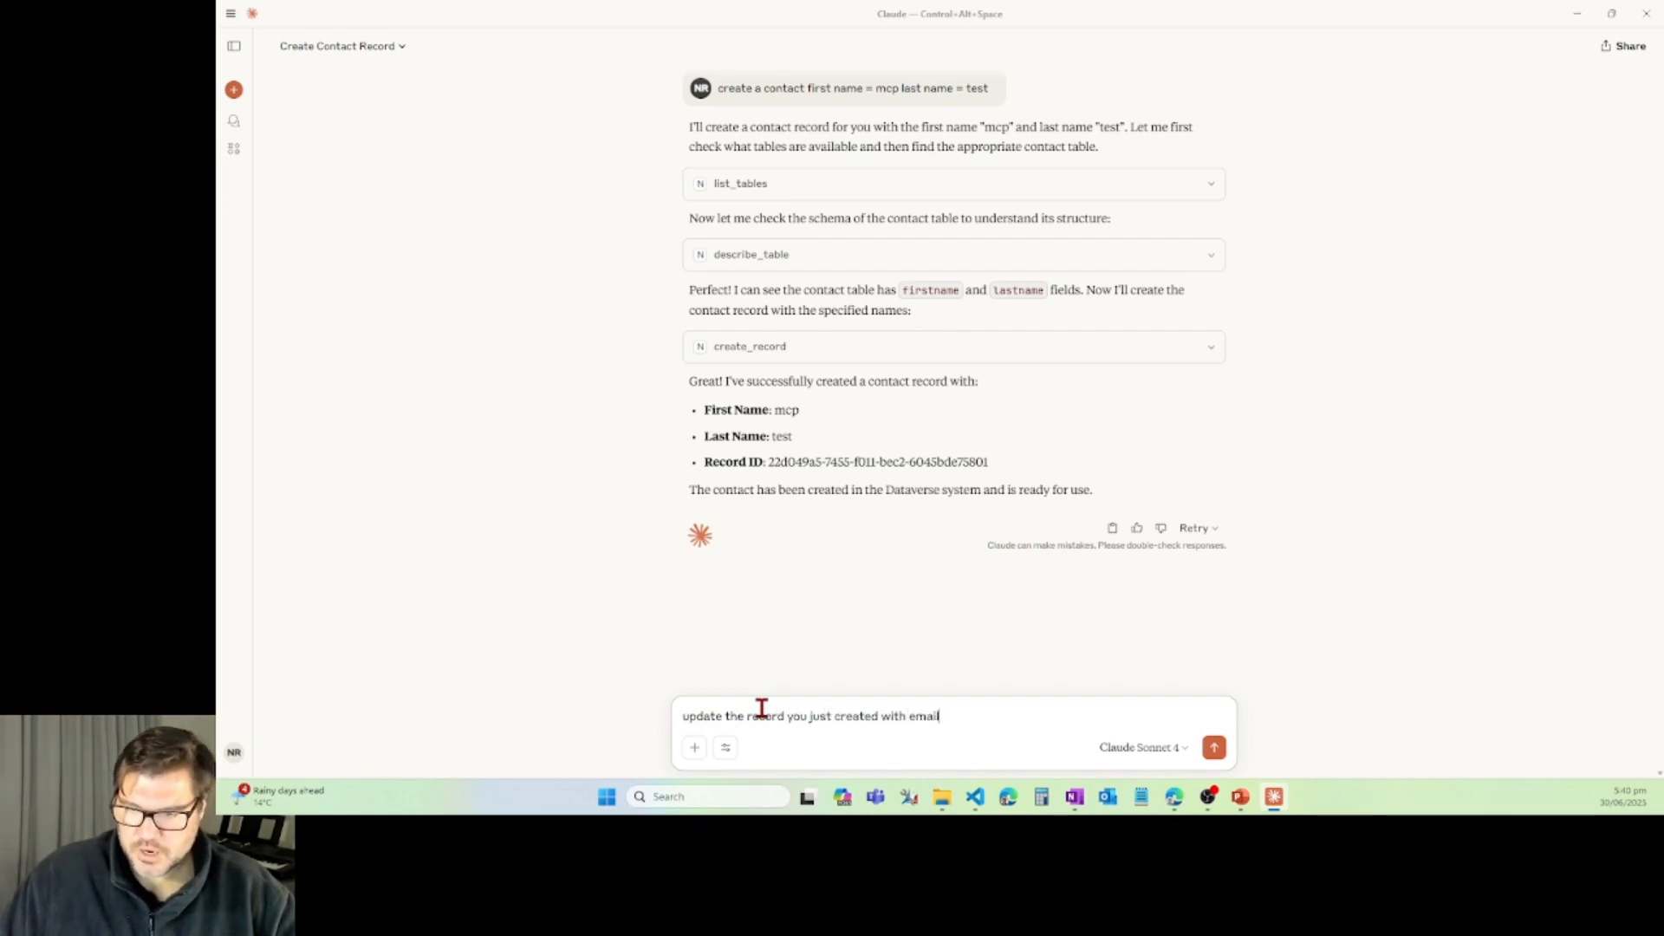
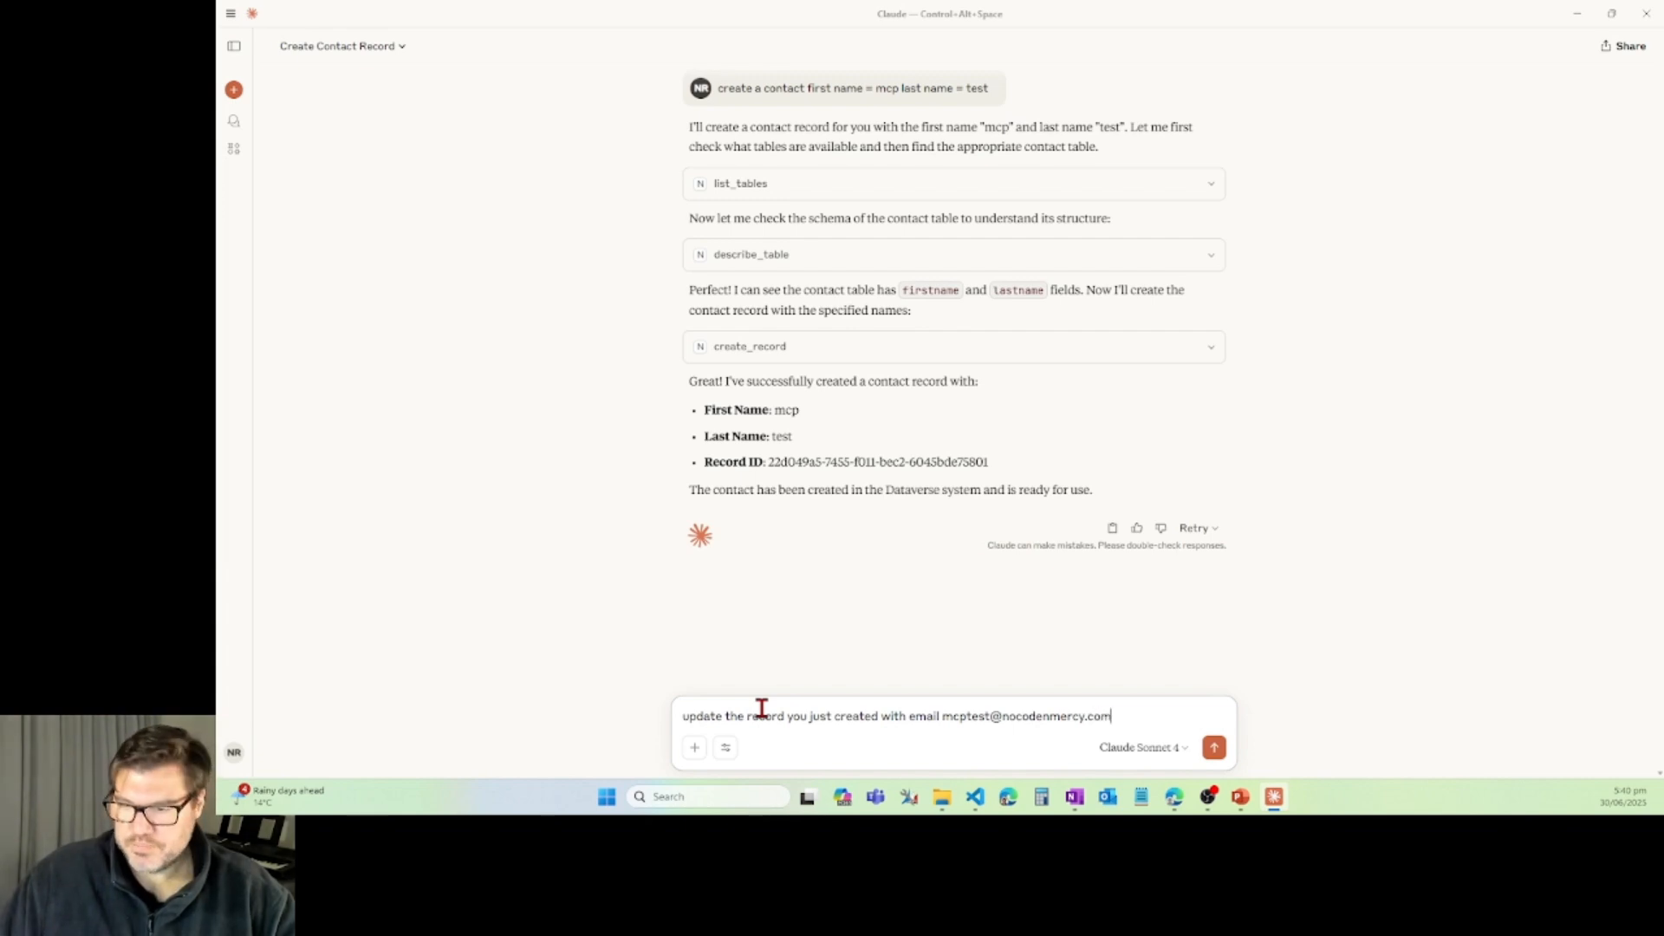
{"action": "left_click", "coordinate": [1213, 747]}
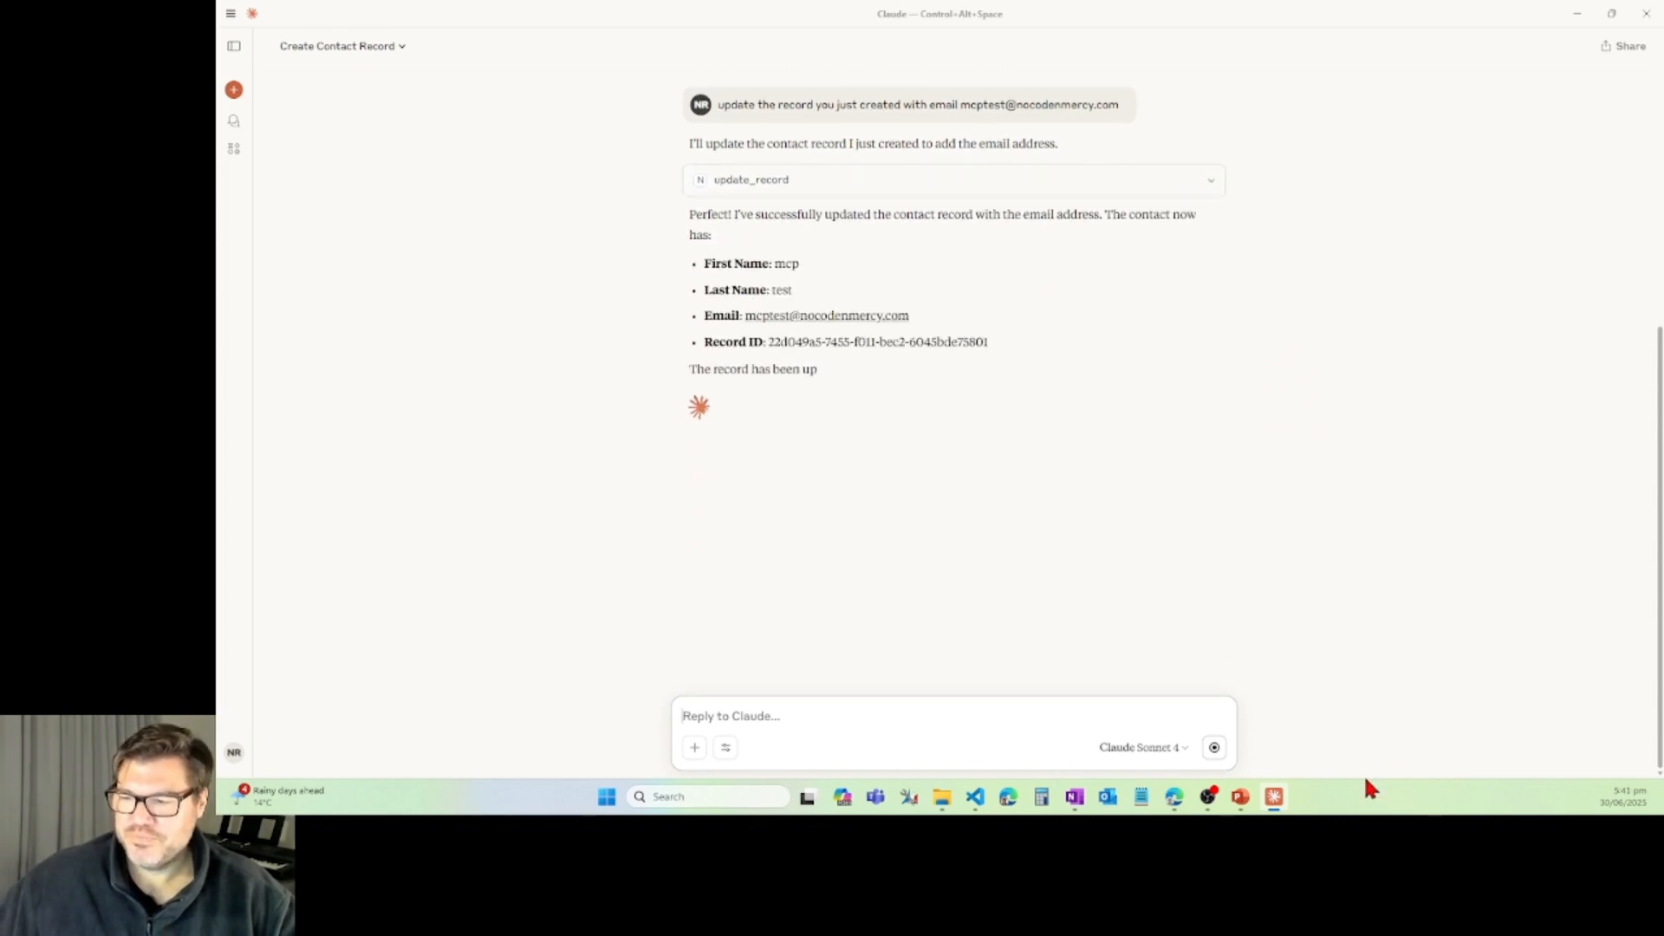
{"action": "left_click", "coordinate": [1172, 797]}
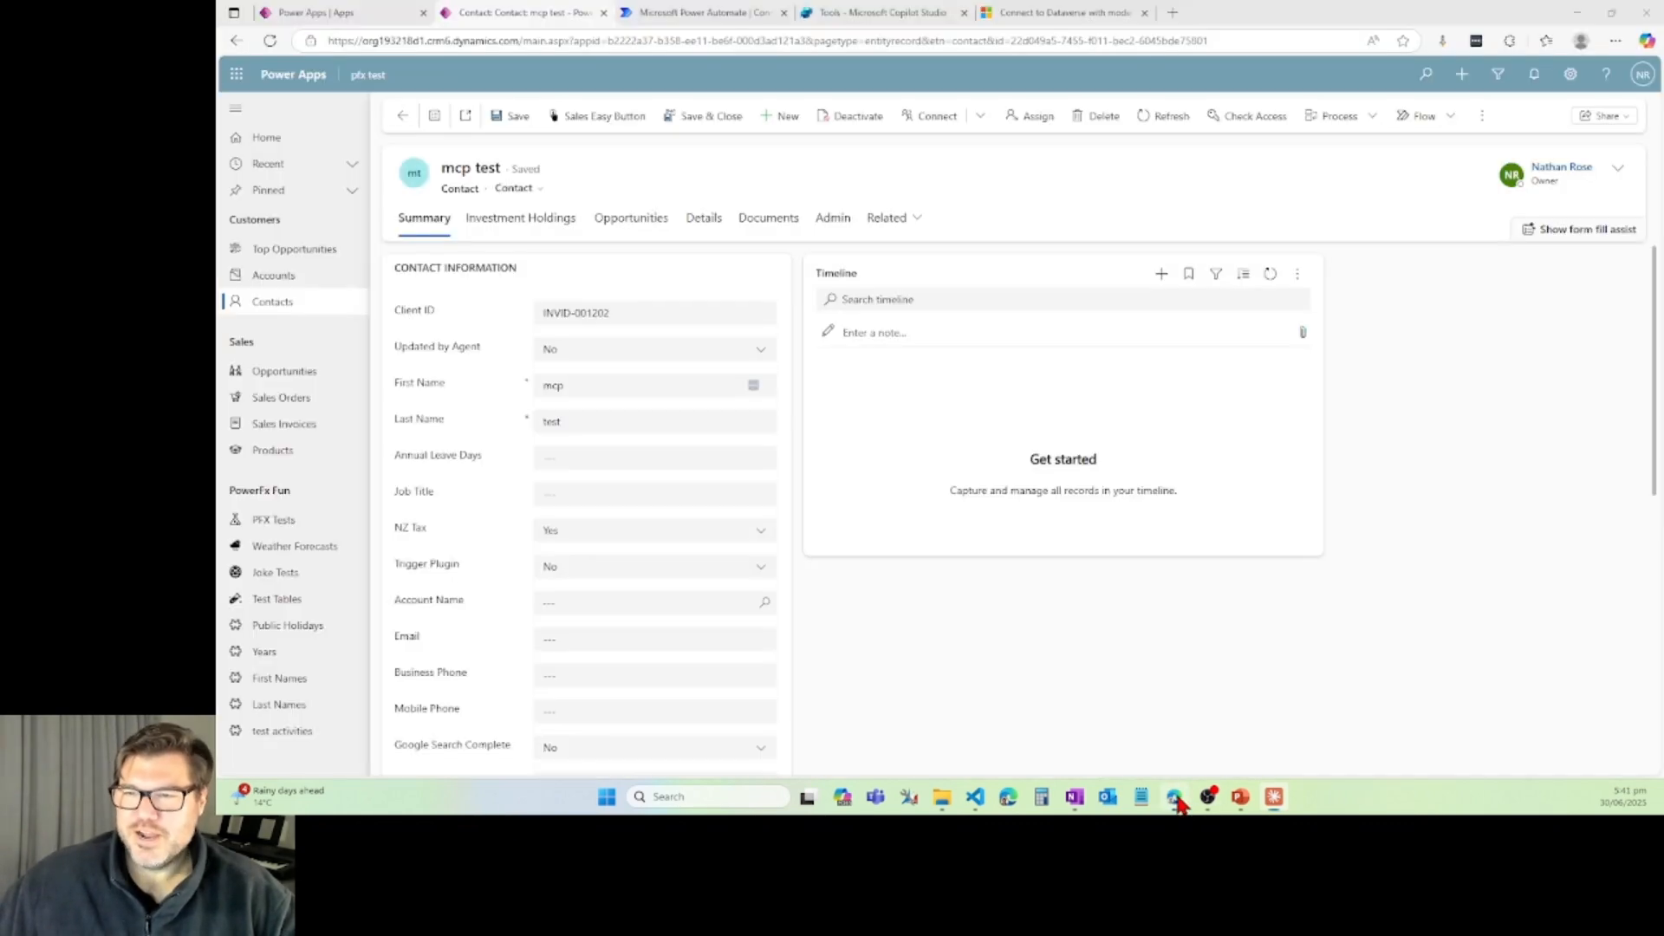